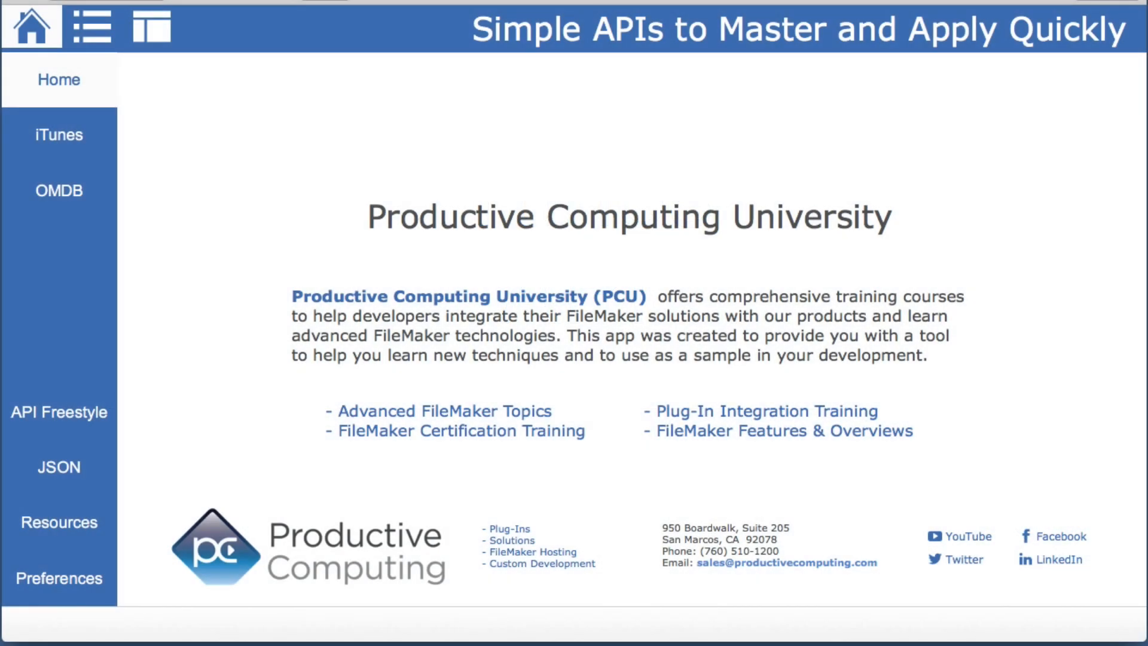
Show the iTunes section's Checklist with all steps from Resources to Interface unchecked.
click(58, 135)
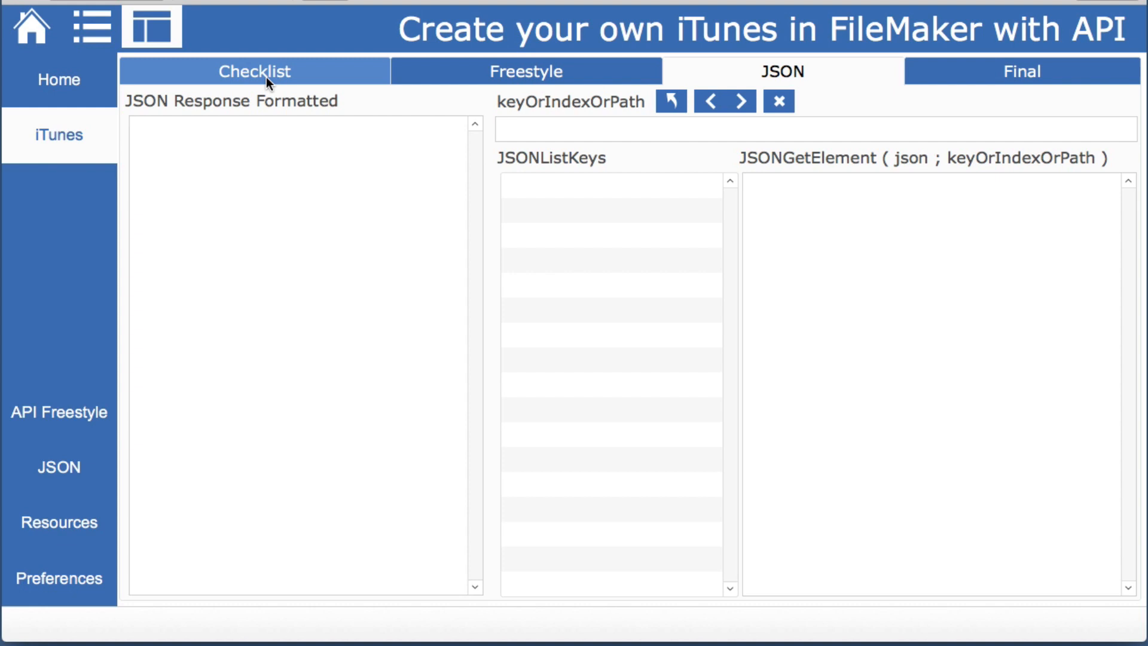
click(253, 70)
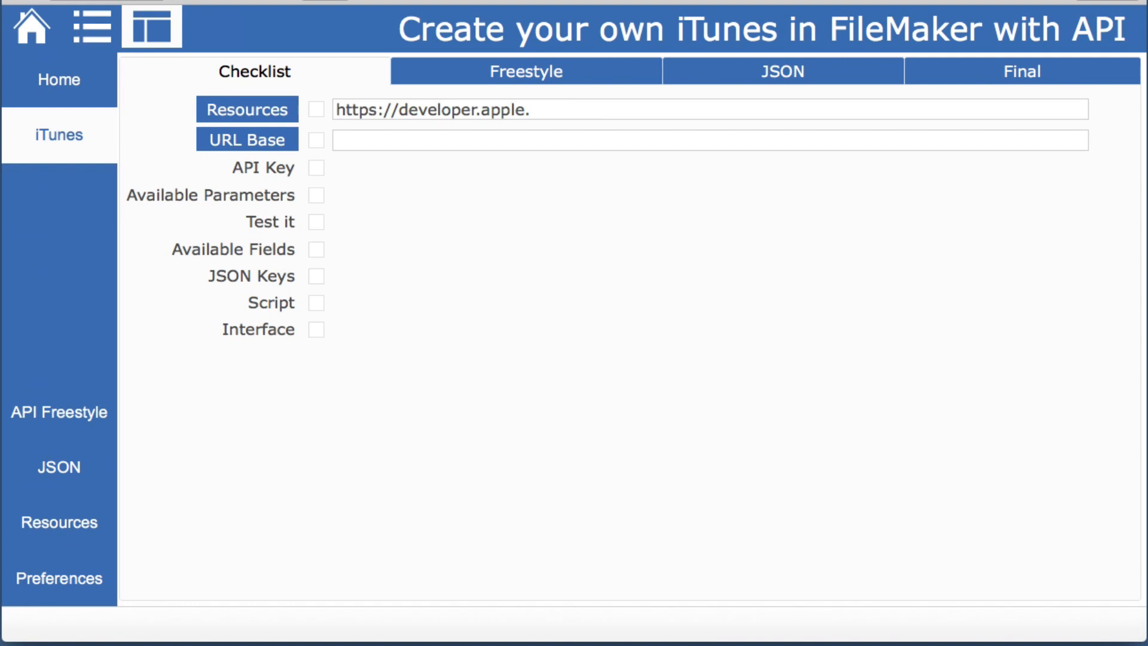
mouse_move(801, 390)
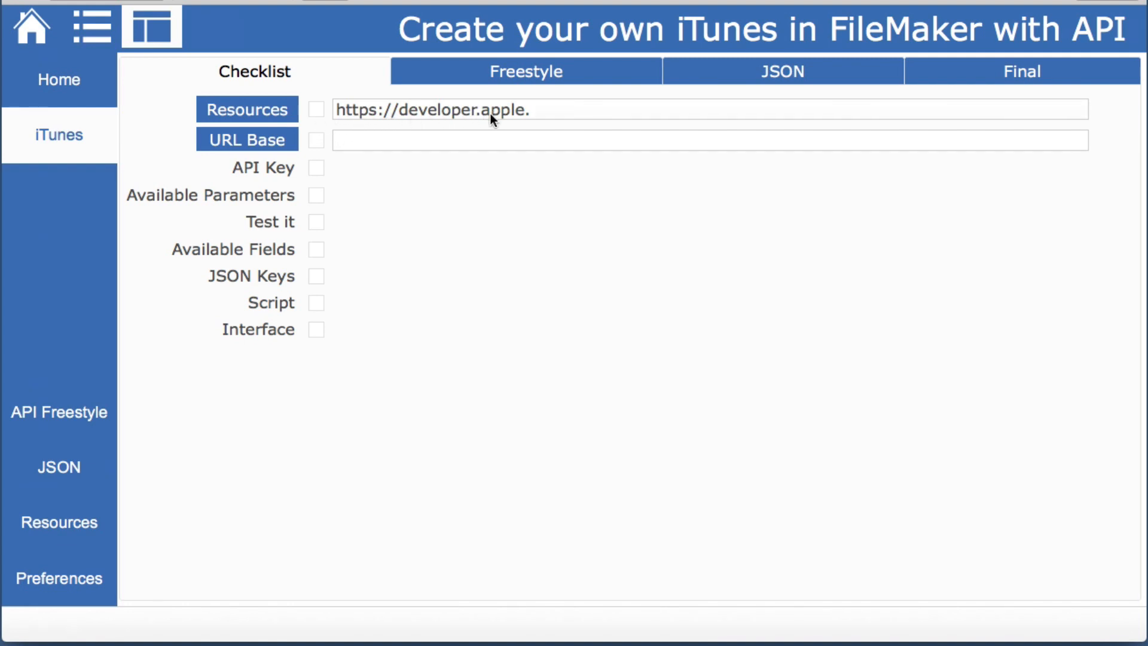
Enter the iTunes Search API documentation URL in Resources and check that step off.
text(com/library/archive/documentation/AudioVideo/Conceptual/iTuneSearchAPI/Searching.html#//apple_ref/doc/uid/TP40017632-CH5-SW1)
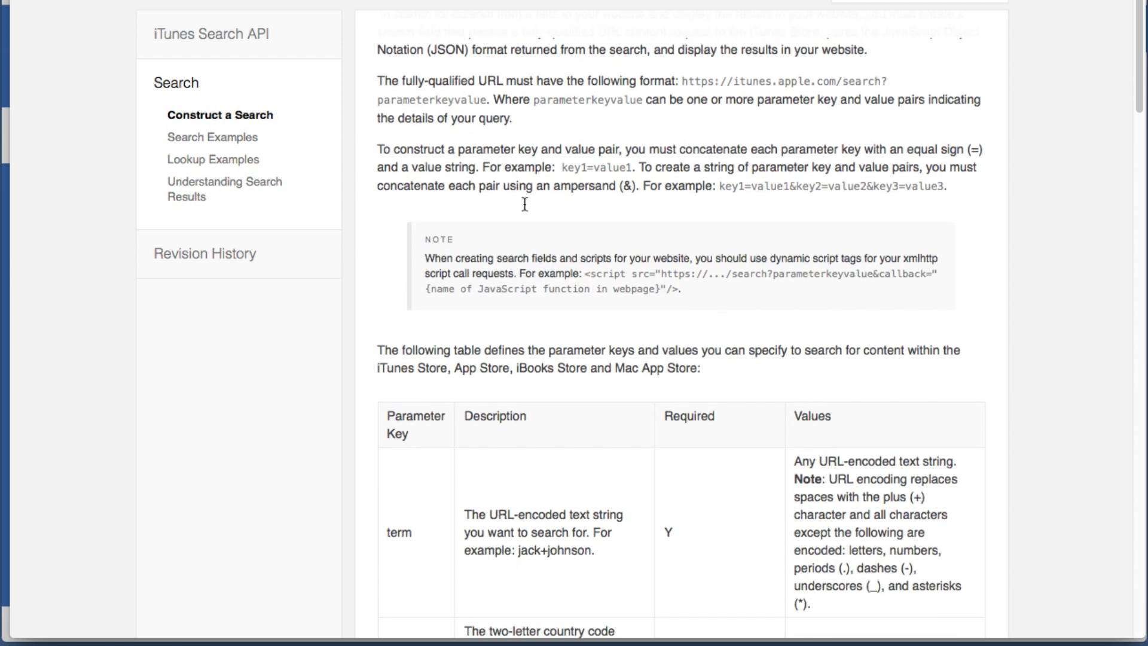
scroll(down, 3)
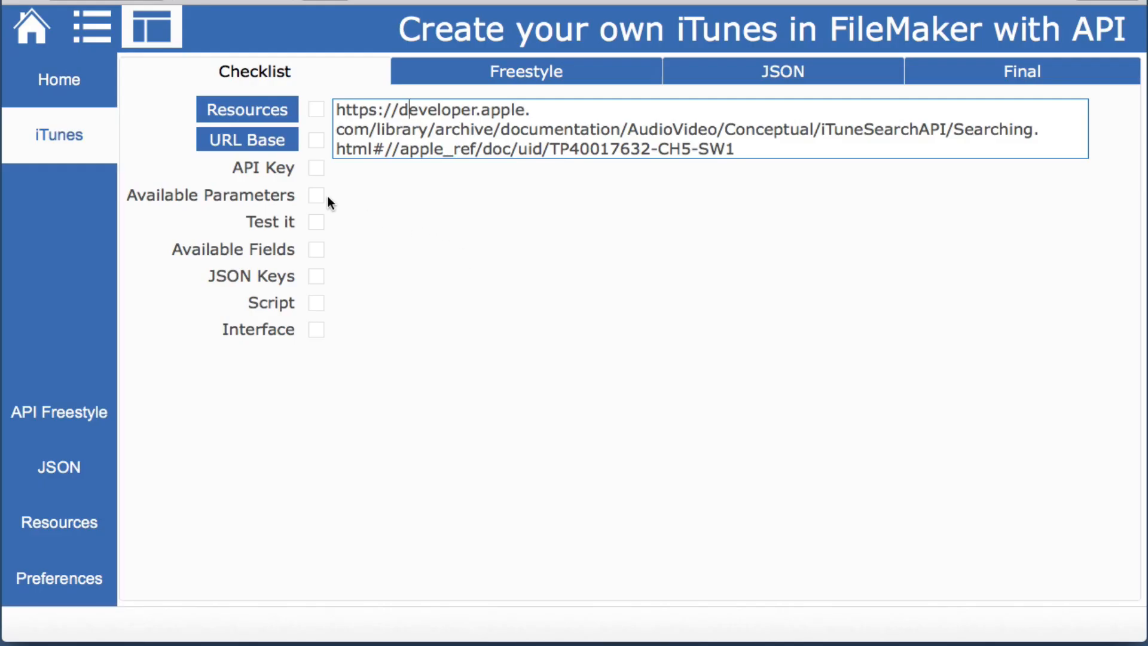
click(315, 110)
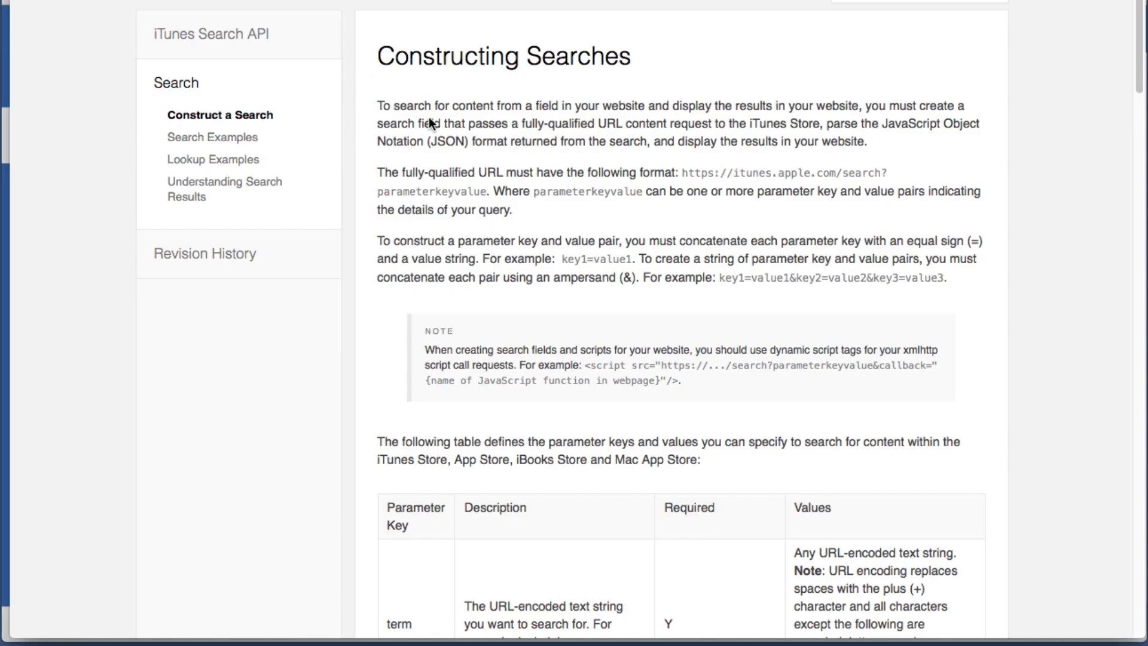
drag(680, 172, 480, 191)
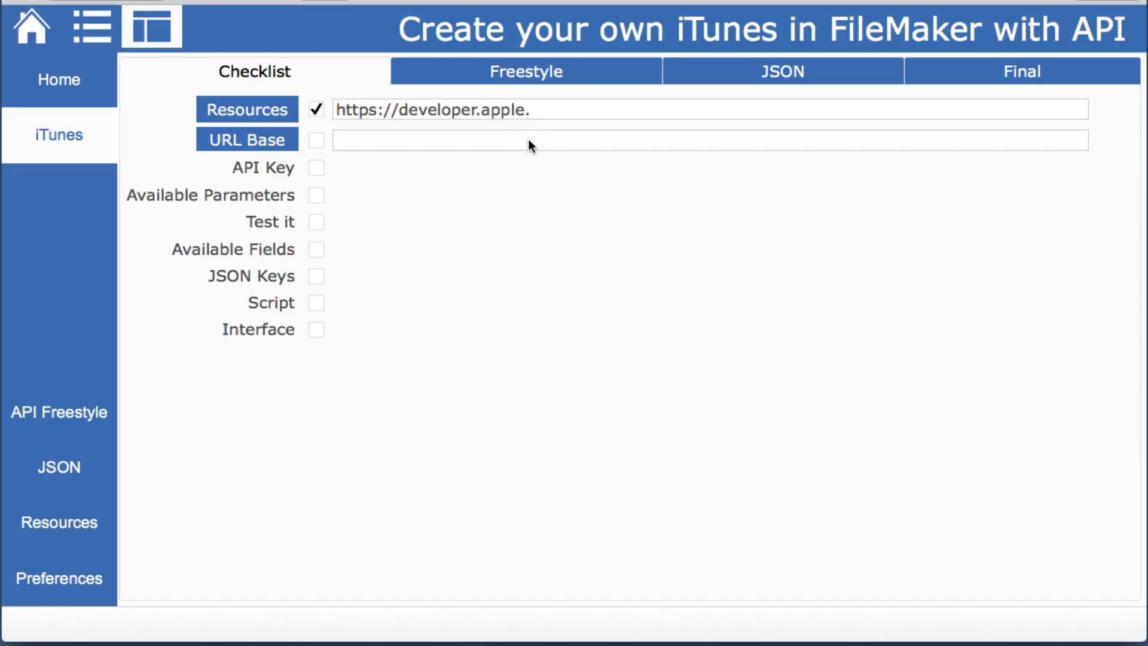
text(https://itunes.apple.com/search?parameterkeyvalue)
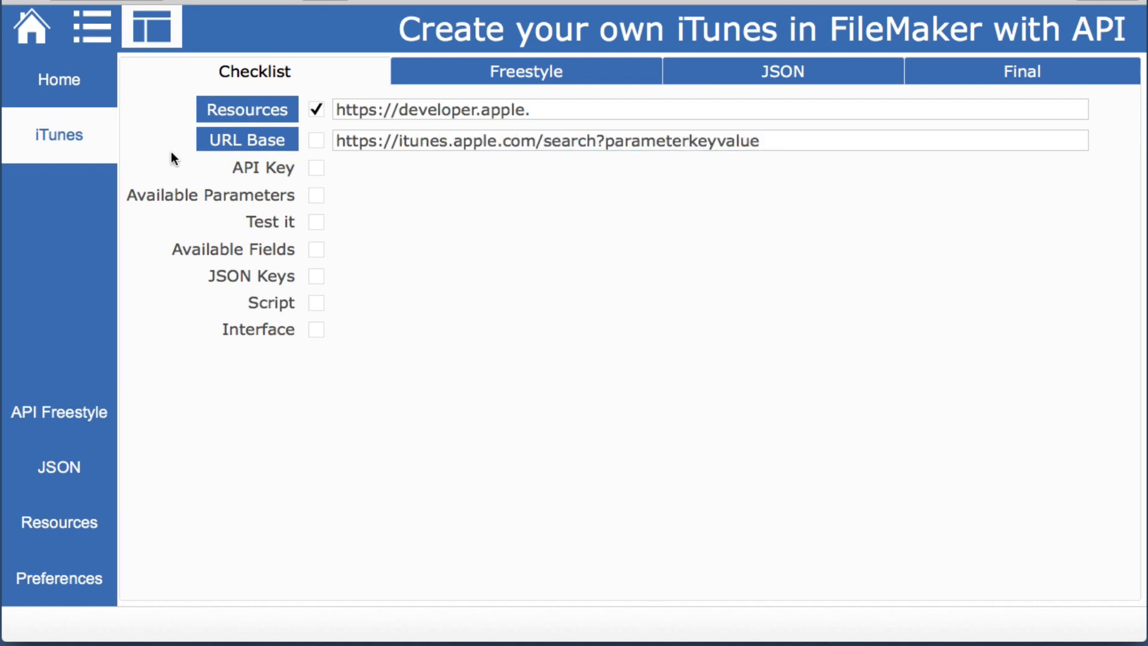
Check off the URL Base and API Key steps, leaving API Key empty.
click(315, 140)
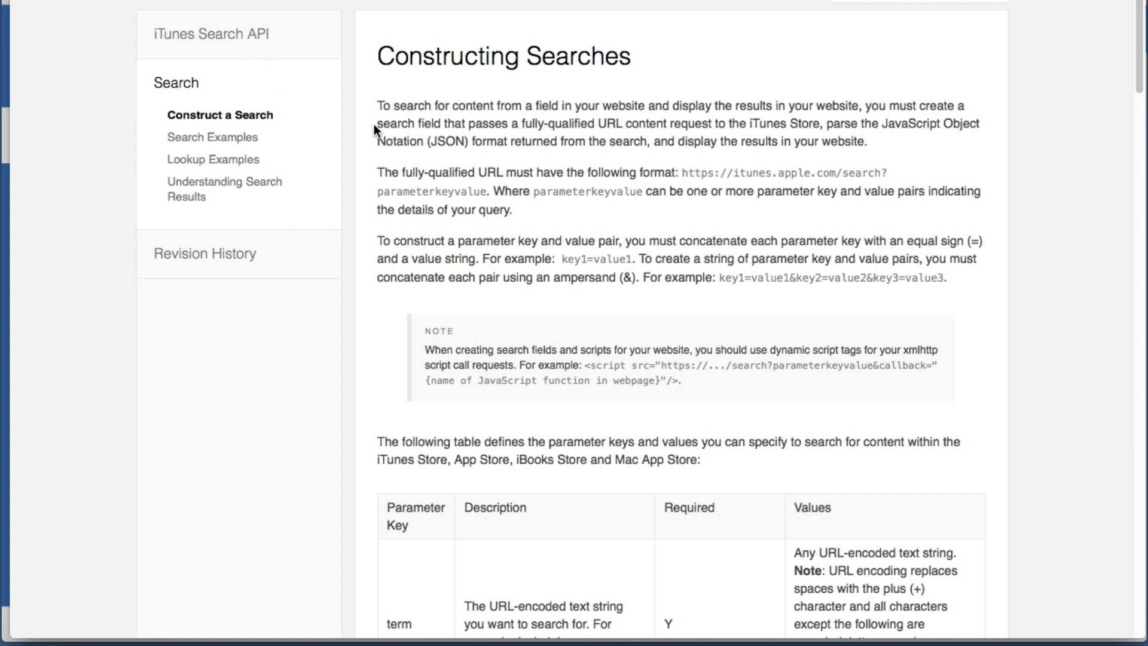
mouse_move(476, 125)
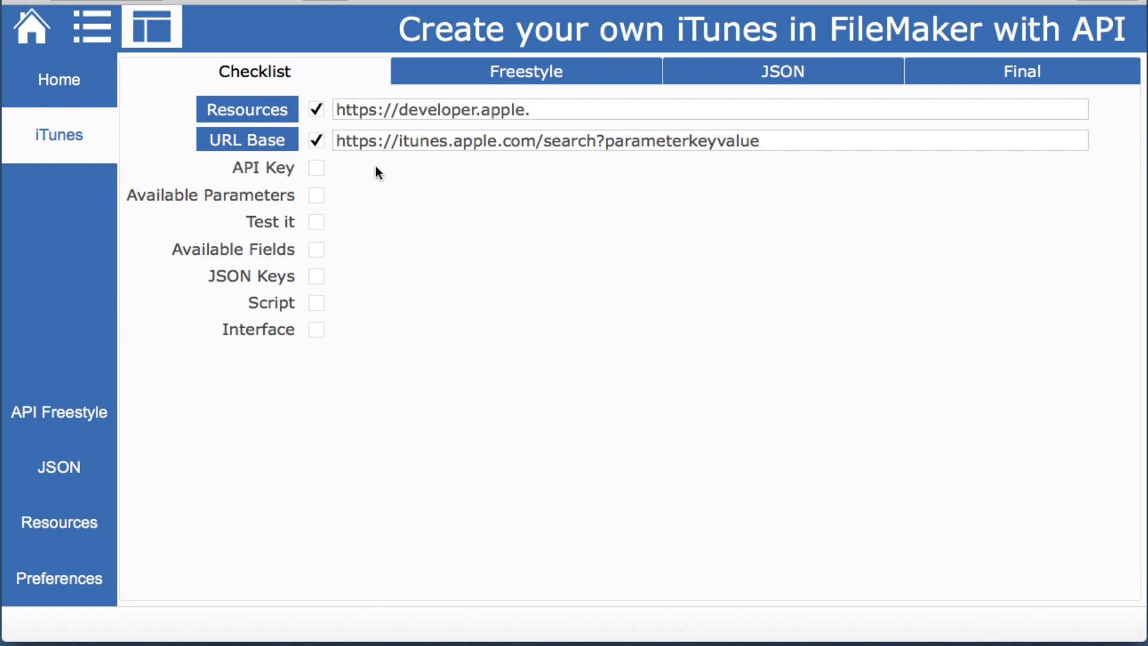
click(316, 167)
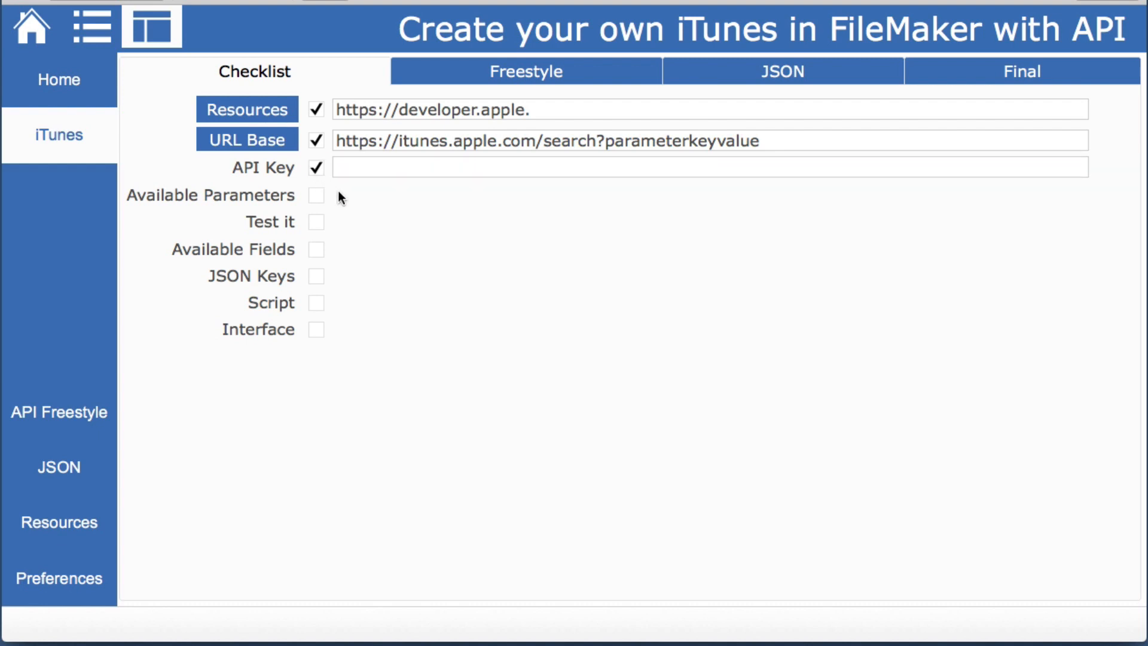
mouse_move(348, 208)
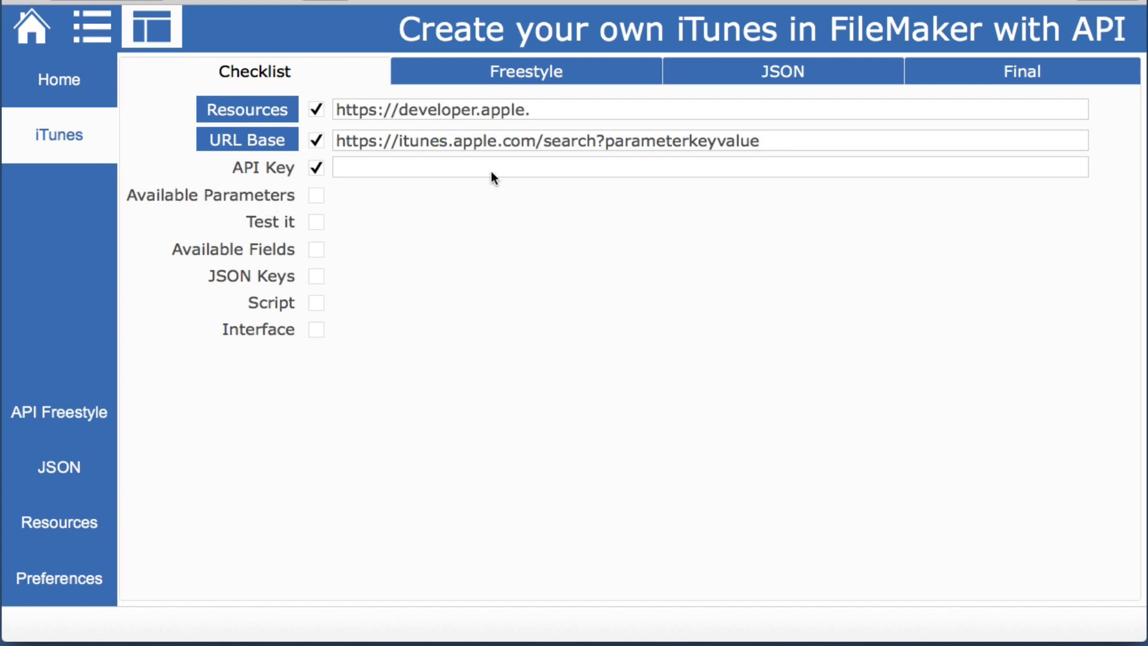
mouse_move(785, 151)
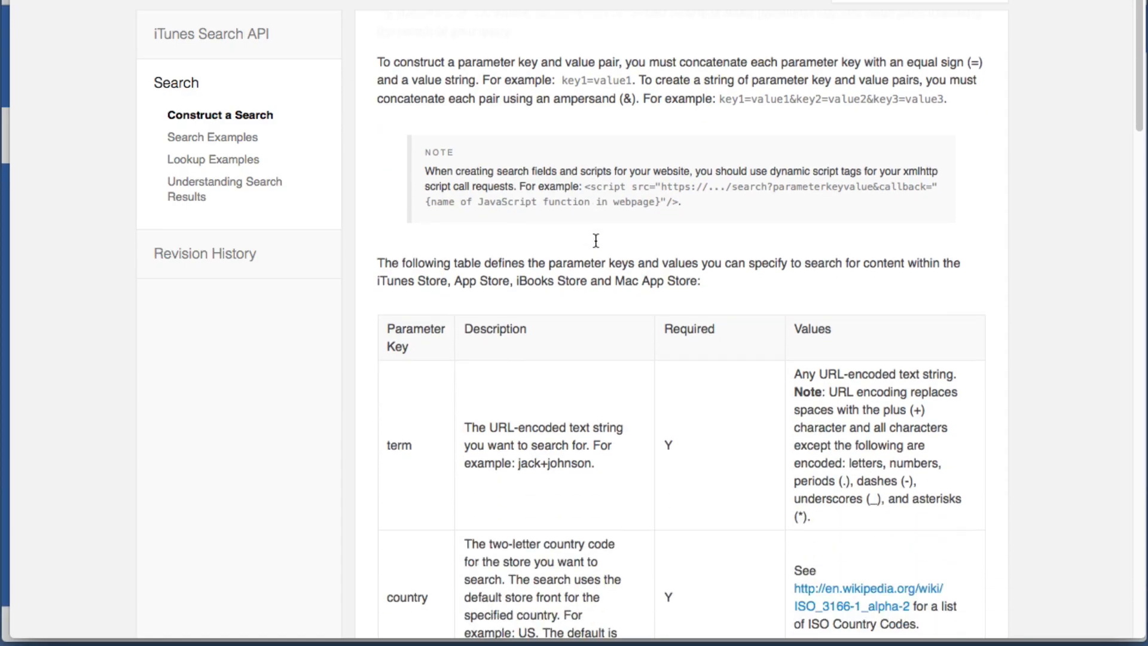
scroll(down, 3)
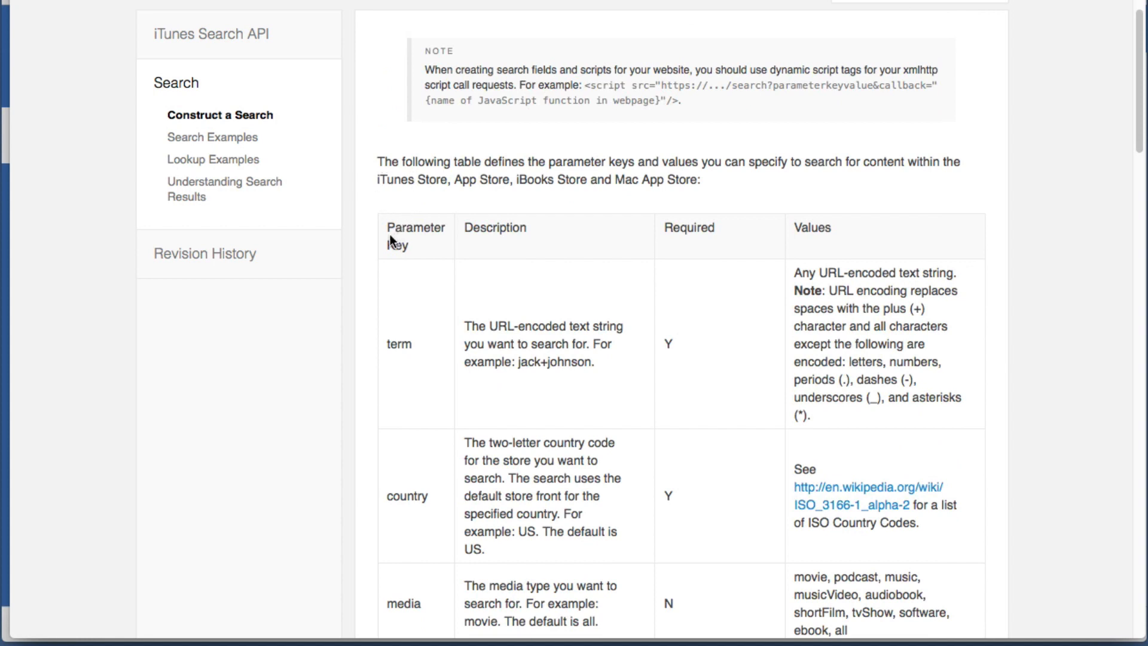
scroll(down, 3)
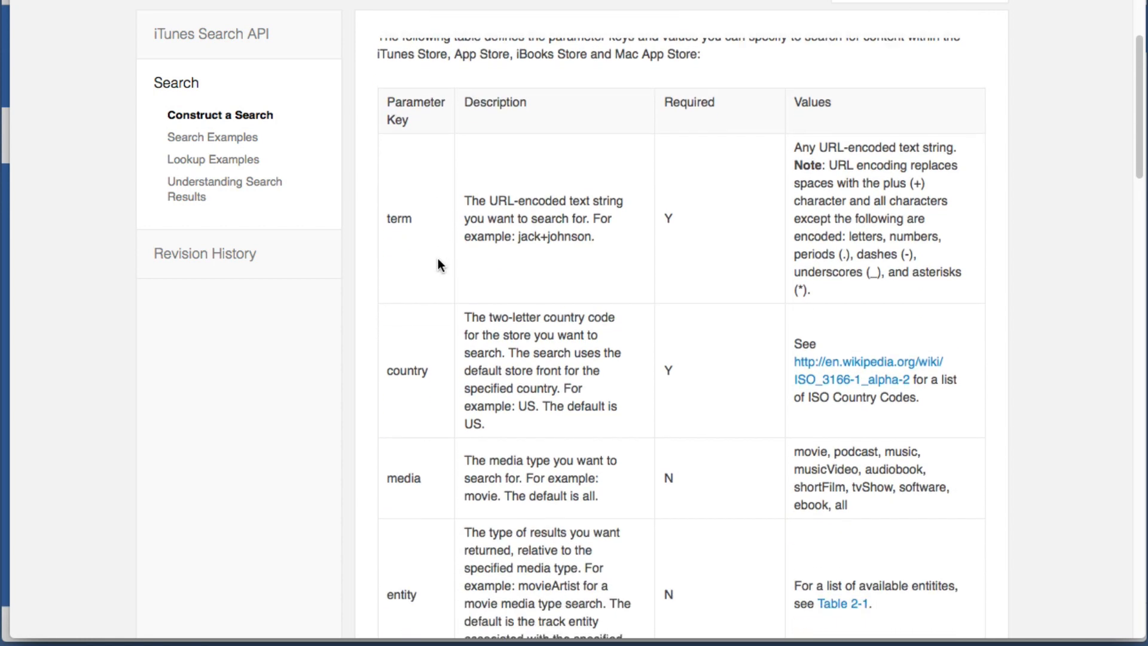
mouse_move(500, 223)
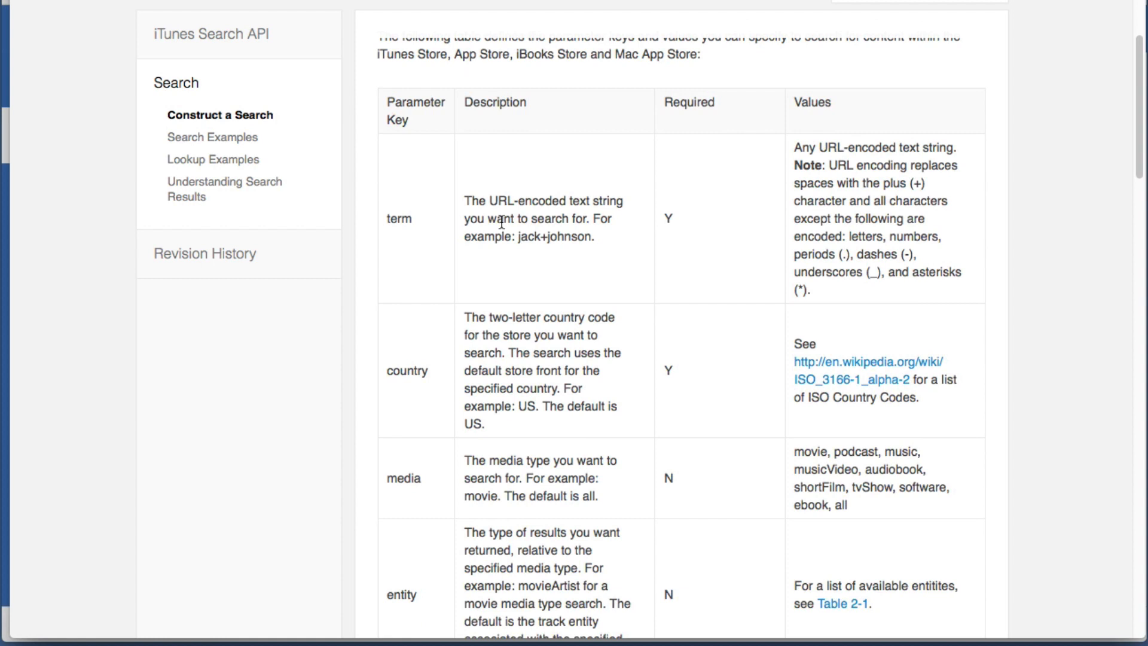
mouse_move(686, 359)
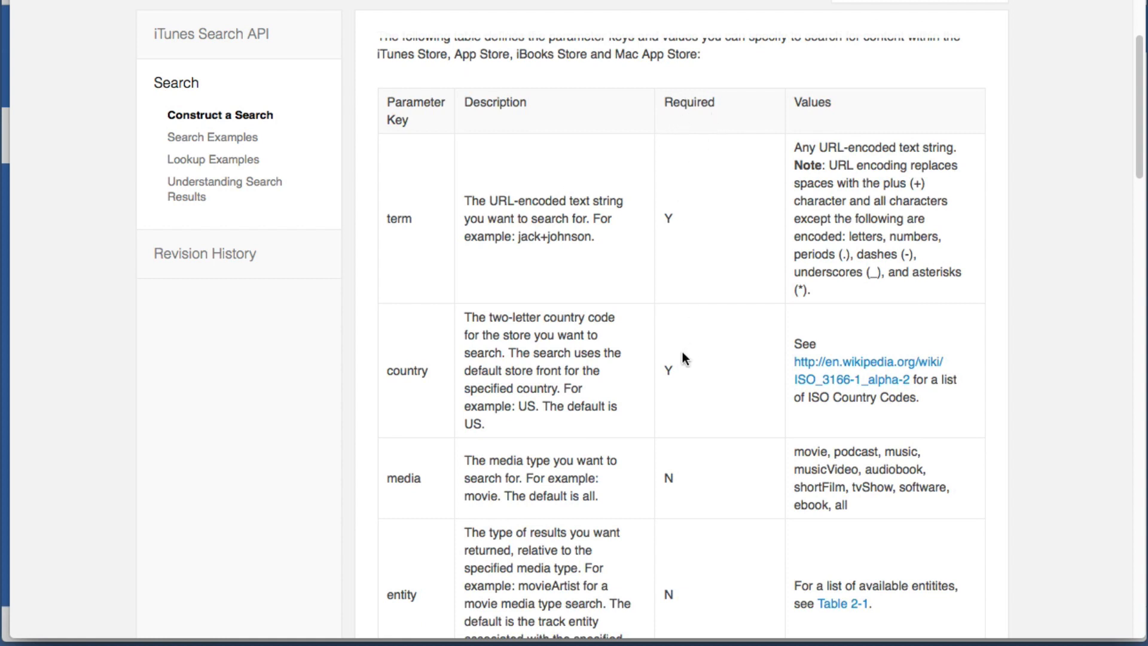
mouse_move(442, 387)
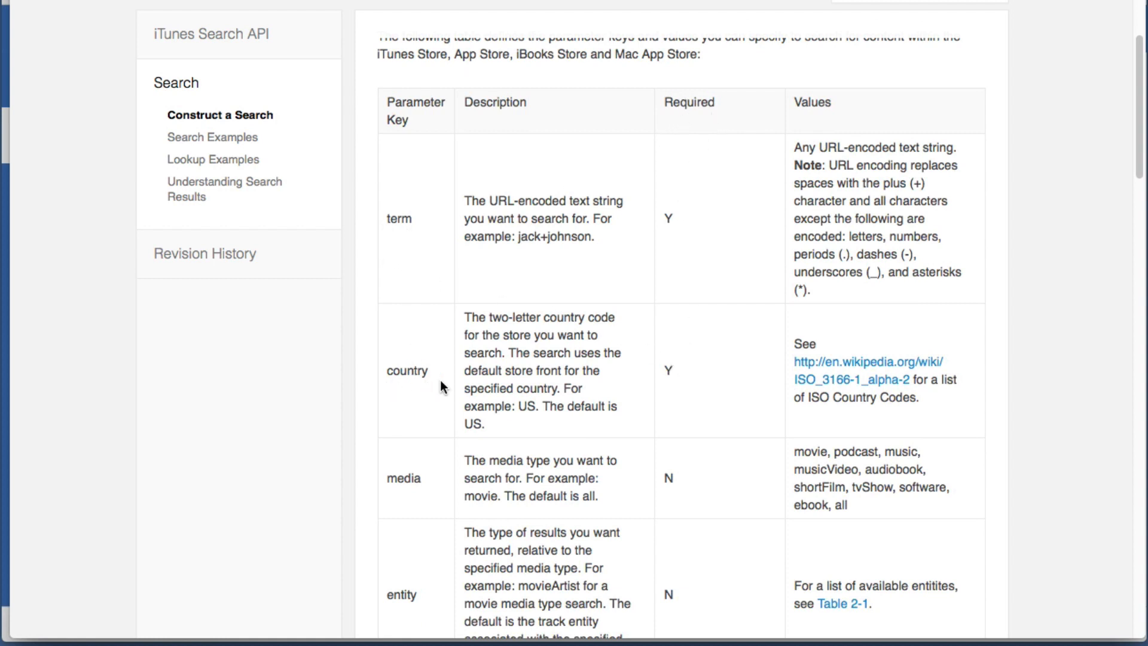
mouse_move(858, 401)
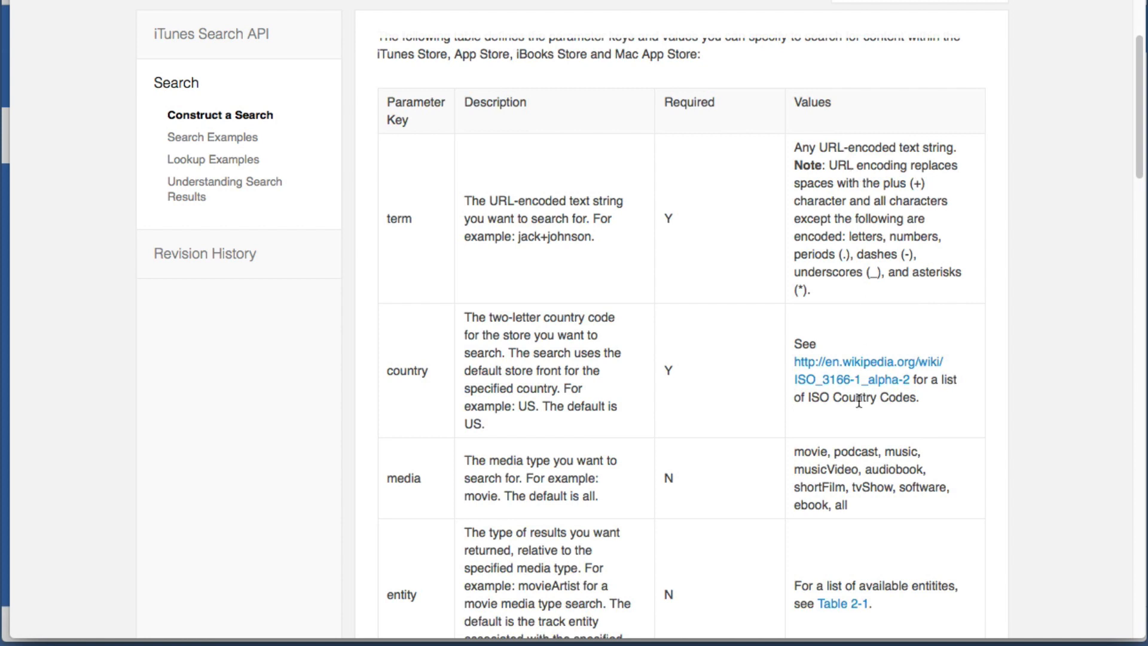
scroll(down, 3)
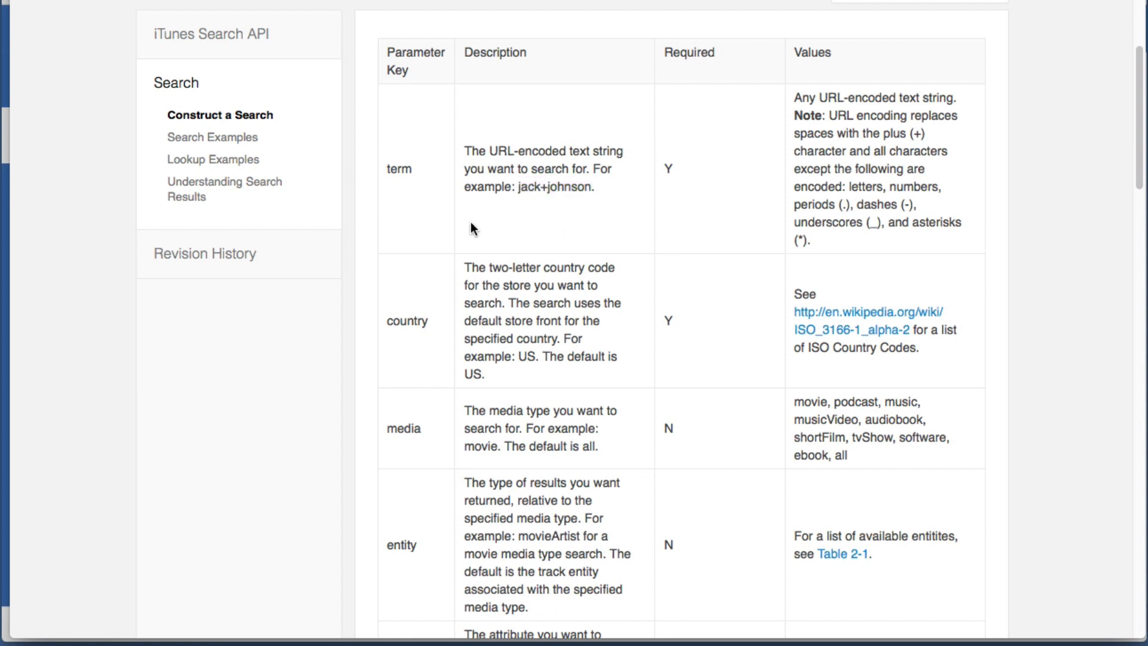
scroll(down, 3)
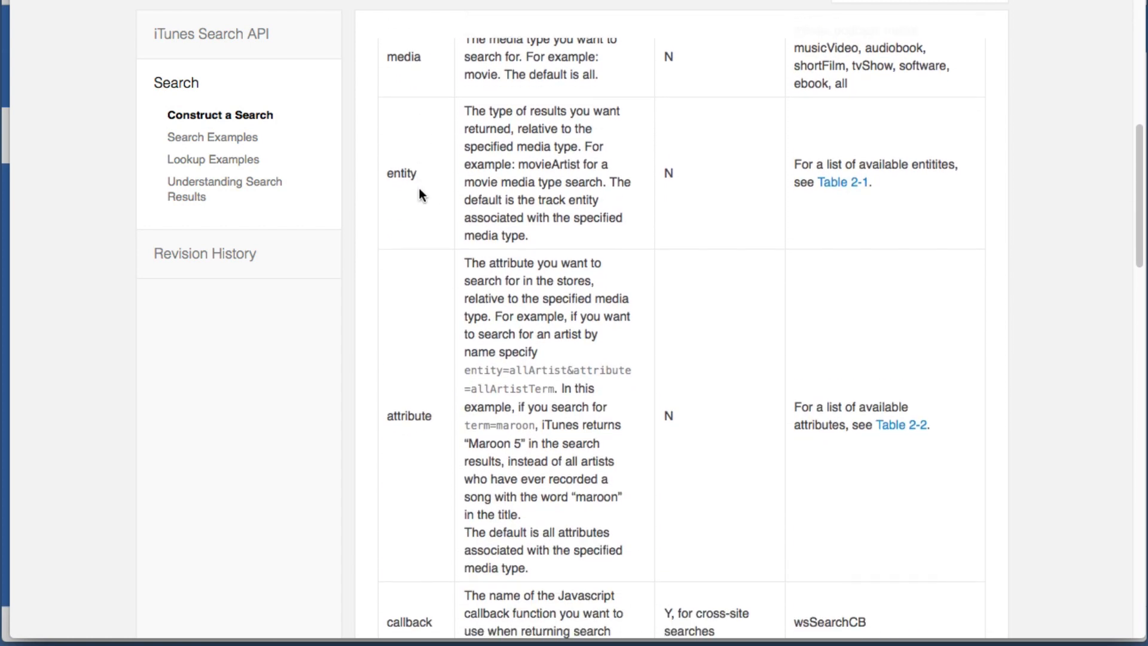
scroll(down, 3)
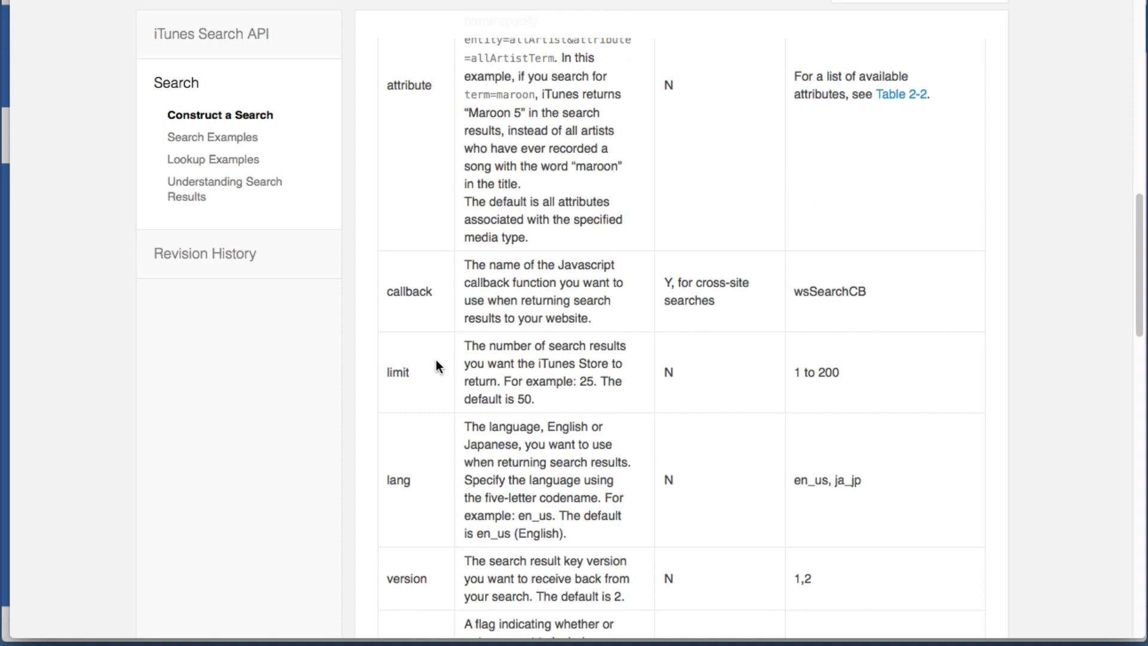
scroll(down, 3)
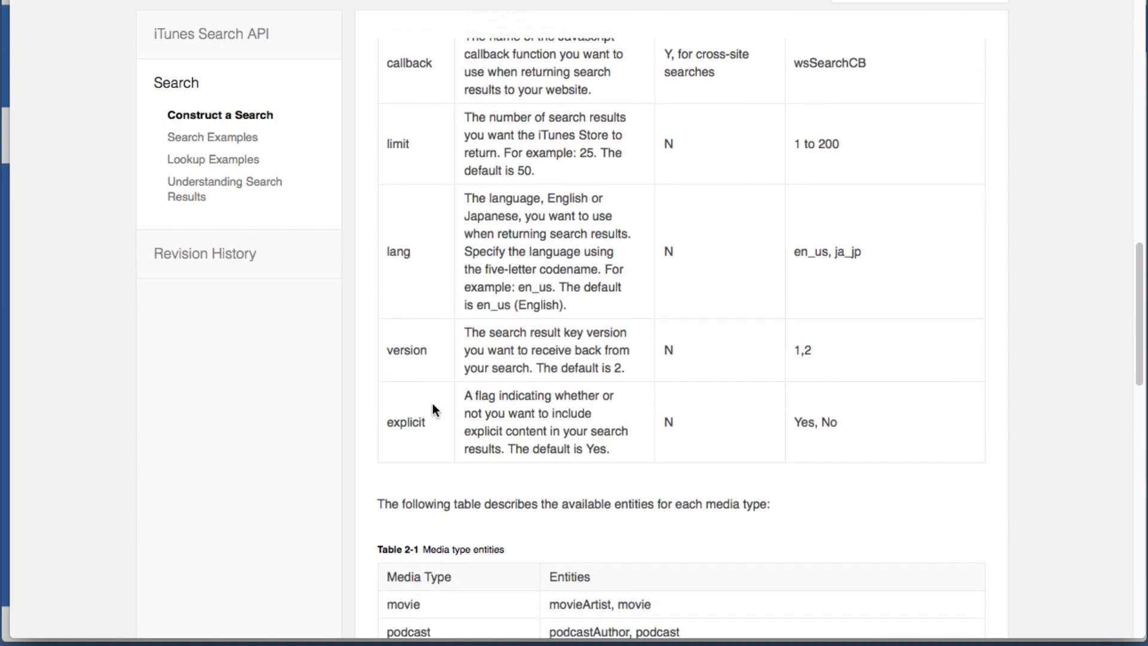
scroll(down, 3)
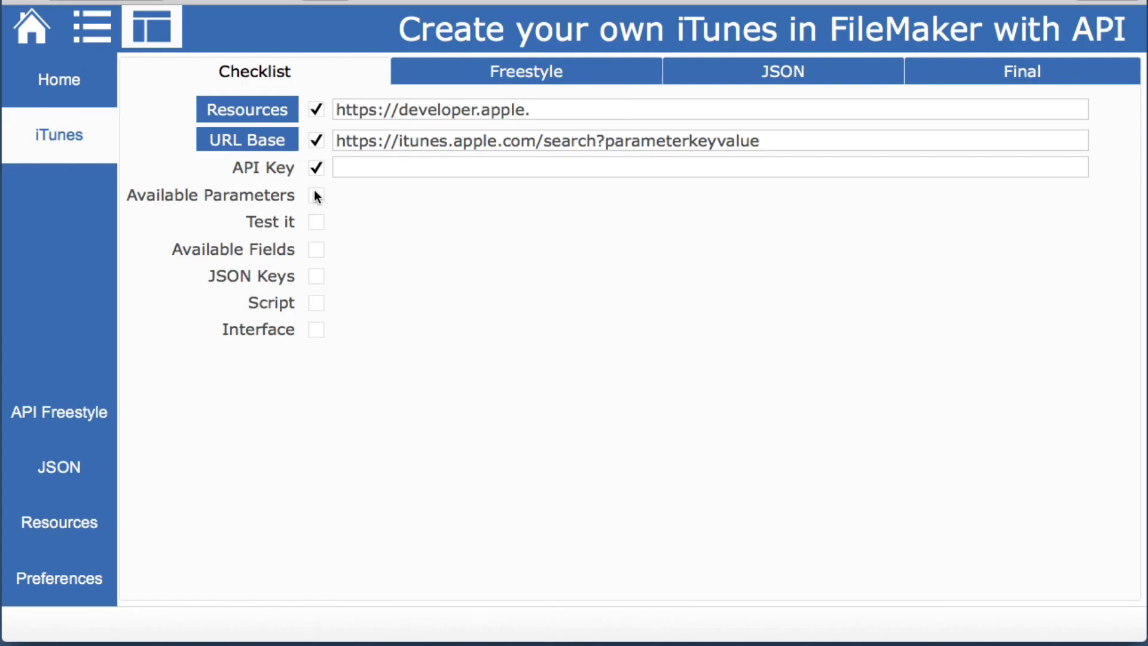
Check off Available Parameters, revealing the term, country, media and entity parameter list.
click(315, 195)
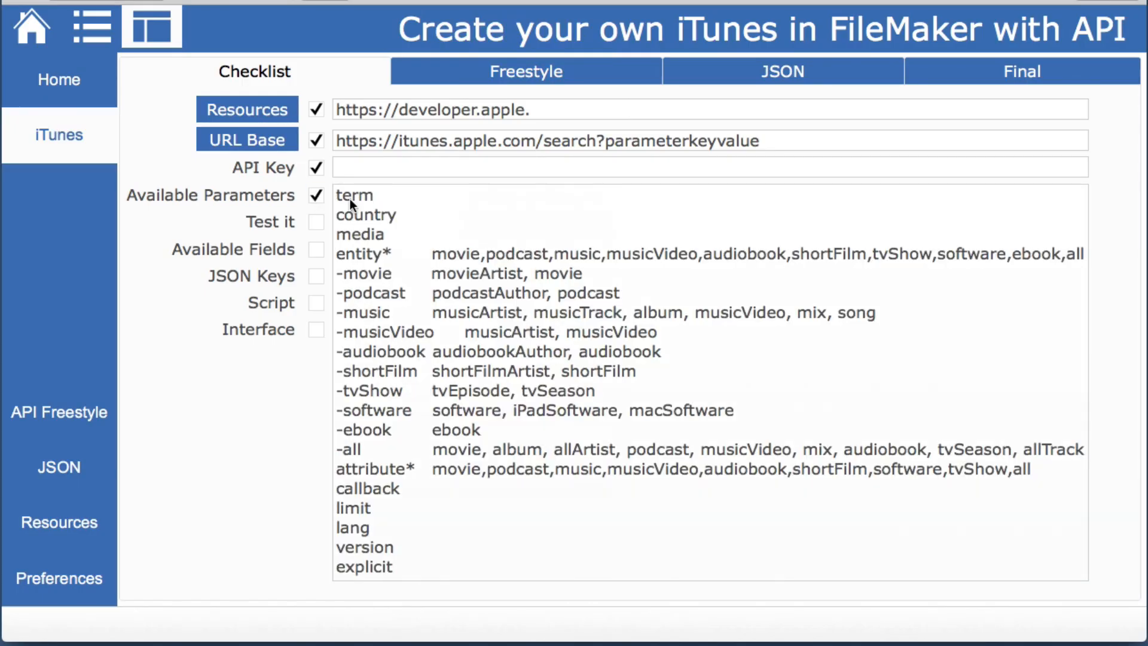
mouse_move(386, 335)
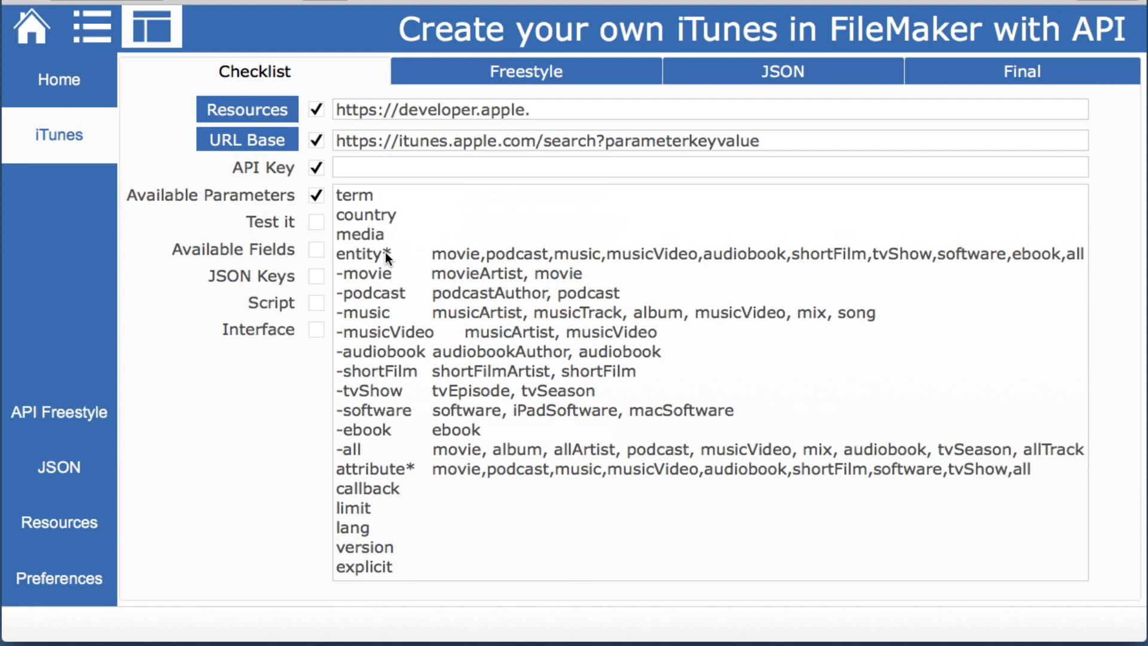
mouse_move(369, 454)
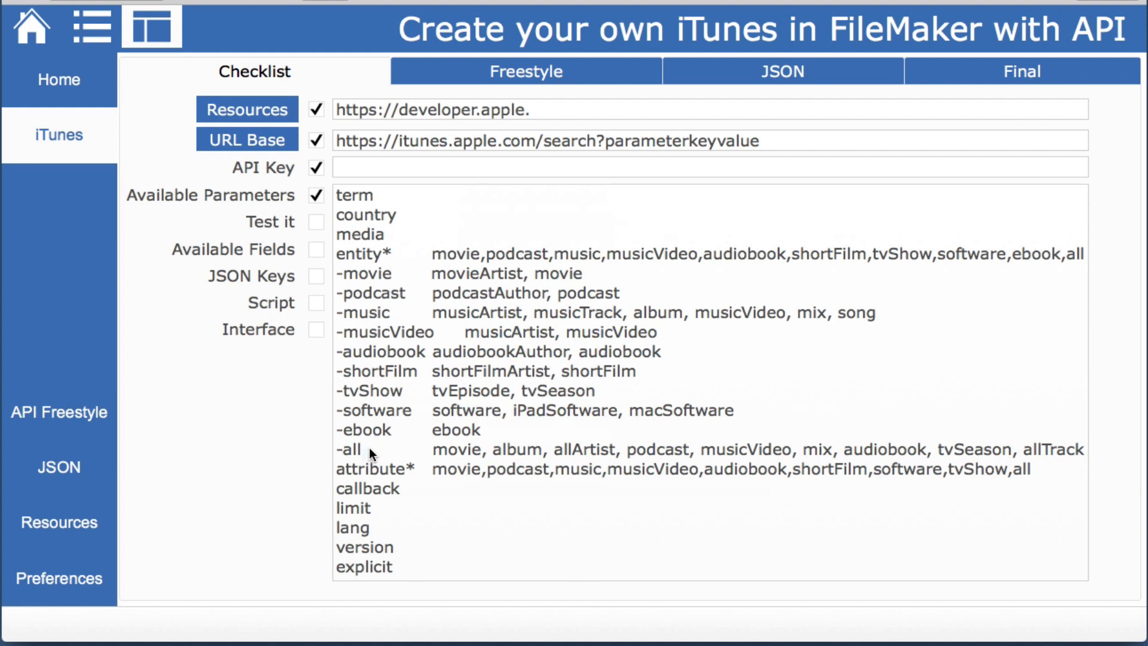
mouse_move(357, 207)
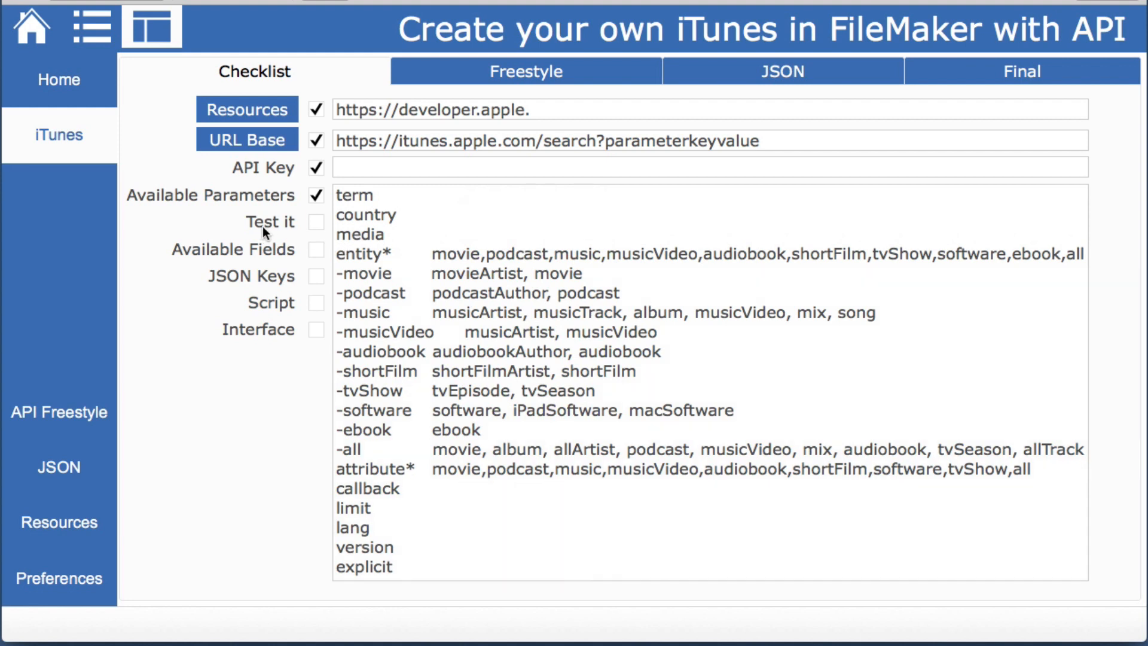
mouse_move(551, 154)
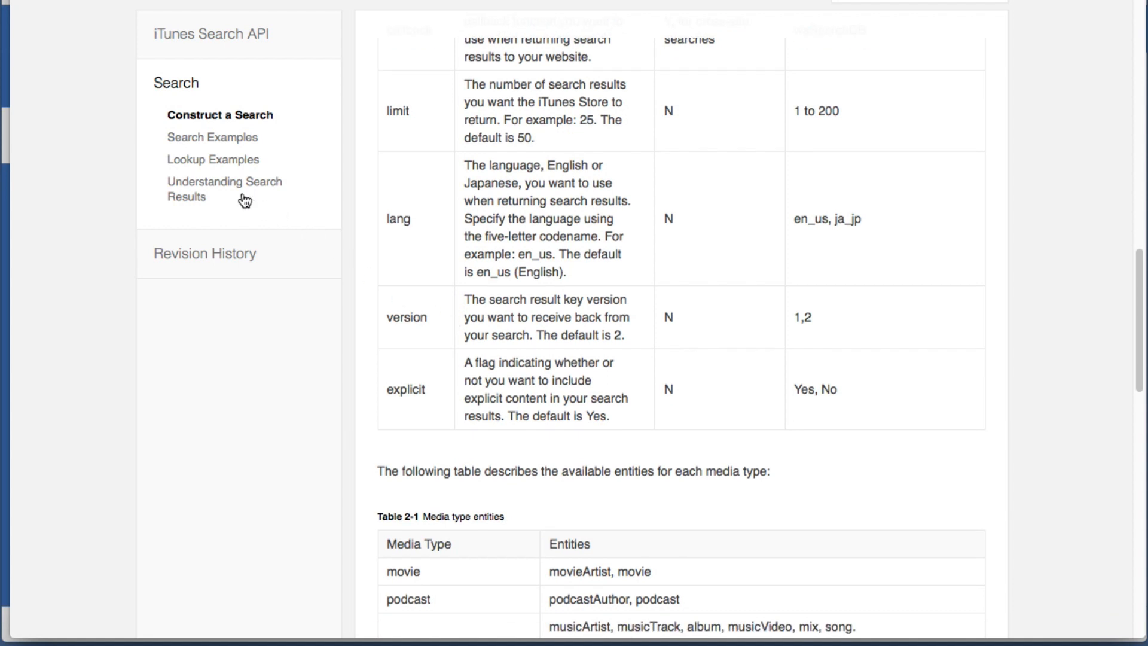
Show the Search Examples page of the iTunes Search API docs in Safari.
click(213, 137)
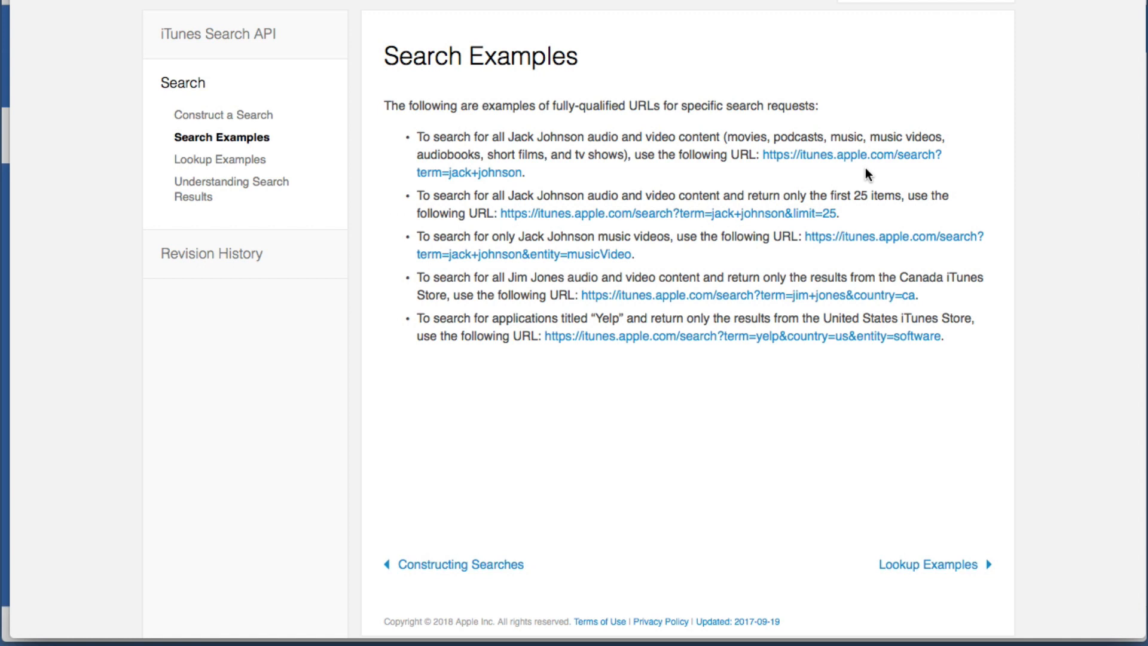
mouse_move(458, 182)
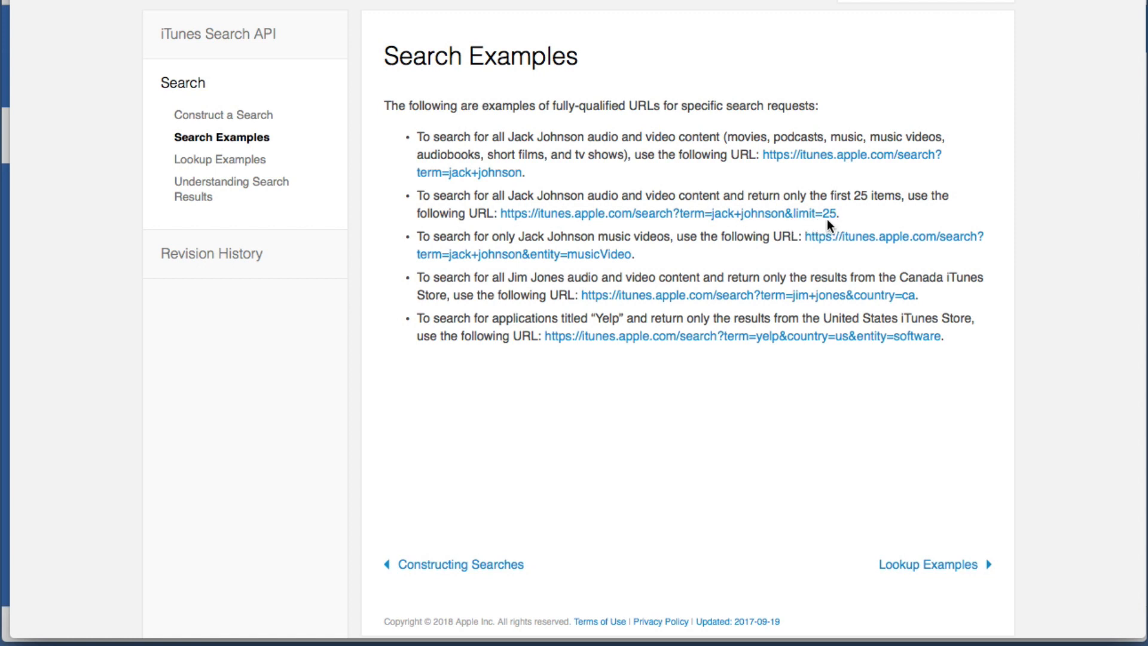
mouse_move(651, 266)
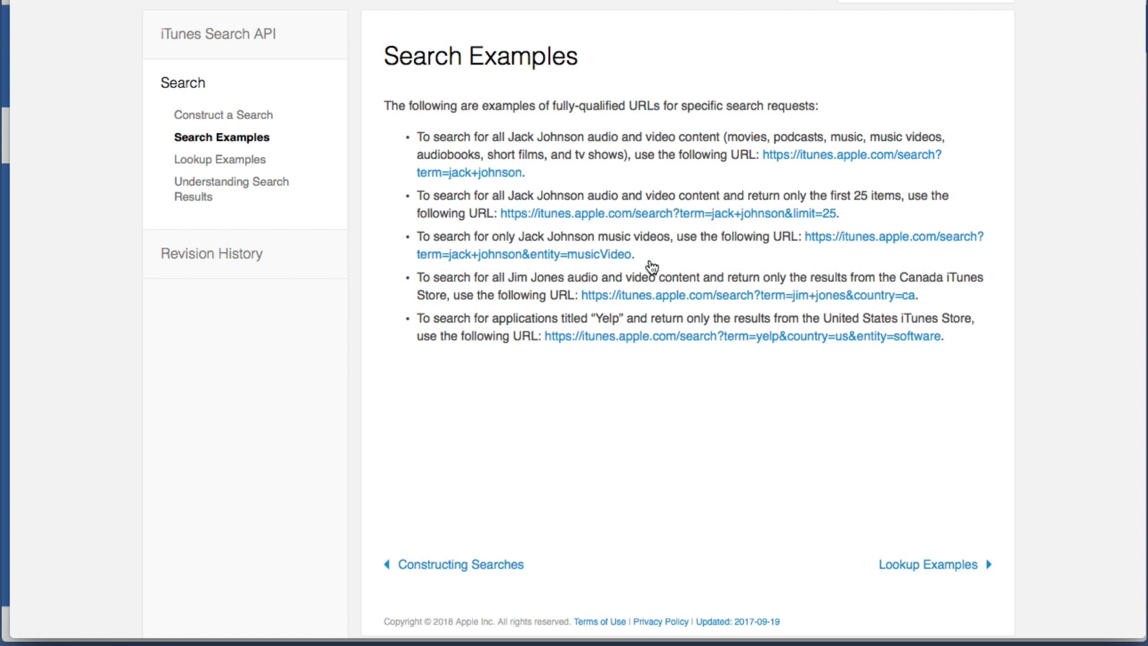
mouse_move(798, 304)
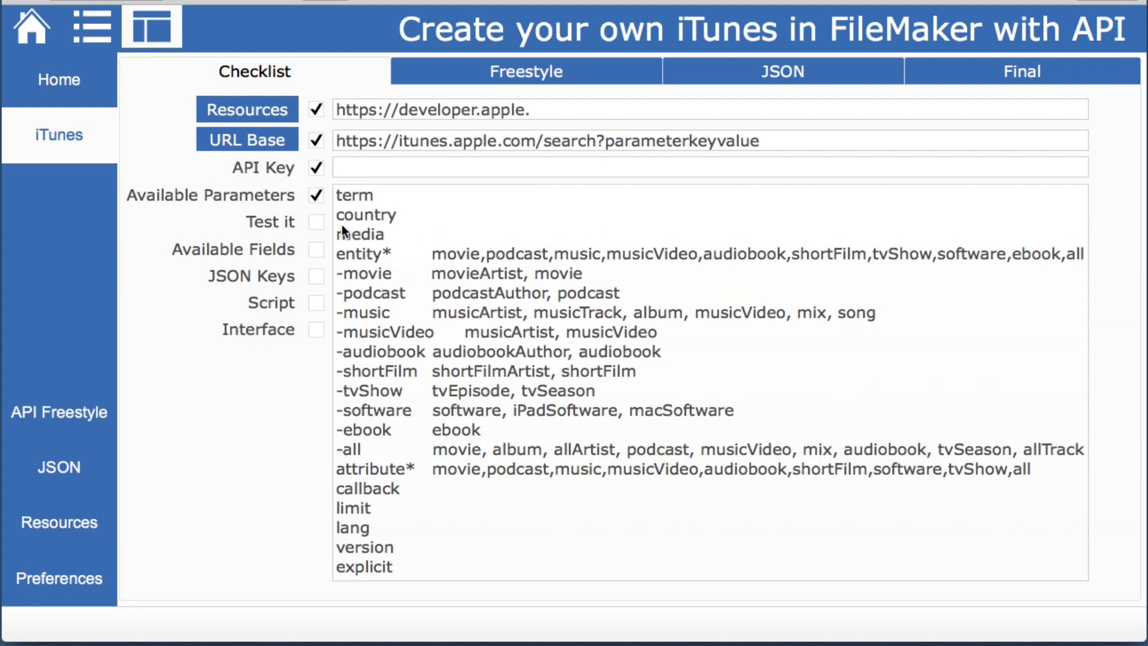
mouse_move(652, 148)
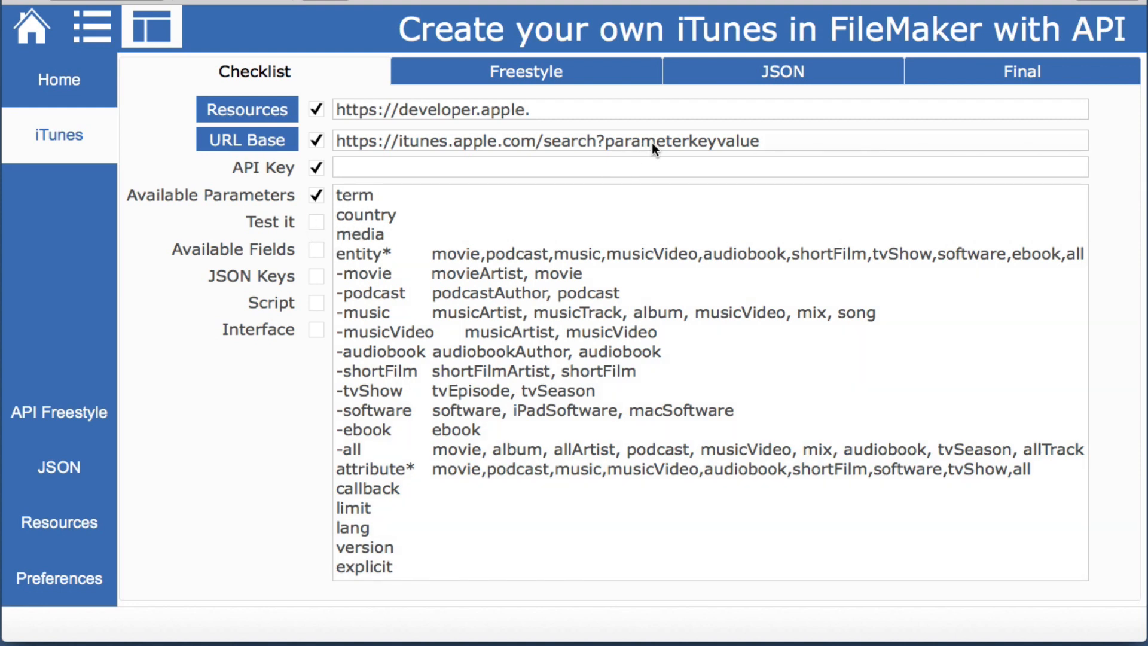
click(659, 140)
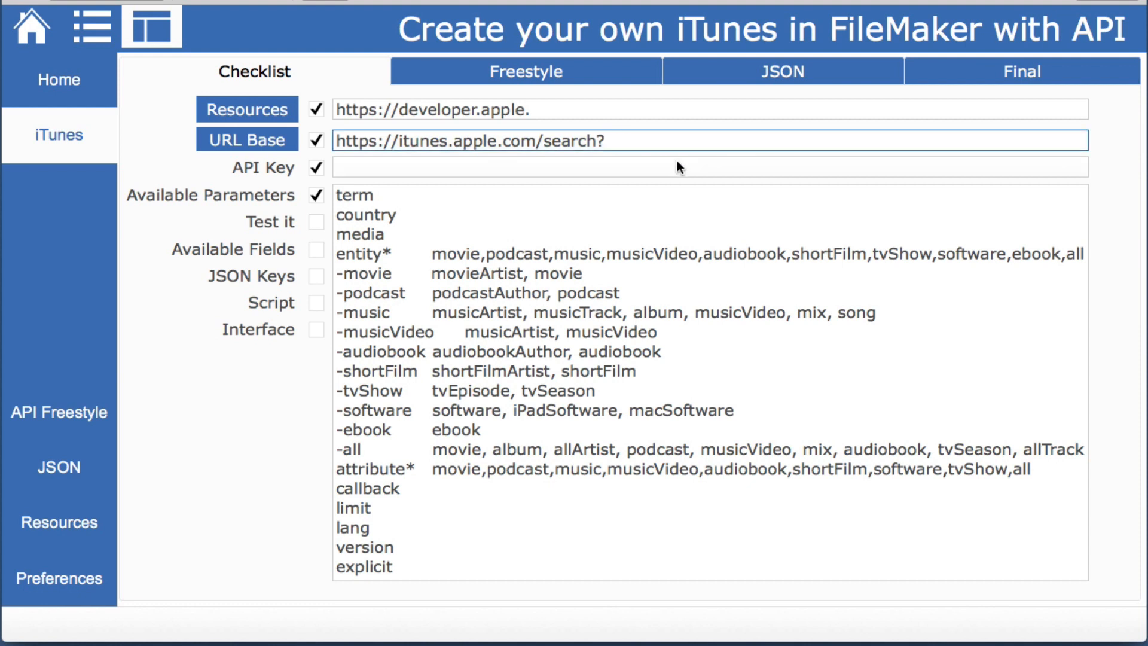
click(525, 71)
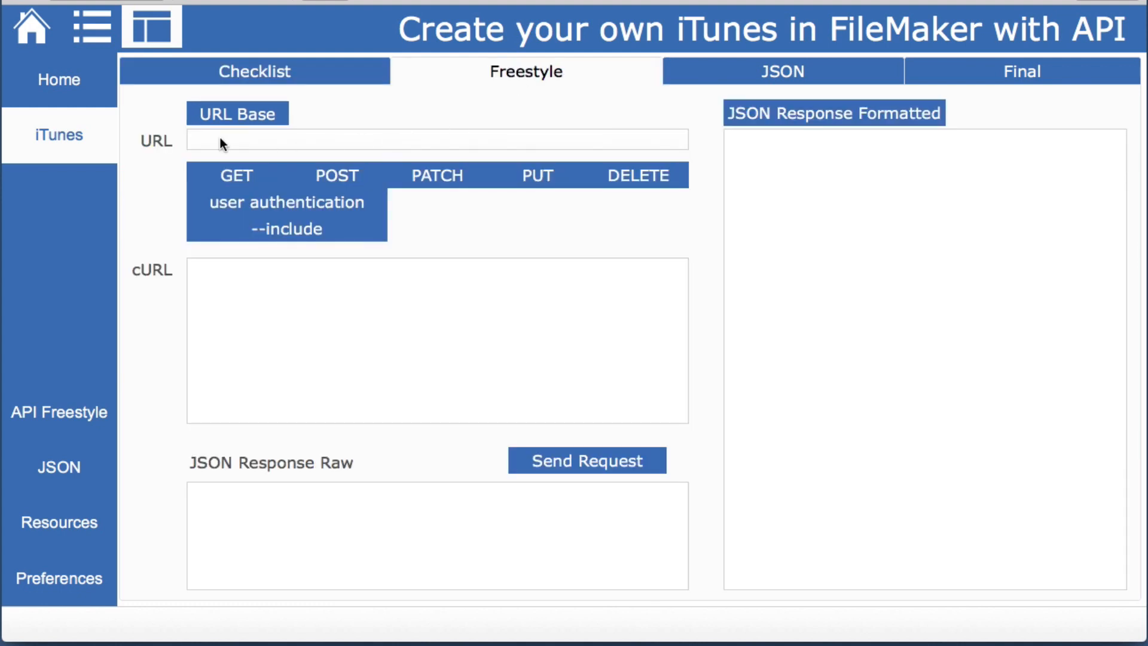
text(https://itunes.apple.com/search?)
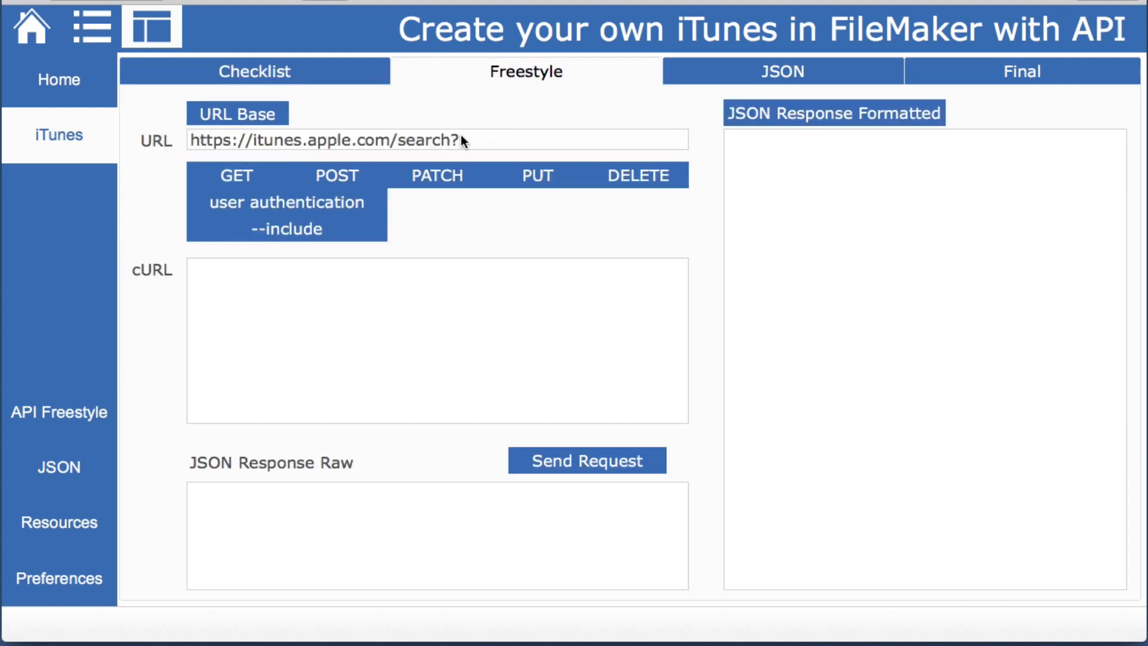
text(term)
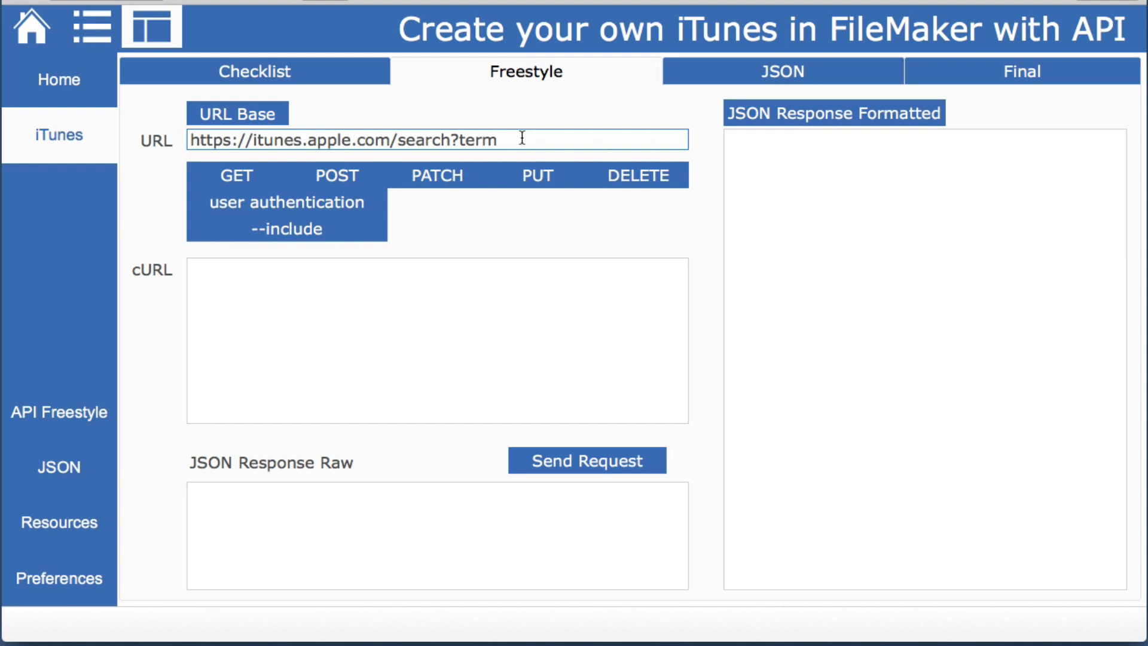
text(=)
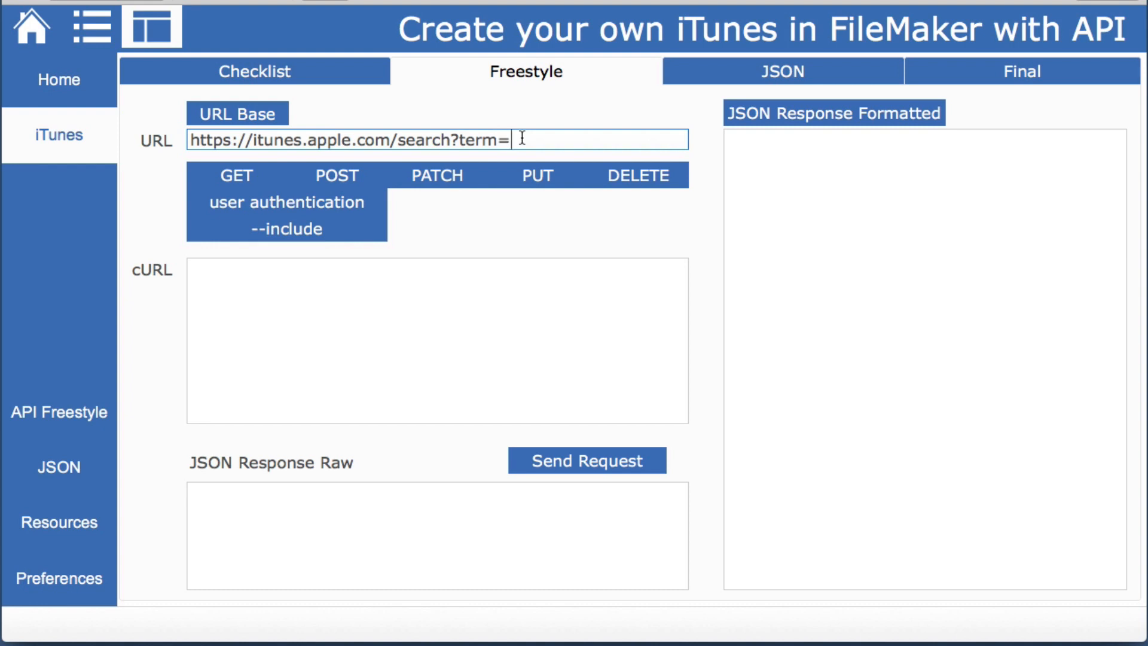
text(matrix)
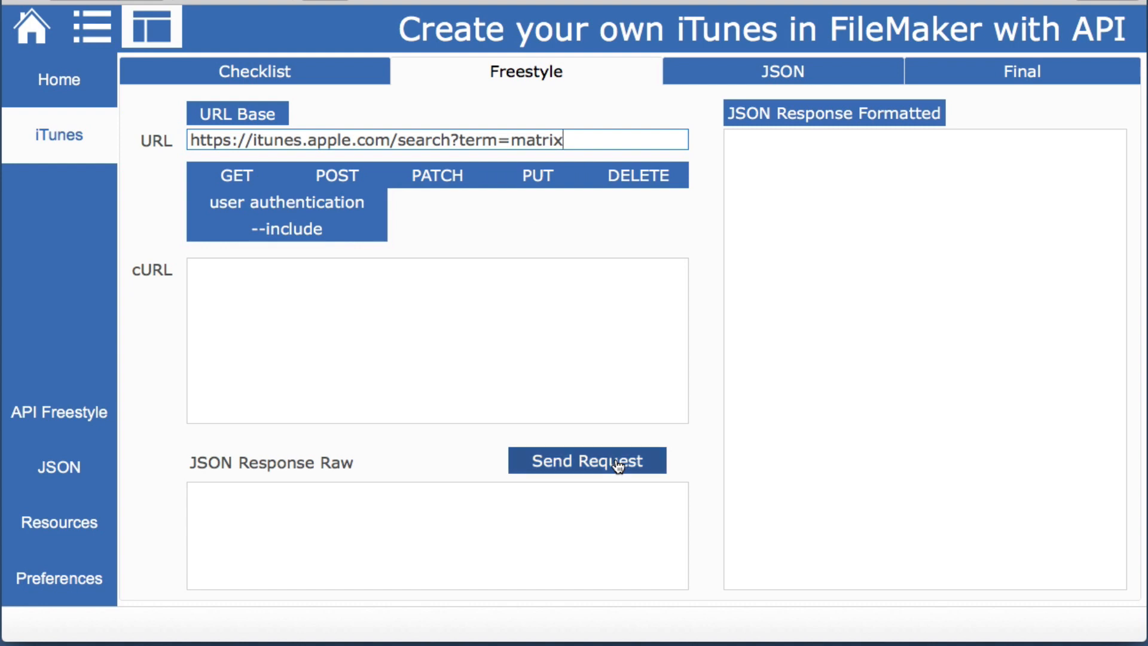
click(586, 459)
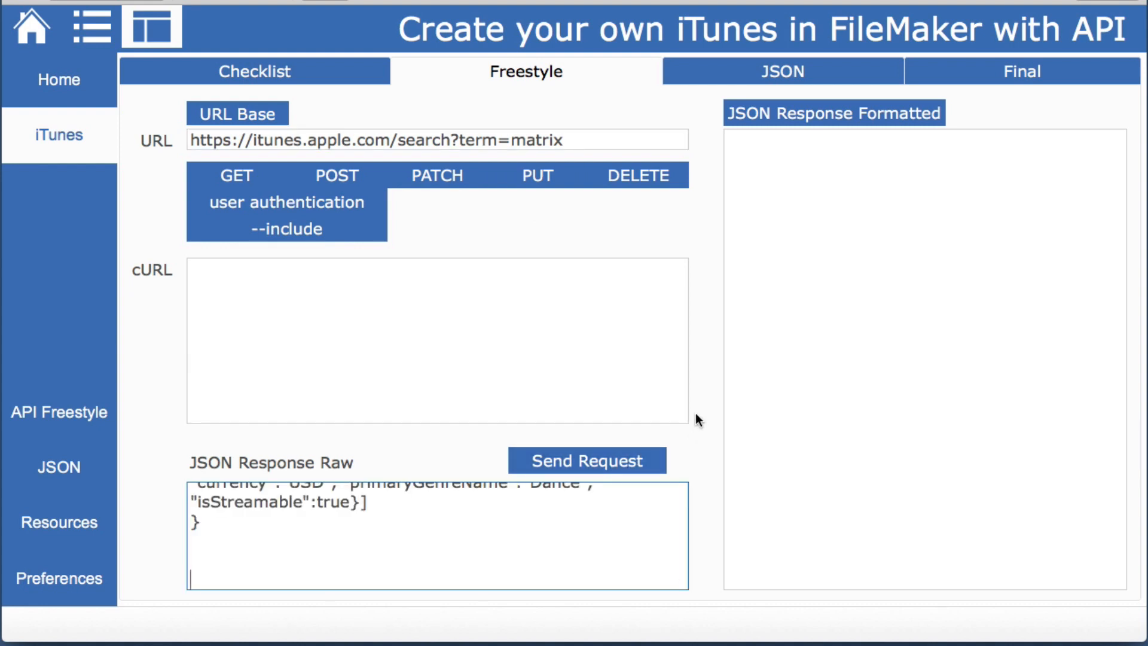
click(586, 460)
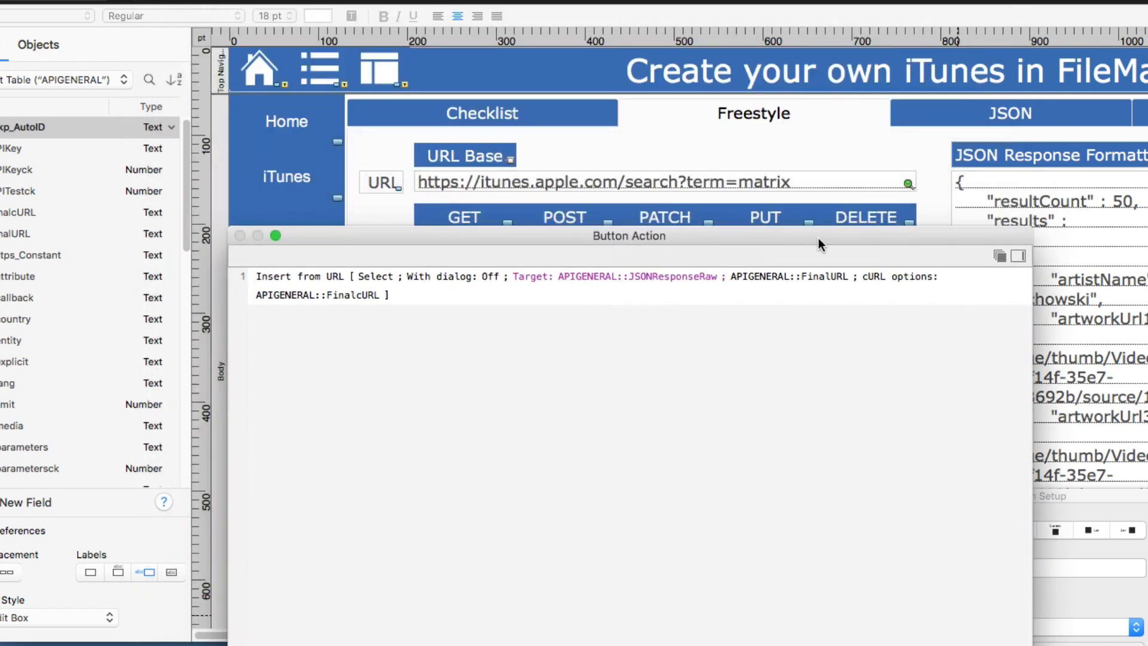
Inspect the Send Request button's Insert from URL action, then leave the layout without saving.
drag(628, 235, 889, 91)
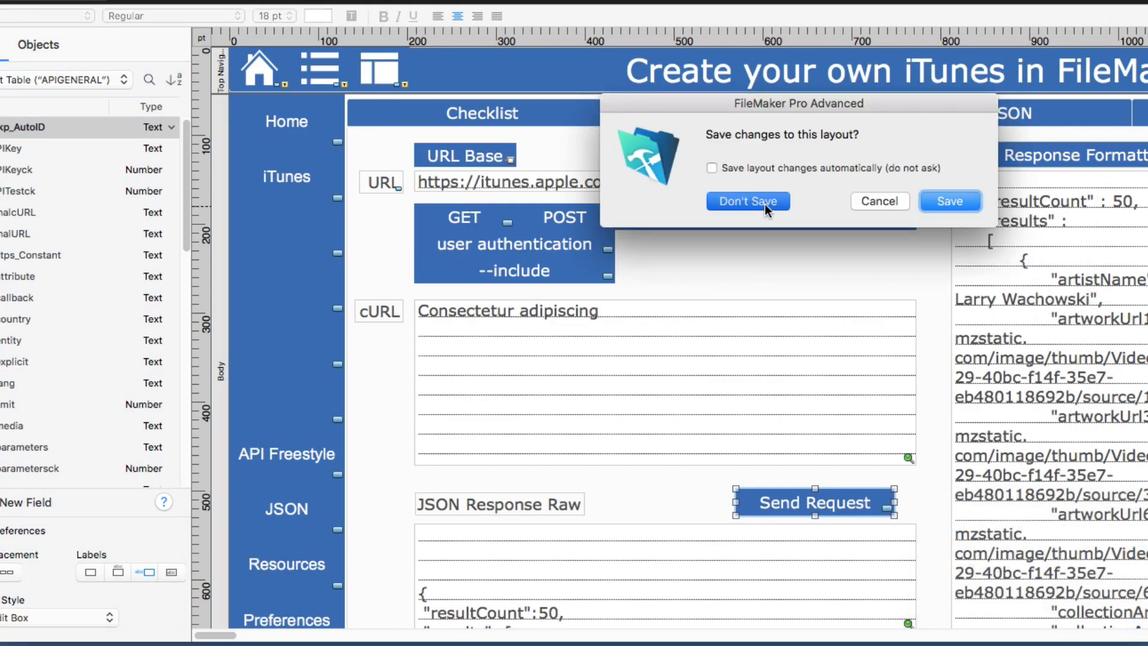
click(746, 201)
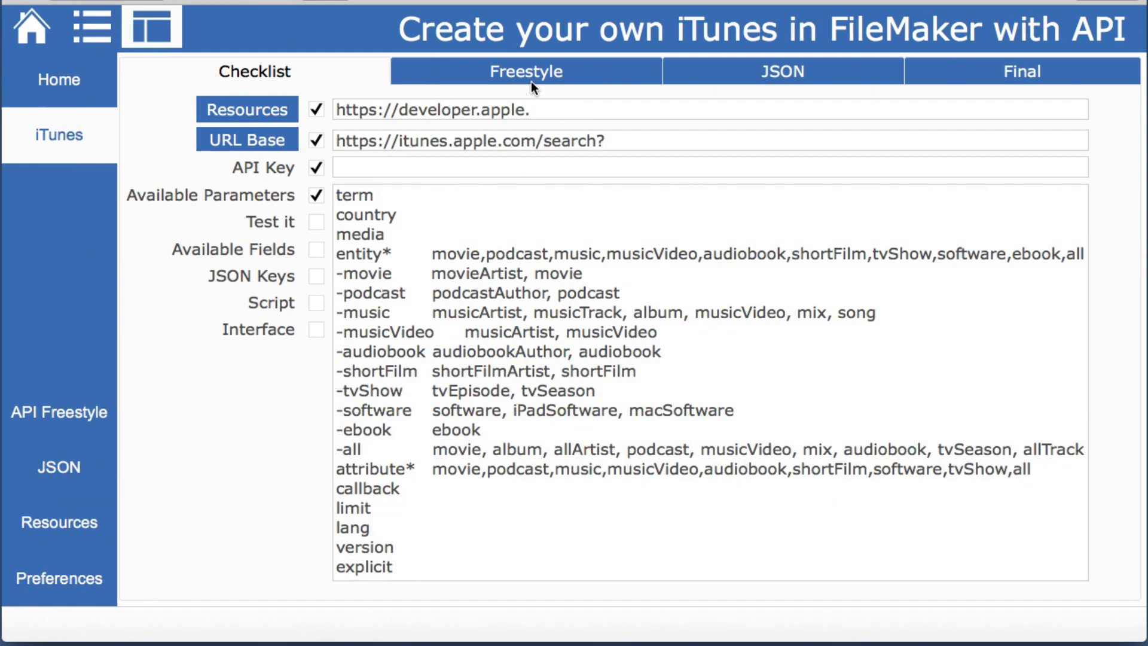
Tick Test it, review the Freestyle response and view its resultCount and results keys on JSON.
click(525, 70)
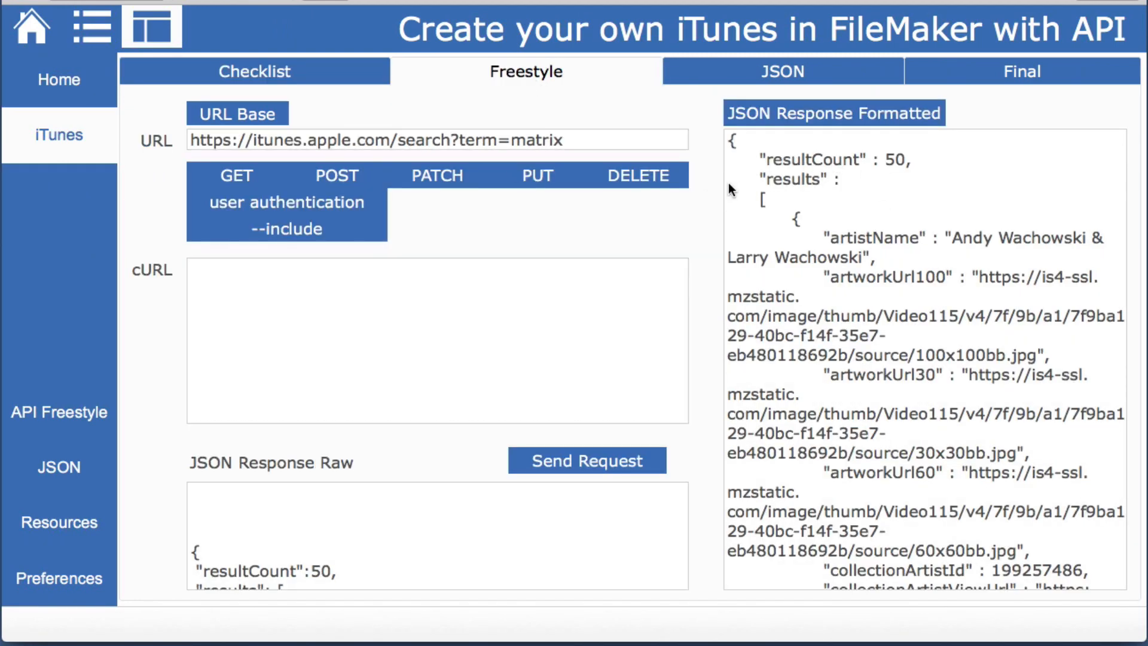
mouse_move(842, 233)
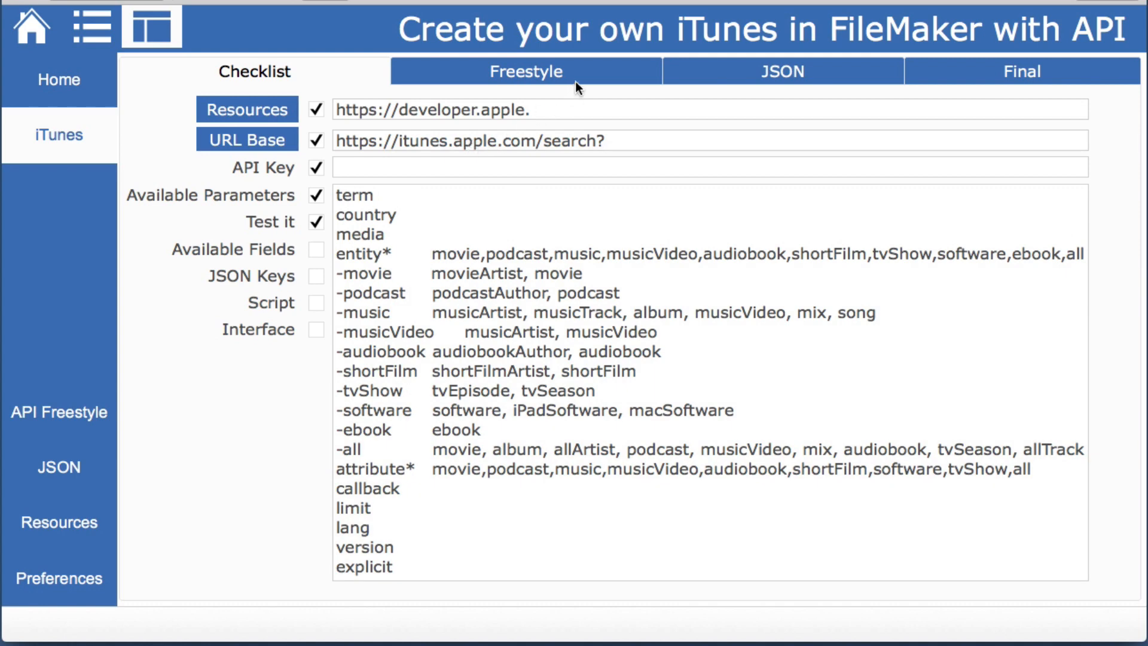
click(525, 71)
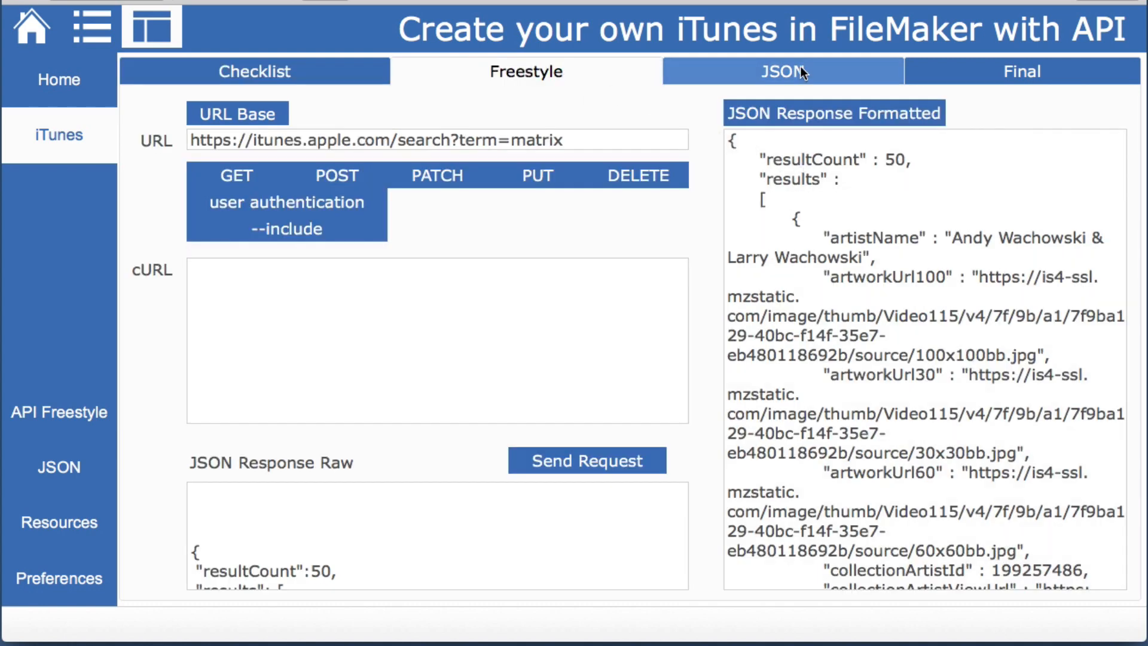
click(781, 70)
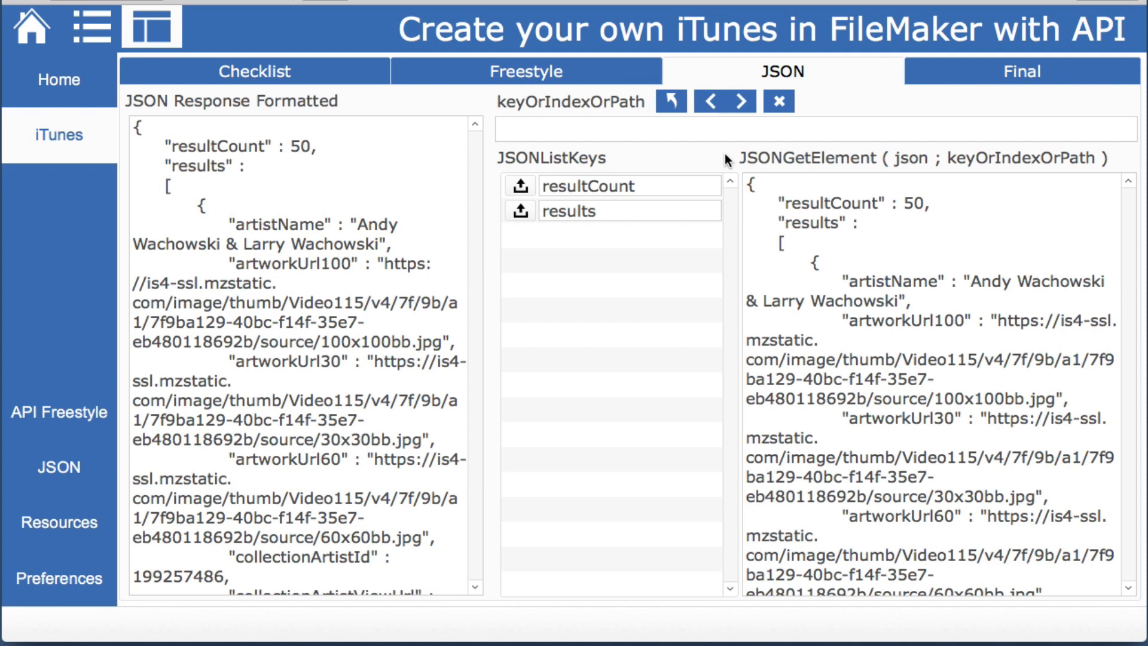
mouse_move(790, 207)
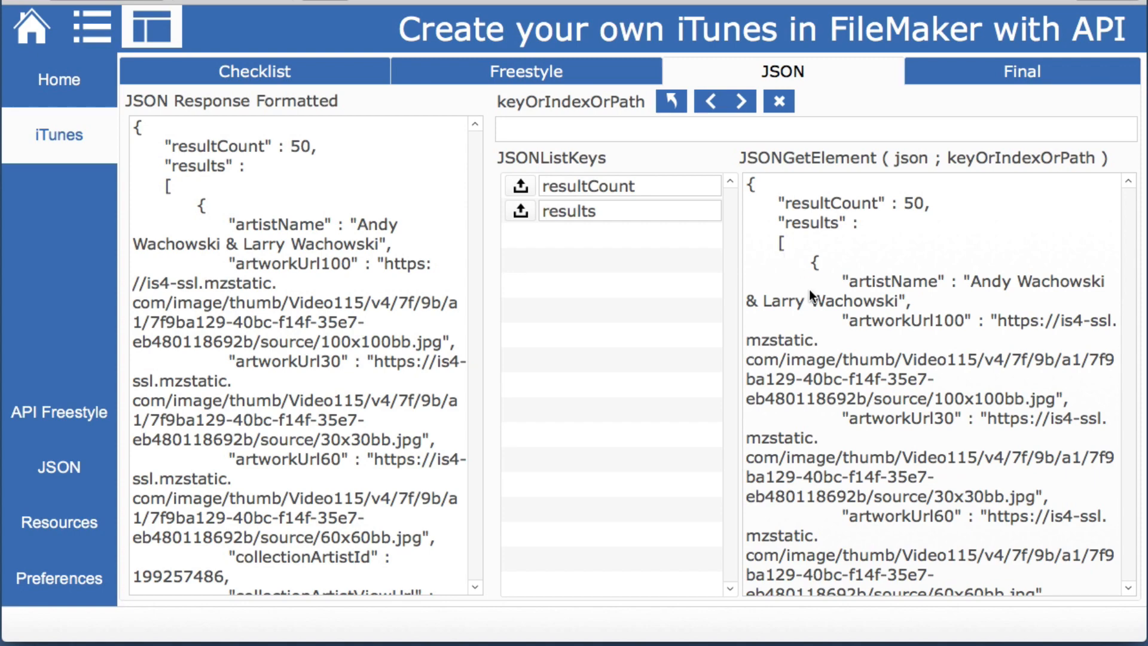
Drill into results[0] to list the first movie's keys from artistName to releaseDate.
scroll(down, 3)
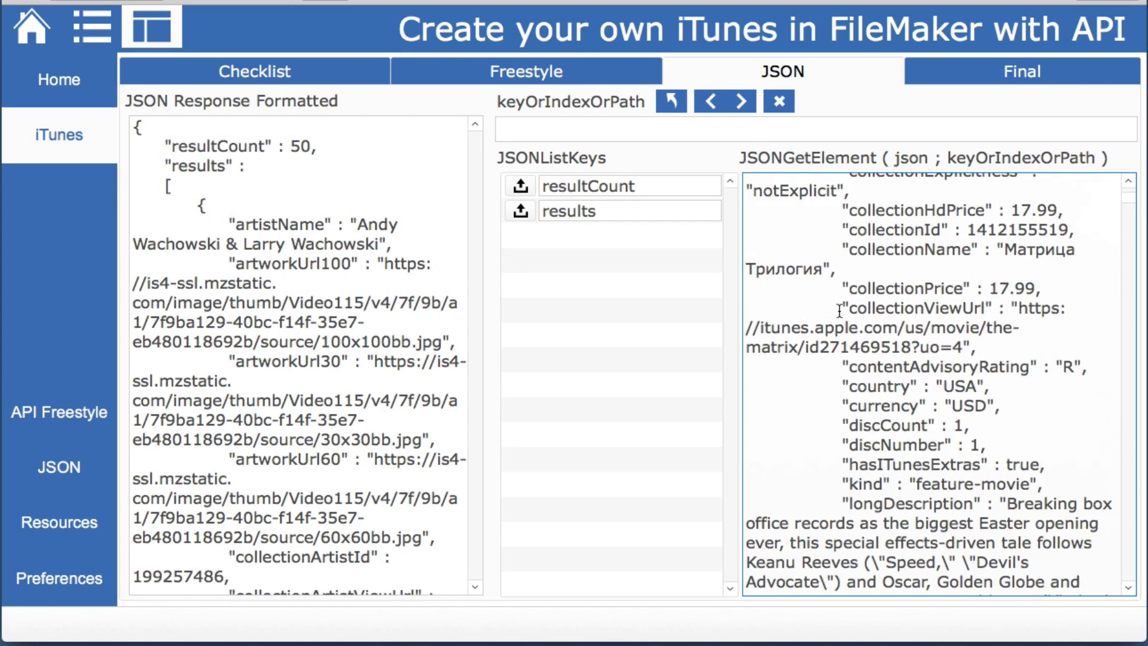
click(588, 185)
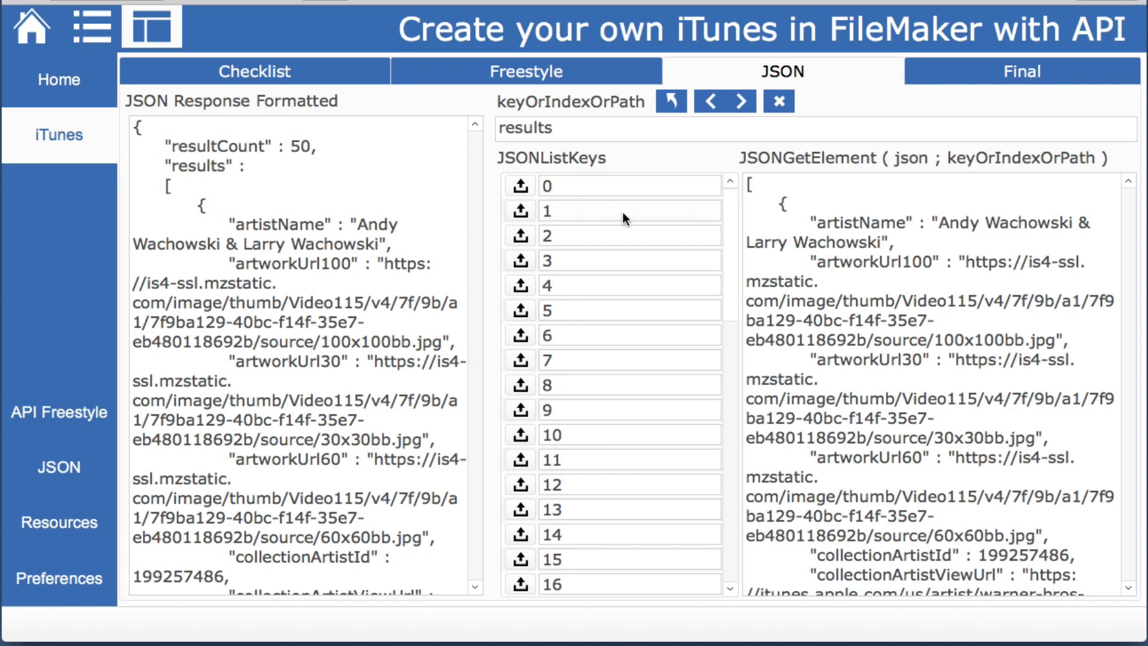
click(519, 184)
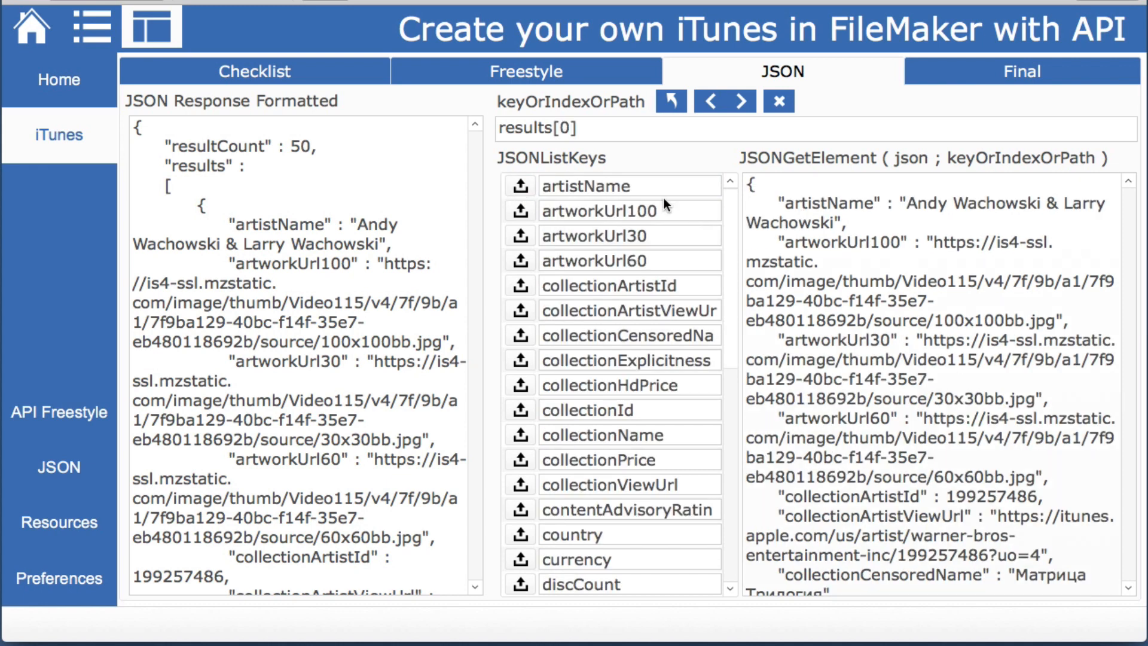
mouse_move(661, 272)
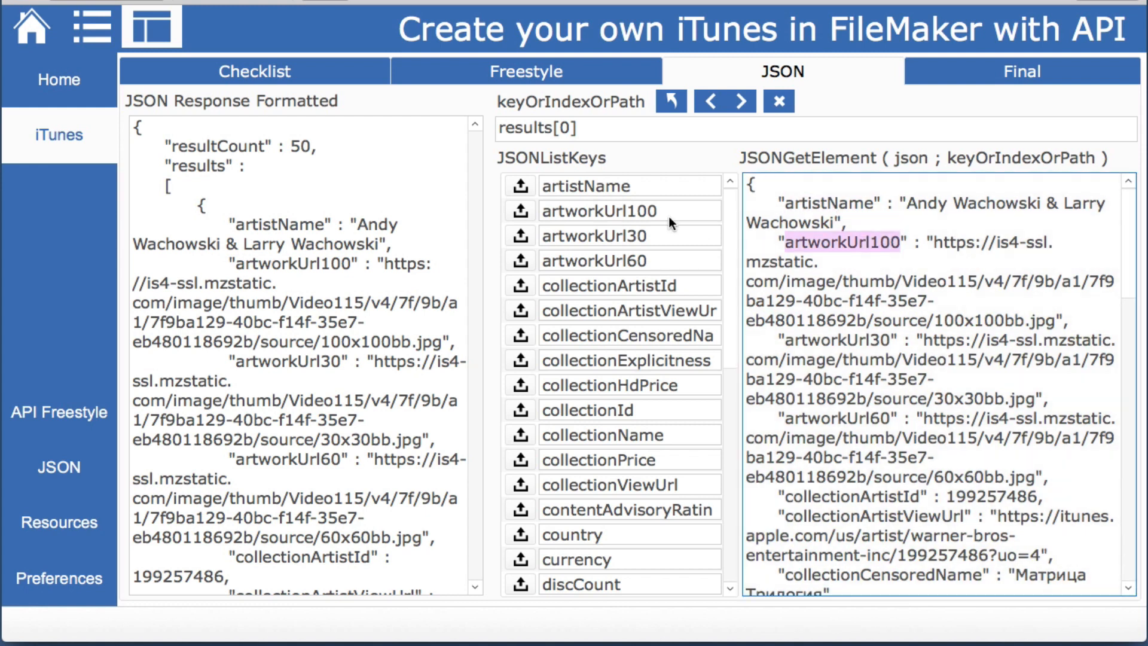
mouse_move(589, 286)
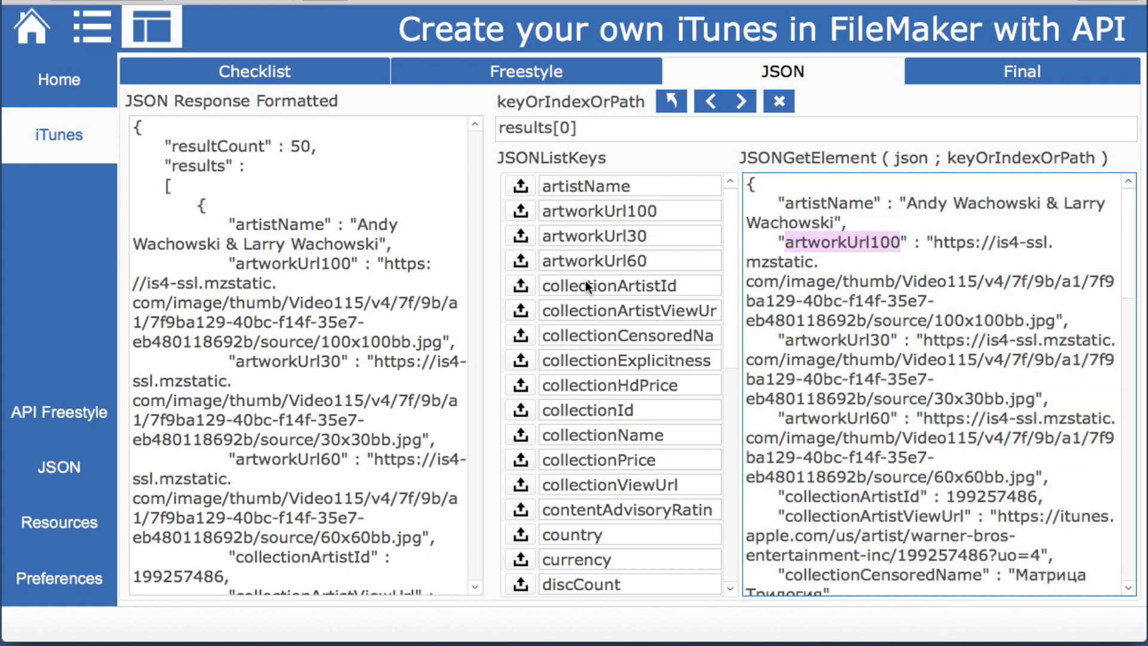
mouse_move(614, 541)
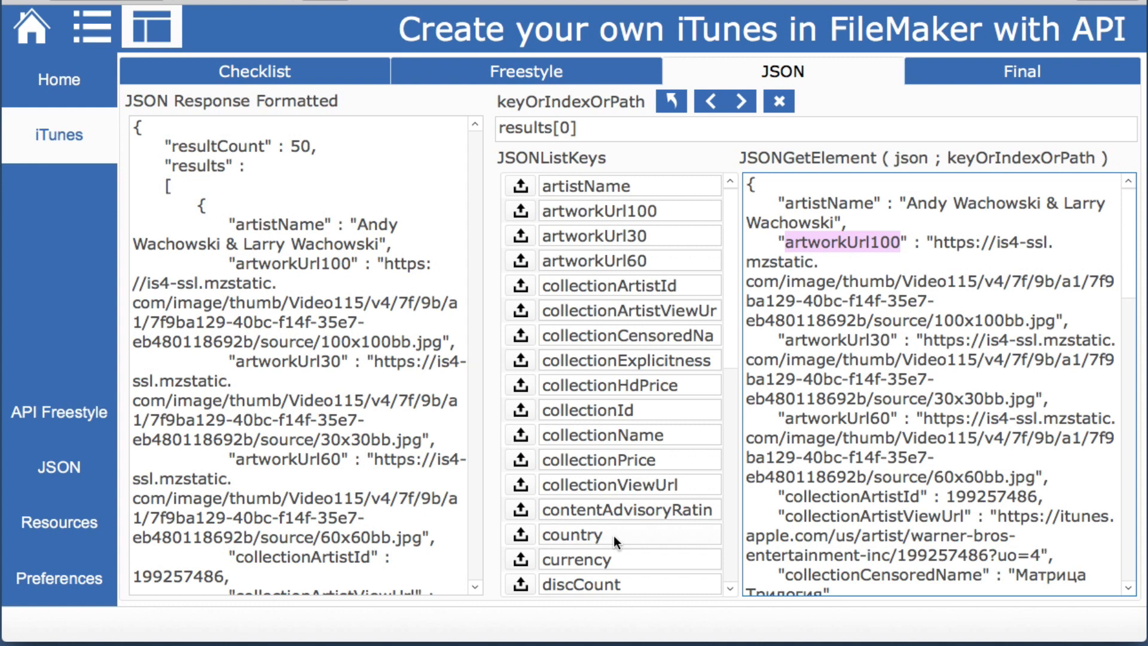
scroll(down, 3)
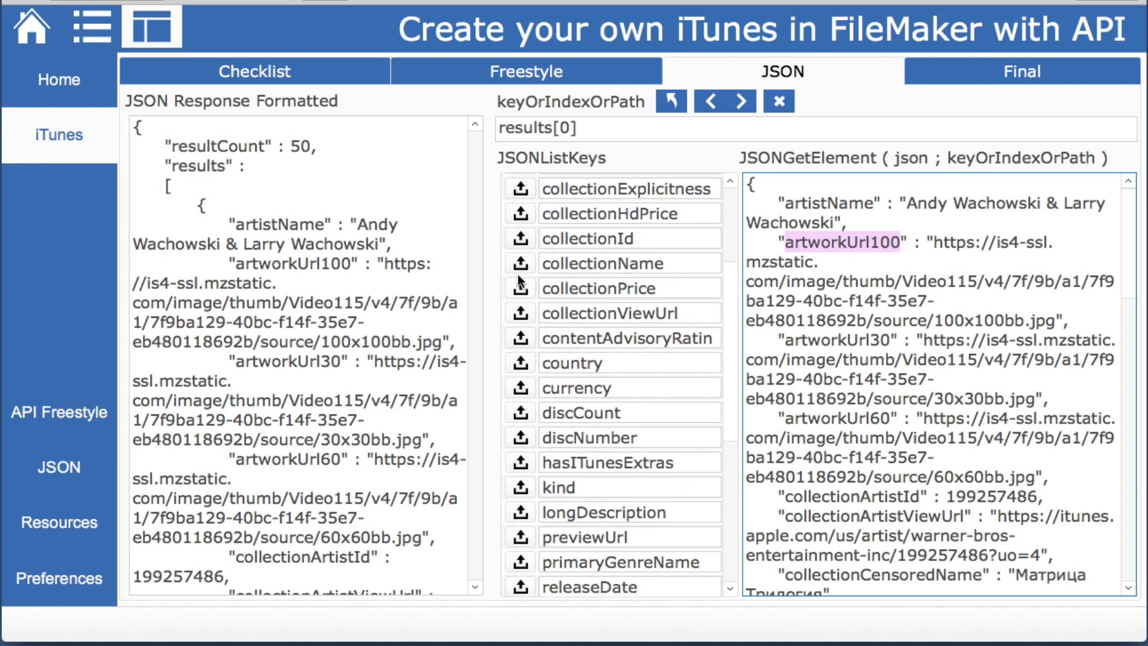
Show the first result's collectionName and step forward through several results' names.
click(520, 263)
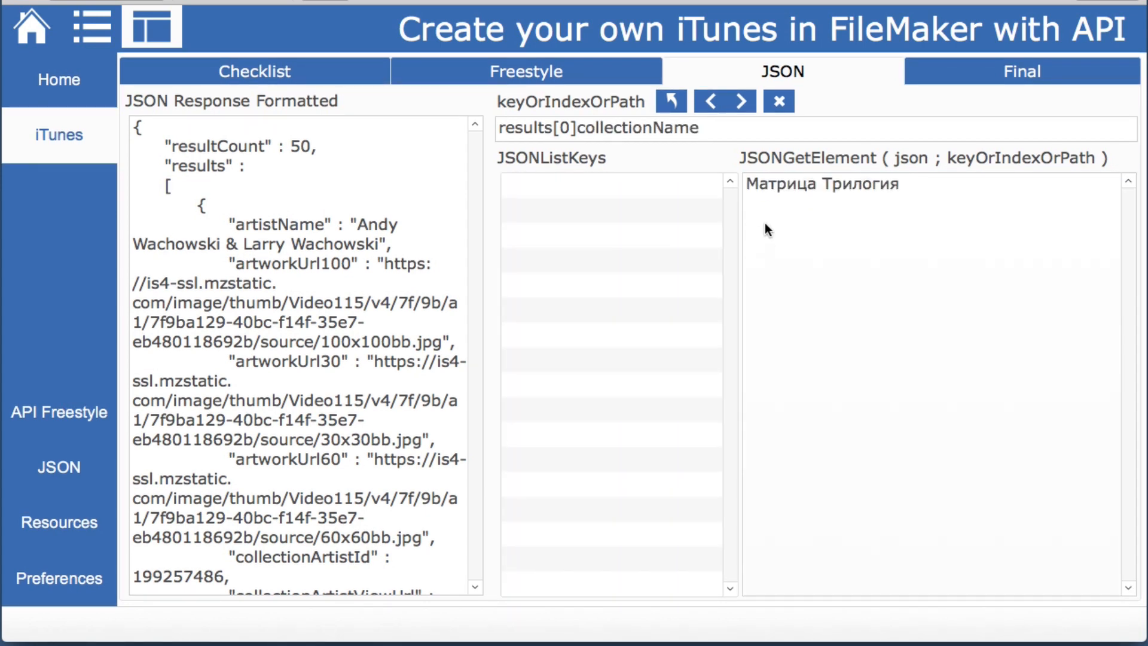
click(740, 100)
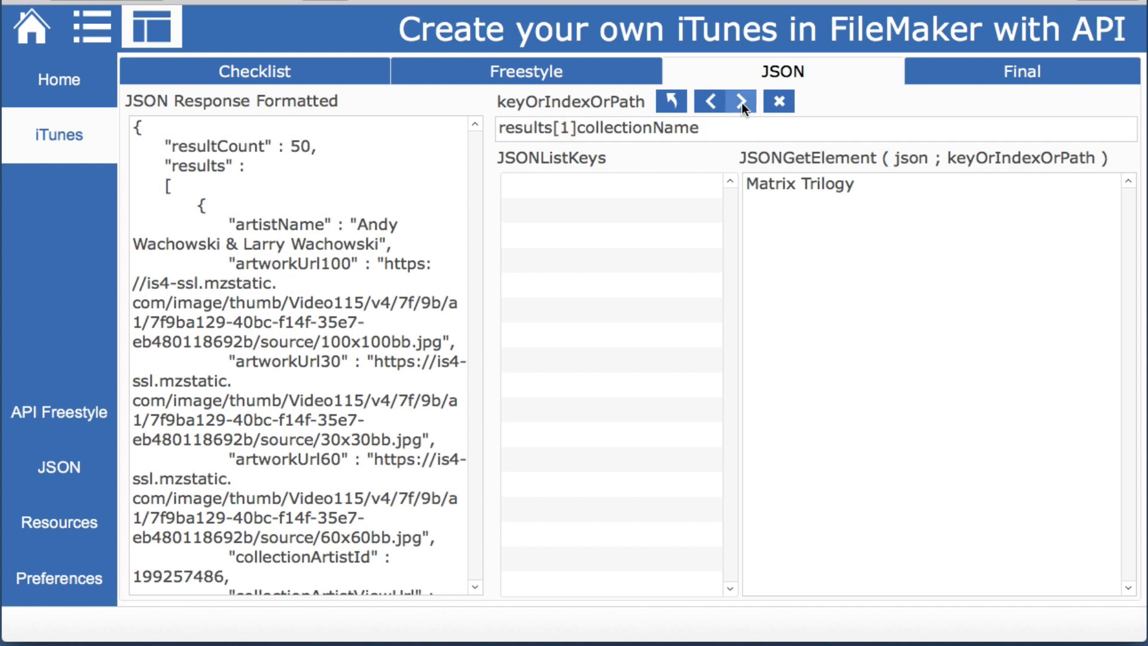
click(742, 101)
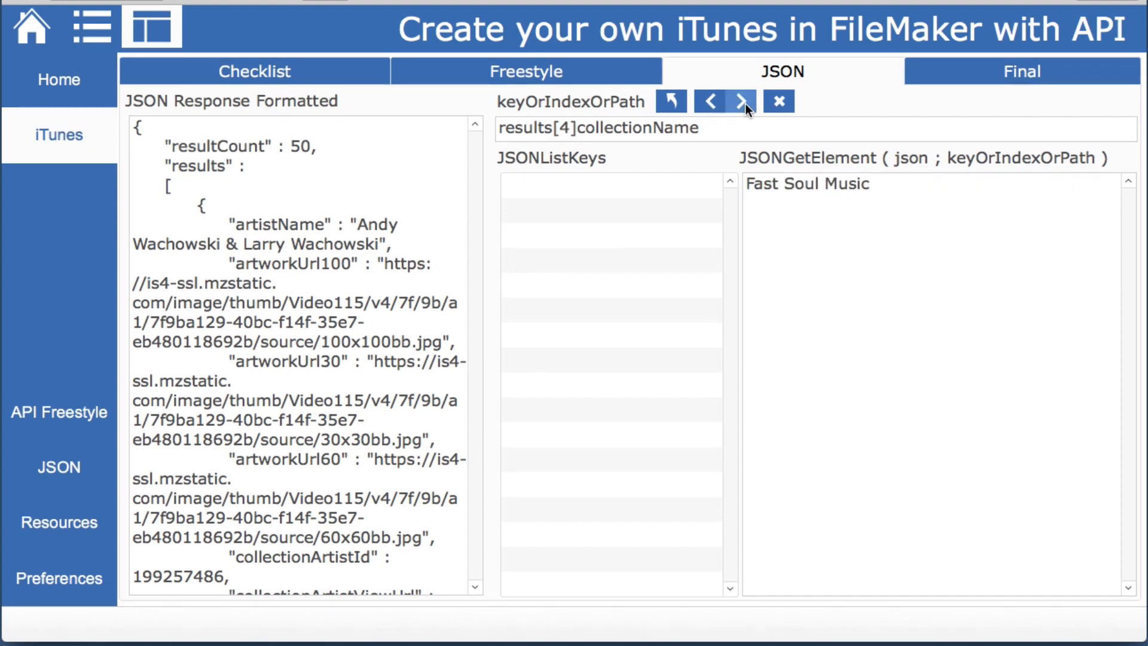
click(742, 100)
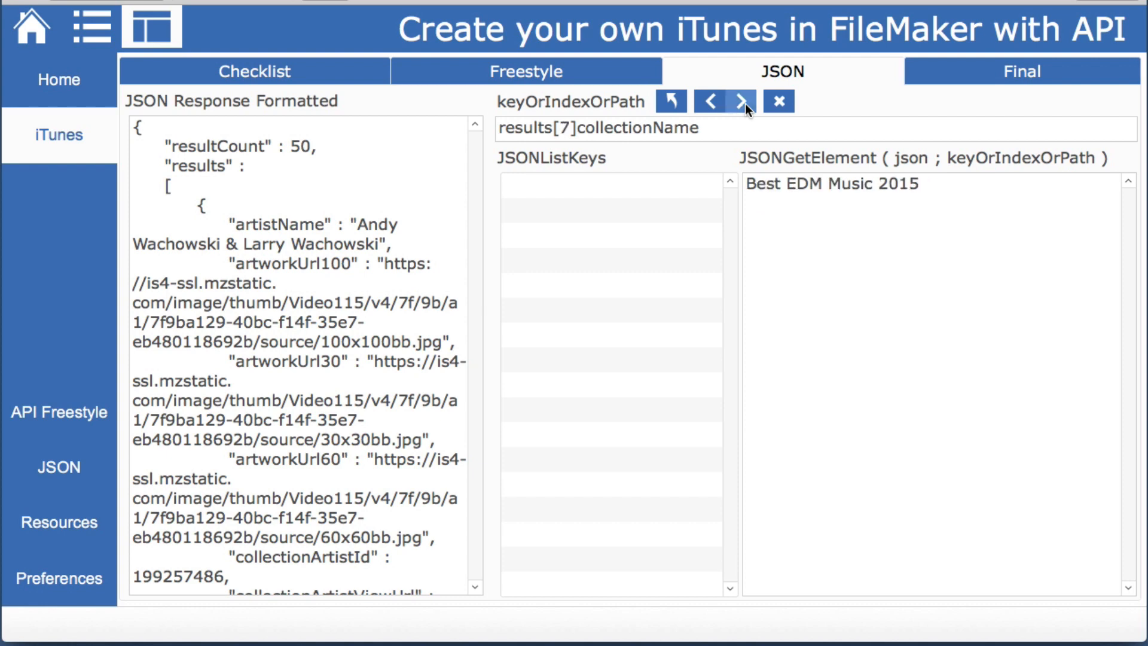
click(741, 100)
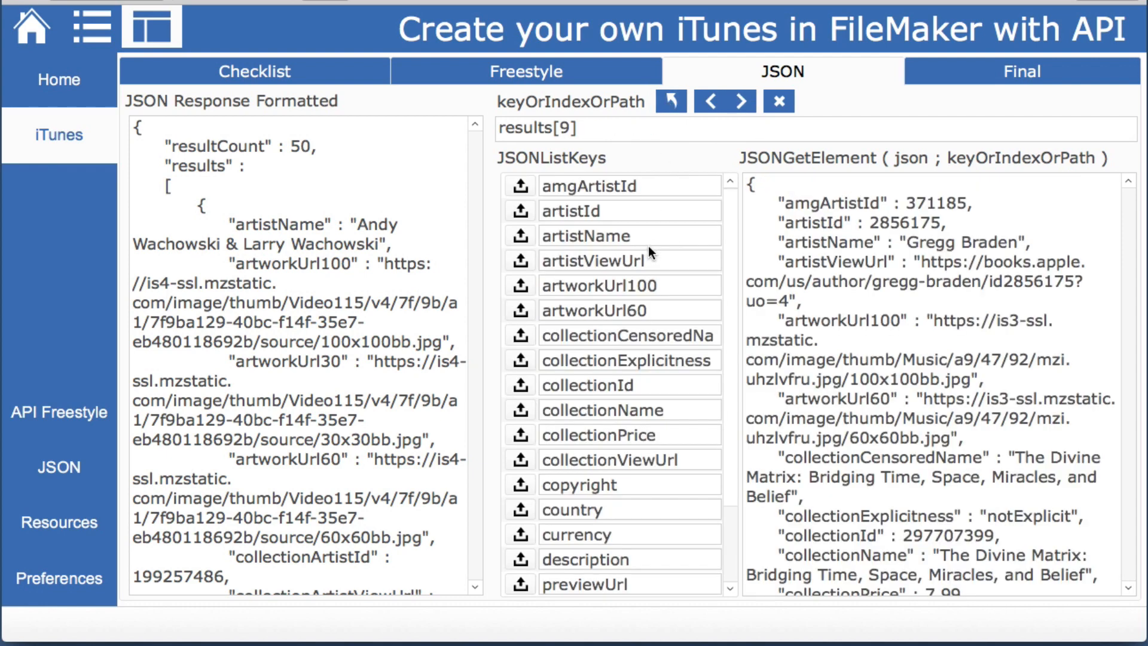
mouse_move(567, 293)
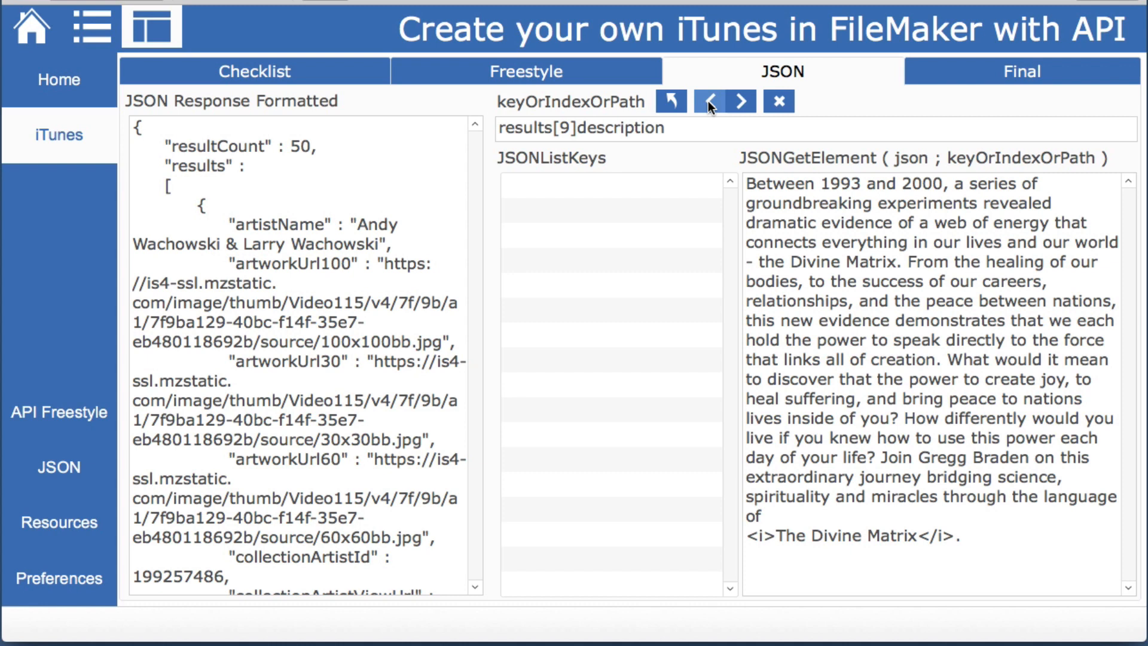
Step back through the descriptions to the whole first result and return to the checklist.
click(707, 100)
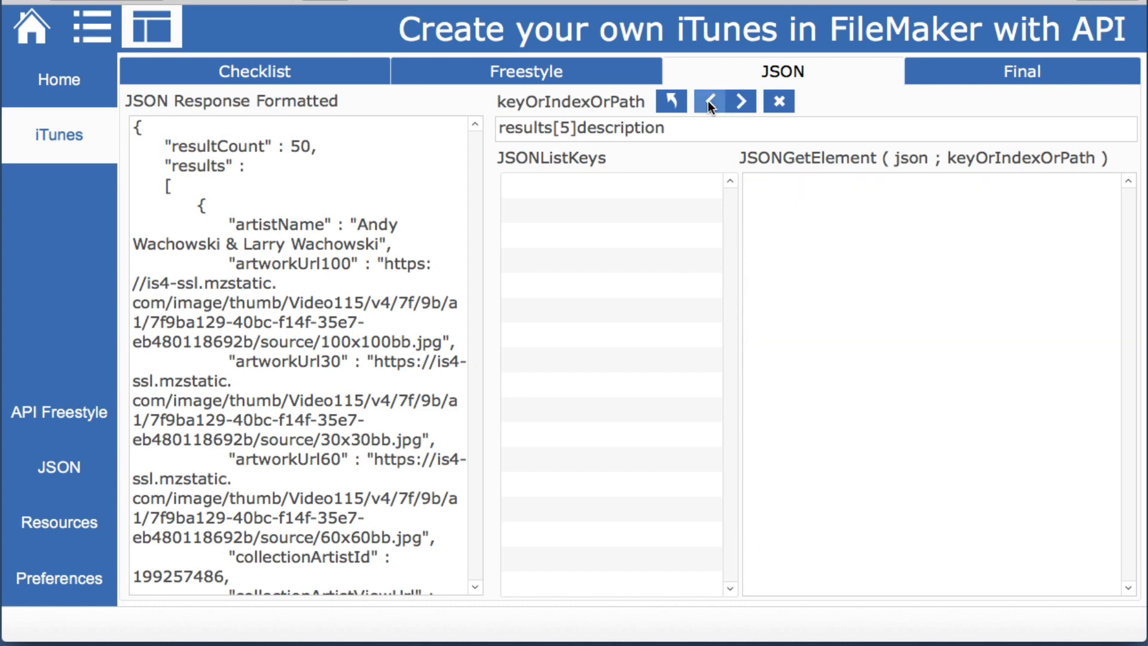
click(708, 100)
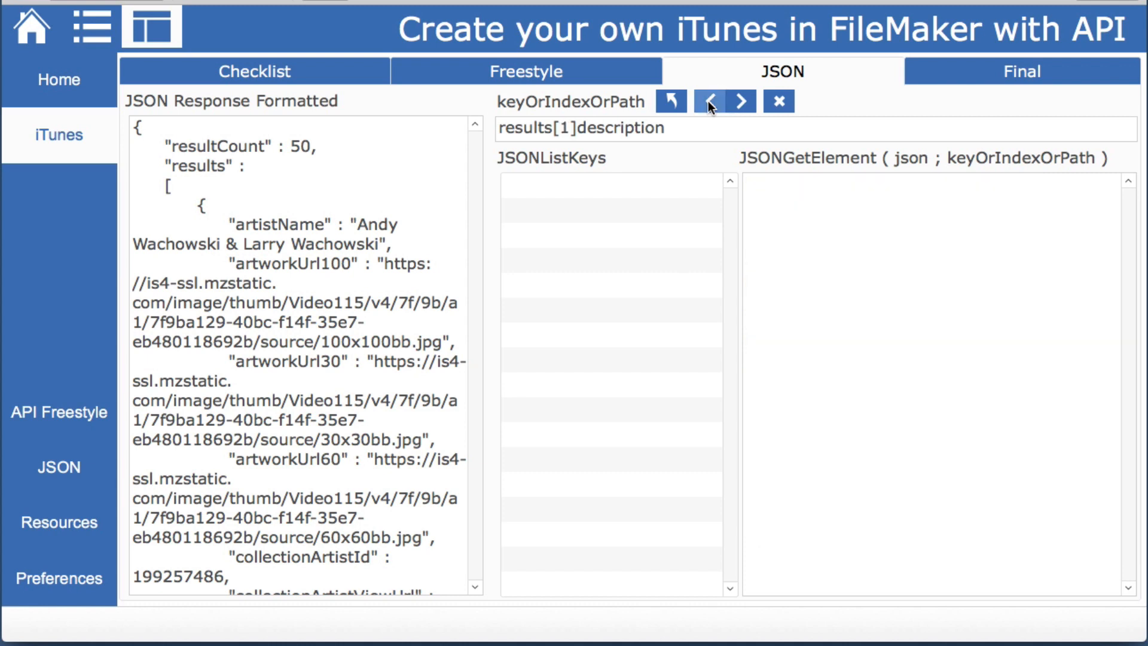
click(708, 100)
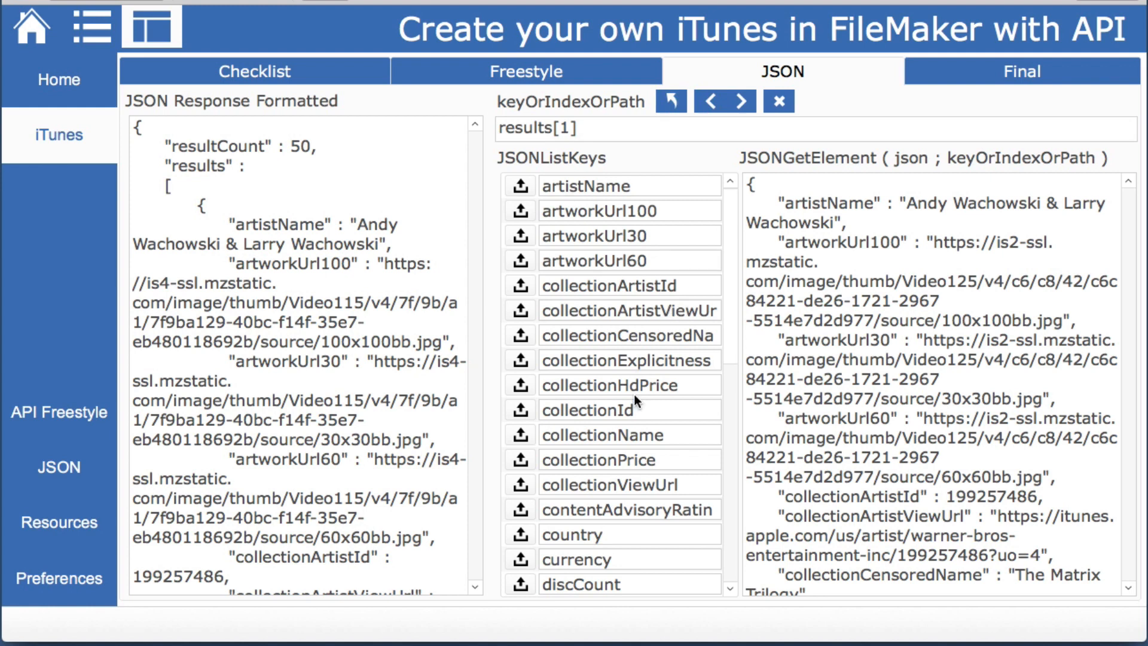
click(254, 71)
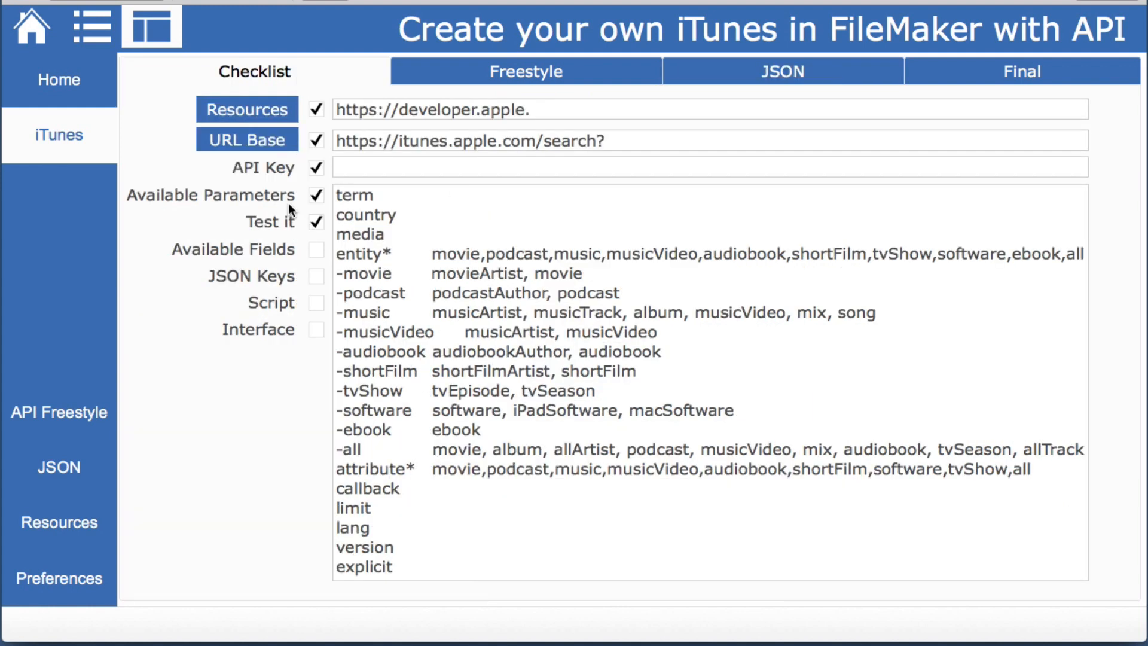
Drill into collectionName and edit the index path to step through results 1–3, ending on Hospitality: Summer Drum & Bass 2012.
click(316, 248)
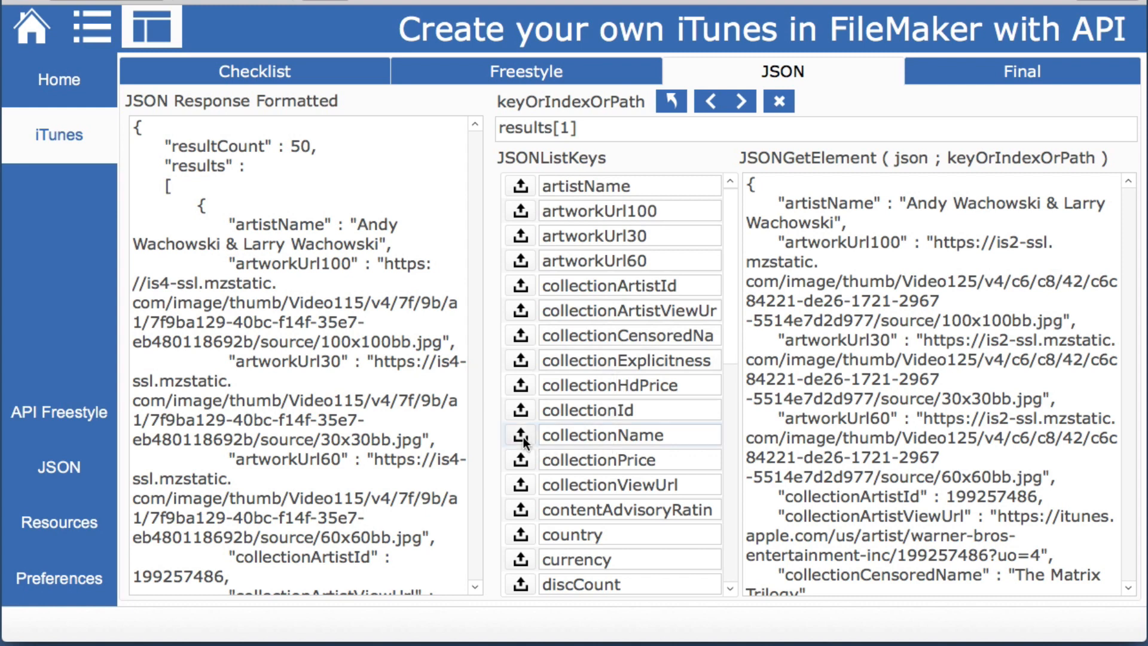
click(521, 434)
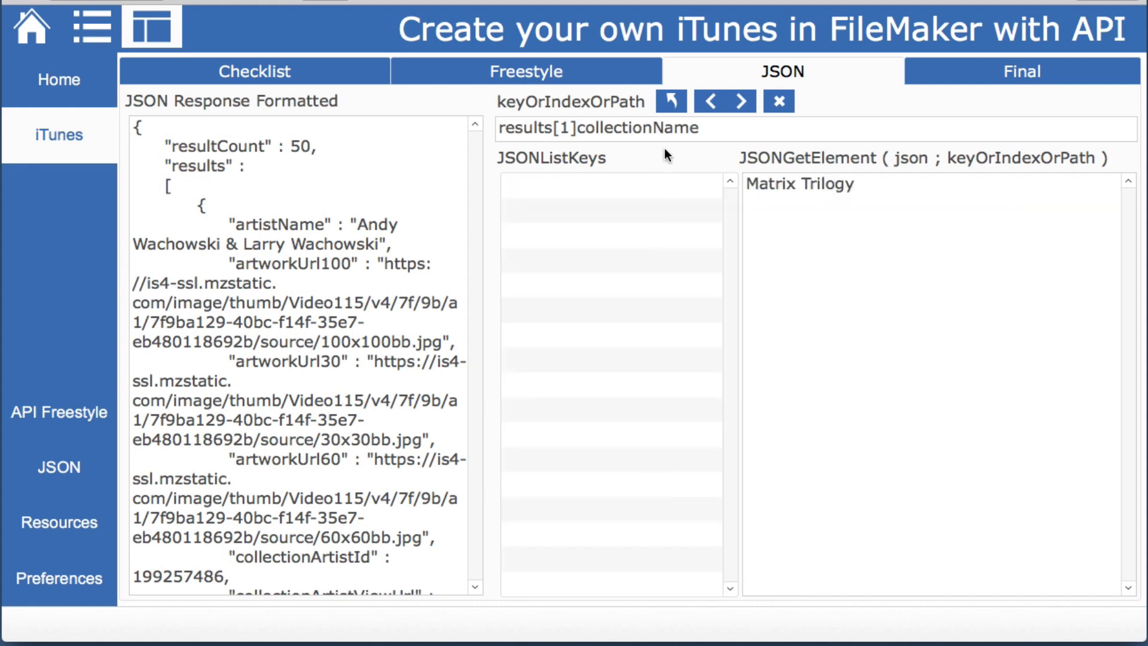
click(597, 128)
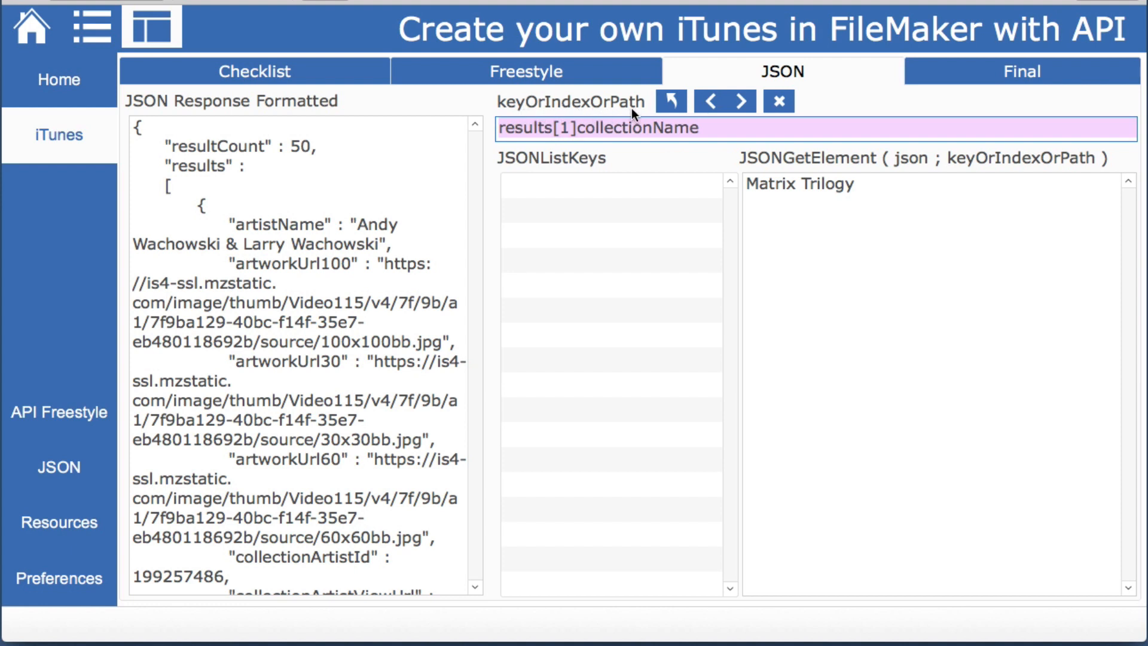
mouse_move(513, 130)
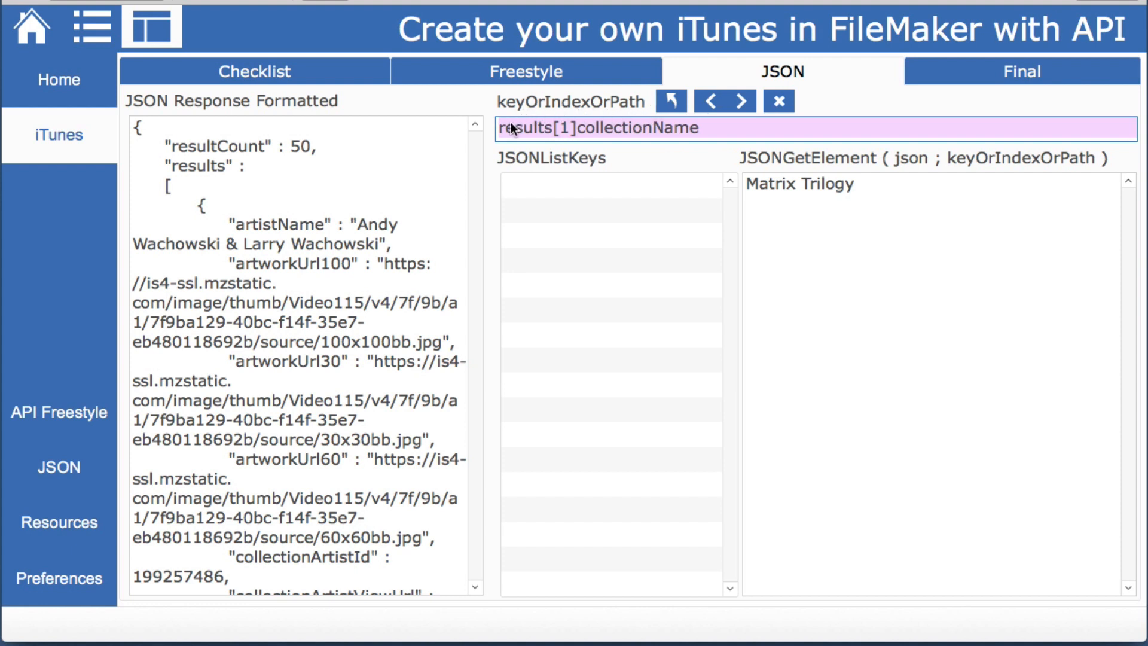
mouse_move(588, 143)
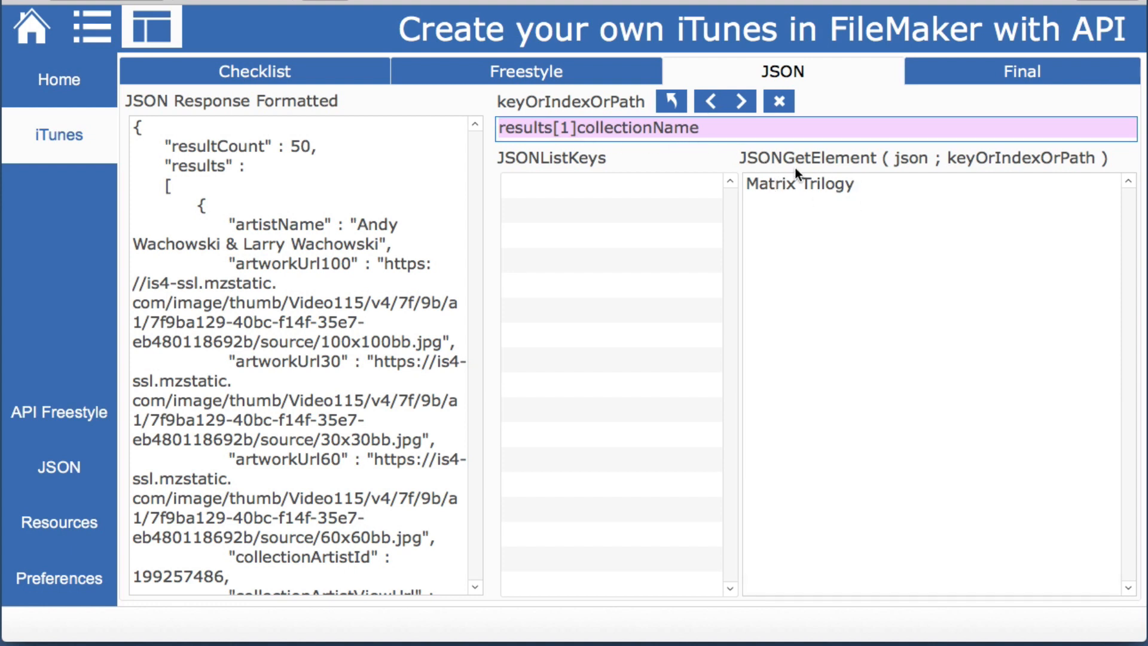
click(739, 101)
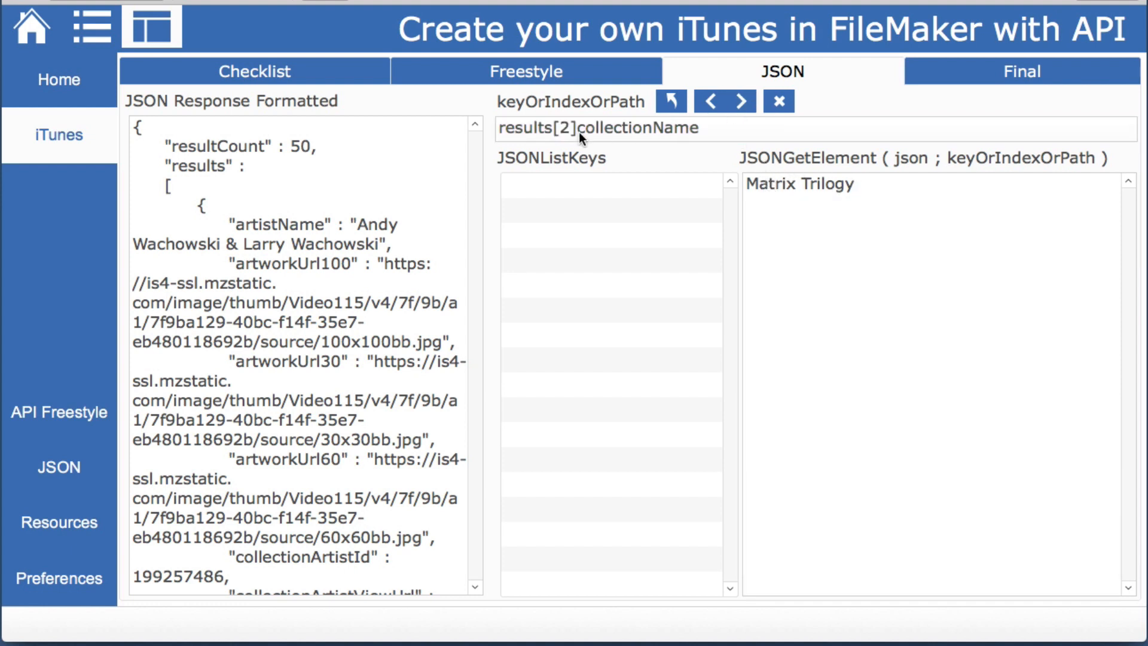
click(739, 100)
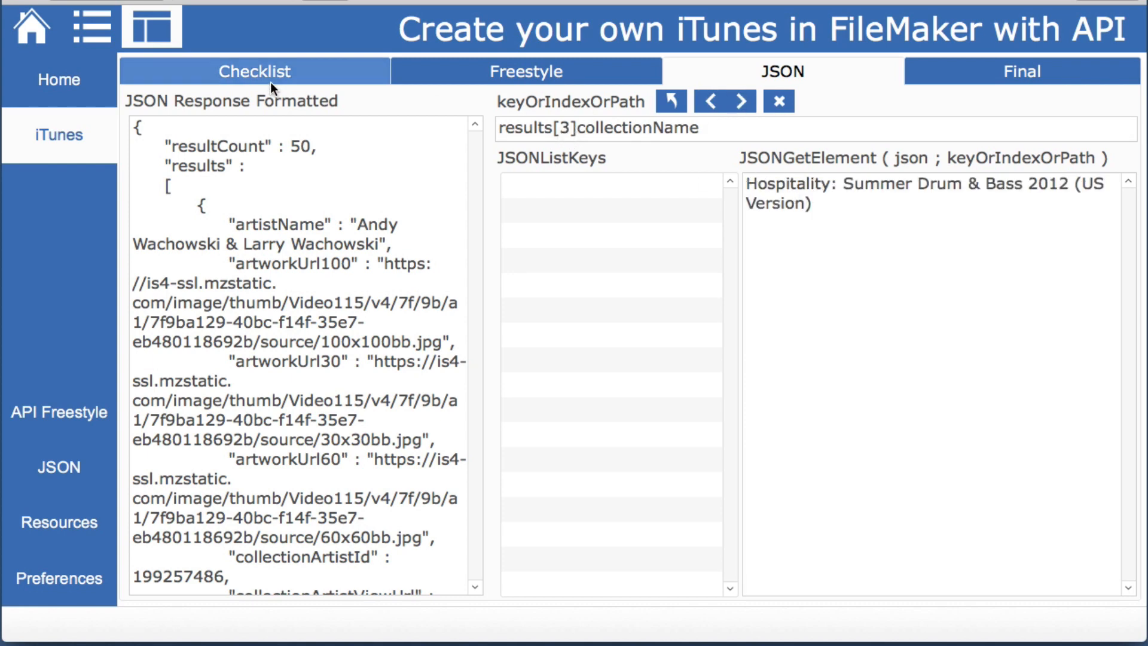
click(253, 71)
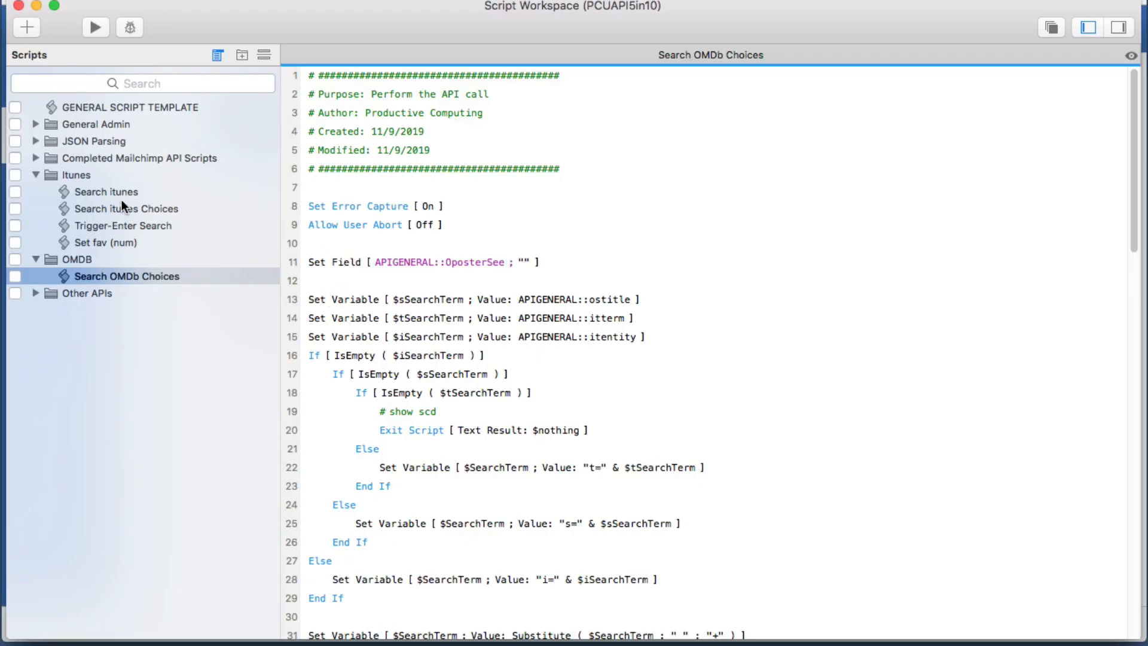
Review the Search itunes Choices script's space-to-plus step and the media choice block.
click(105, 191)
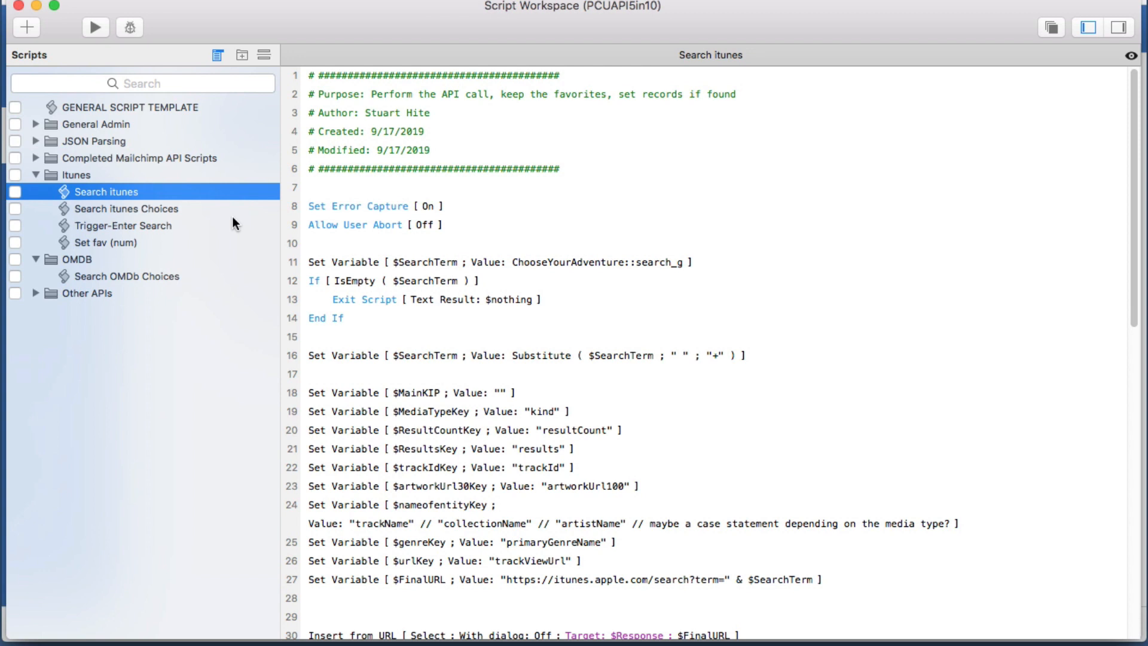
click(125, 208)
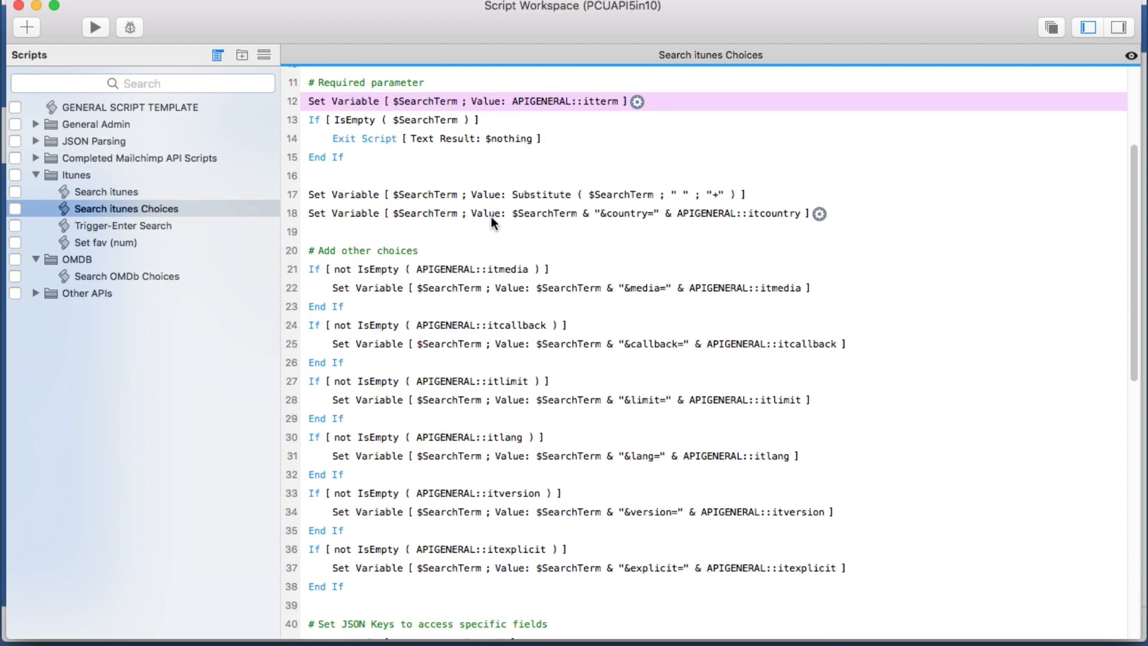
click(527, 195)
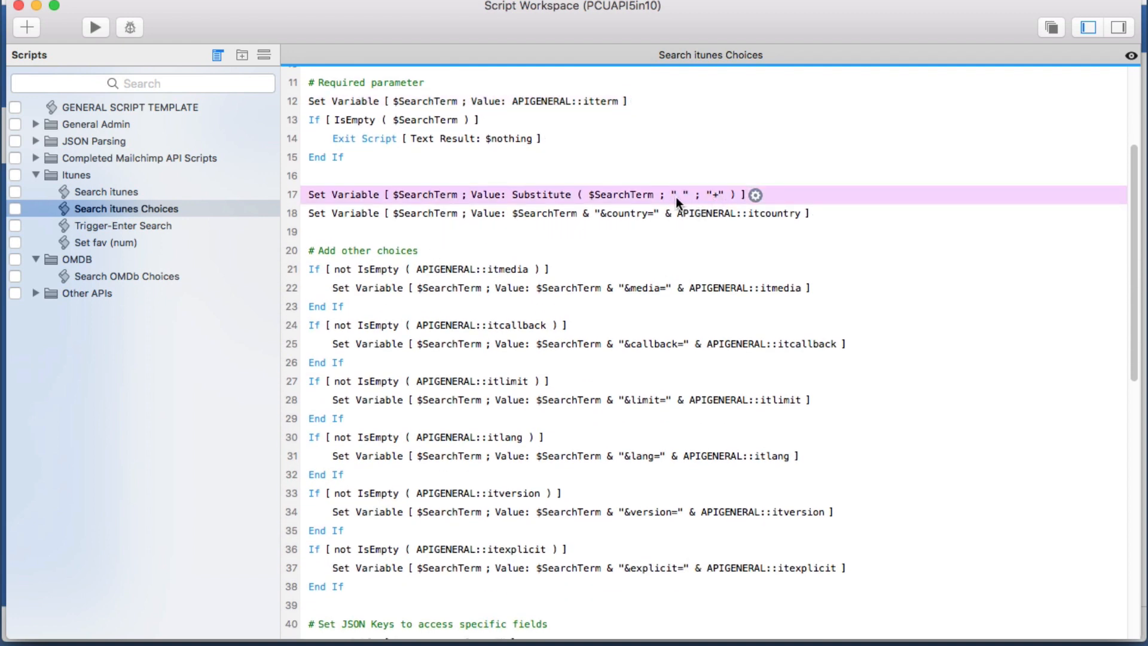
scroll(down, 3)
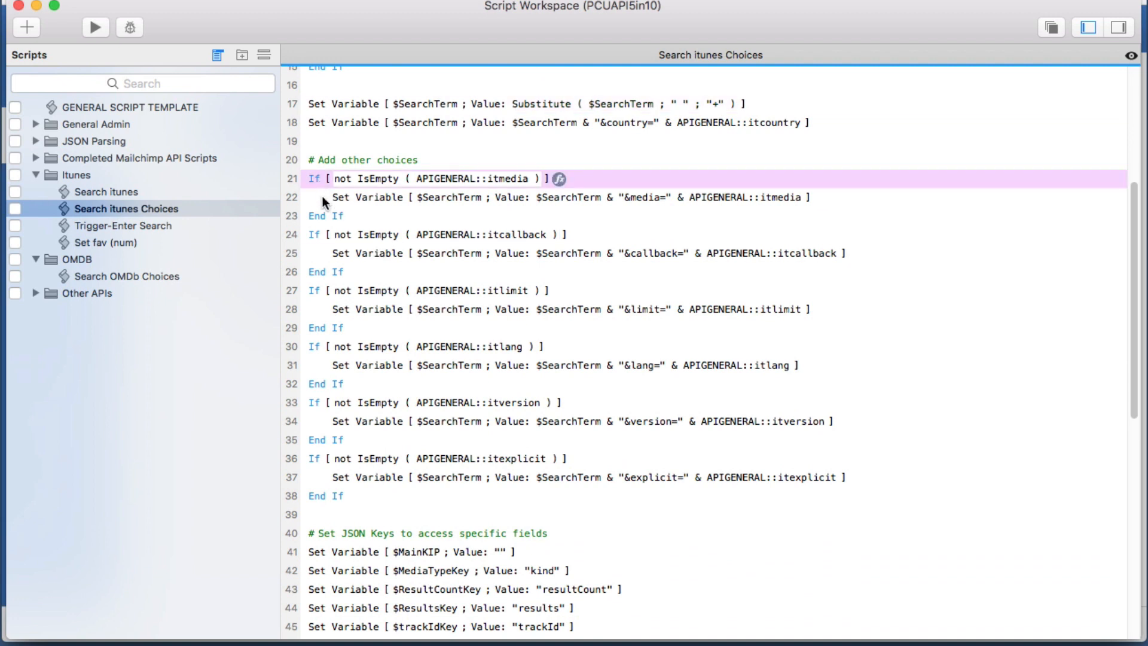
click(439, 235)
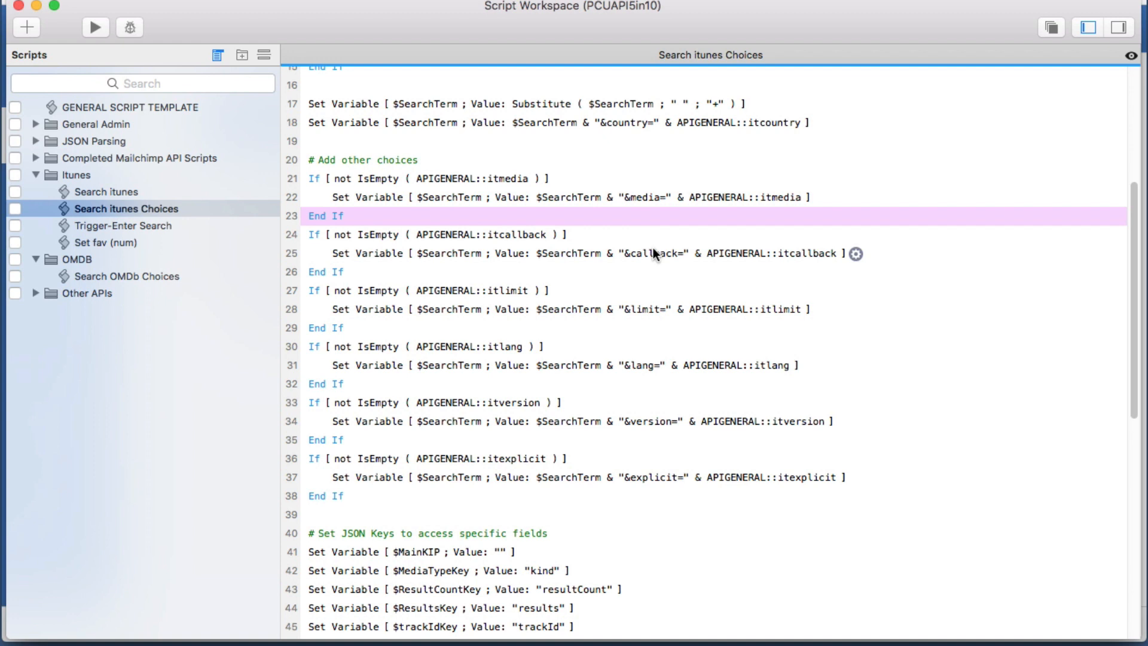
mouse_move(684, 271)
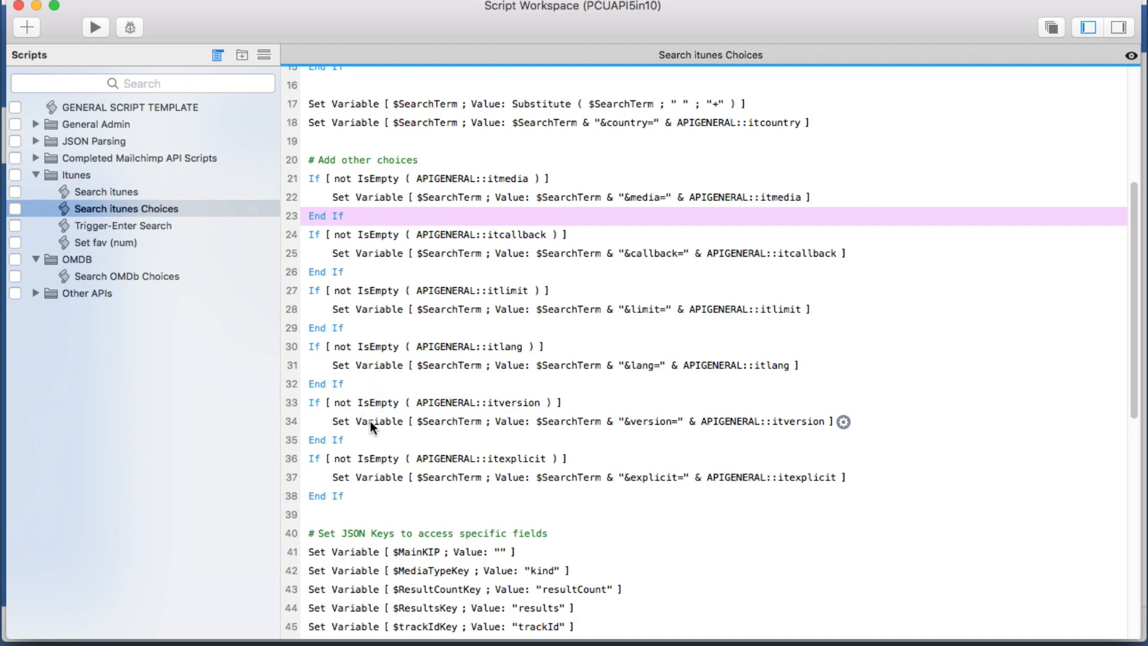
Review the script further down through the API call and the Set Field storing the response.
scroll(down, 3)
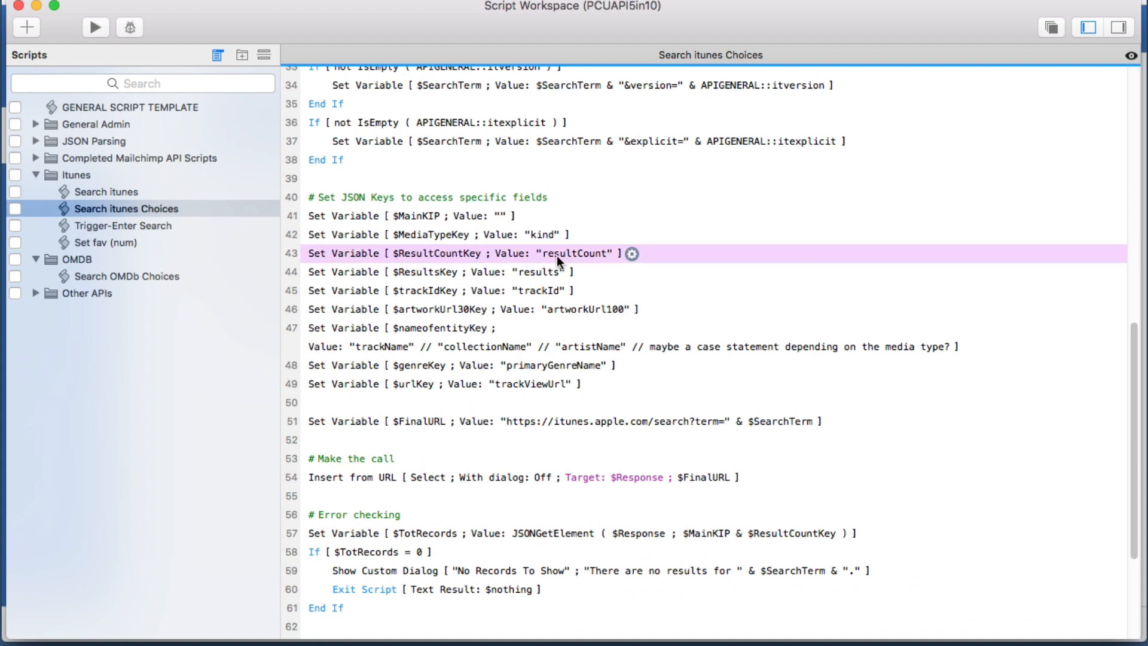
mouse_move(427, 298)
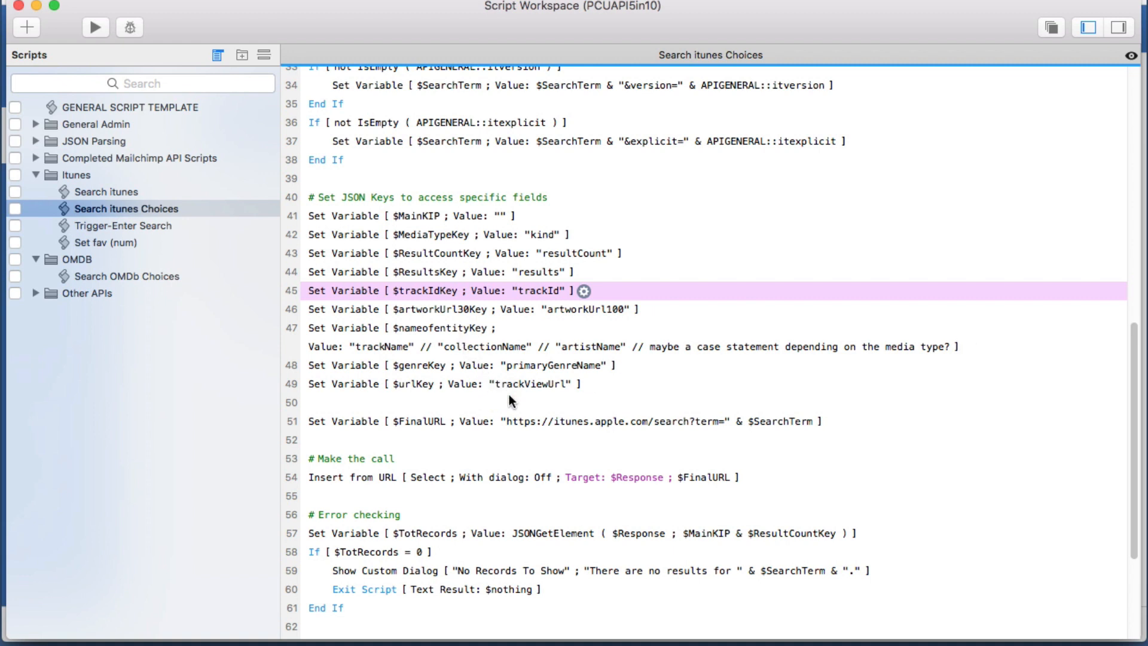
scroll(down, 3)
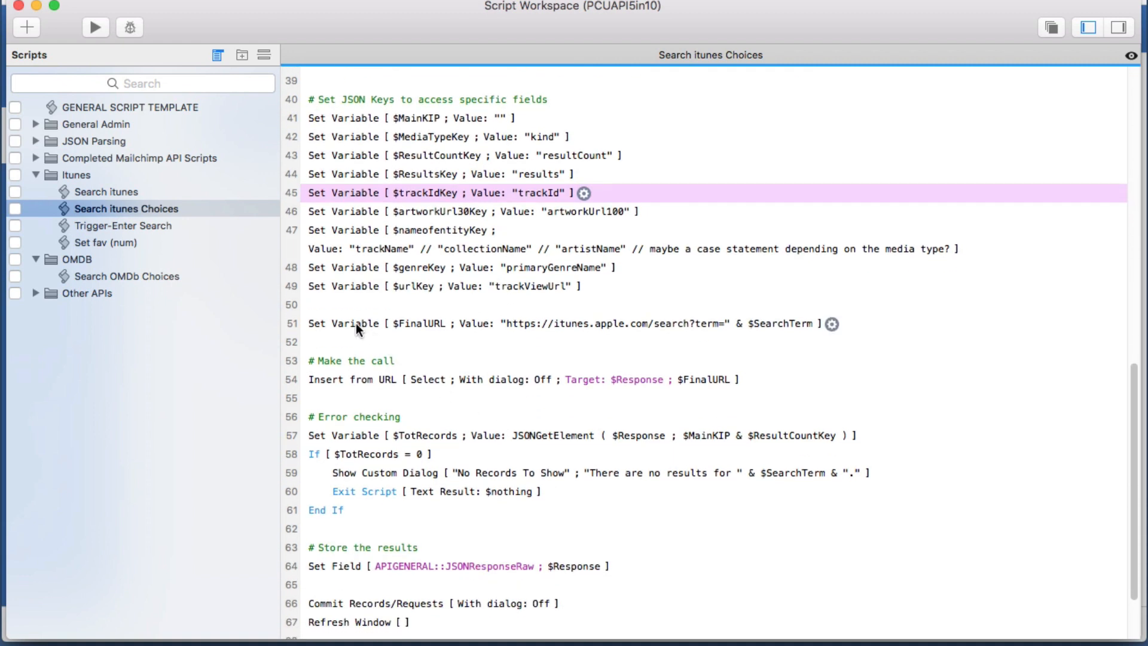
click(564, 324)
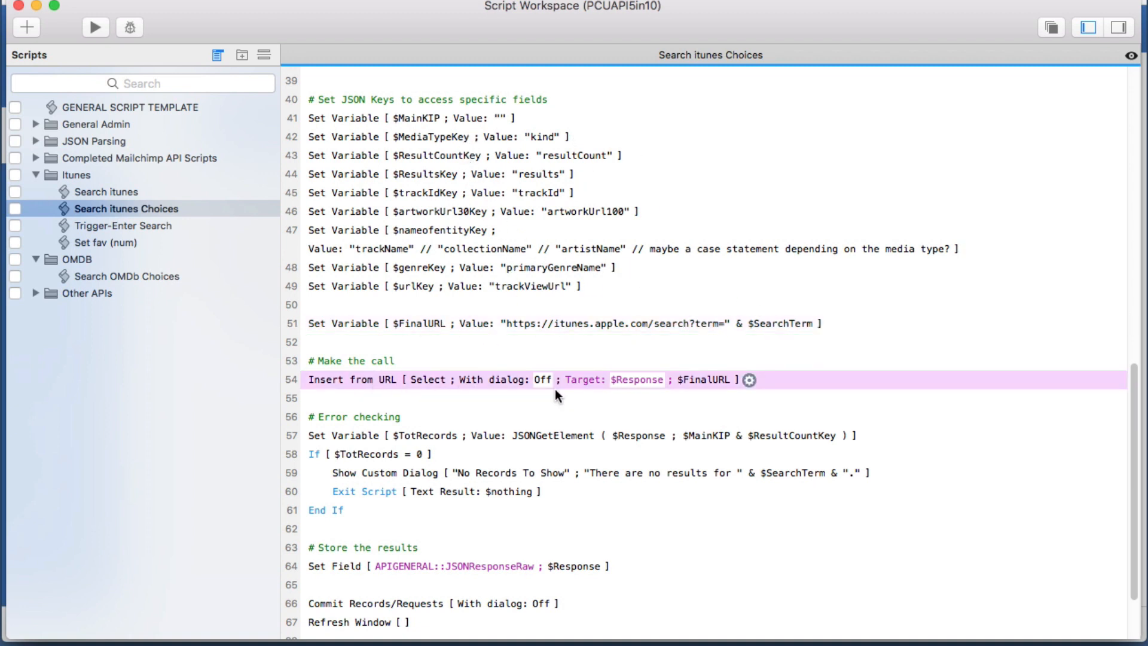
scroll(down, 3)
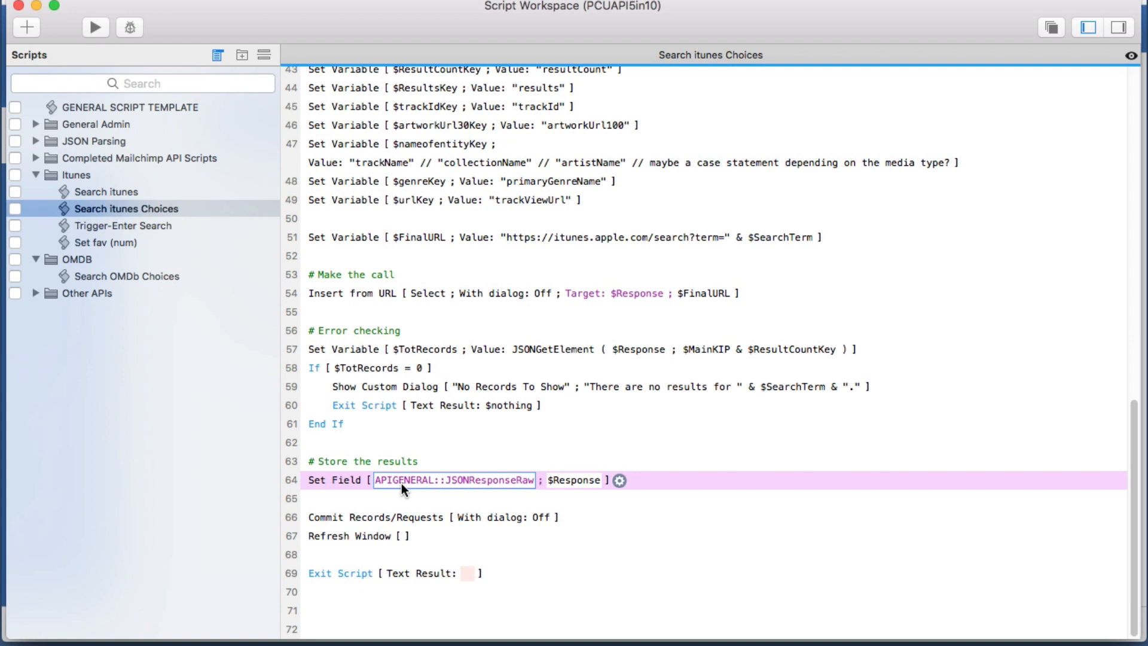
mouse_move(471, 466)
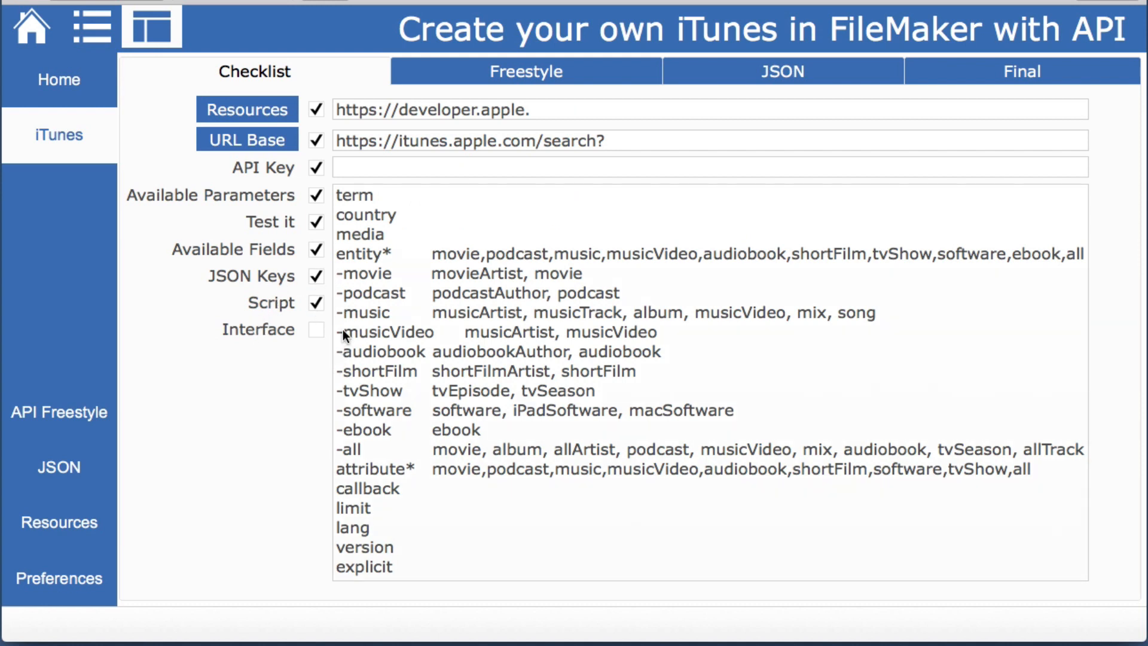
Clear the JSON path, enter the search term matrix and set the result limit to 200.
click(1020, 70)
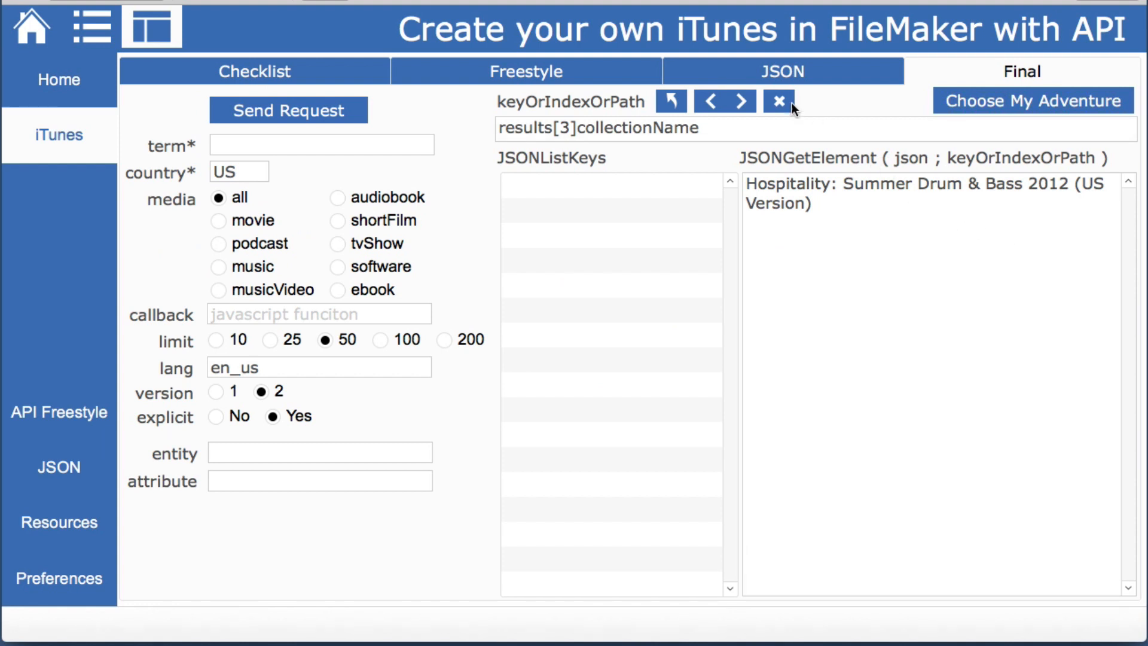
click(778, 101)
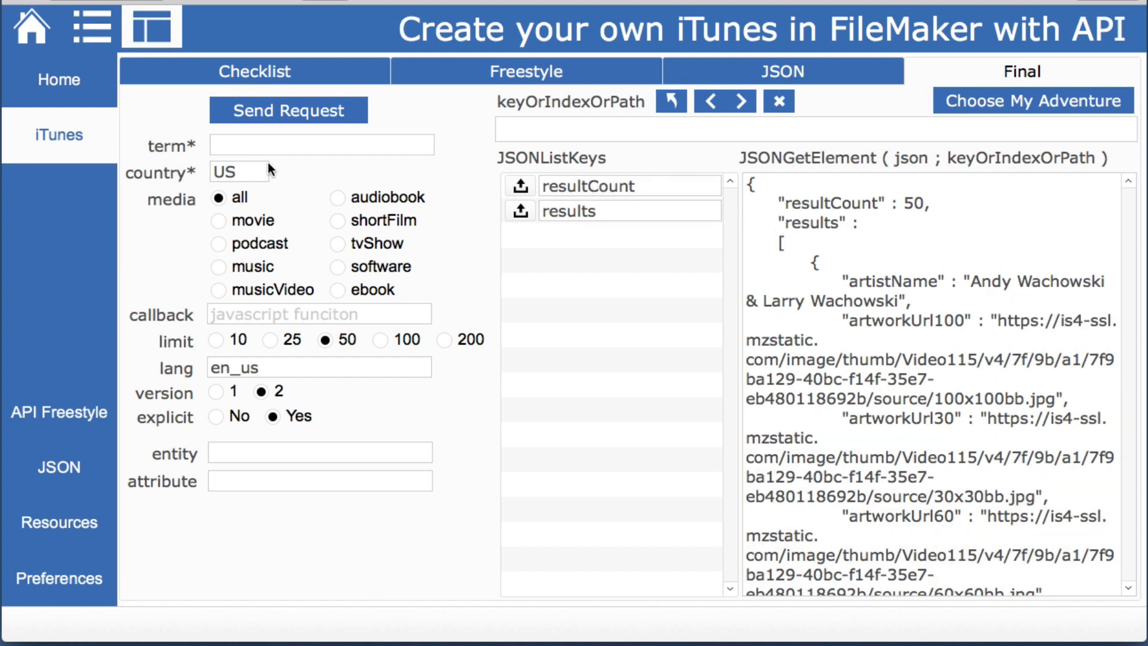
mouse_move(205, 303)
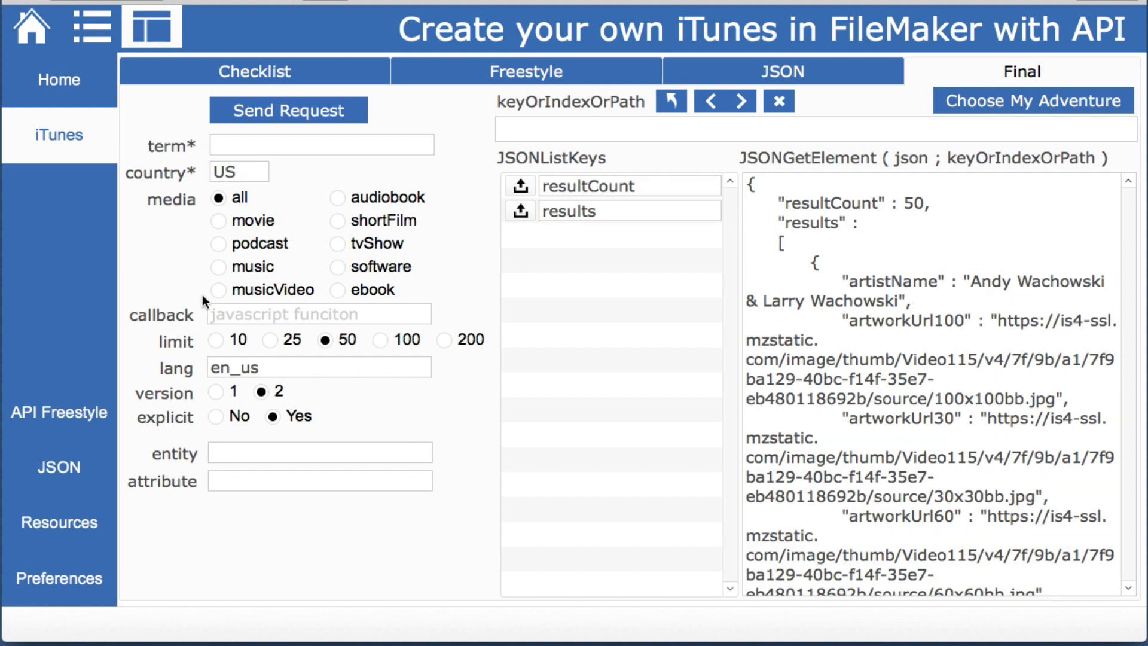
click(320, 144)
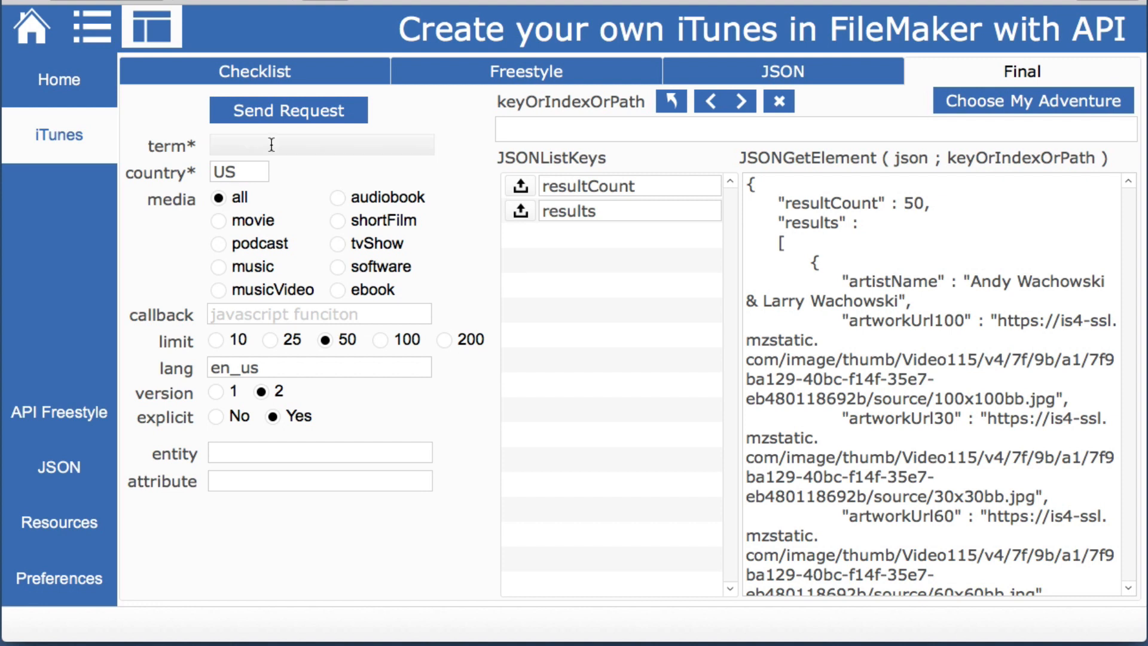
text(m)
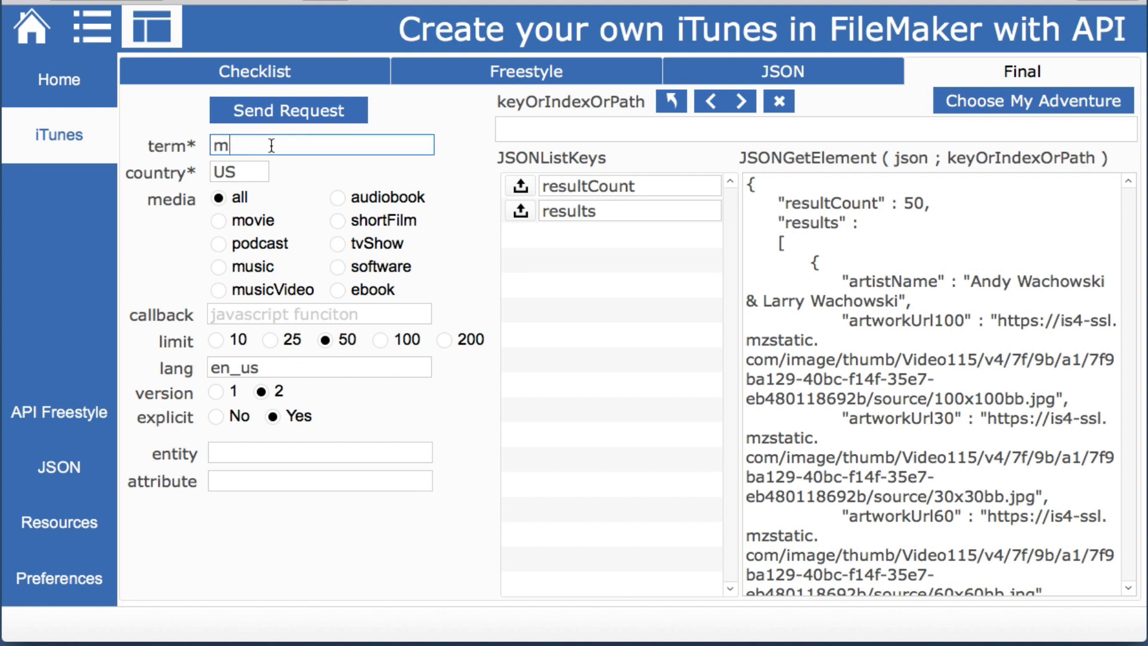
text(atrix)
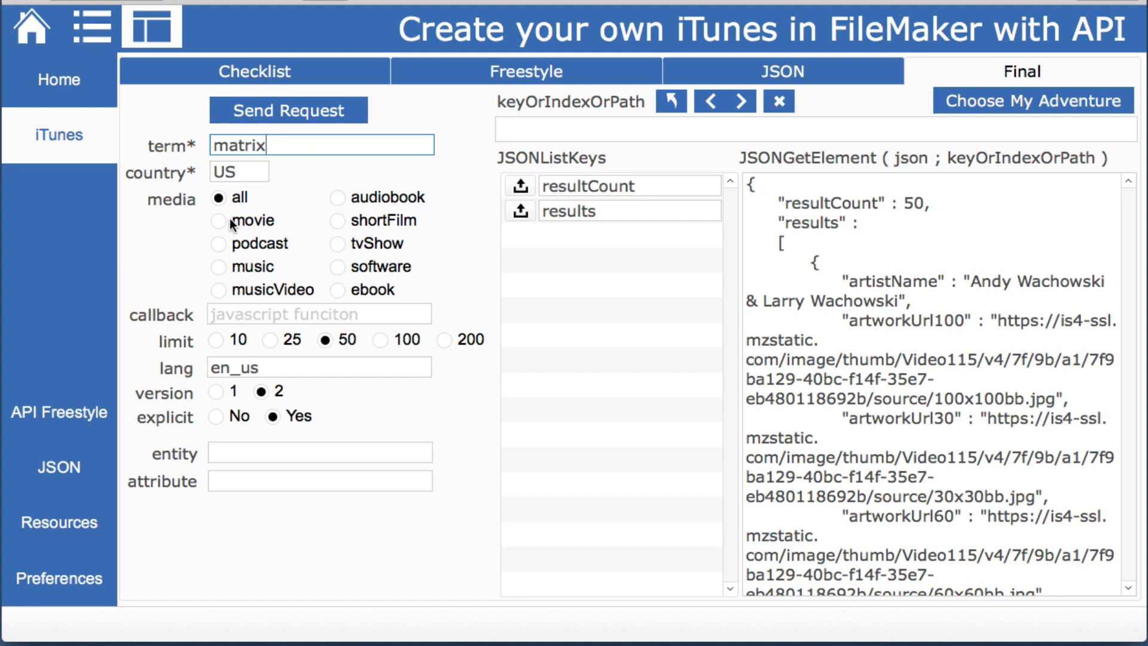
mouse_move(413, 221)
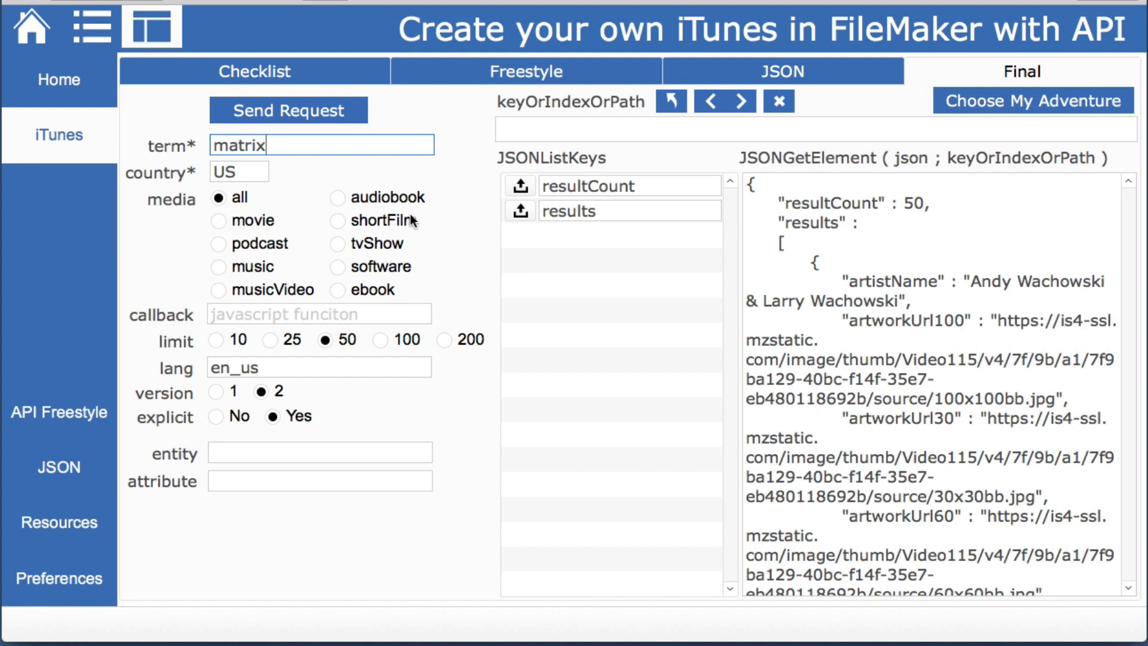
mouse_move(265, 328)
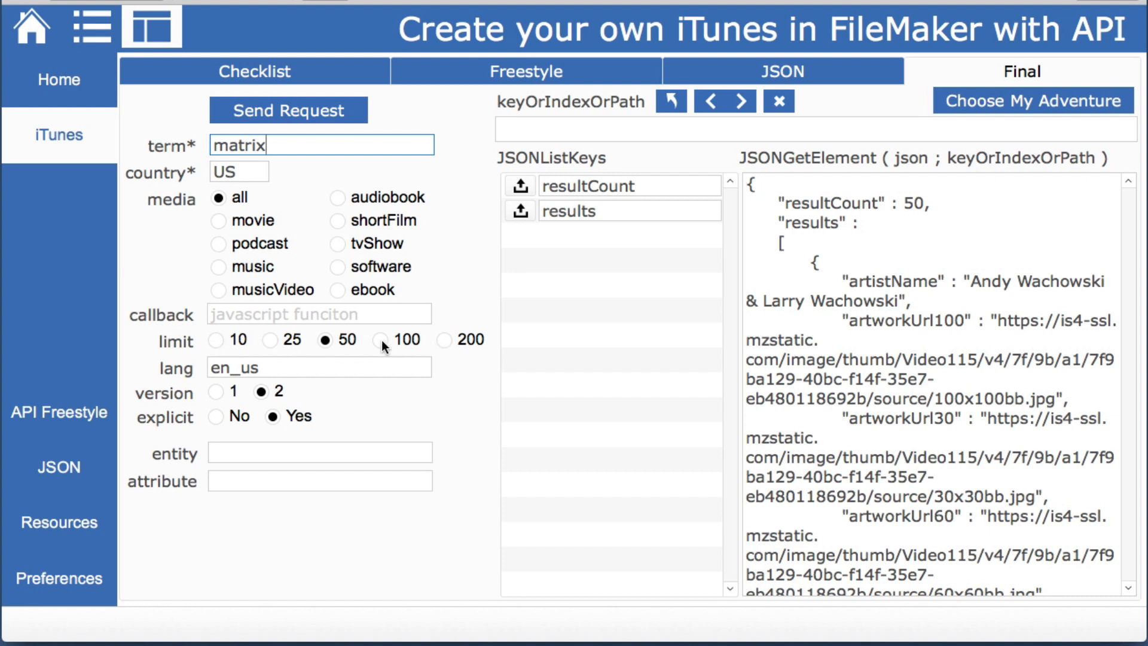
click(444, 338)
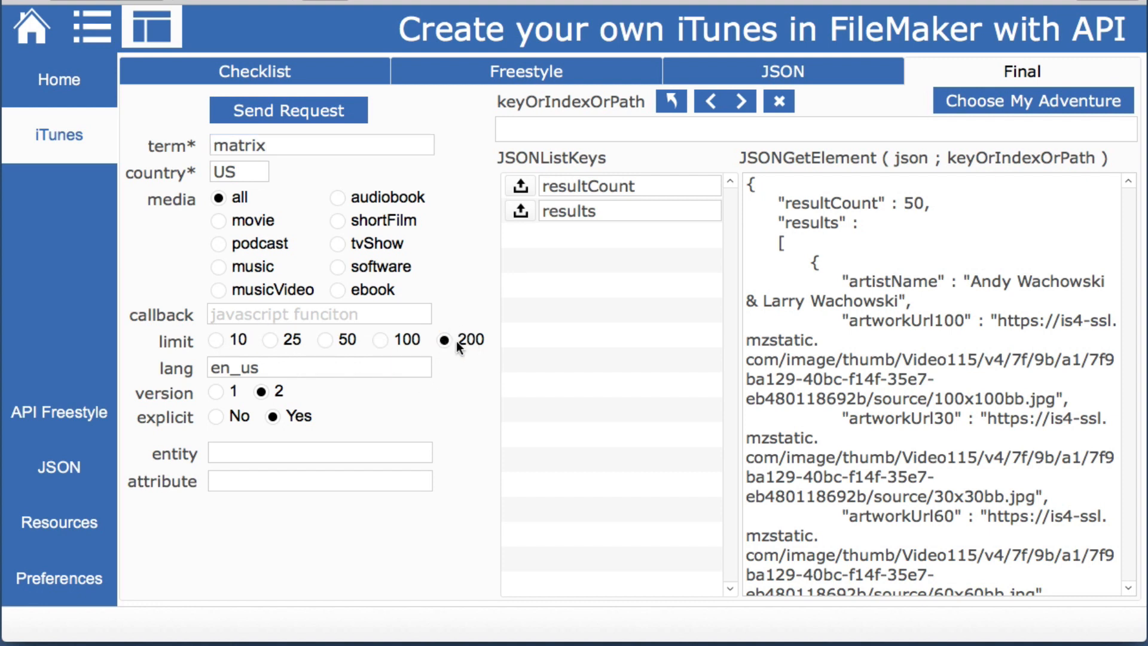
mouse_move(204, 373)
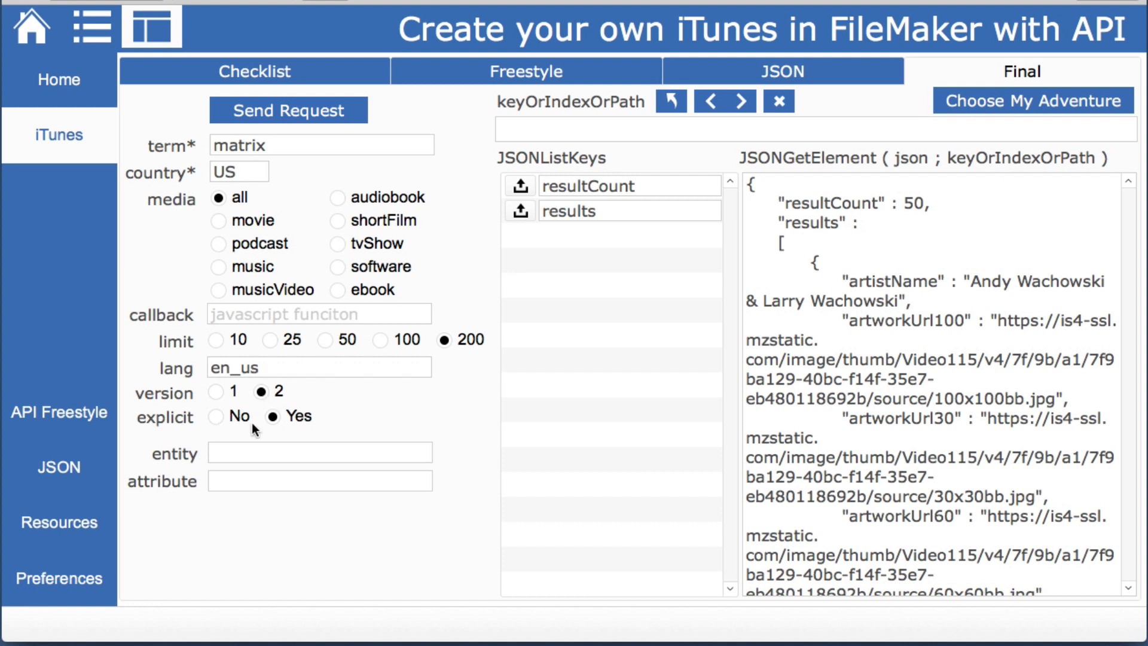
mouse_move(207, 449)
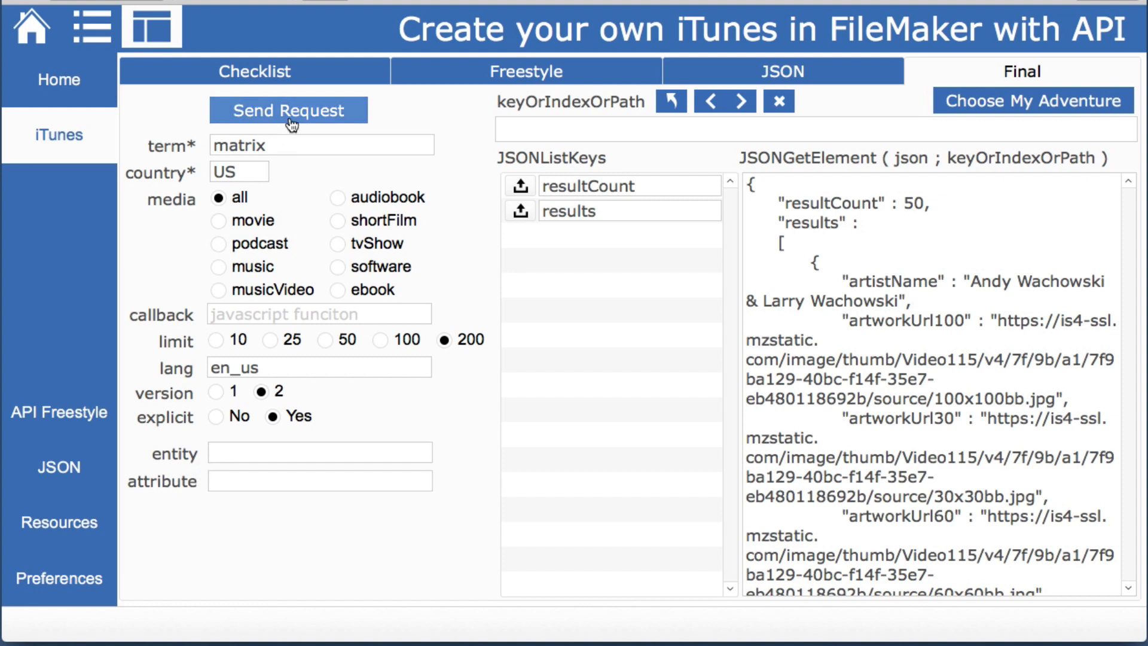
Send the matrix request and show result 58's collectionName from the 200-result response.
click(288, 110)
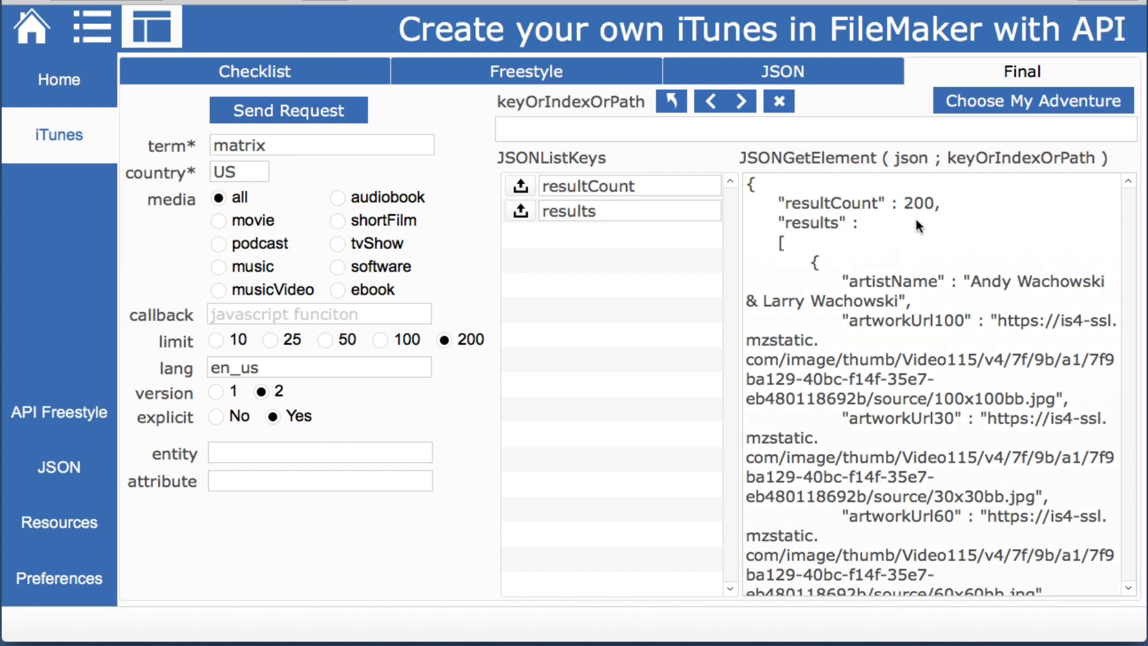
mouse_move(938, 203)
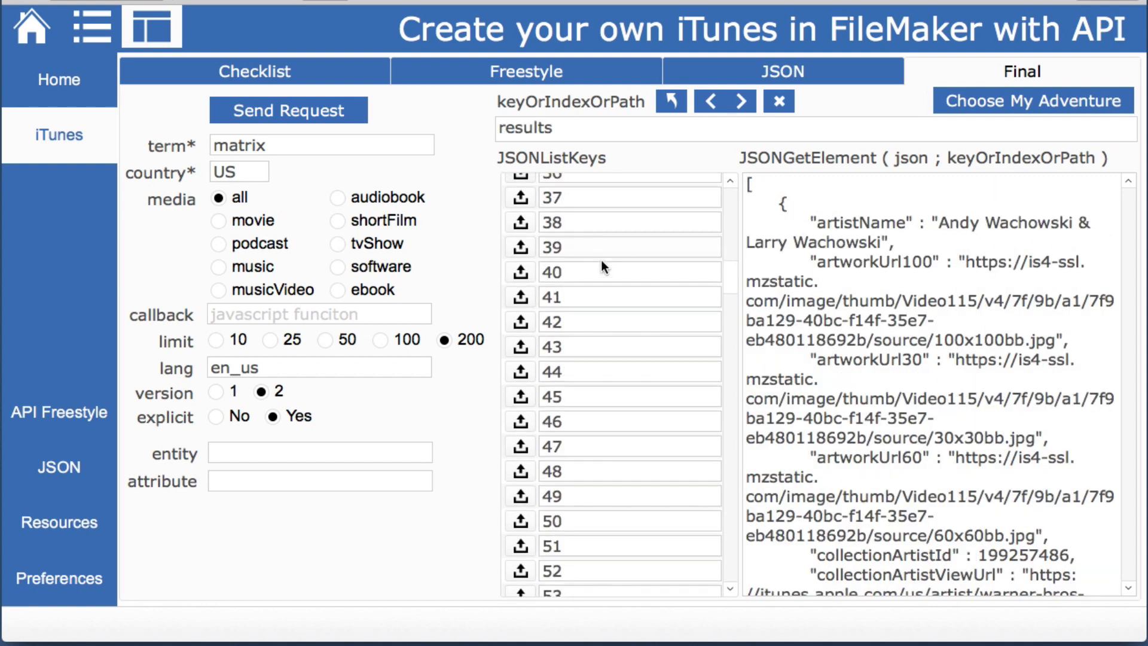
scroll(down, 3)
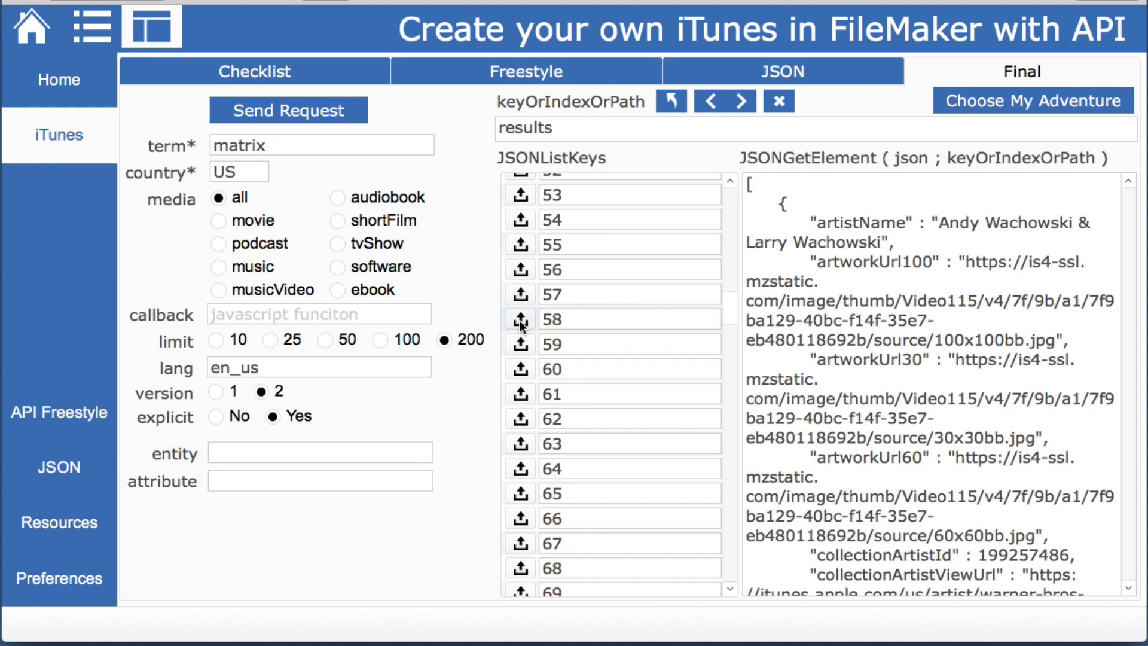
click(520, 320)
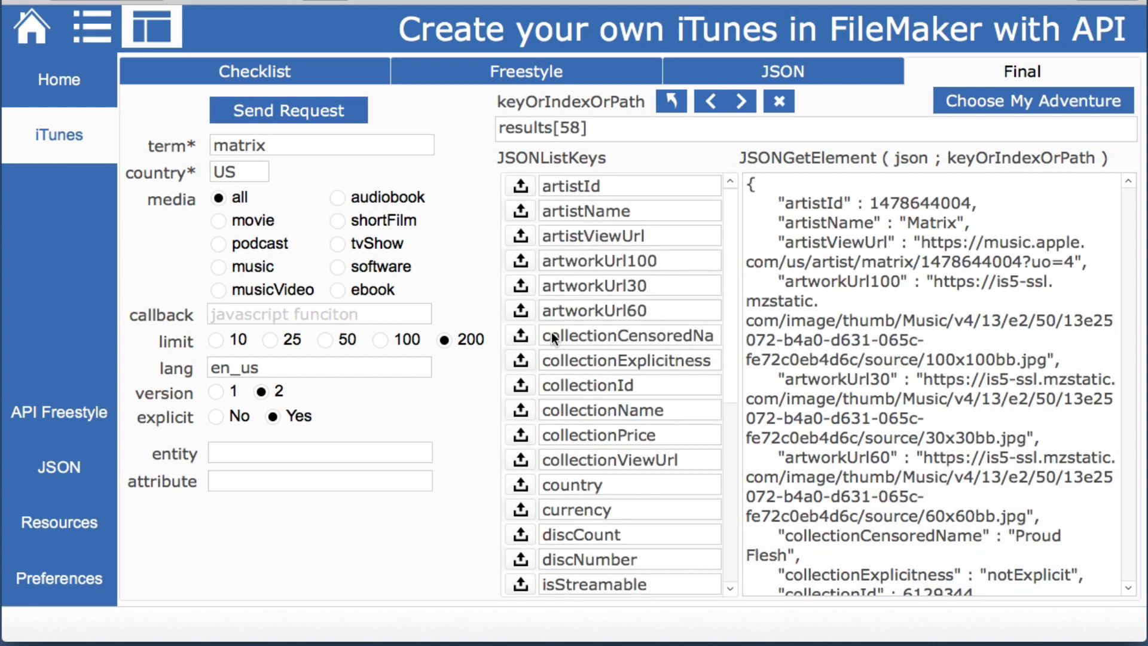
click(520, 409)
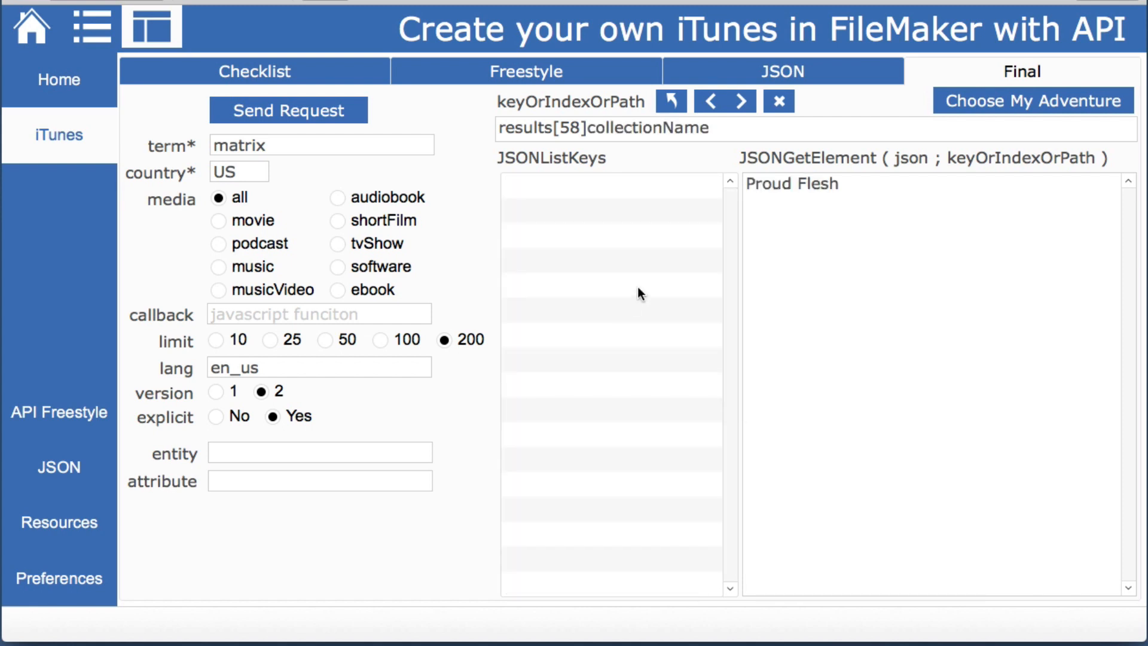
Step forward to result 63, Come Shop Wit Me, then launch the movie search demo app.
click(740, 100)
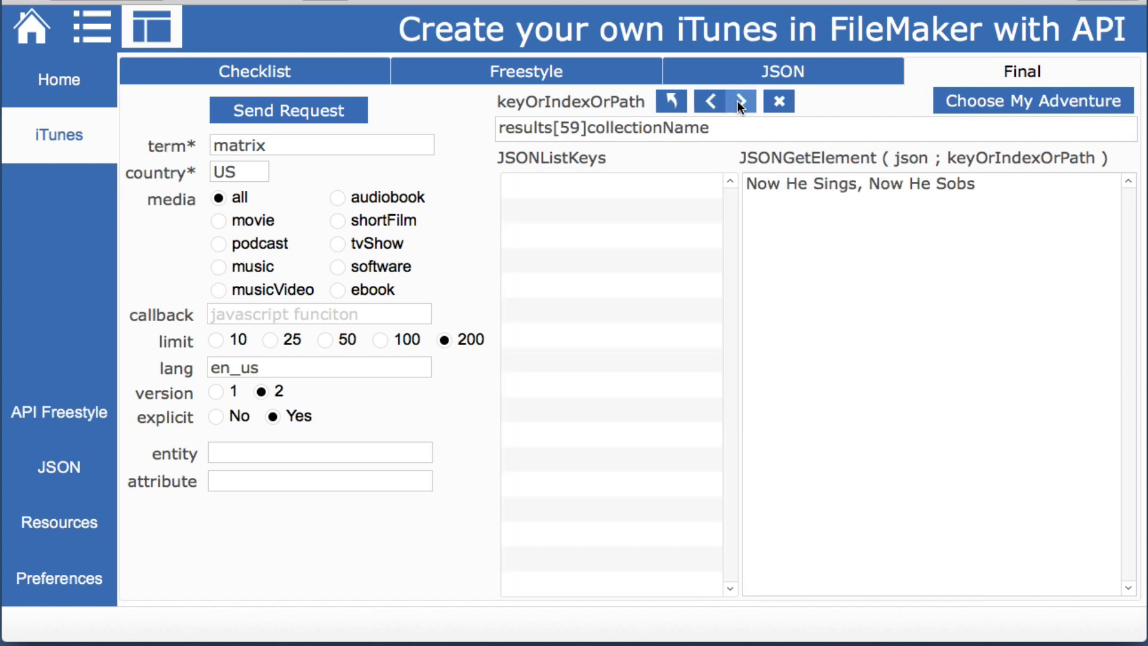
click(741, 100)
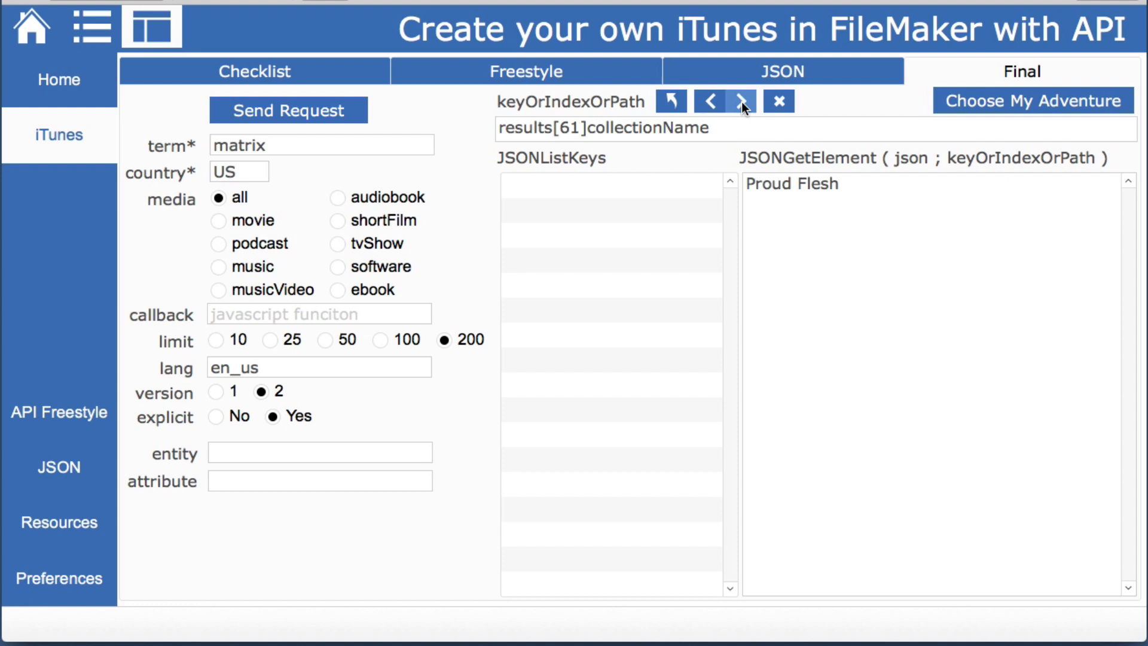
click(741, 101)
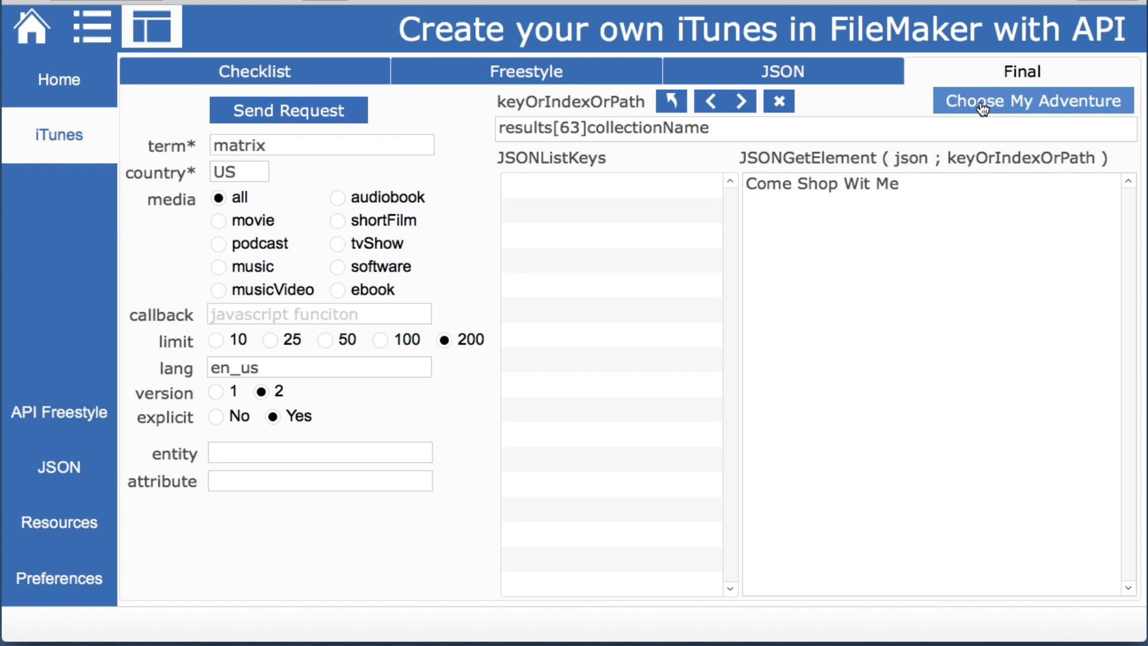
click(1032, 101)
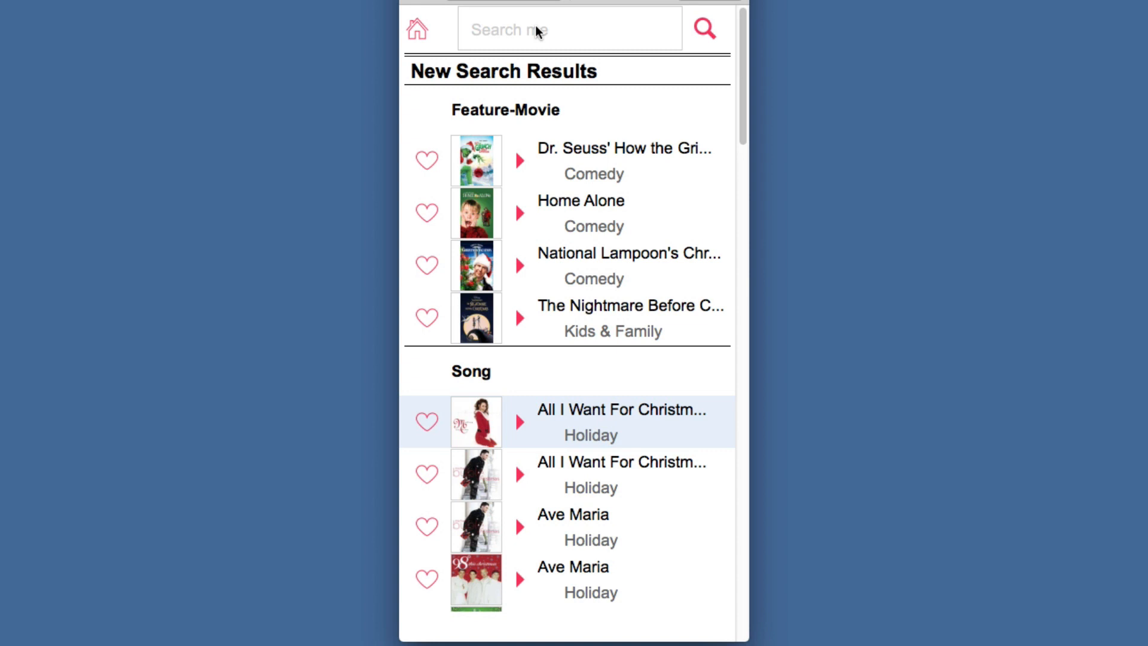
Search the demo app for matrix, favorite The Matrix and view its details.
click(569, 29)
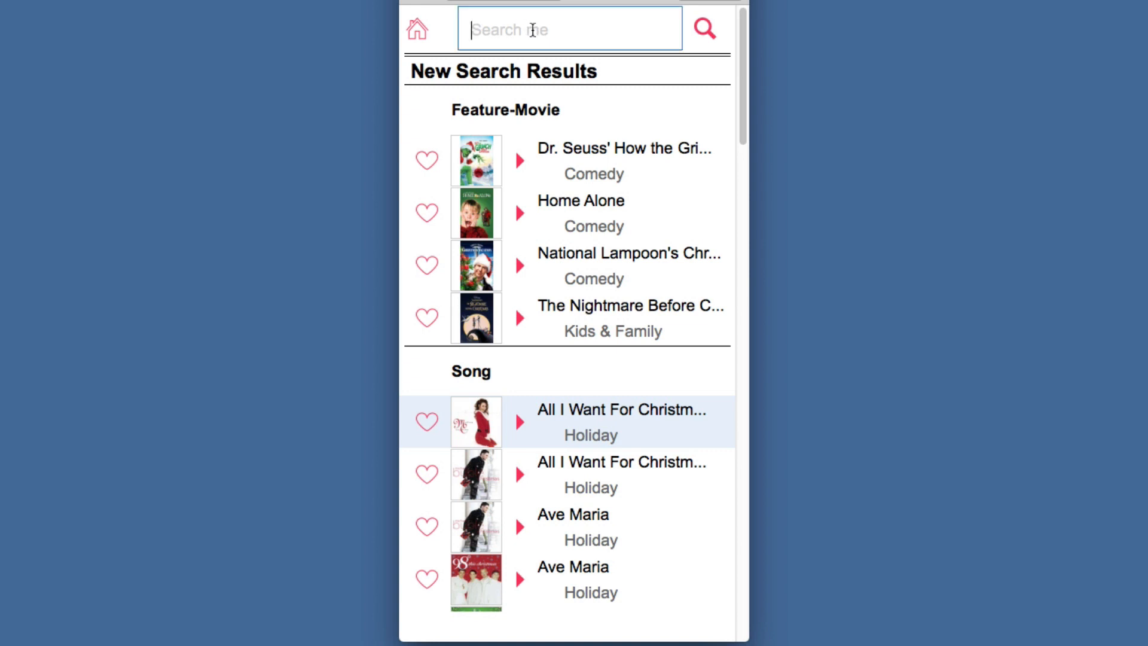
text(matrix)
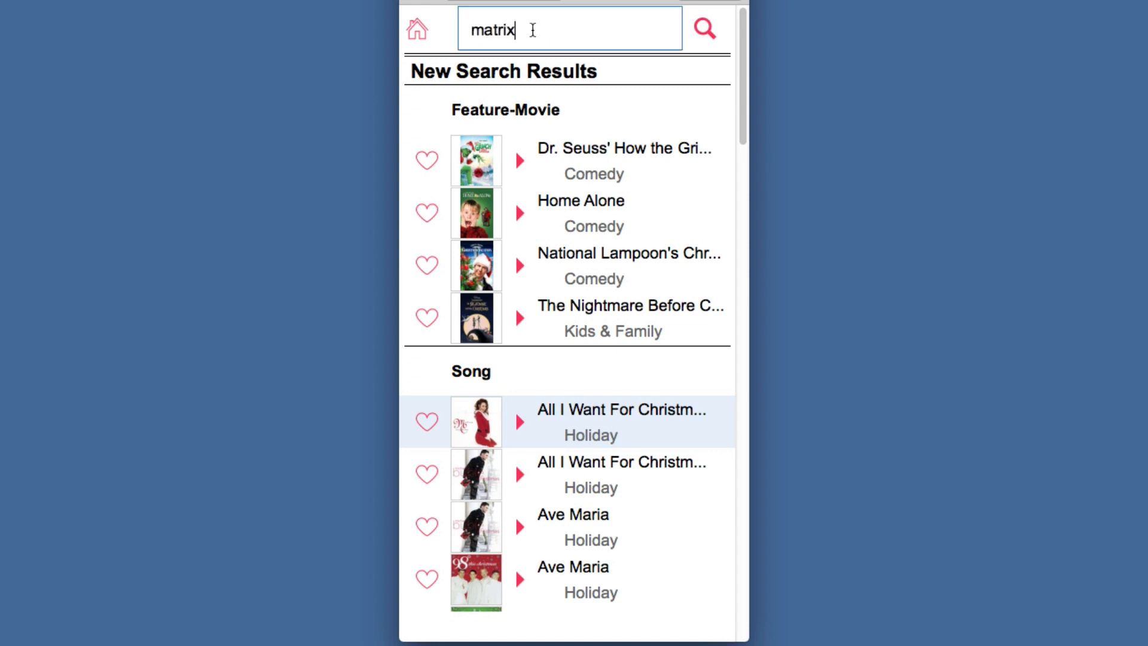
click(704, 29)
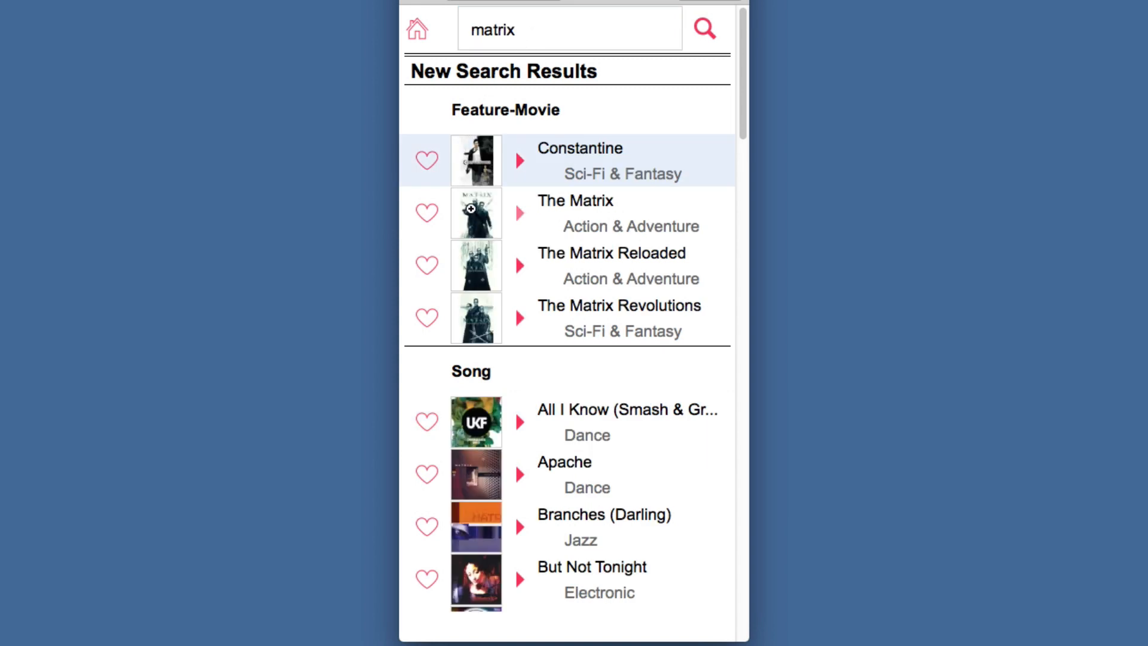
click(426, 213)
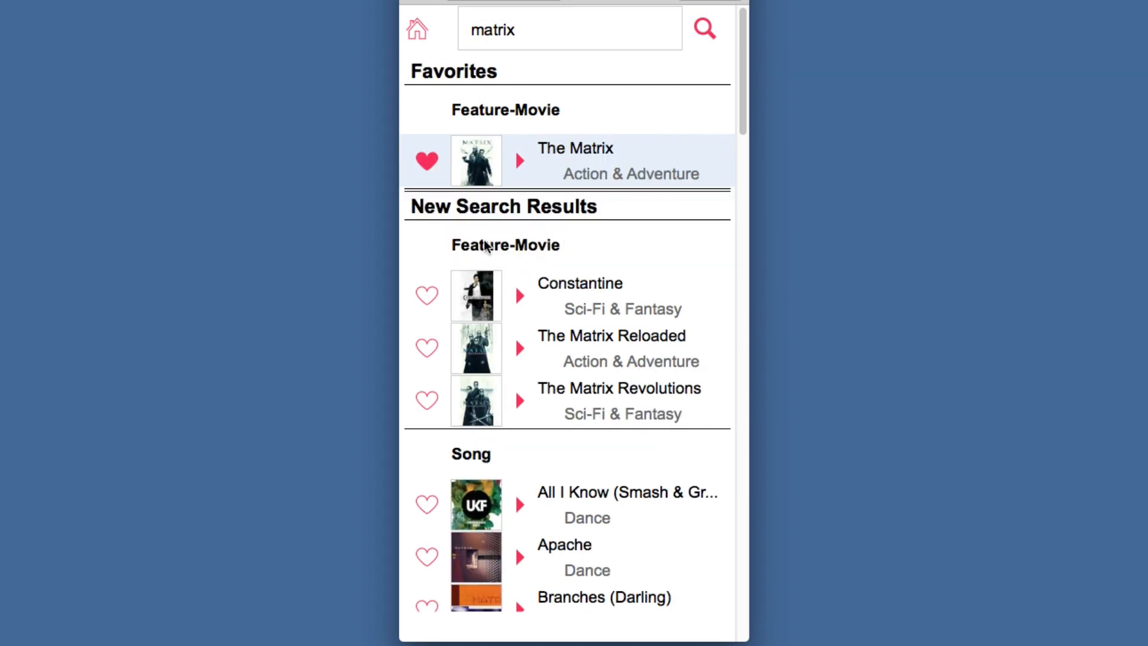
scroll(down, 3)
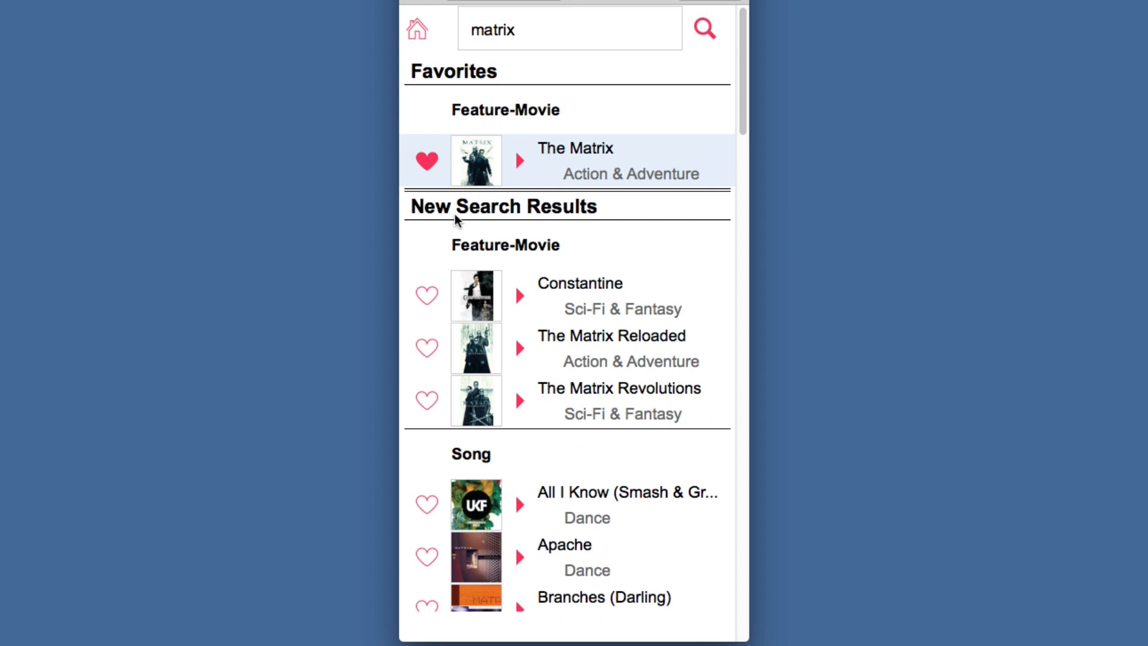
mouse_move(442, 181)
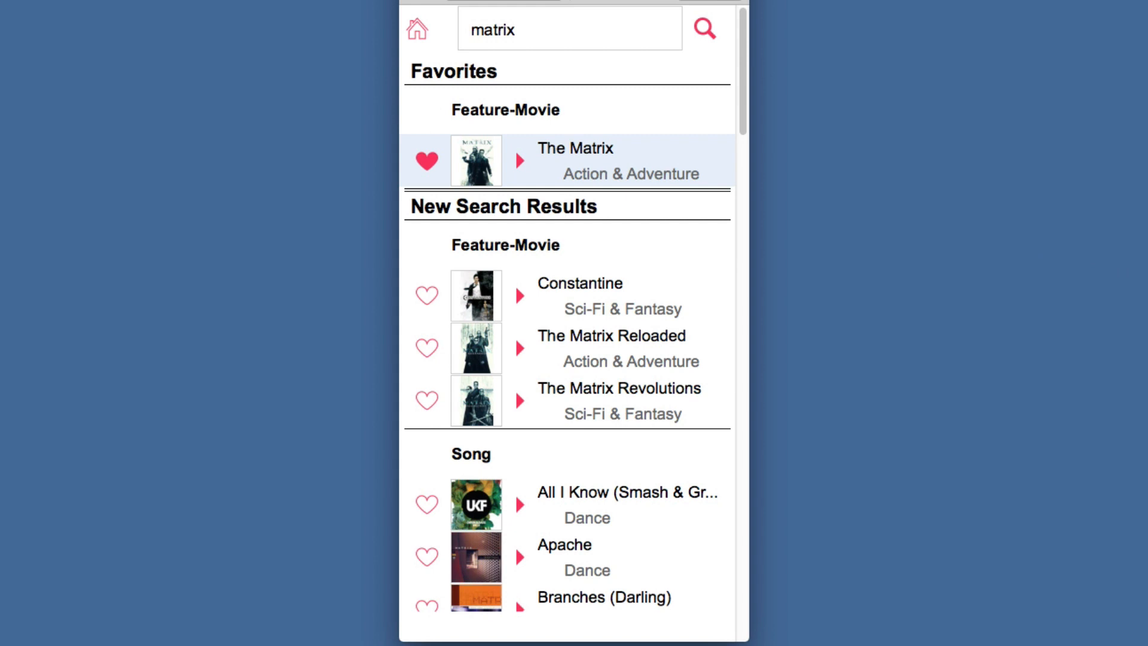
mouse_move(988, 309)
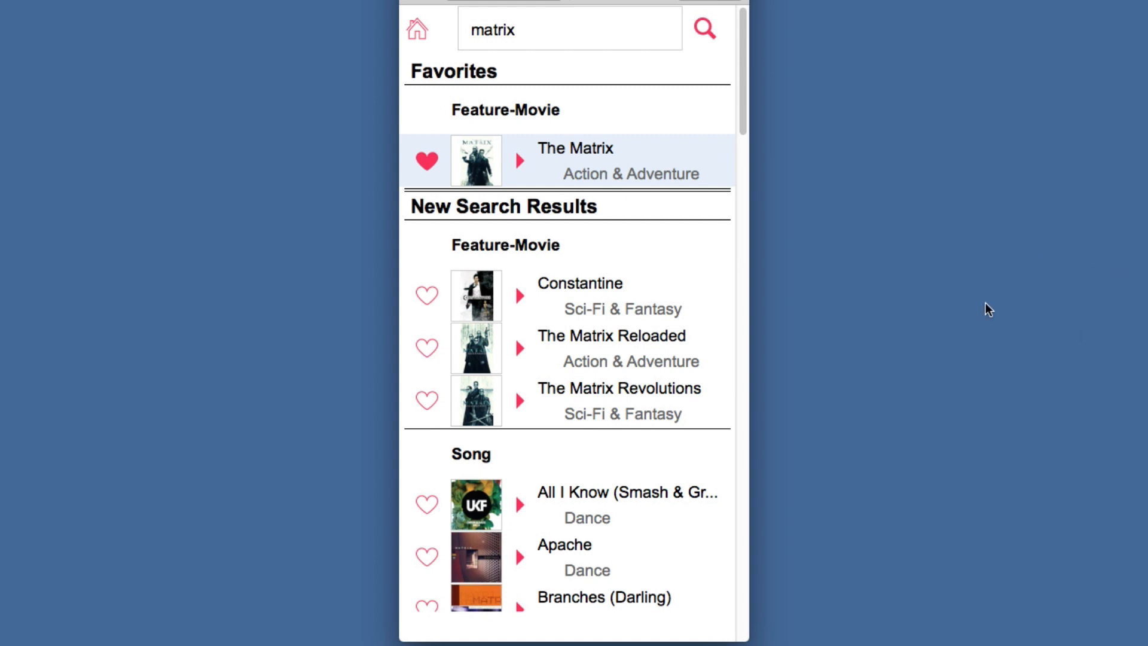
mouse_move(647, 141)
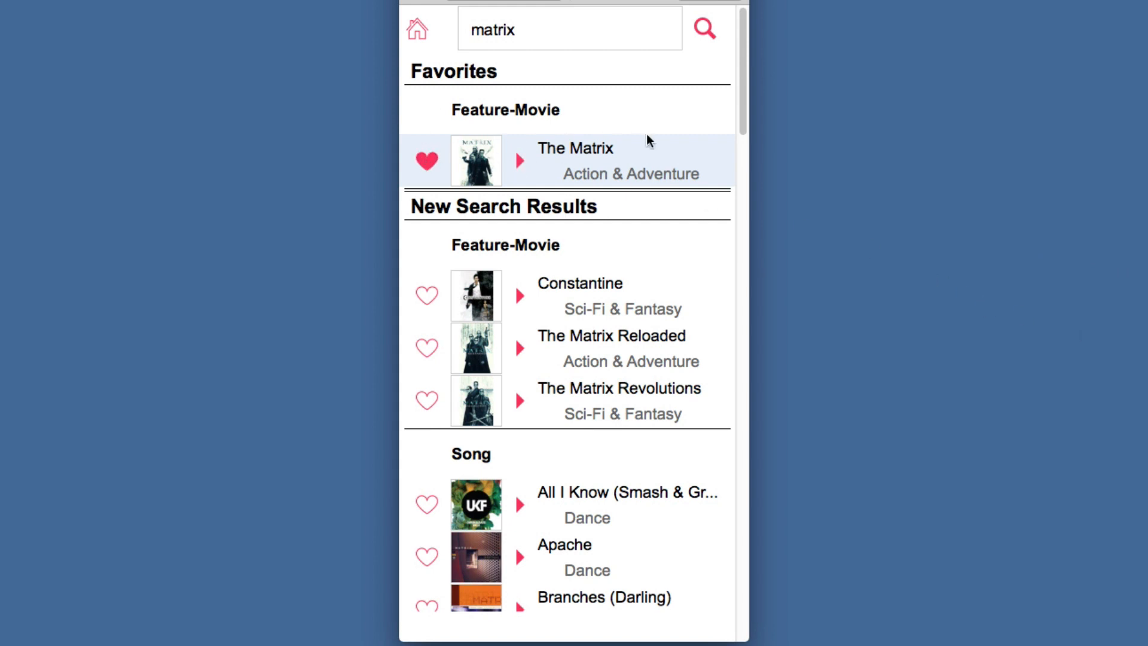
mouse_move(458, 66)
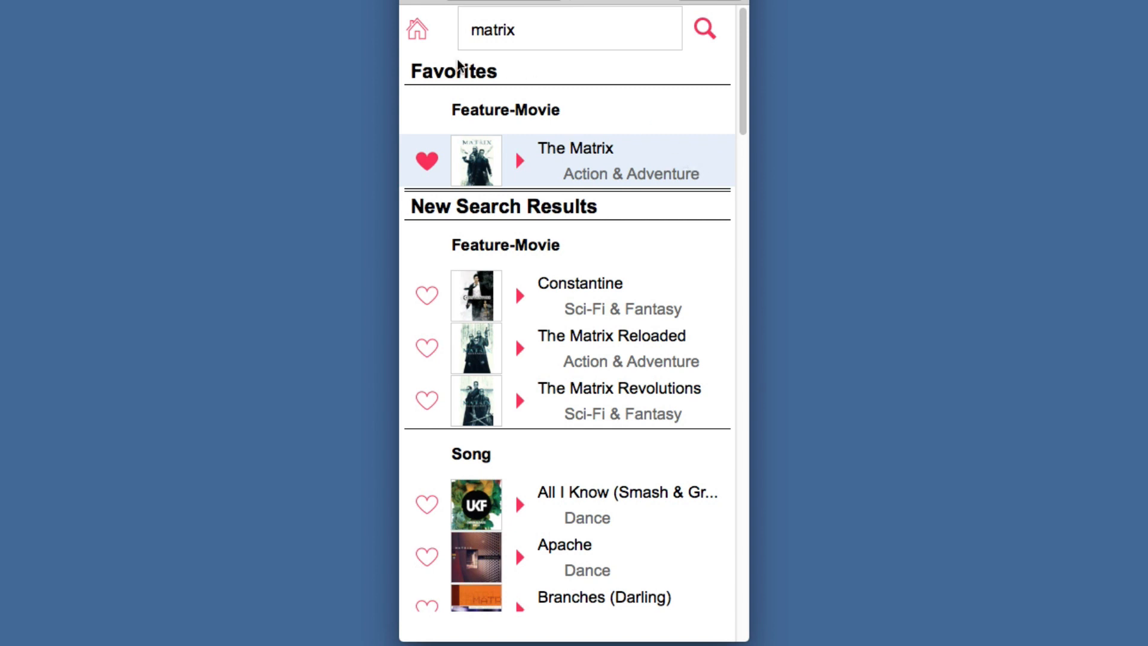
mouse_move(539, 93)
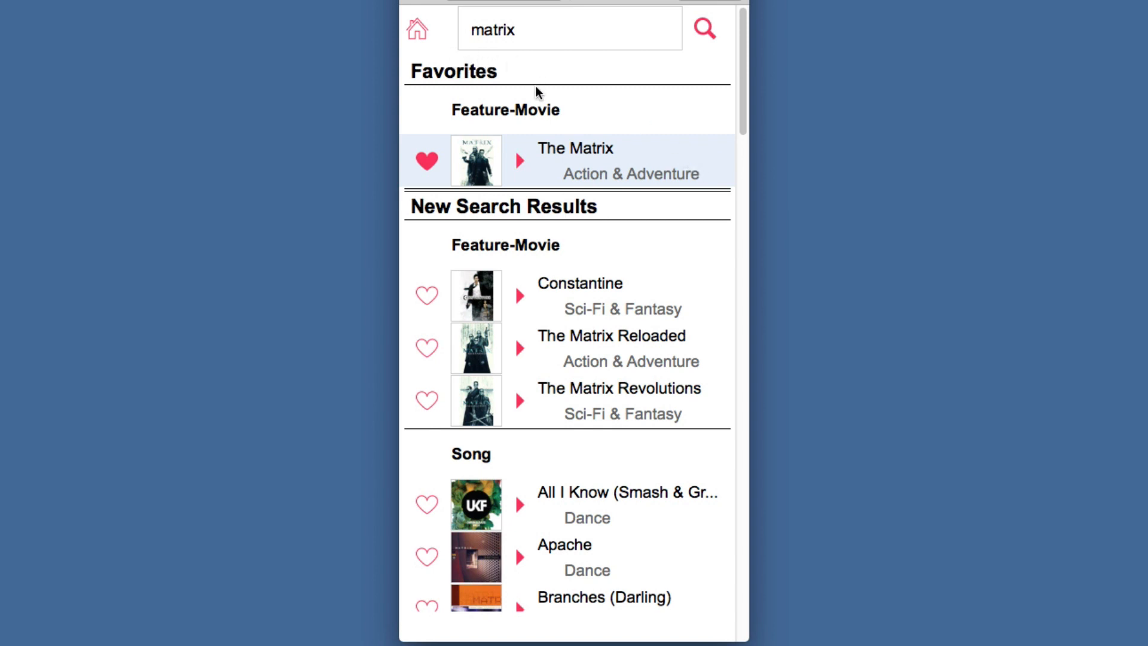
mouse_move(586, 226)
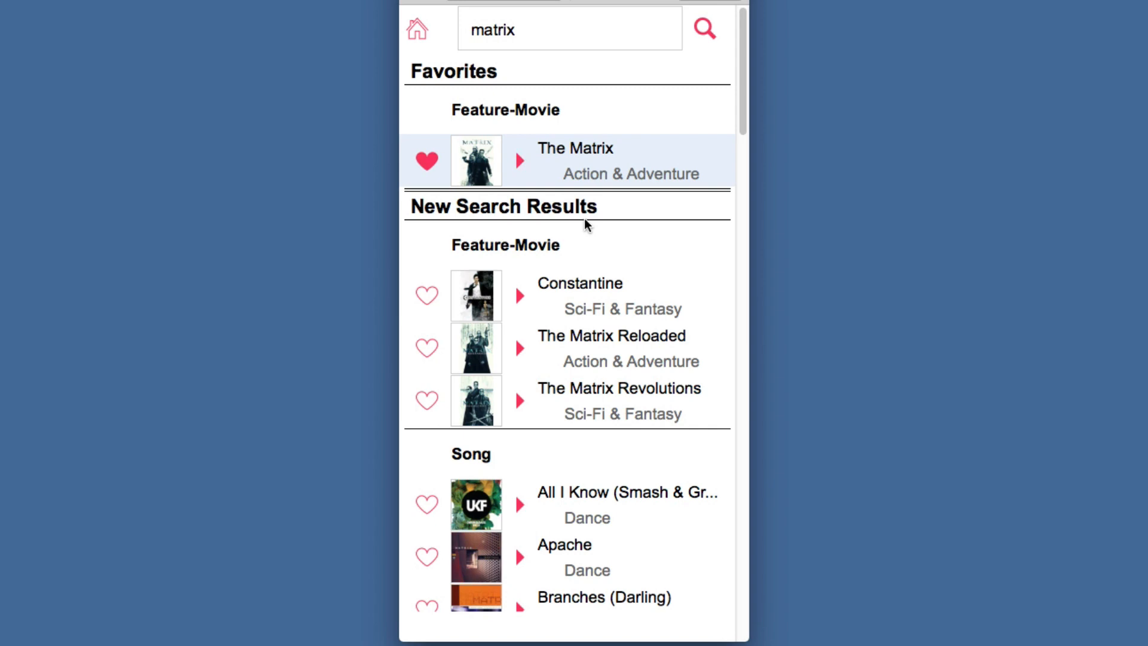
mouse_move(598, 233)
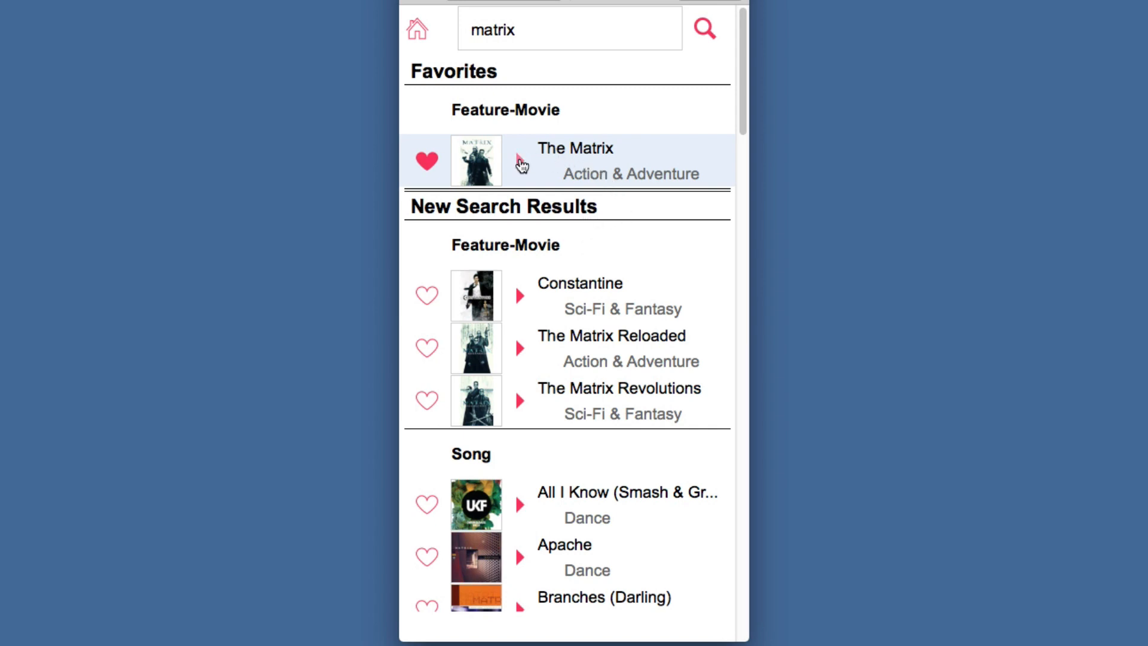
click(575, 148)
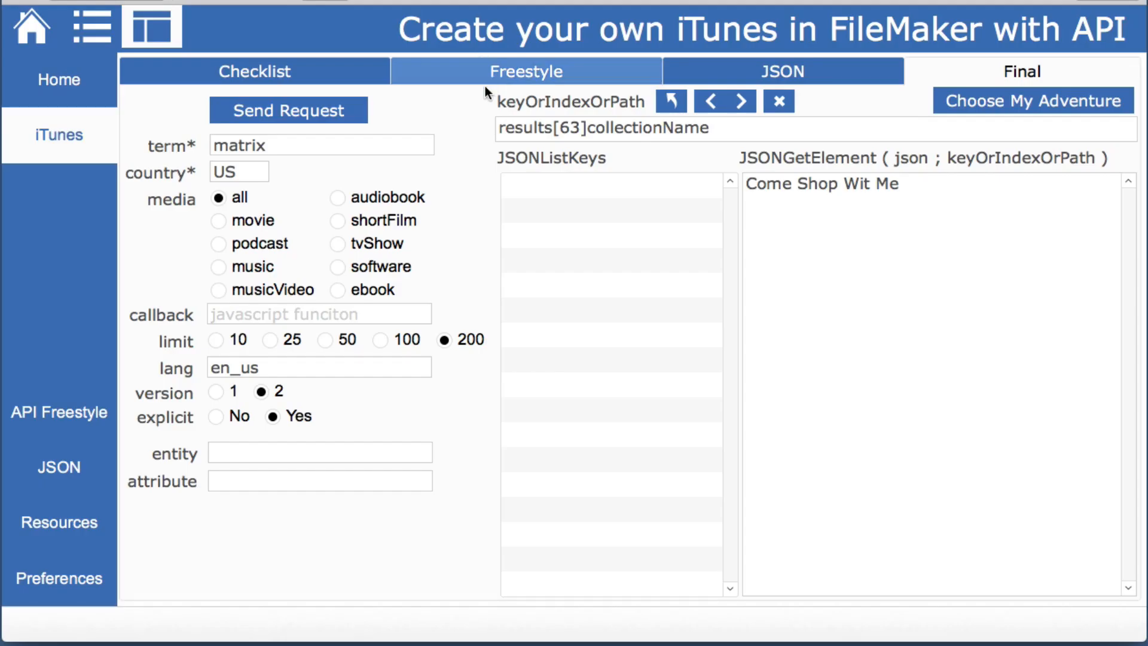
Return to the checklist of setup steps before moving to the OMDb API site.
click(253, 71)
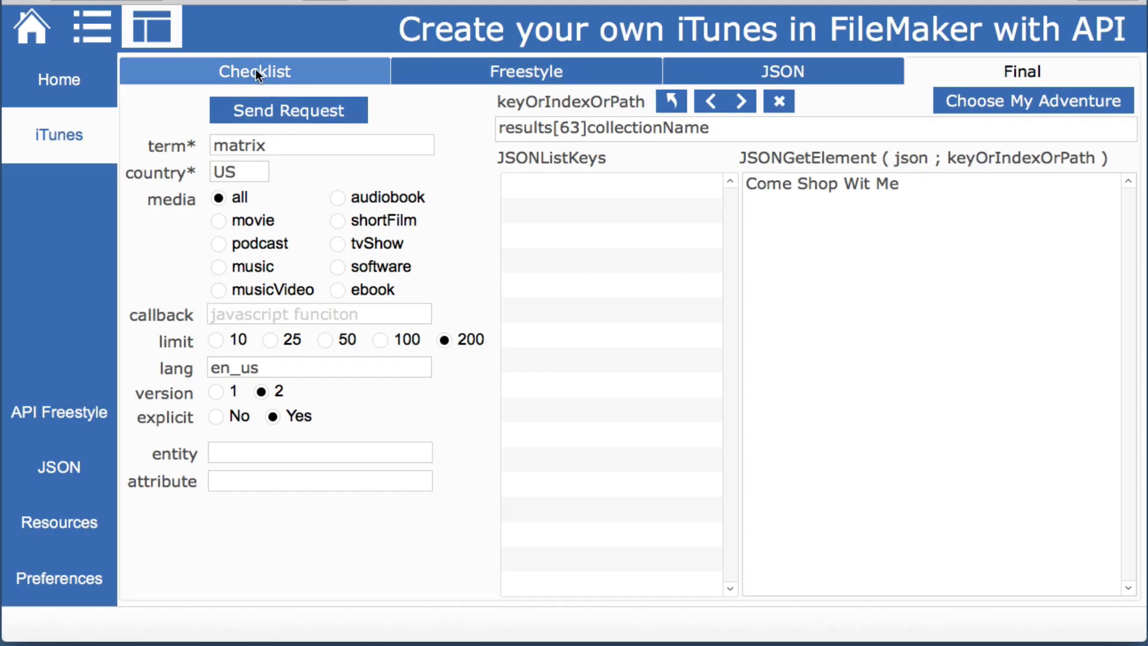
click(255, 70)
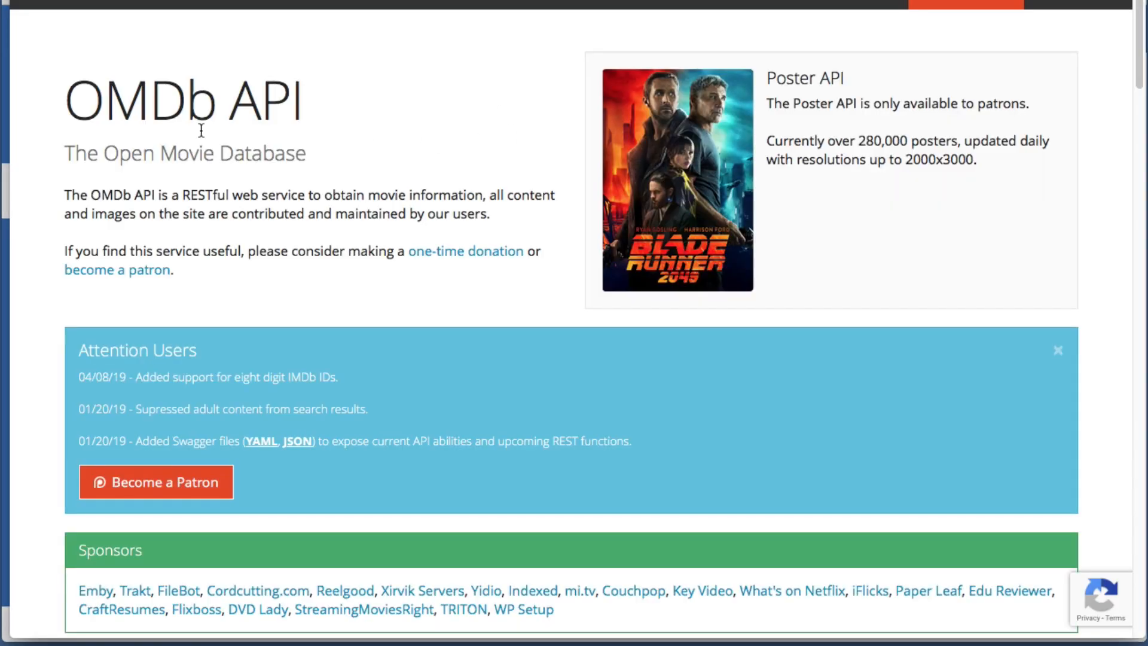
Scroll the OMDb API home page down to the Usage section.
scroll(down, 3)
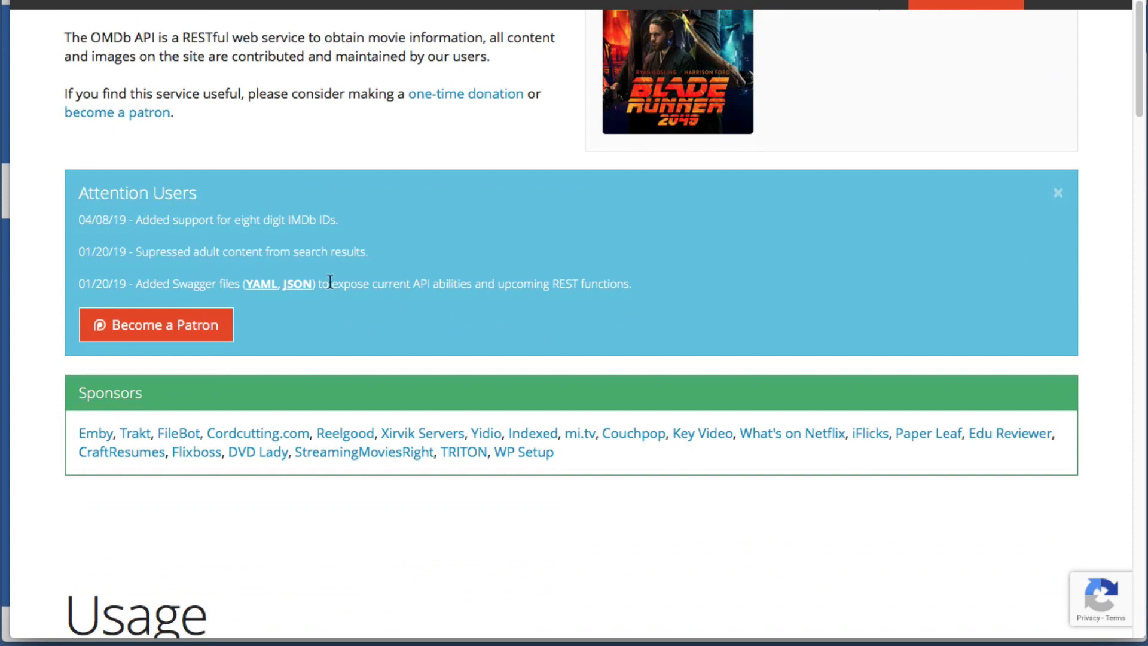
scroll(down, 3)
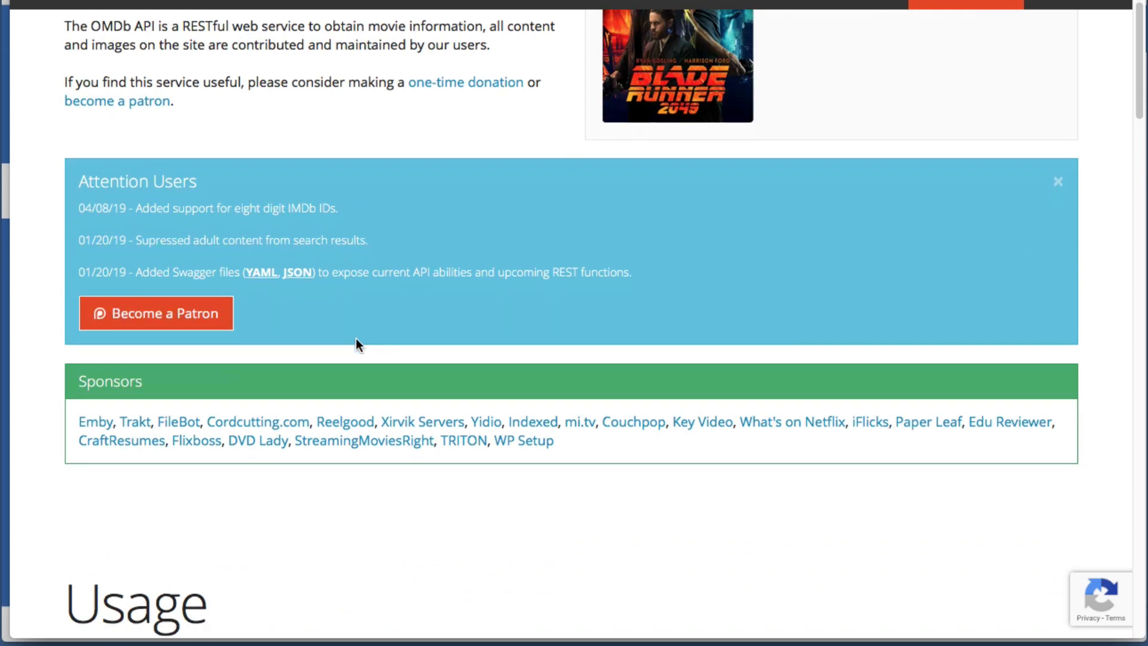
scroll(down, 3)
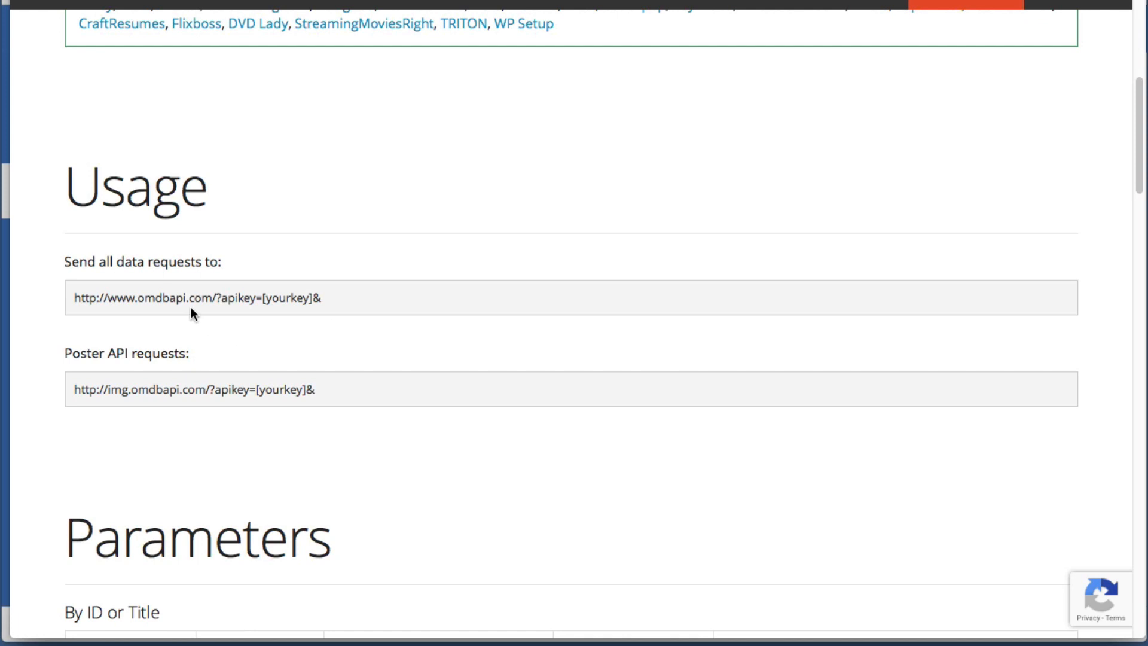
scroll(down, 3)
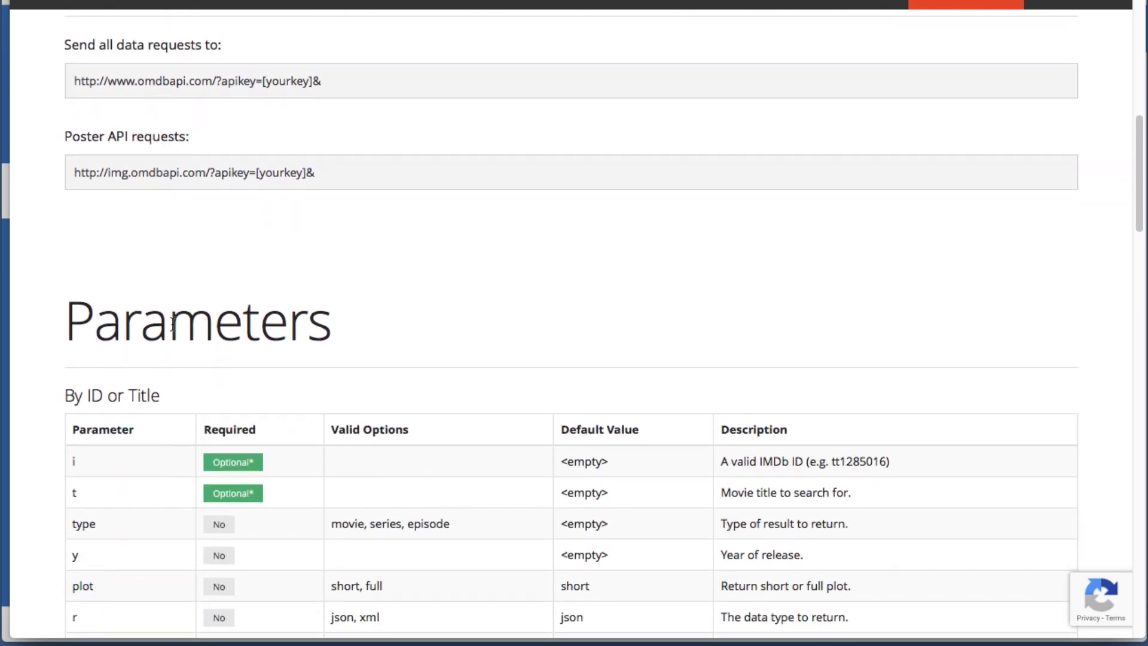
scroll(down, 3)
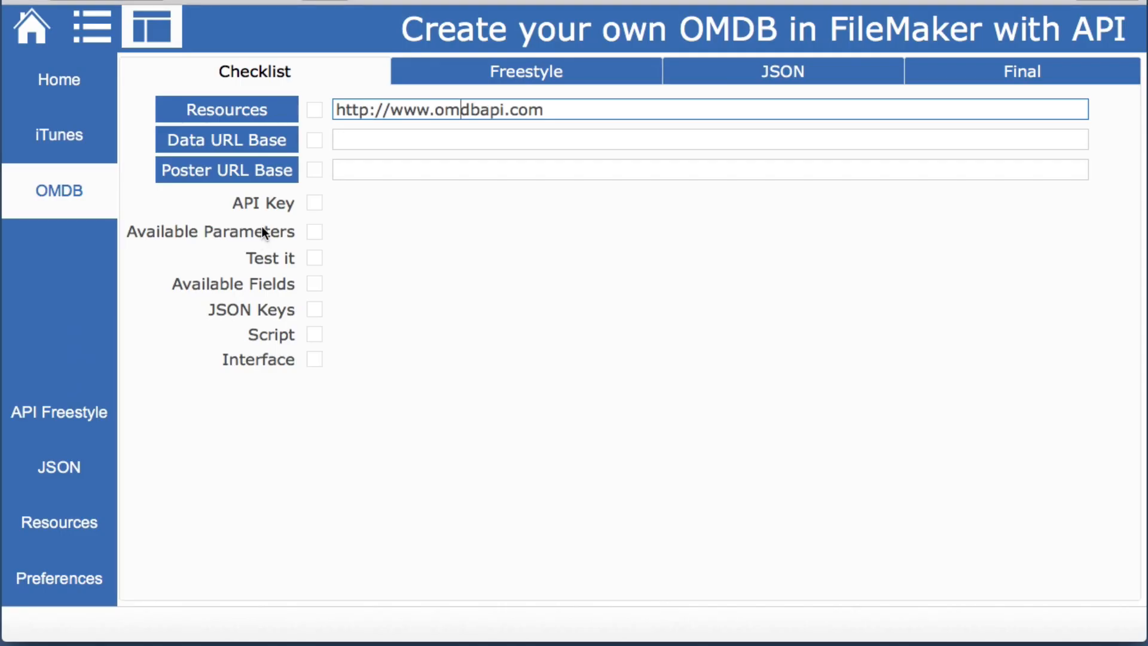
Review the usage URLs and highlight patrons in the Poster API note.
click(315, 110)
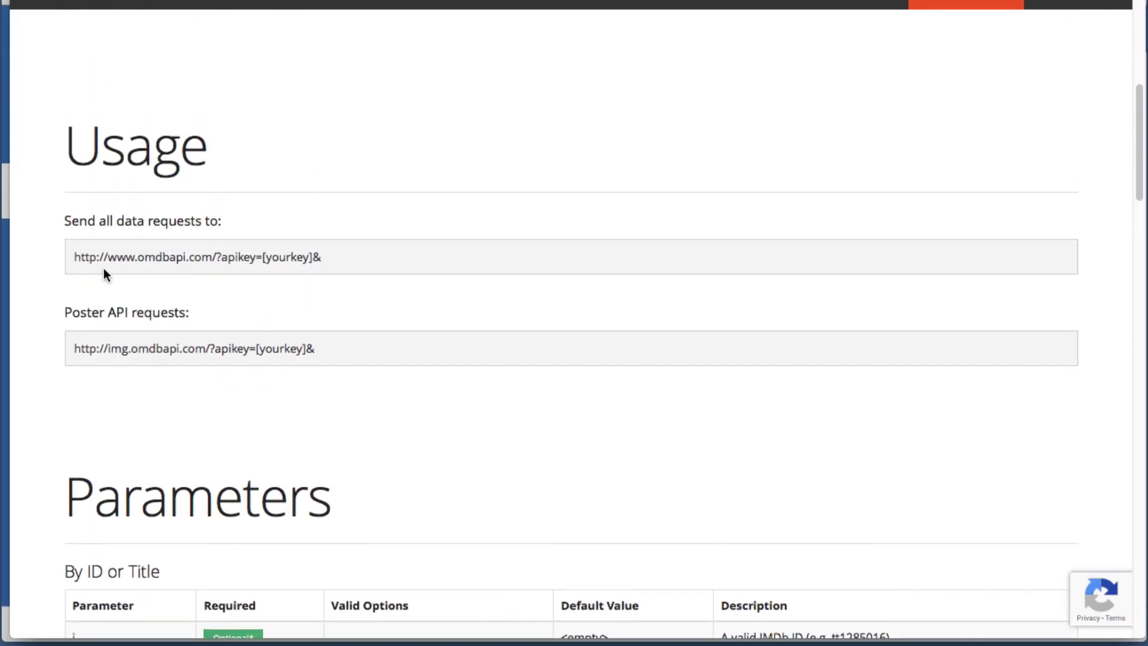
mouse_move(127, 341)
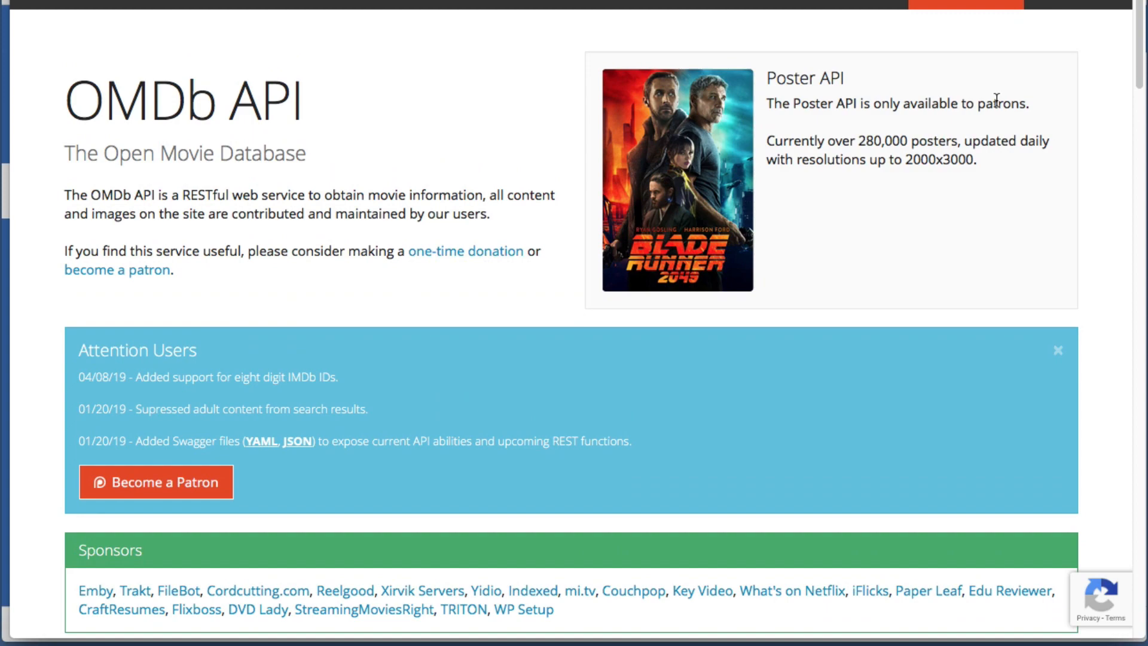
double_click(1002, 102)
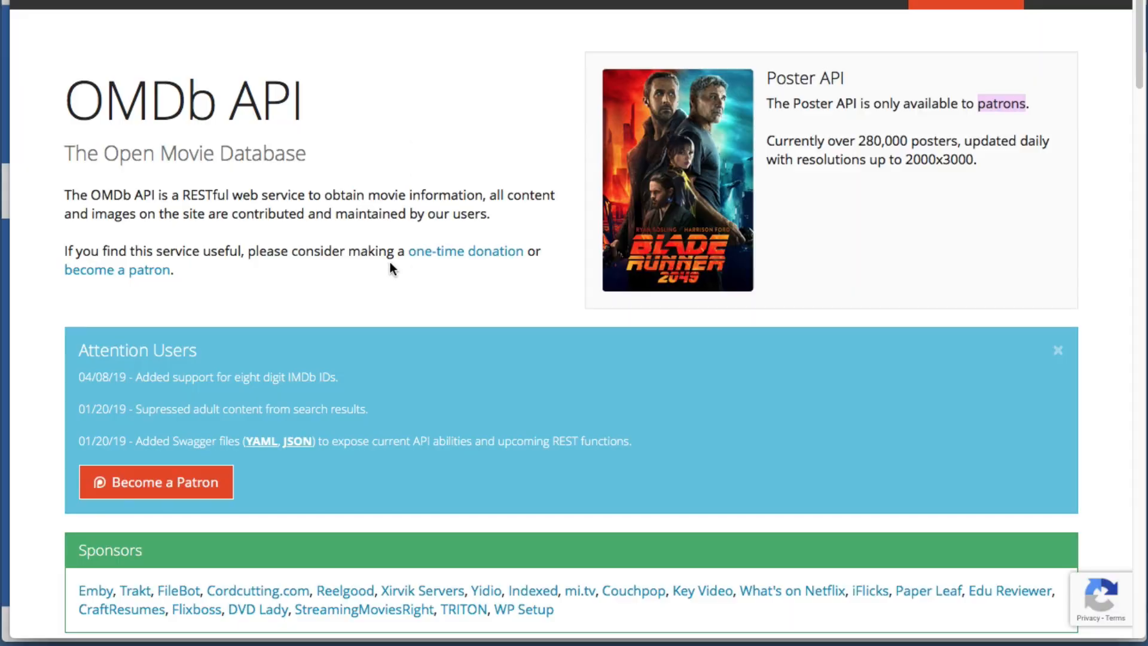
scroll(down, 3)
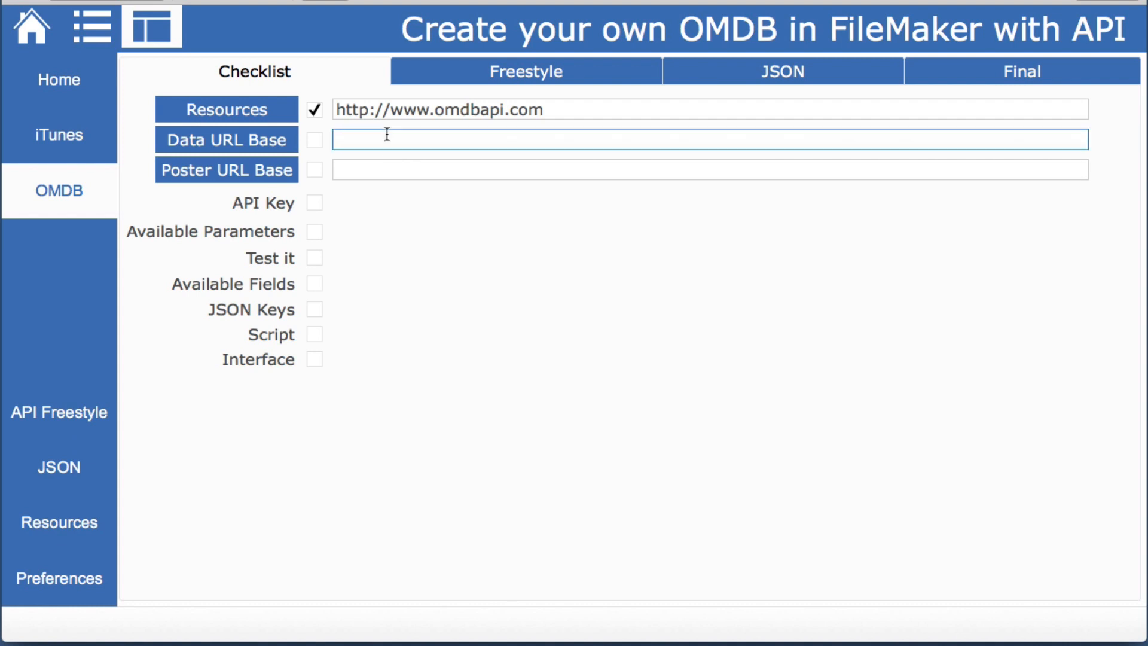
text(http://www.omdbapi.com/?apikey=[yourkey]&)
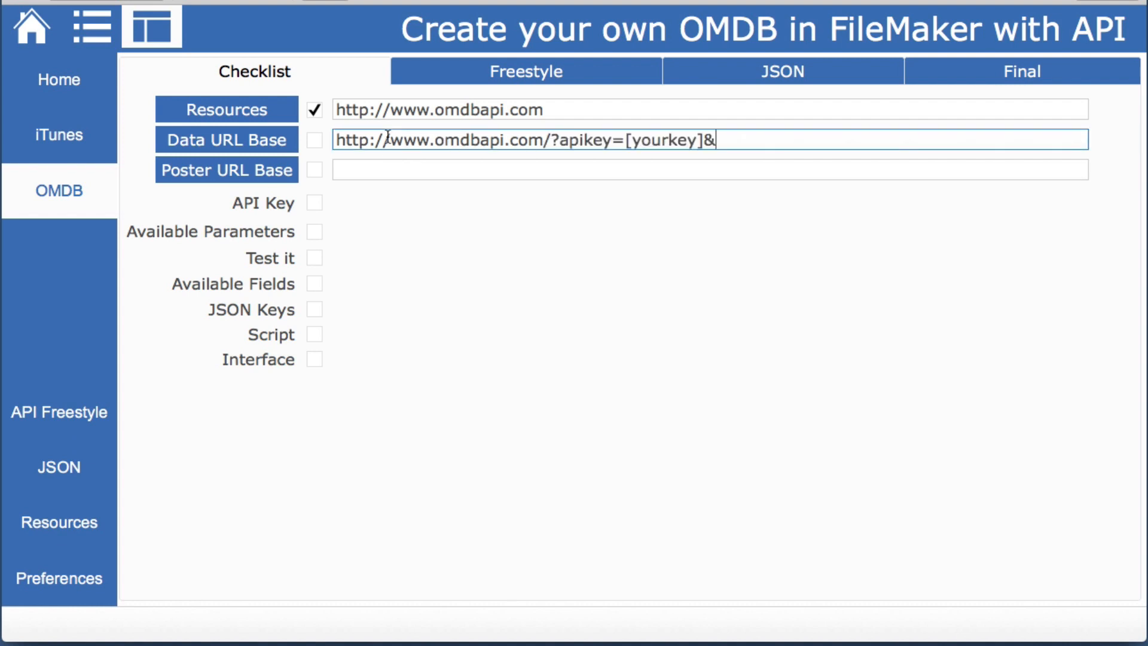
click(315, 140)
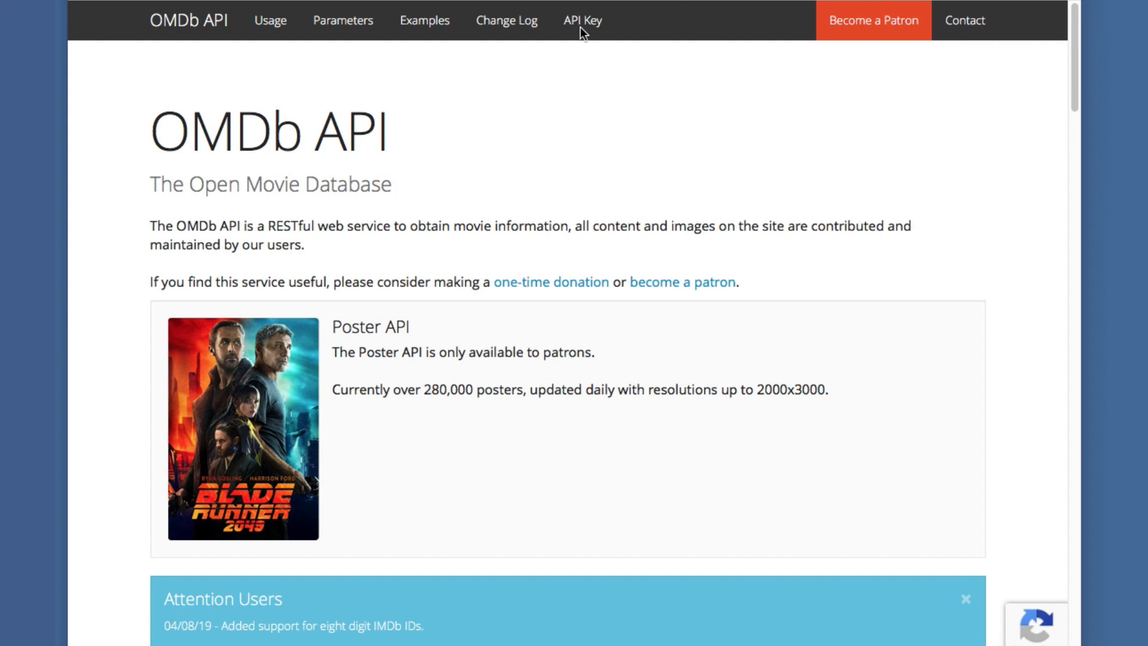
Request a free API key with the use Personal use and entertainment and submit it.
click(583, 21)
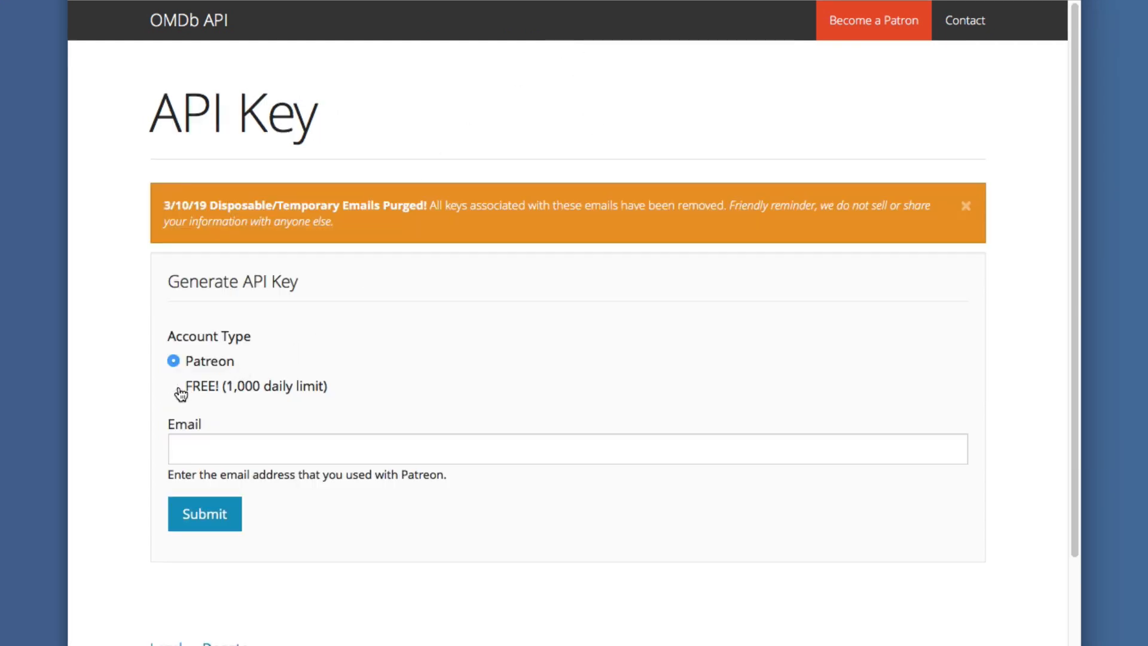
click(172, 386)
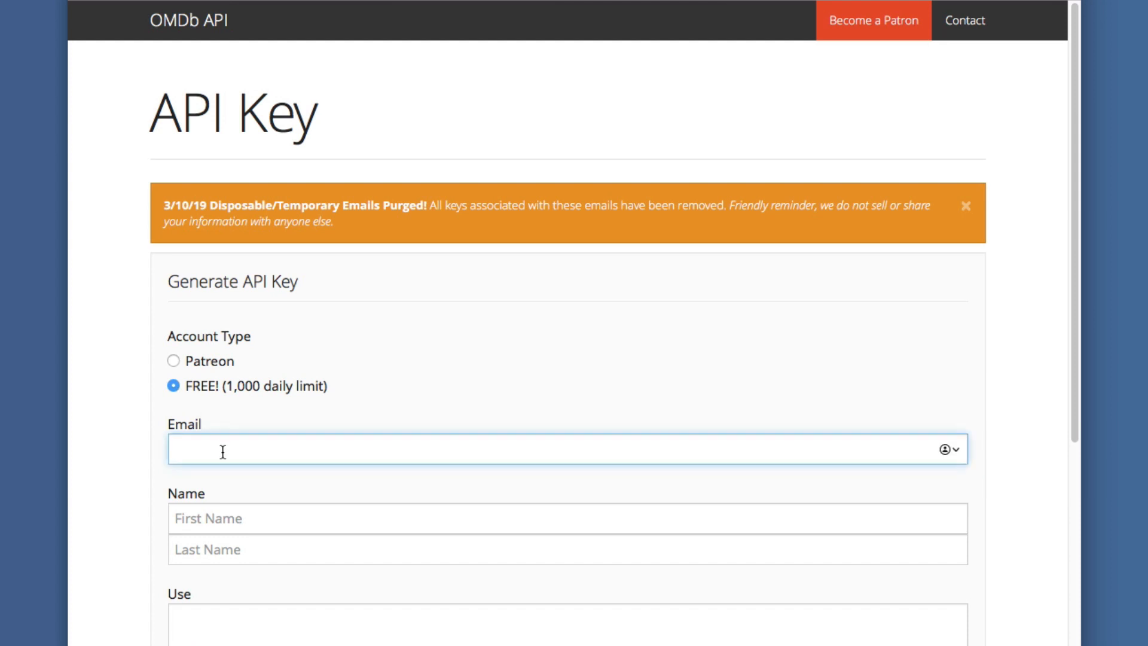
scroll(down, 3)
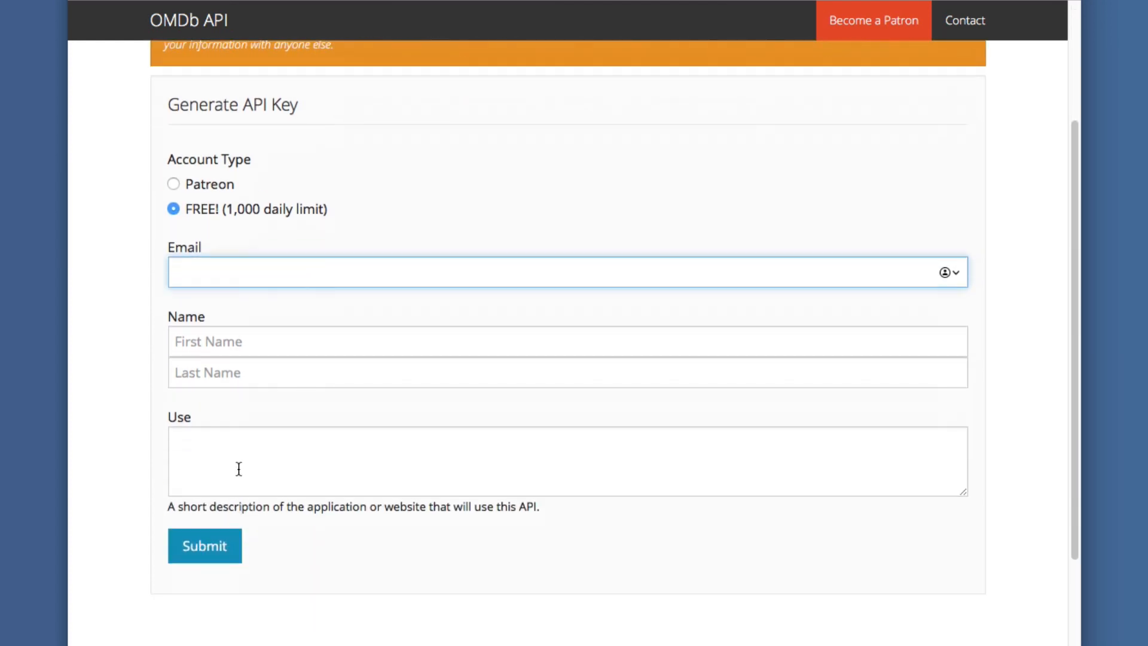
text(Personal use and entertainment)
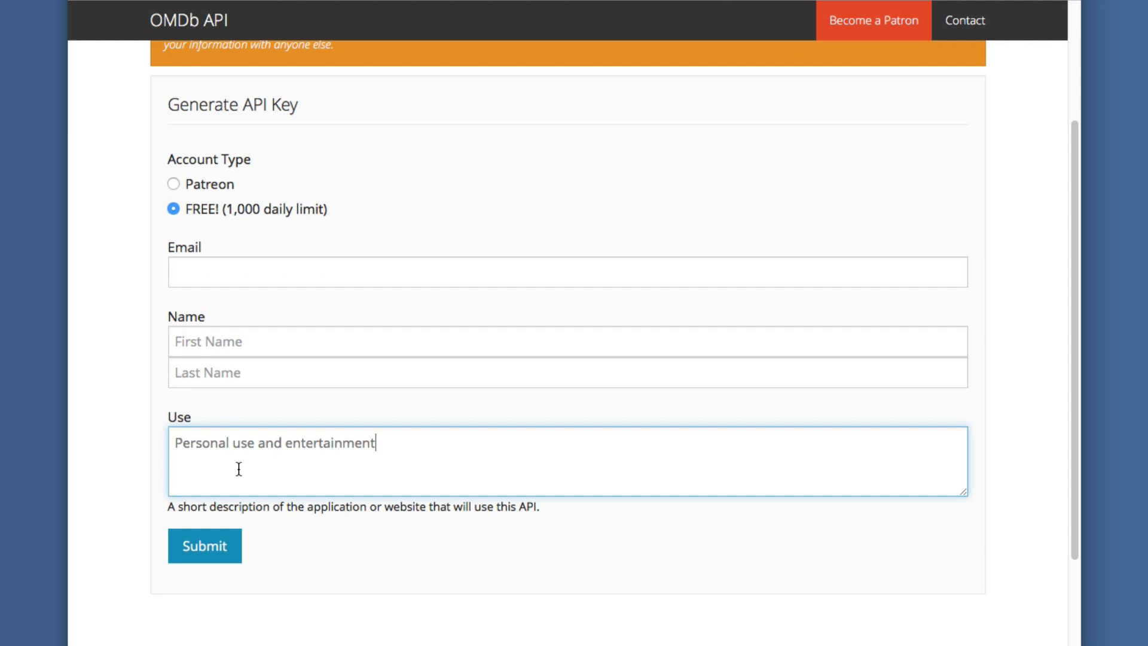
click(205, 546)
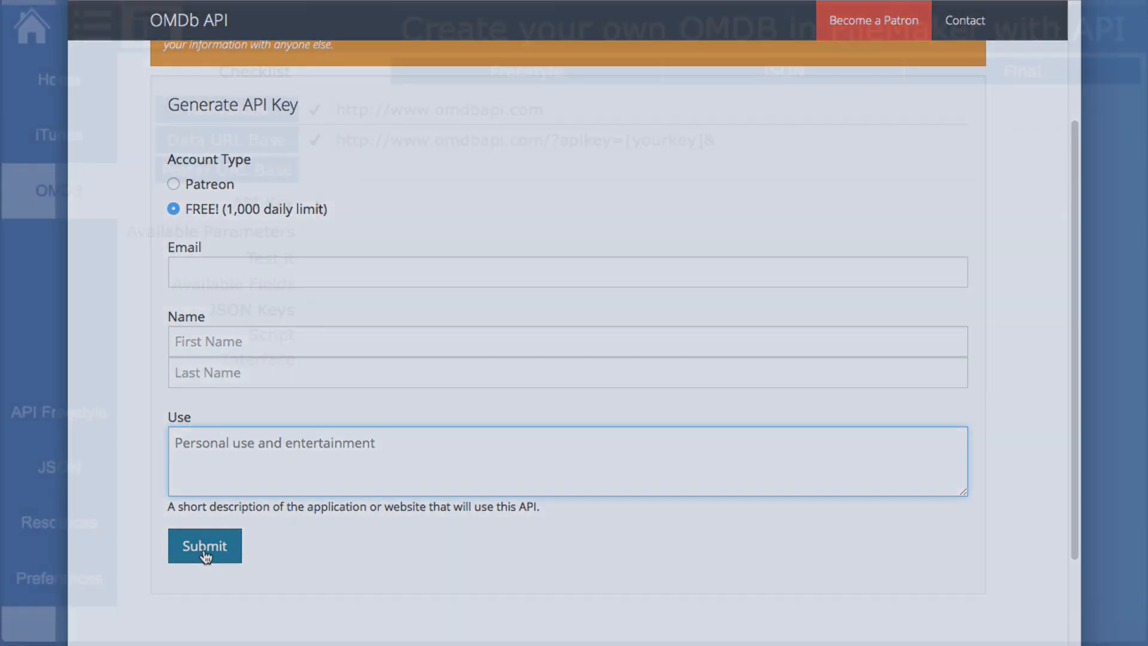
click(205, 545)
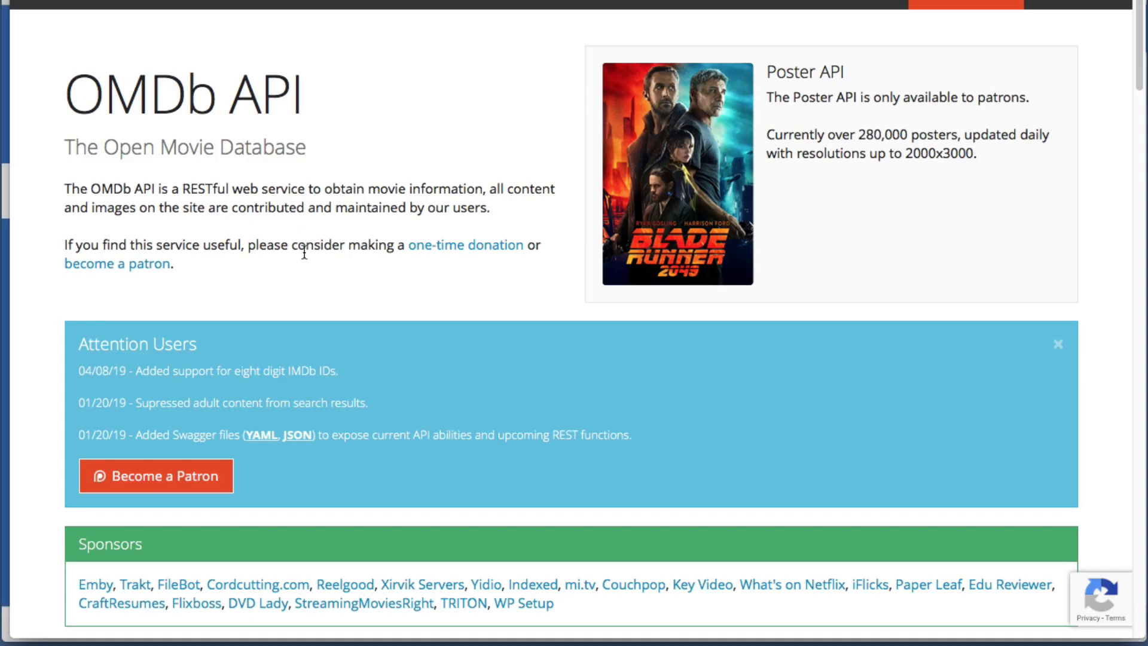
scroll(down, 3)
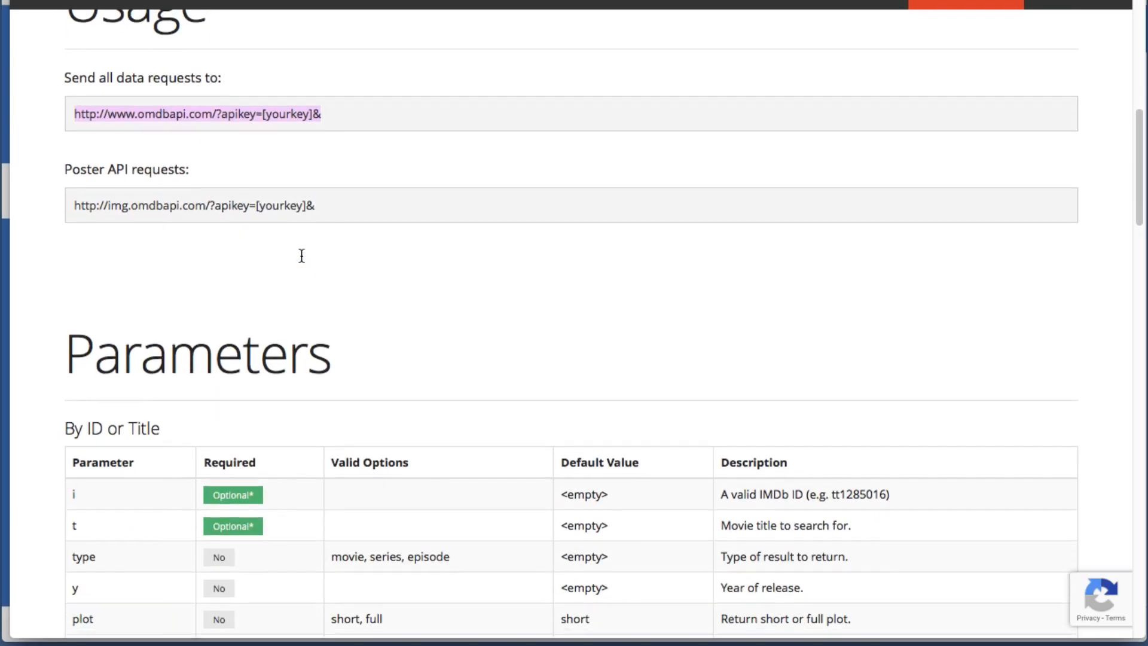
scroll(down, 3)
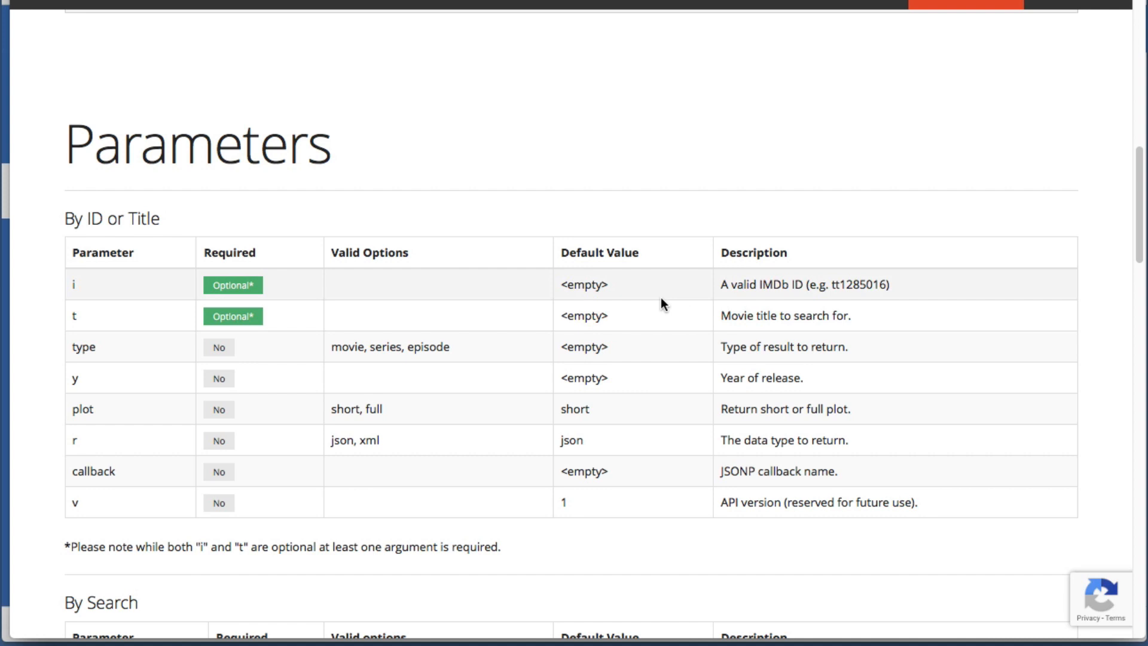
double_click(856, 285)
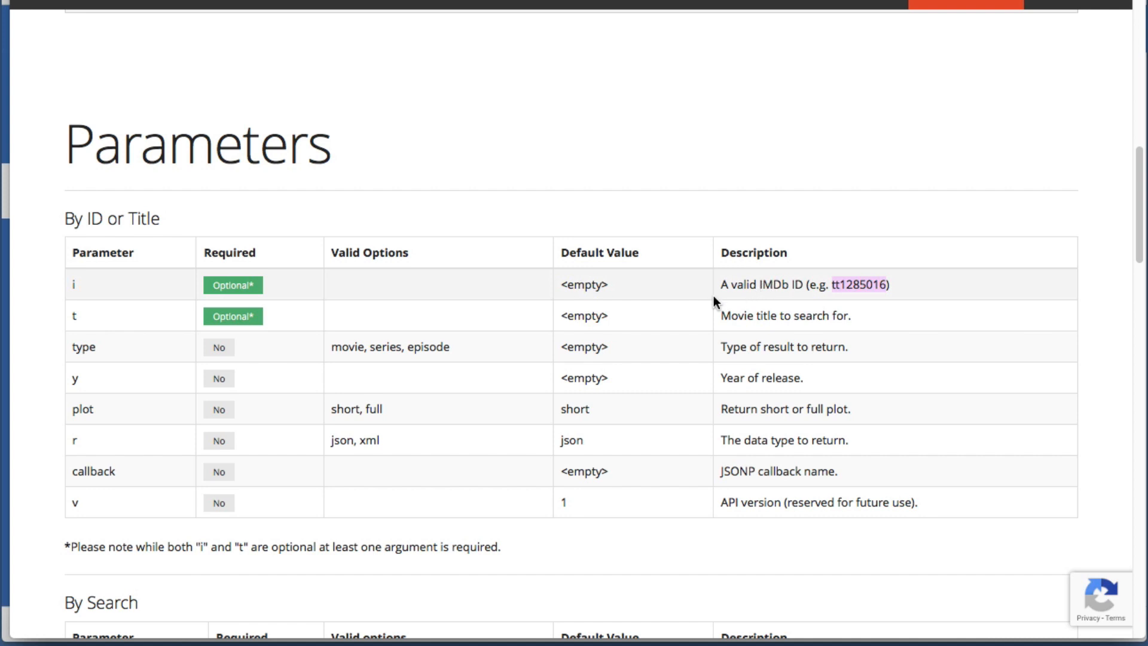
scroll(down, 3)
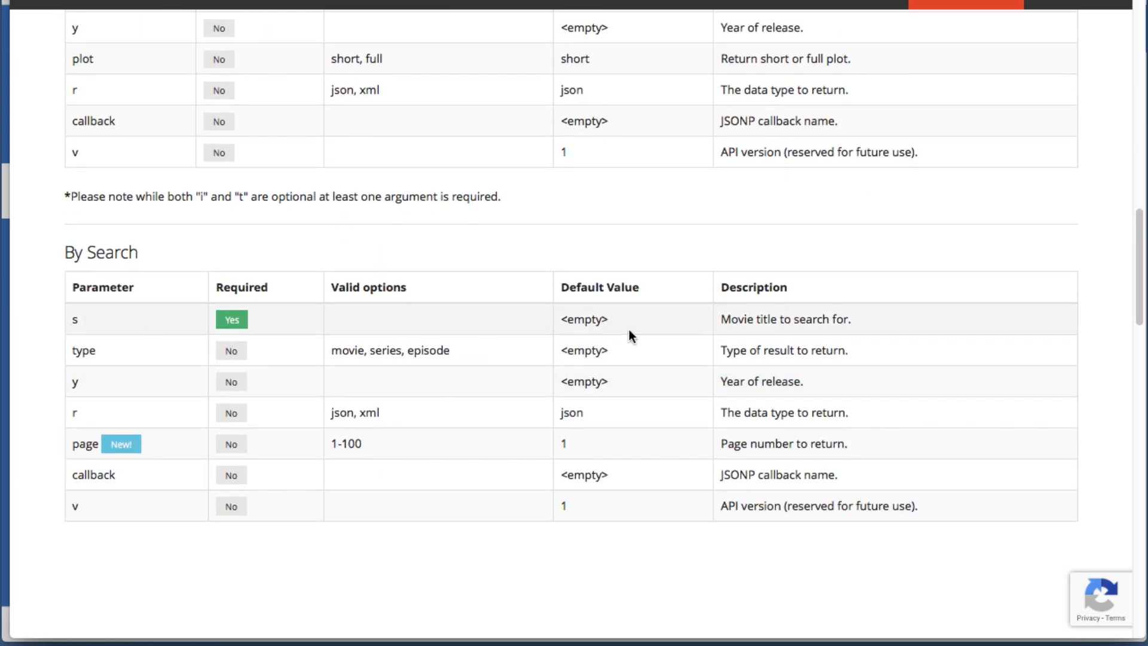
scroll(up, 3)
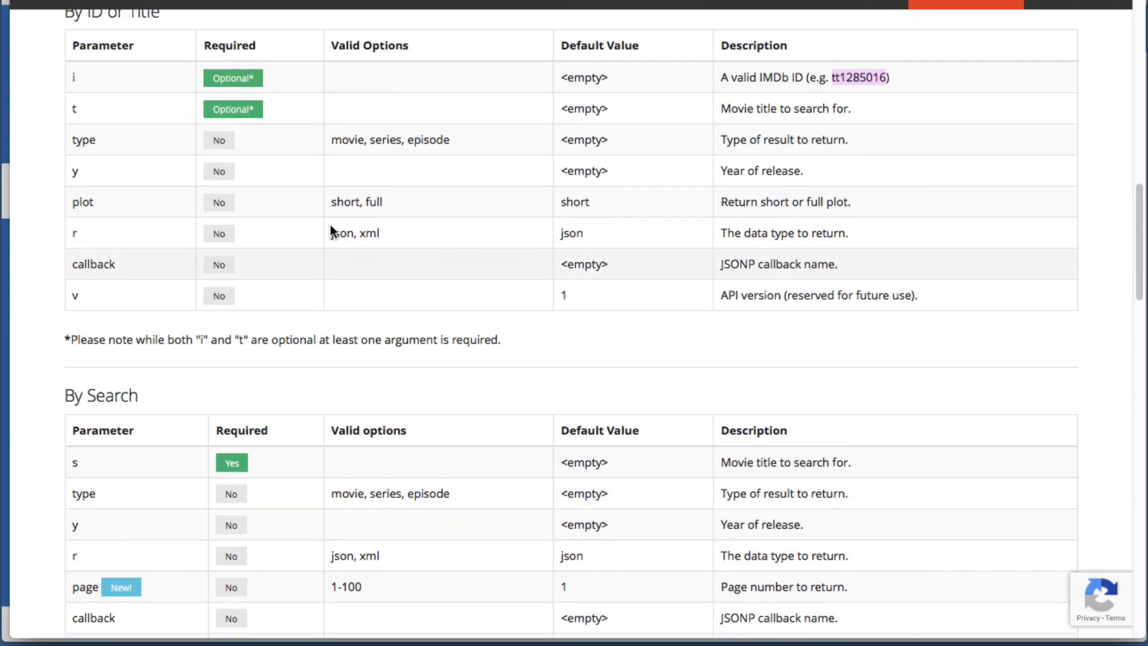
mouse_move(593, 180)
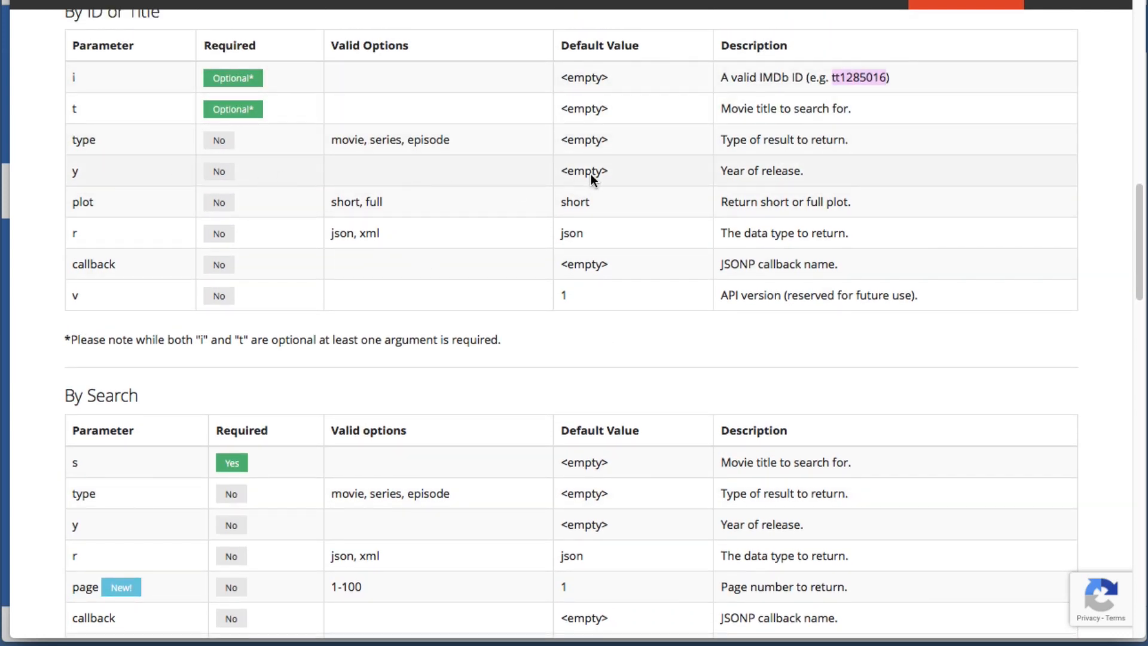
mouse_move(832, 94)
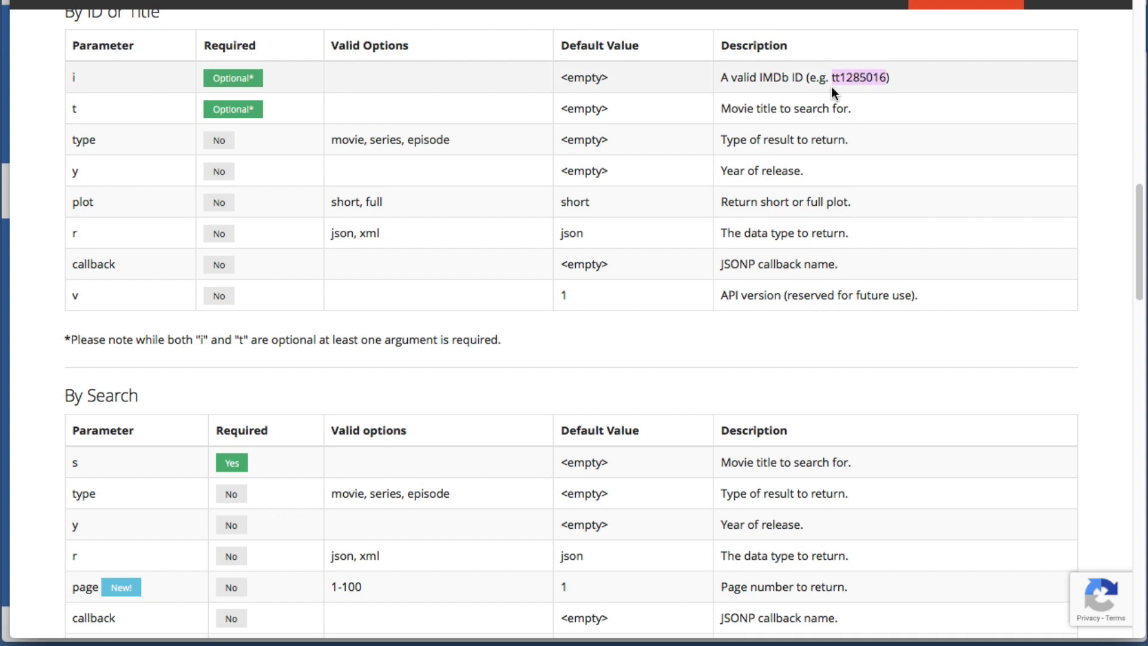
mouse_move(247, 445)
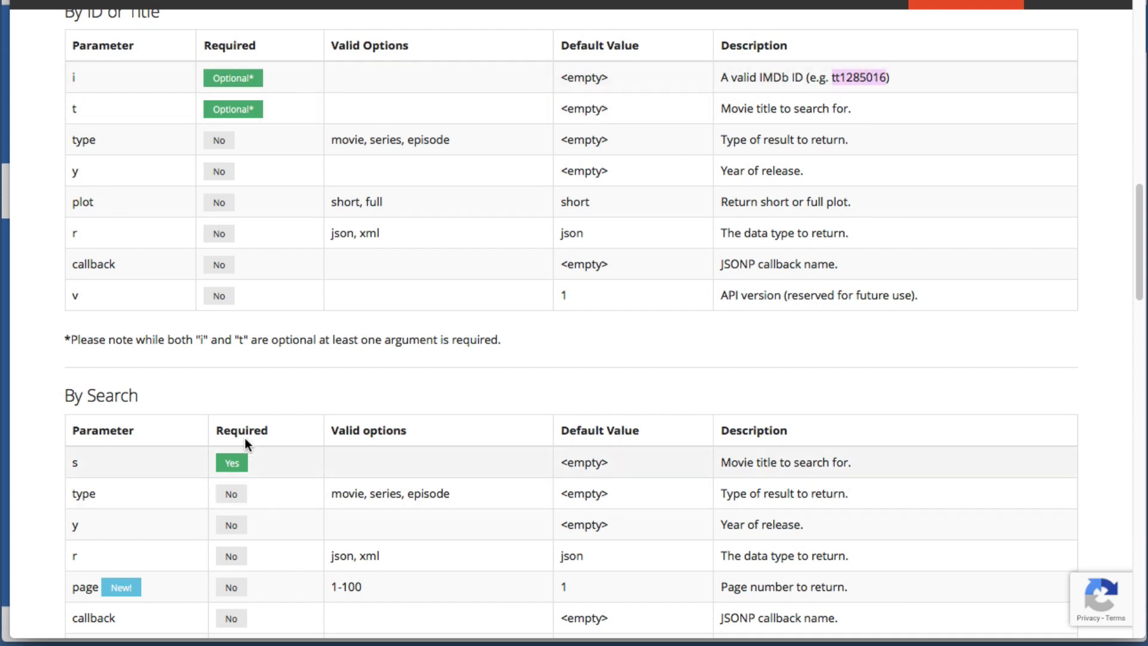
scroll(down, 3)
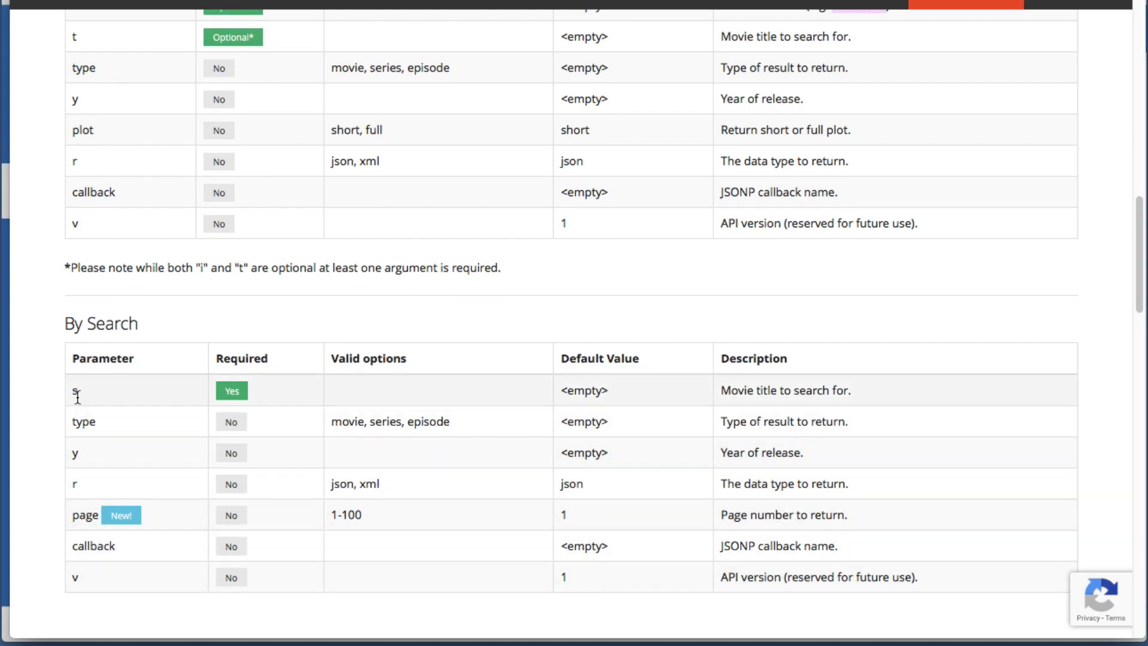
mouse_move(161, 477)
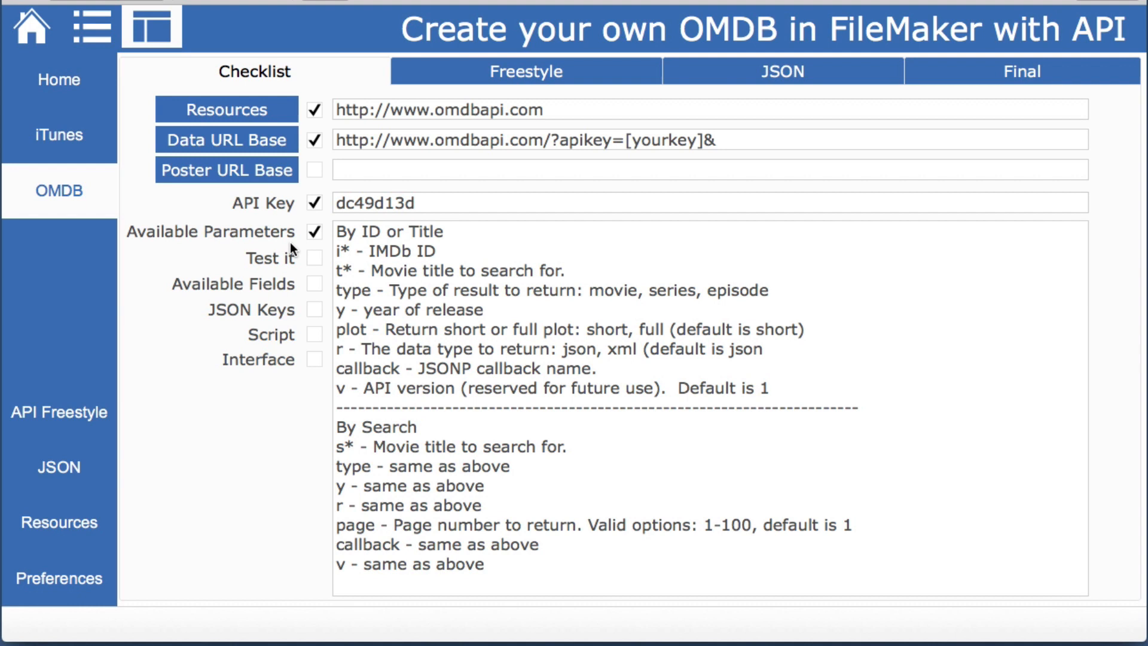
mouse_move(657, 146)
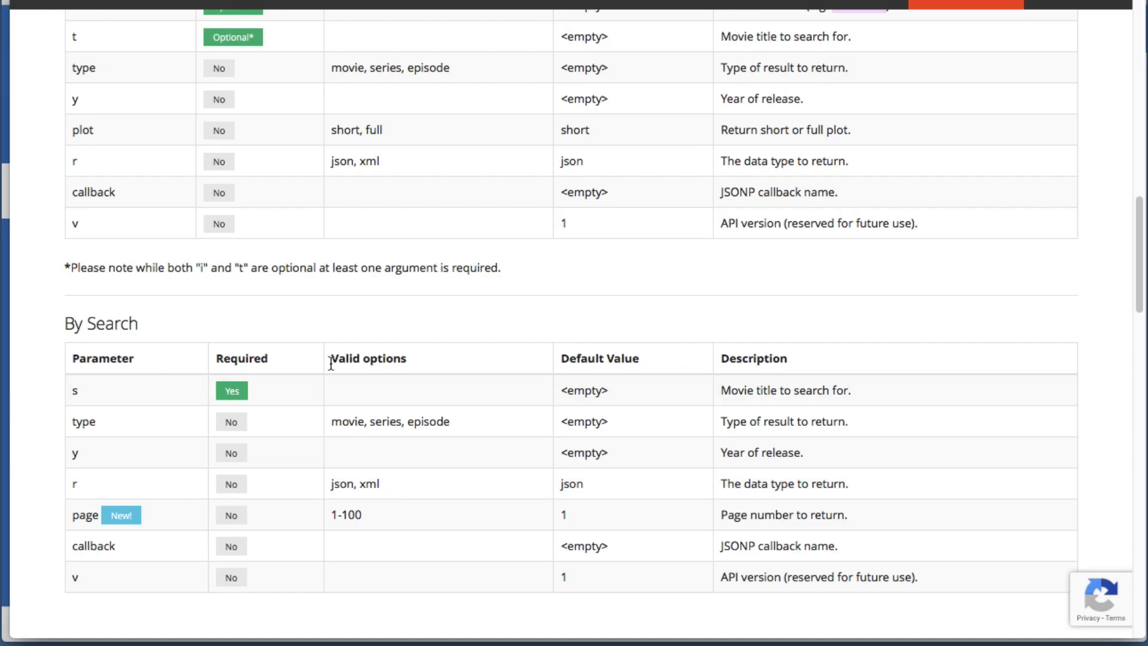
Run the OMDb website's By Title example for 'matrix', producing the request ?t=matrix.
scroll(down, 3)
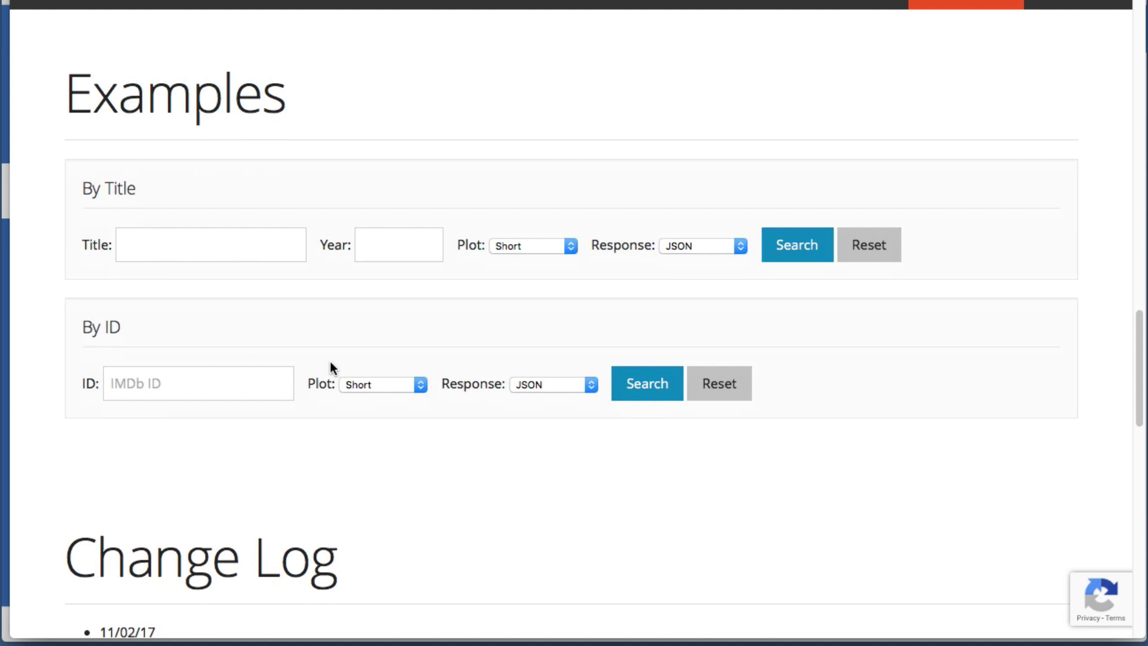
click(211, 244)
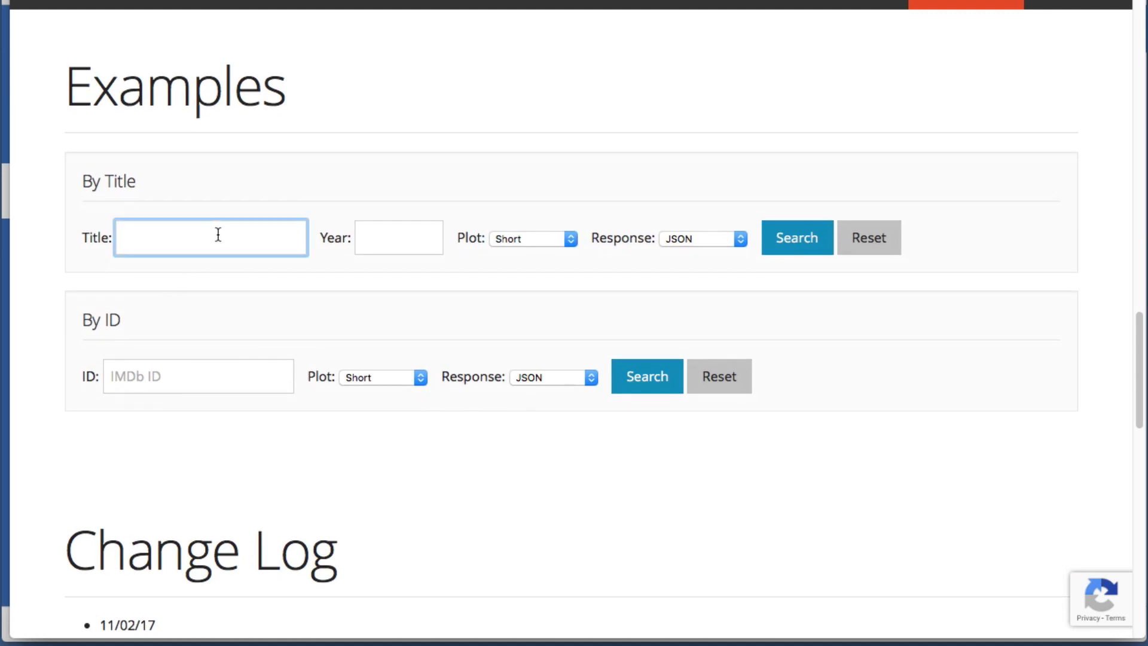
text(matri)
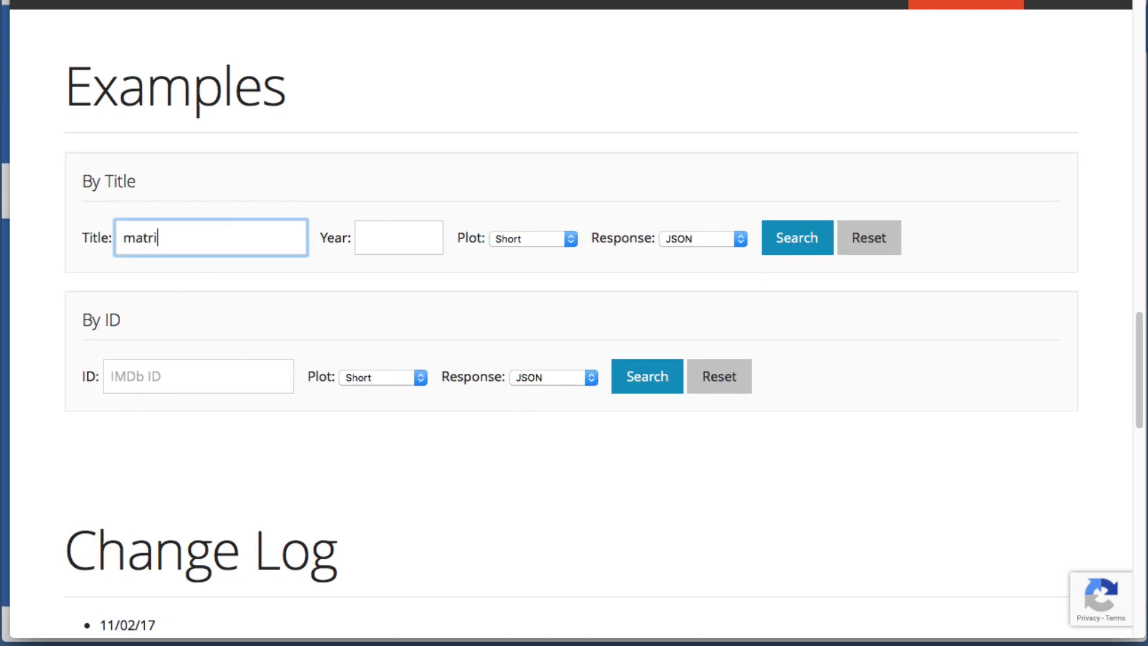
text(x)
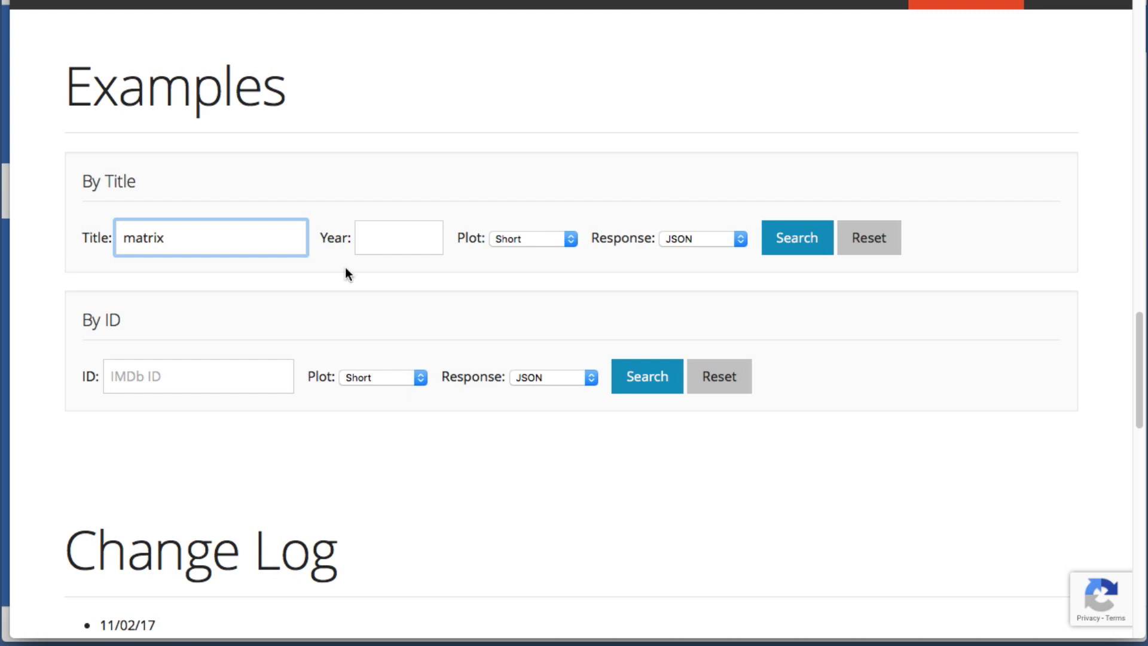
click(796, 237)
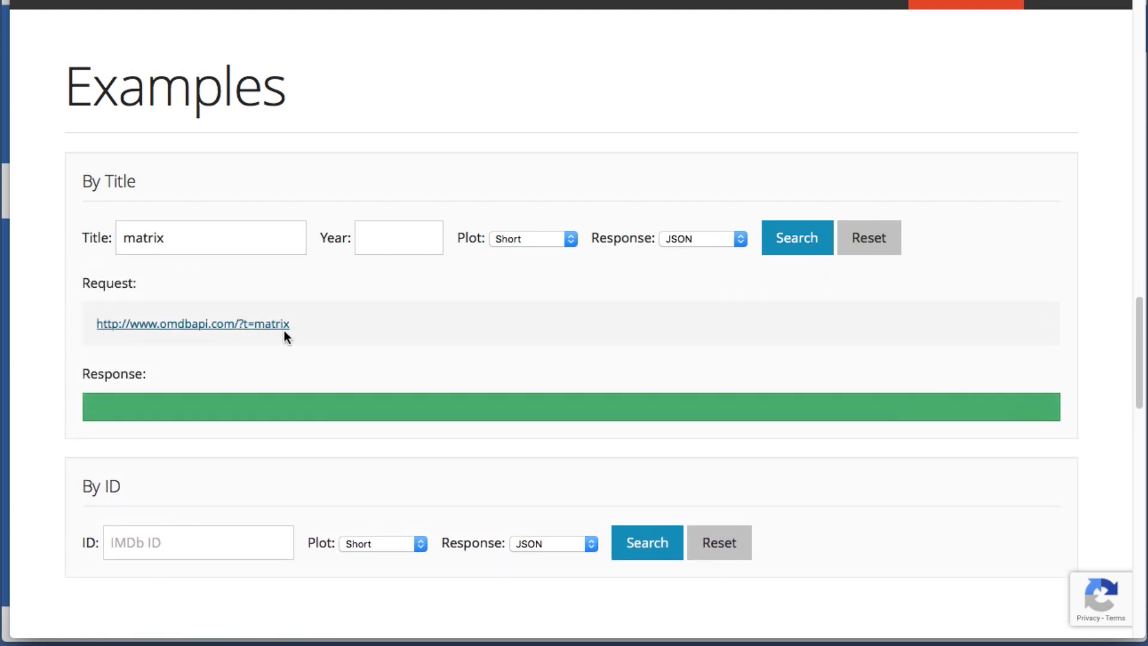
mouse_move(258, 335)
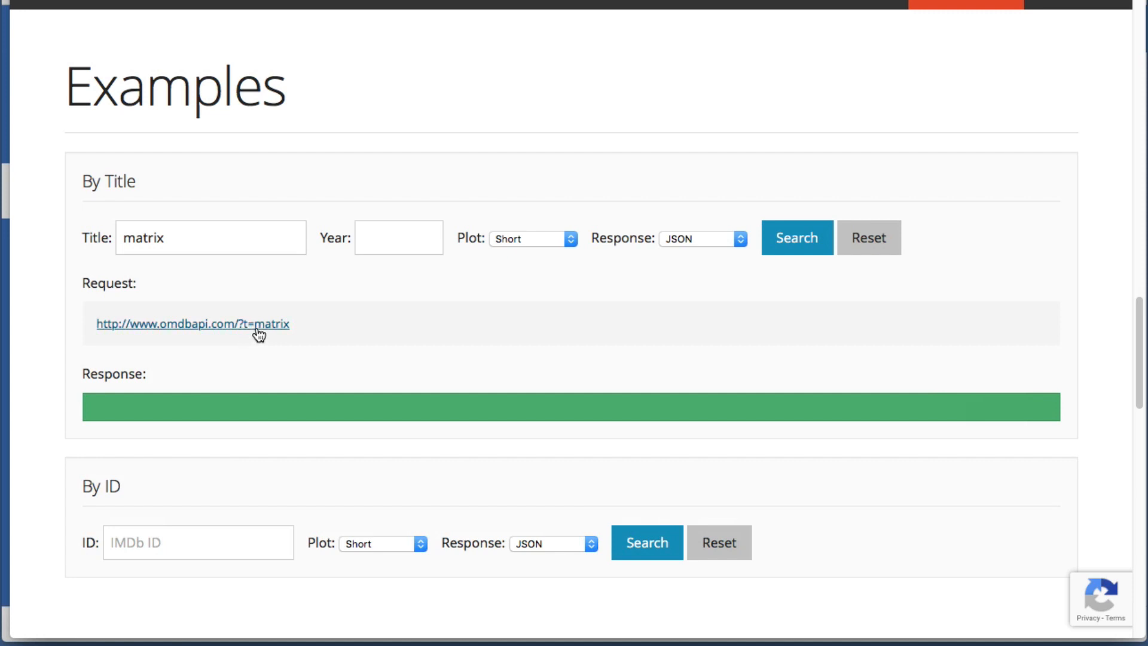
mouse_move(120, 318)
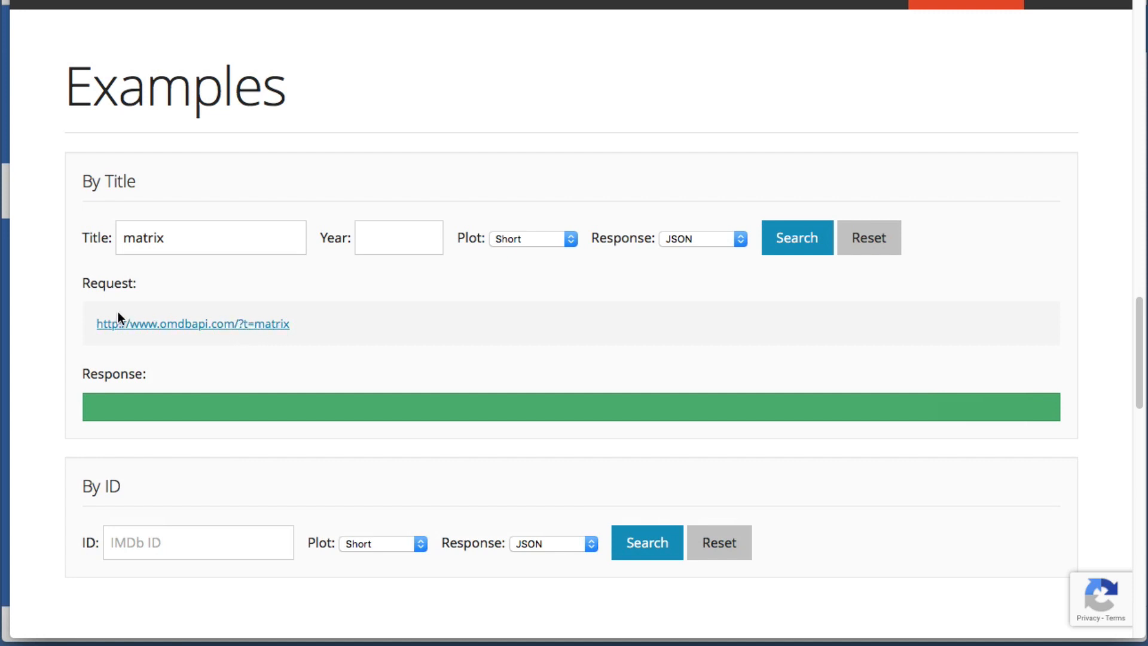
mouse_move(243, 310)
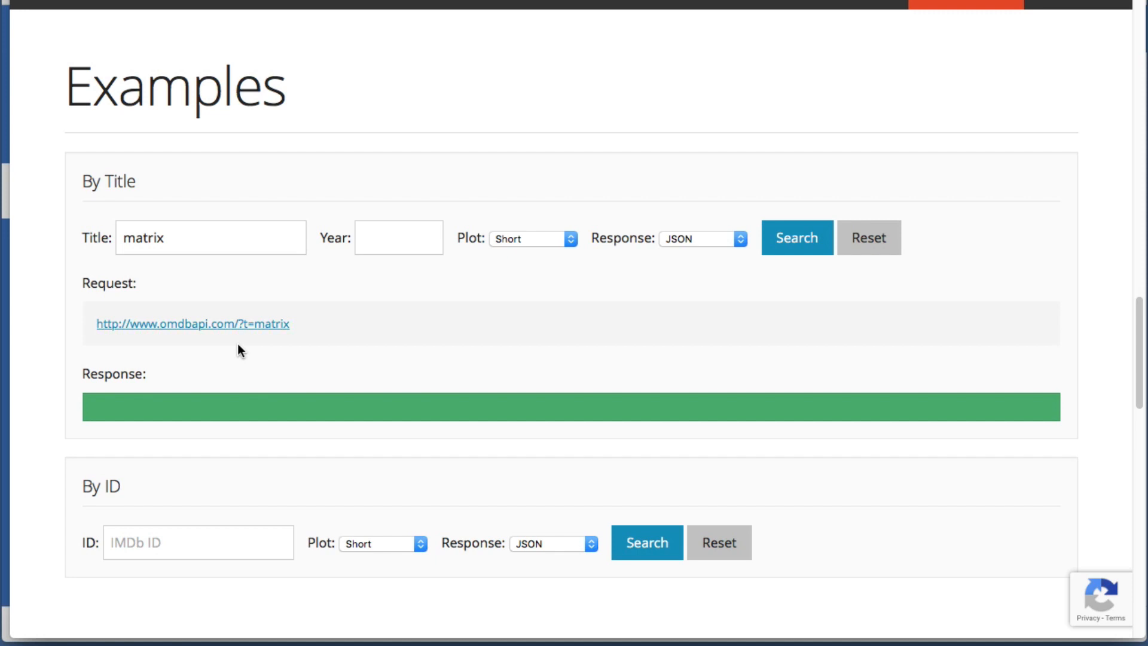
mouse_move(244, 287)
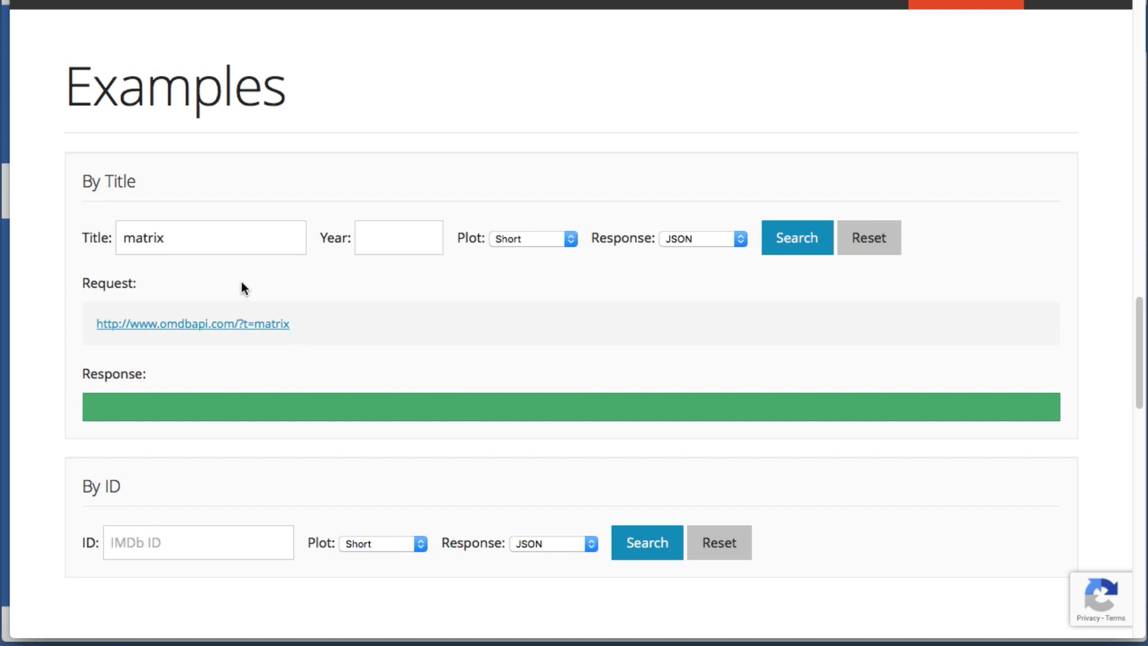
mouse_move(275, 352)
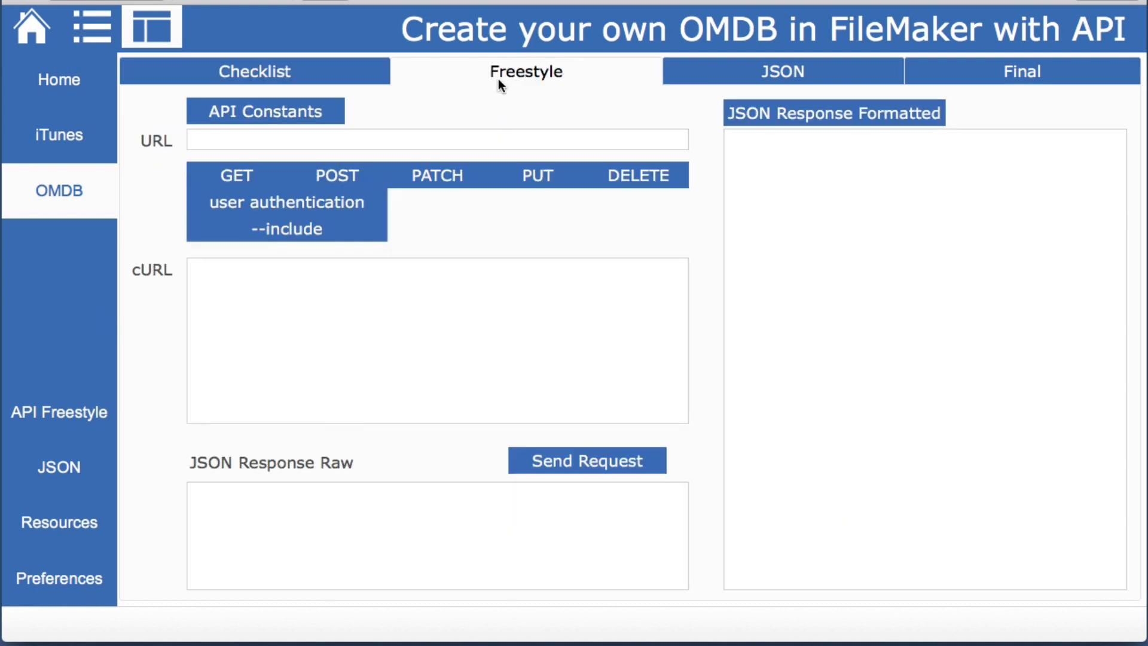
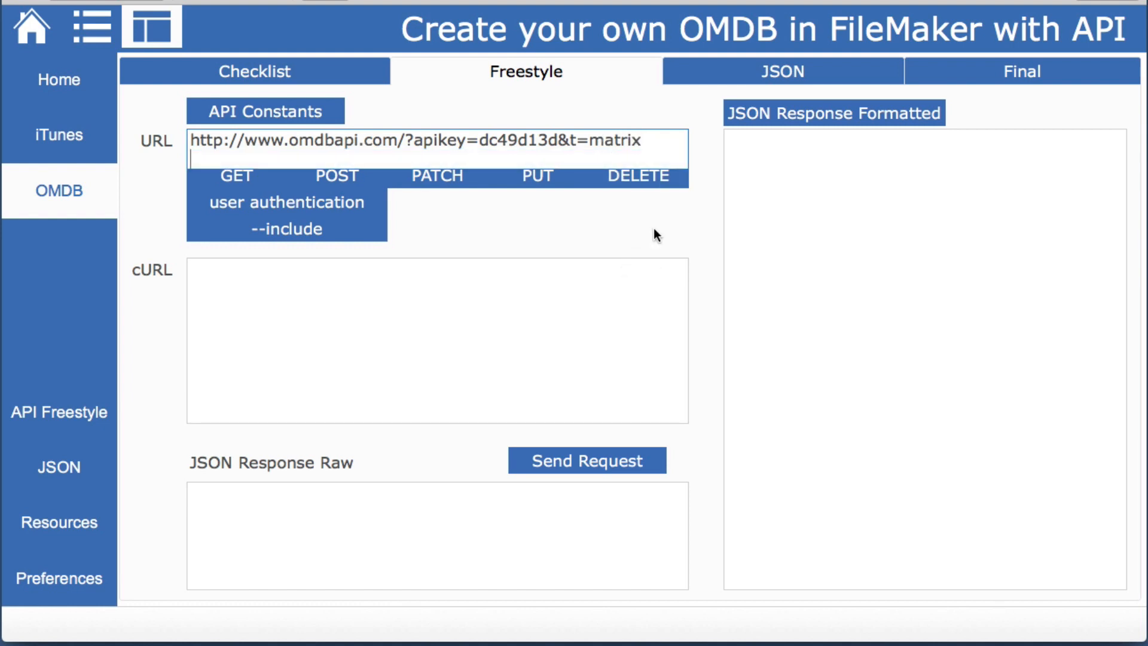
click(586, 461)
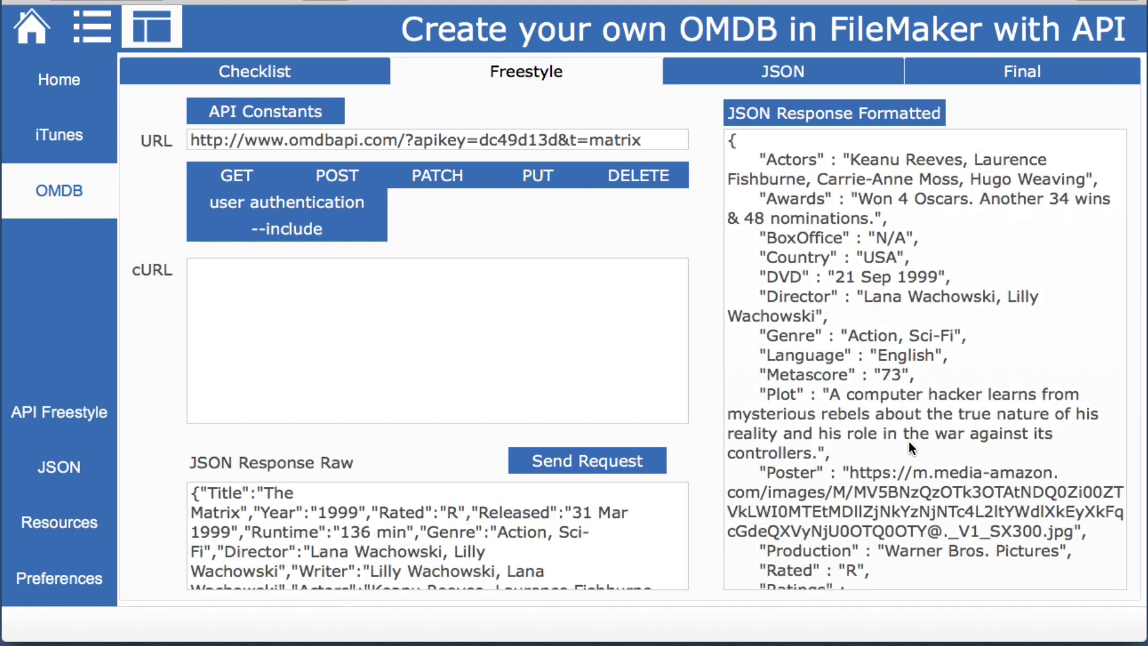
click(781, 71)
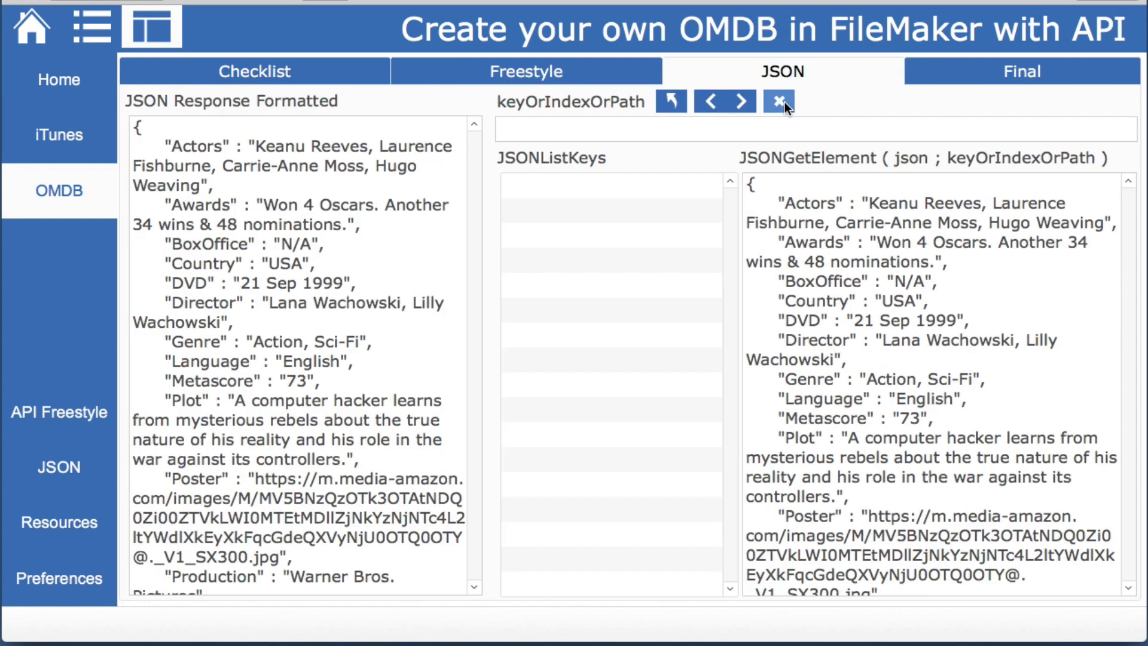
List the Matrix response's keys with JSONListKeys, then return to the checklist.
click(779, 100)
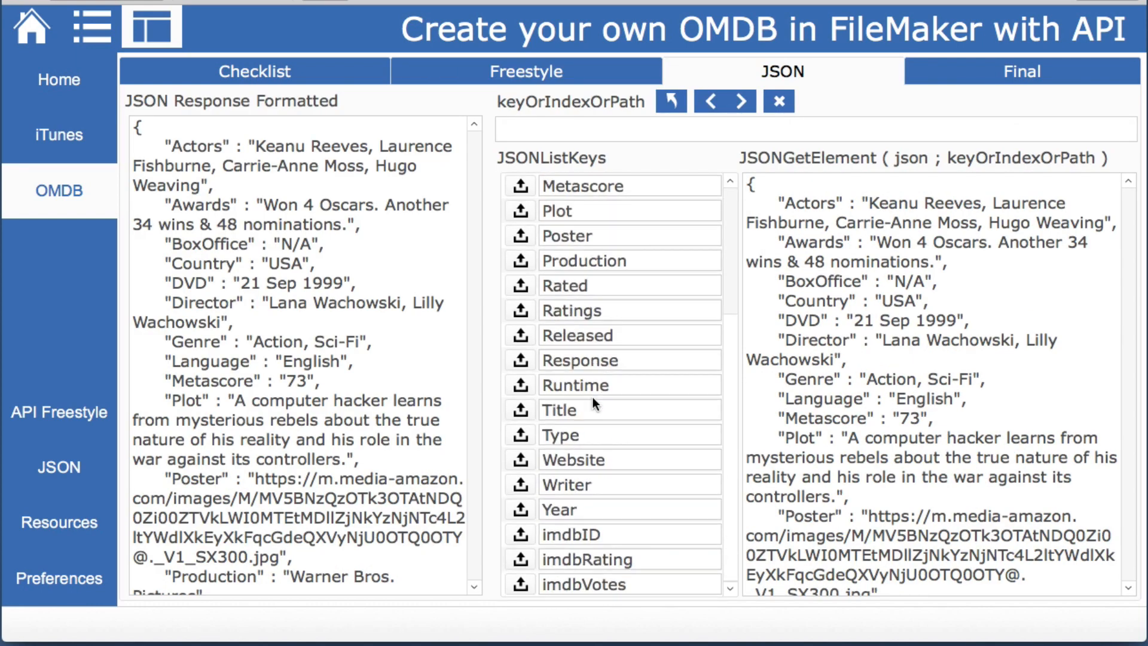
scroll(up, 3)
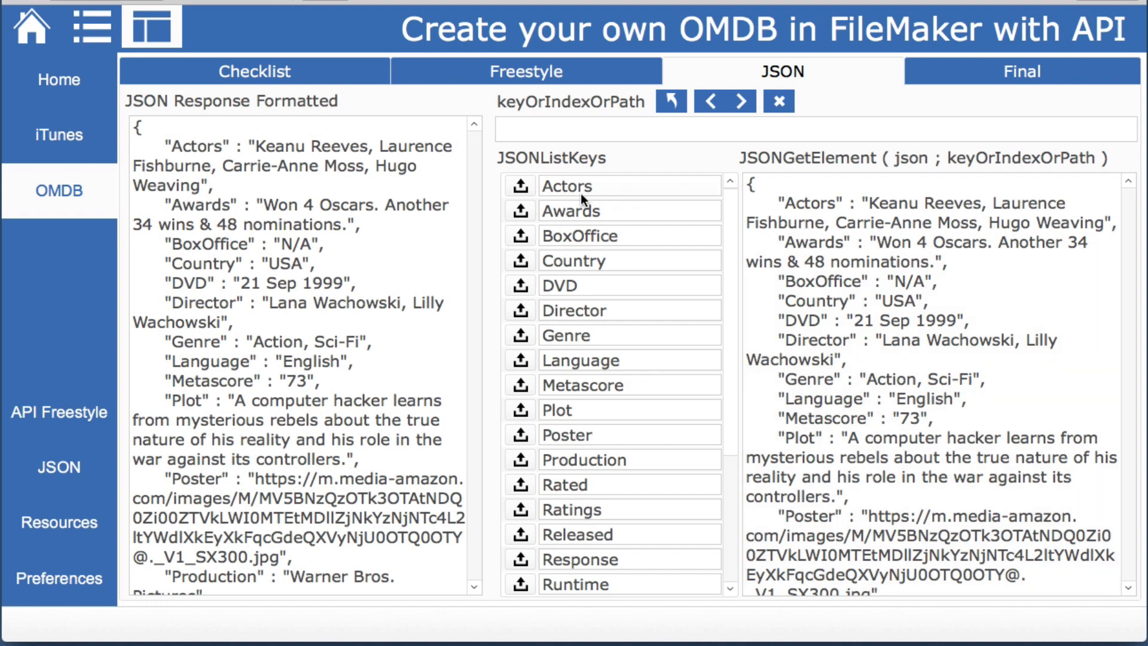
mouse_move(575, 437)
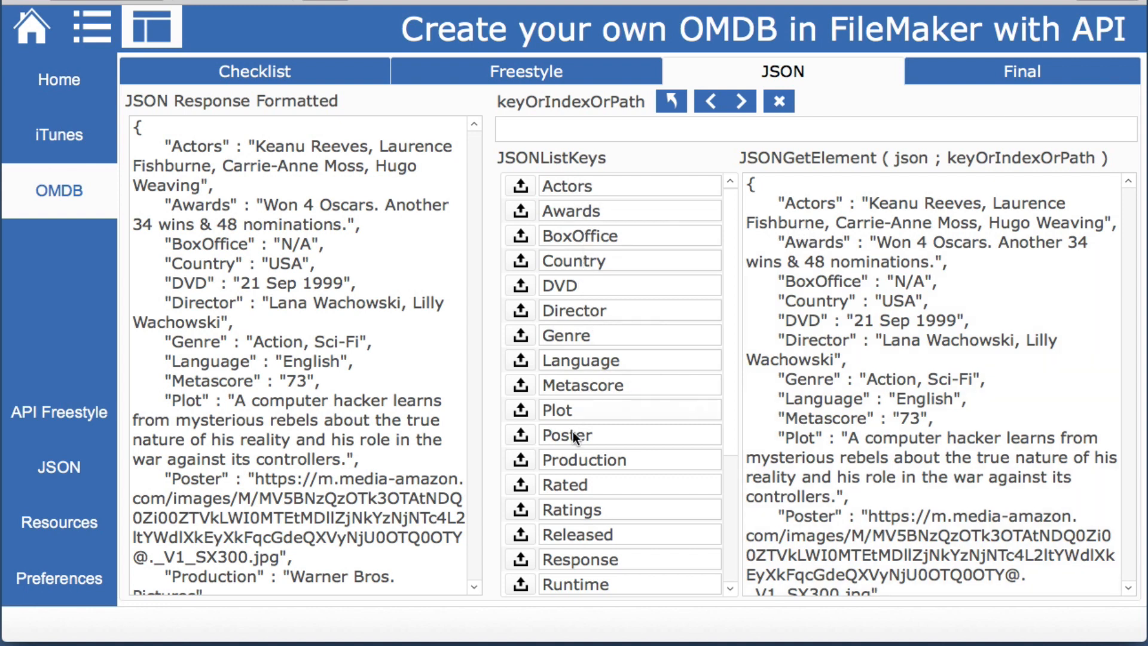
click(254, 70)
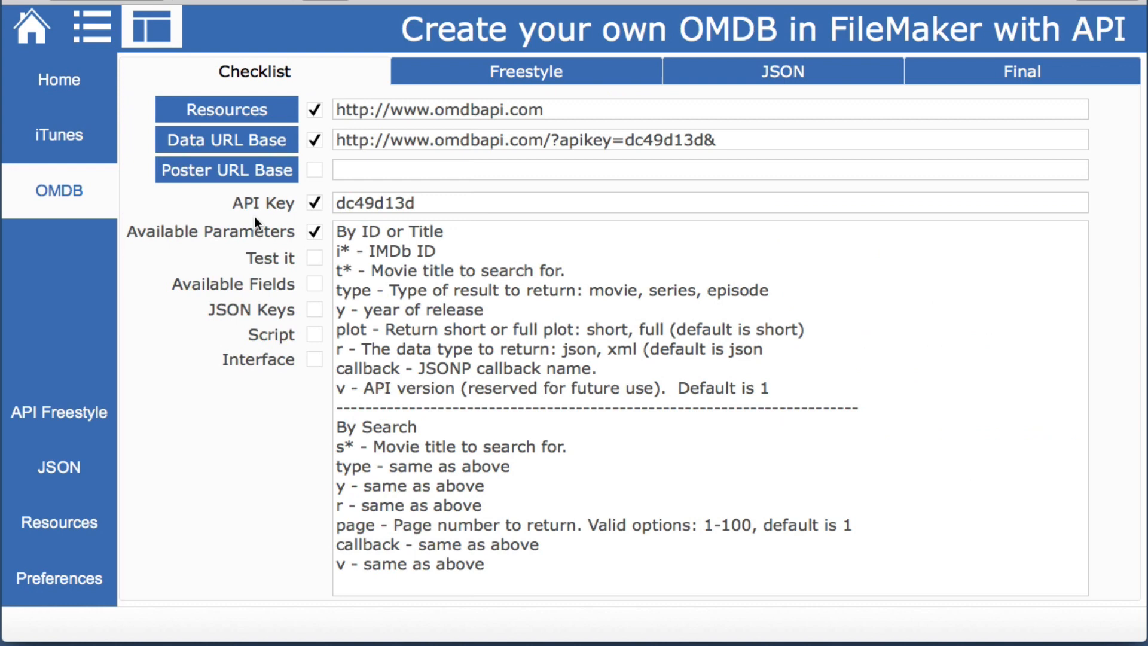
Tick Test it and Available Fields, then revisit the JSON keys and step out of the Plot value.
click(314, 258)
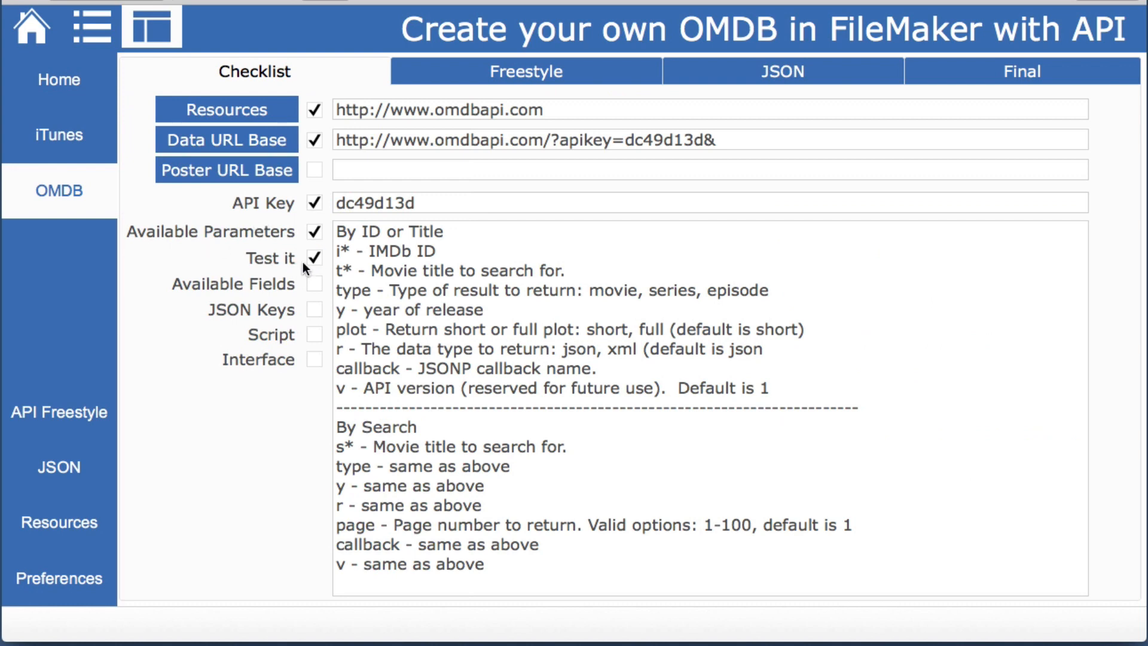
click(314, 285)
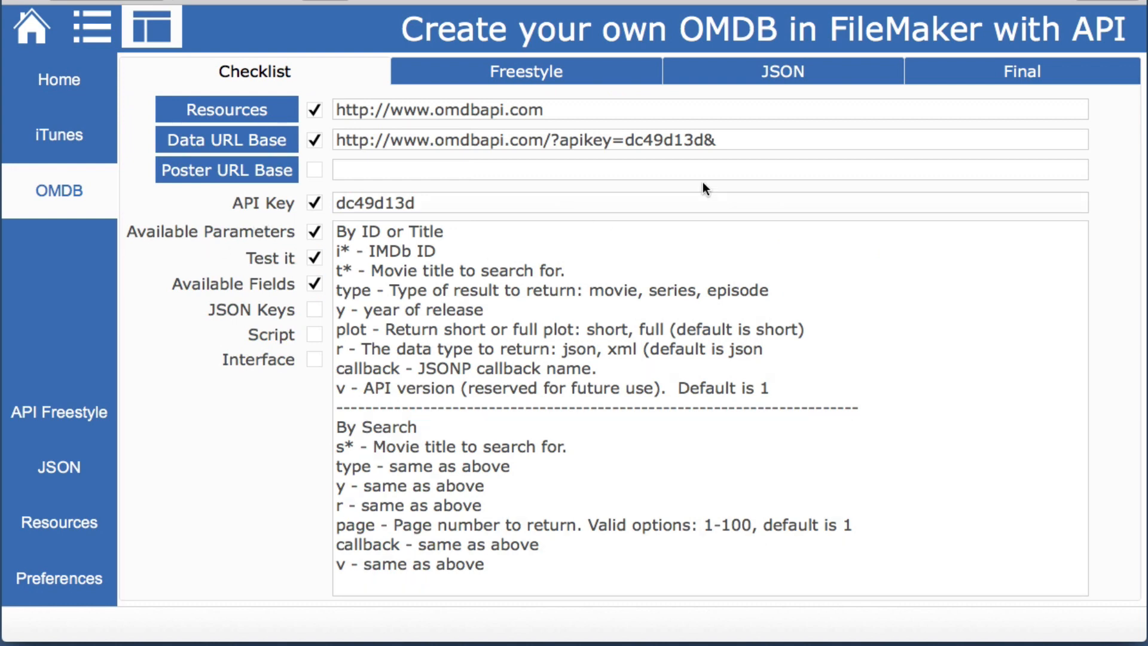
click(779, 70)
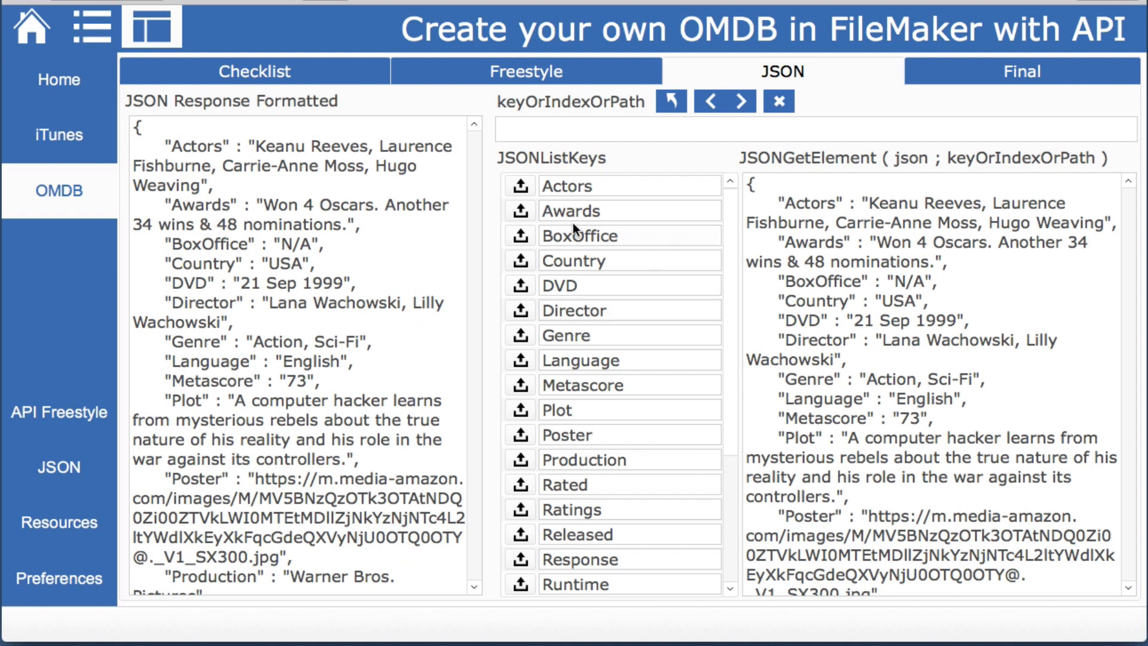
mouse_move(598, 303)
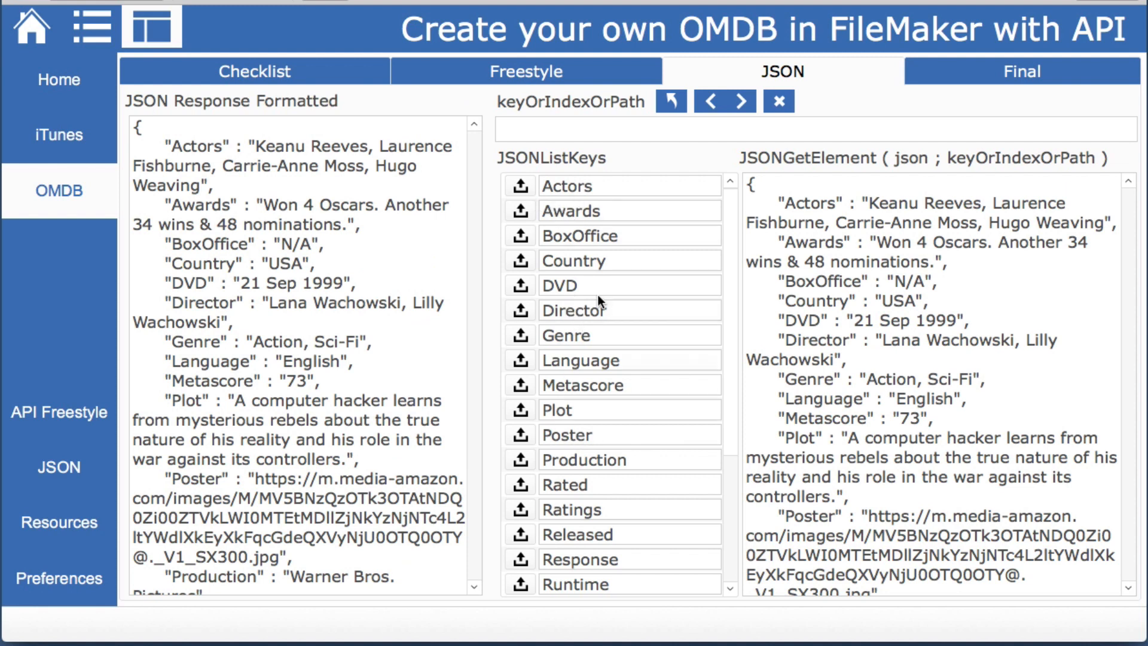
click(520, 185)
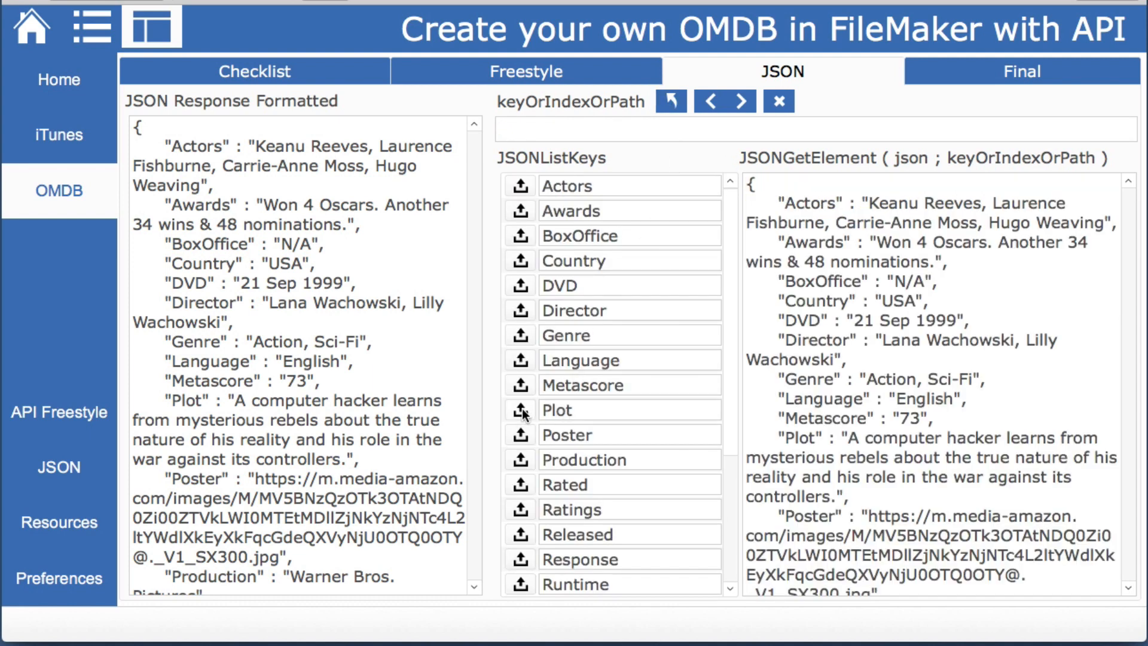
click(519, 409)
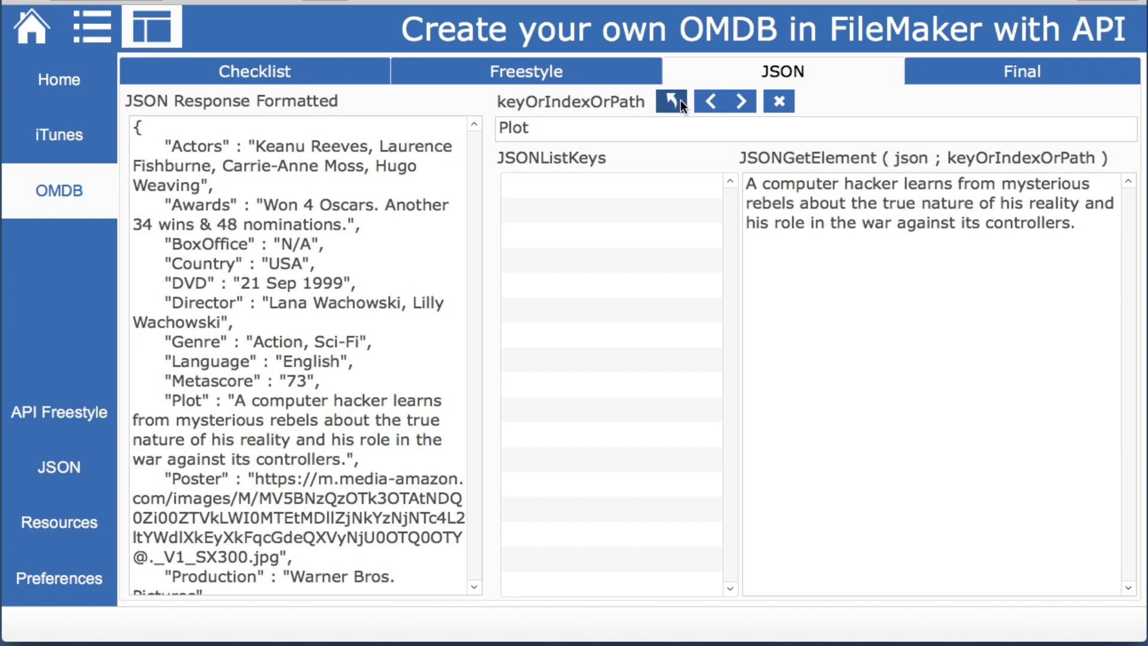
Back on the OMDB checklist, tick Available Fields as done.
click(254, 71)
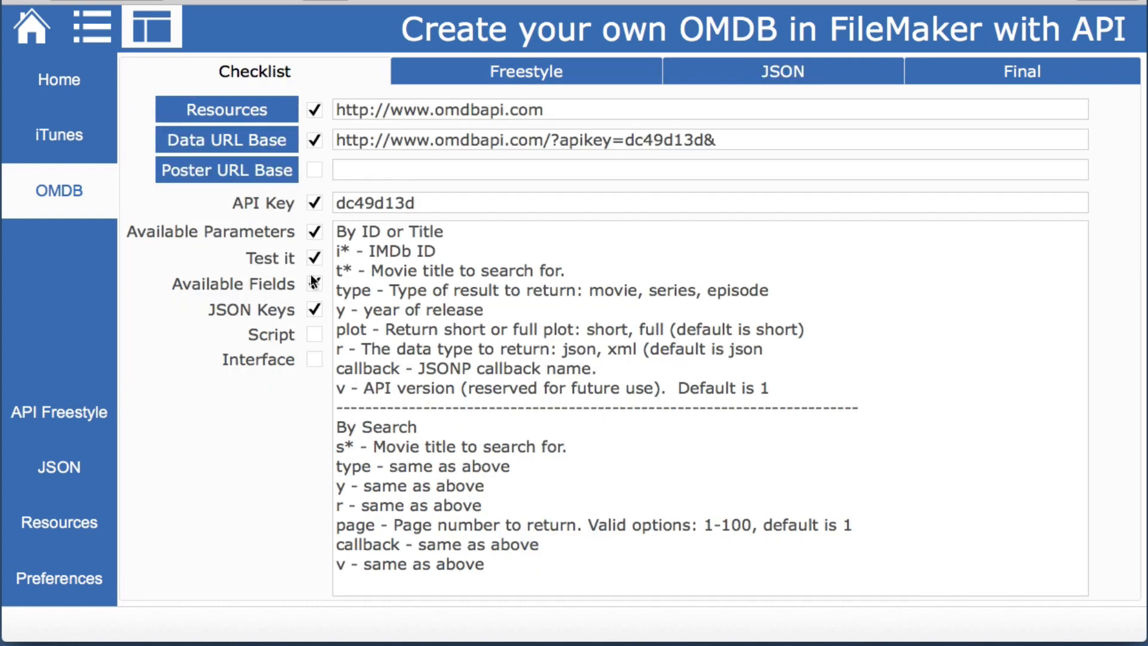
click(313, 285)
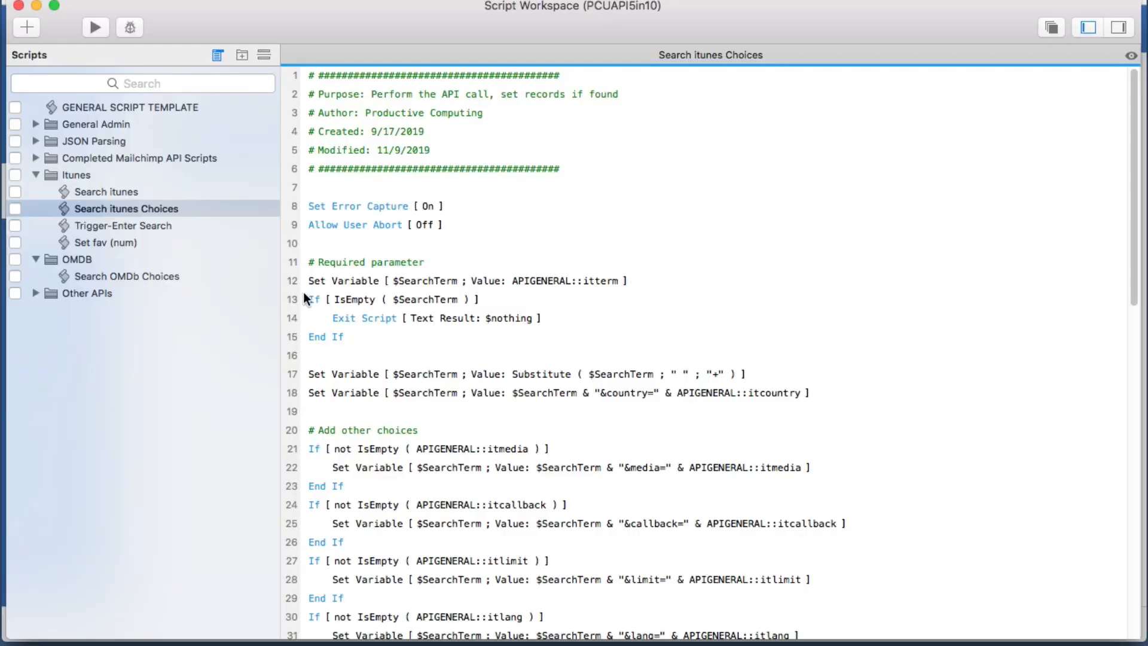
Review the Search OMDb Choices script, tick Script on the checklist and move to the Final form.
click(126, 276)
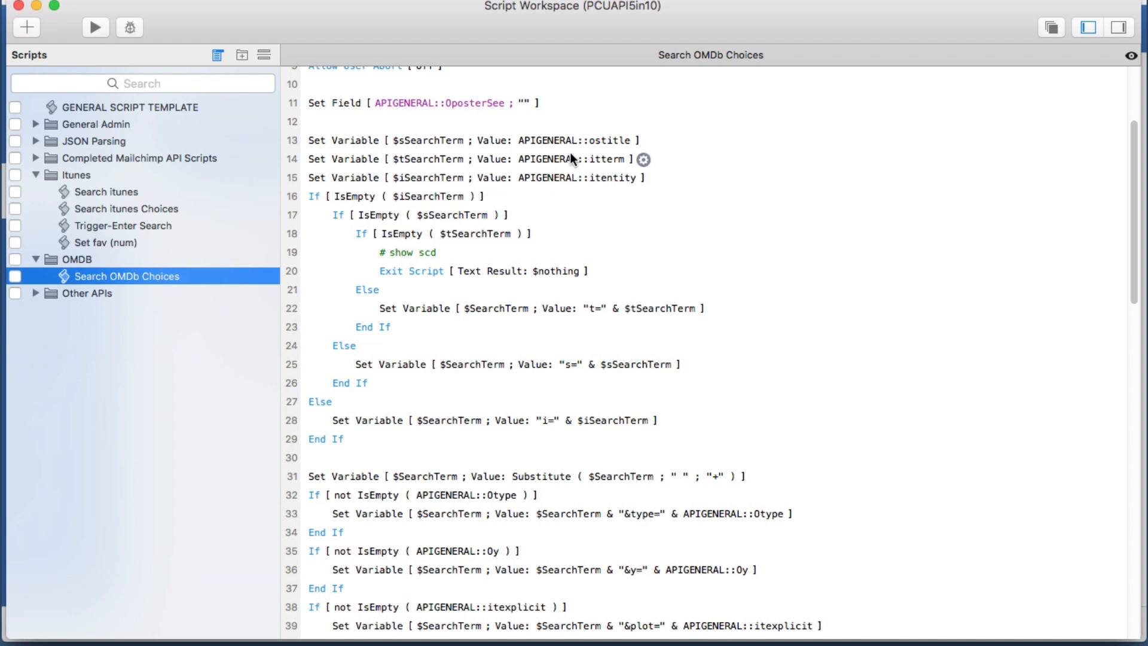
scroll(down, 3)
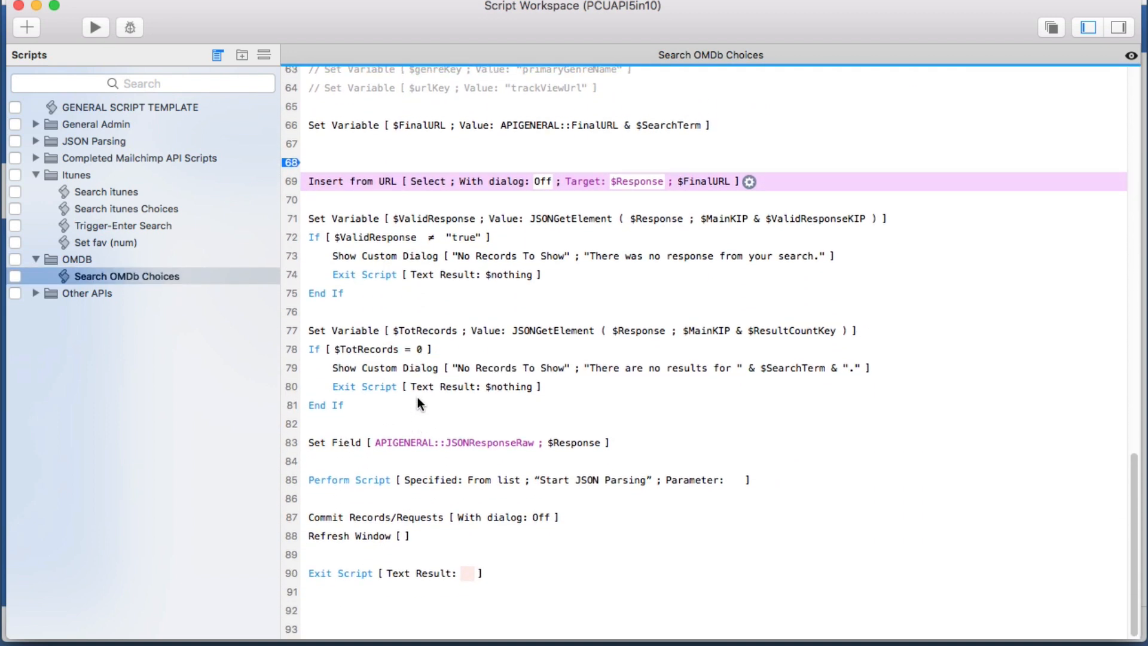
mouse_move(369, 435)
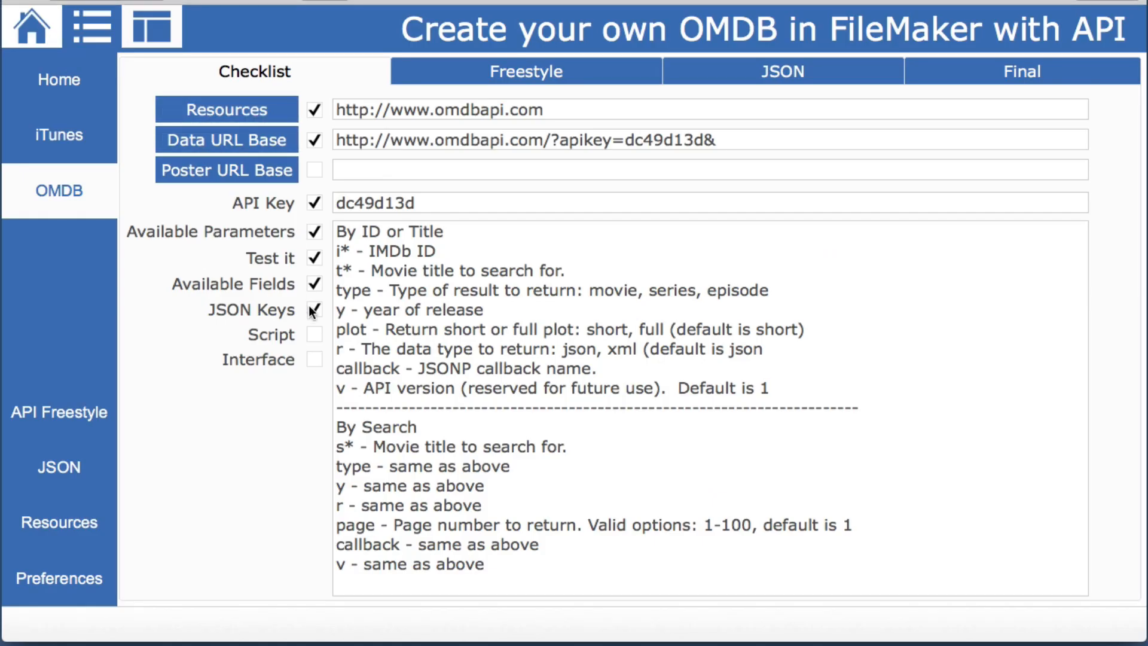
click(314, 335)
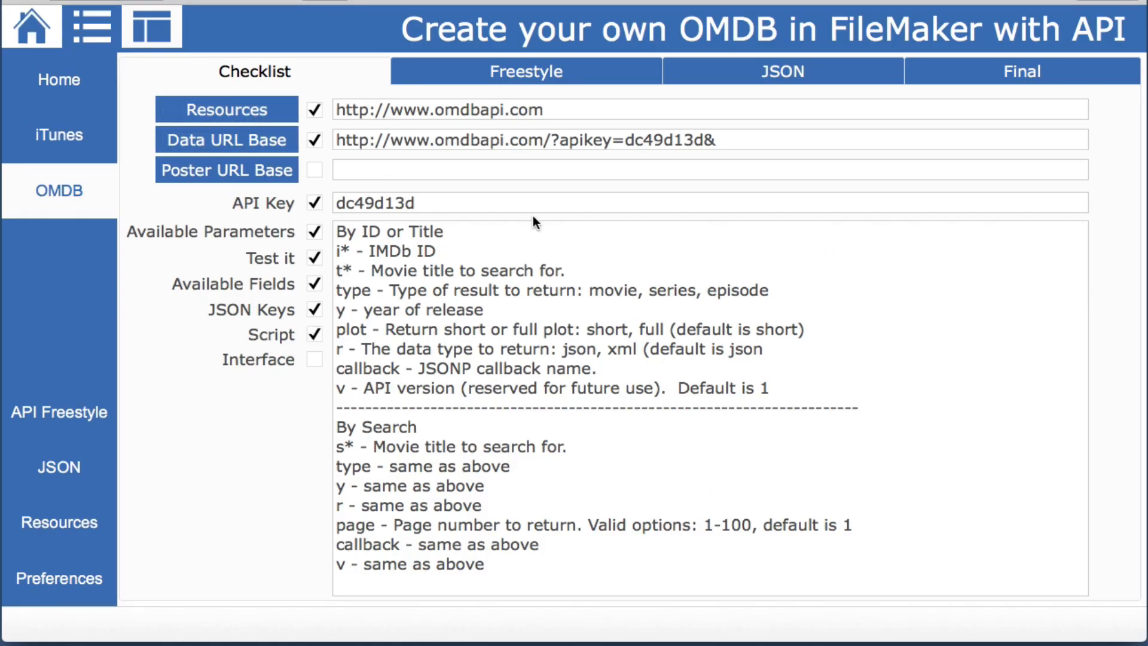
click(780, 71)
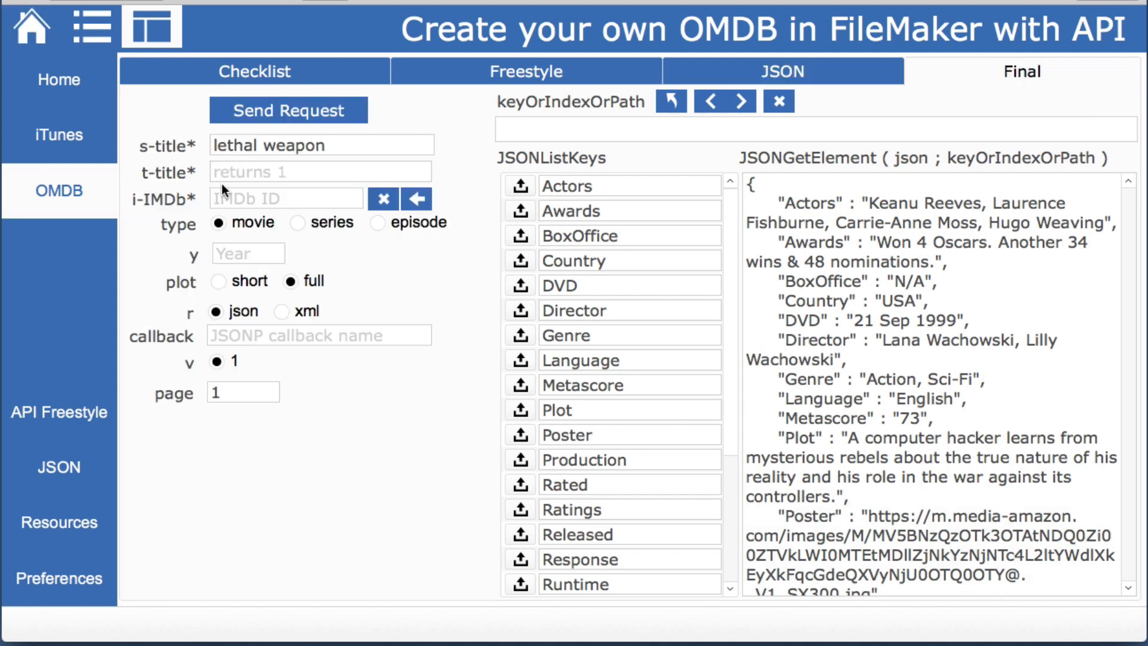
mouse_move(222, 396)
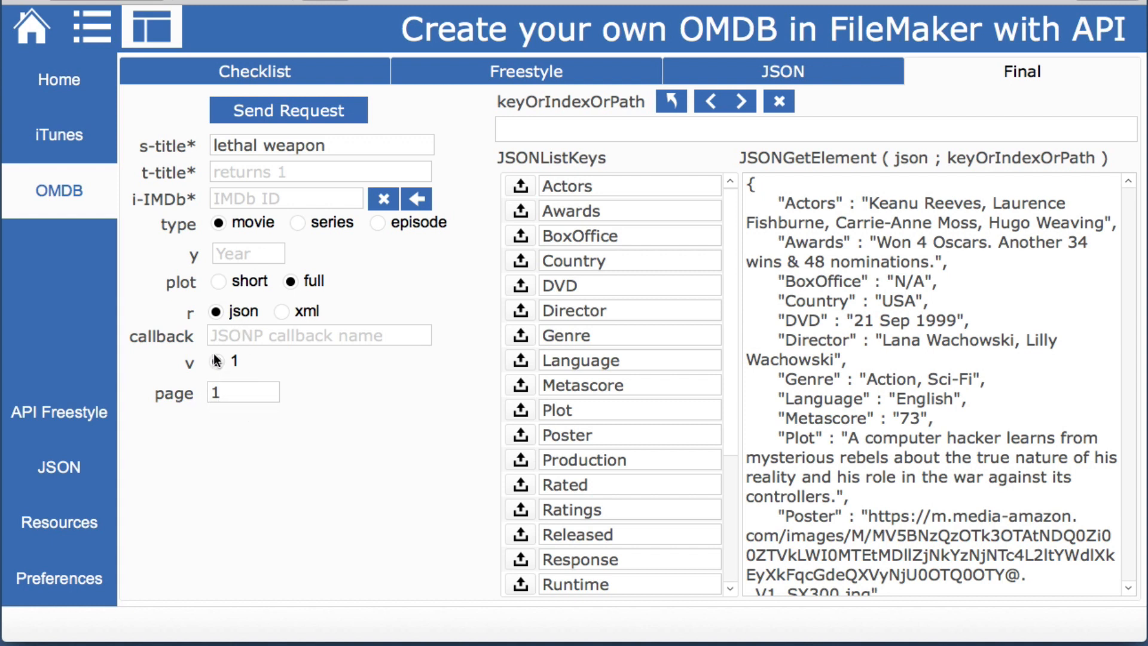
mouse_move(175, 201)
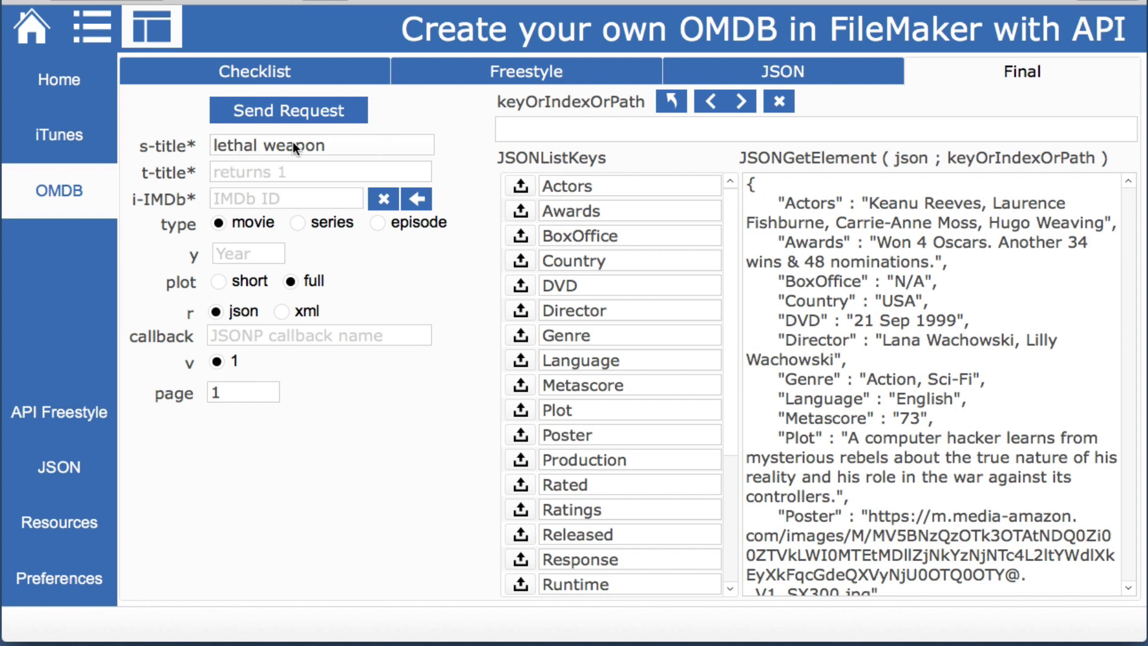
mouse_move(303, 265)
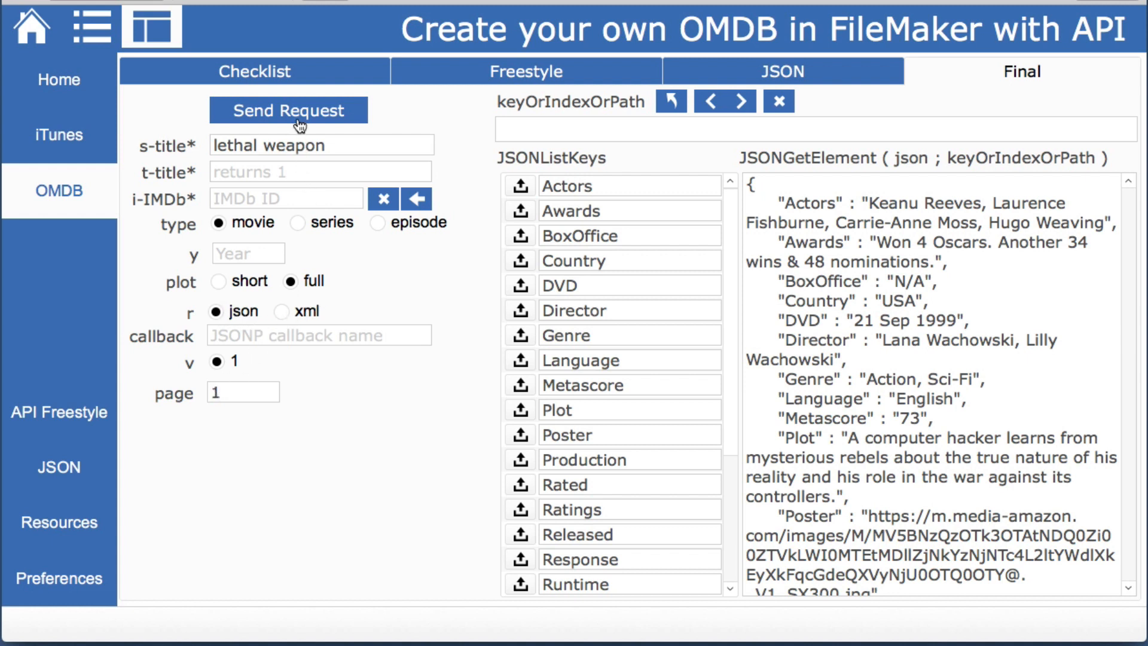
Send the lethal weapon search and drill into the Search array's first result.
click(288, 110)
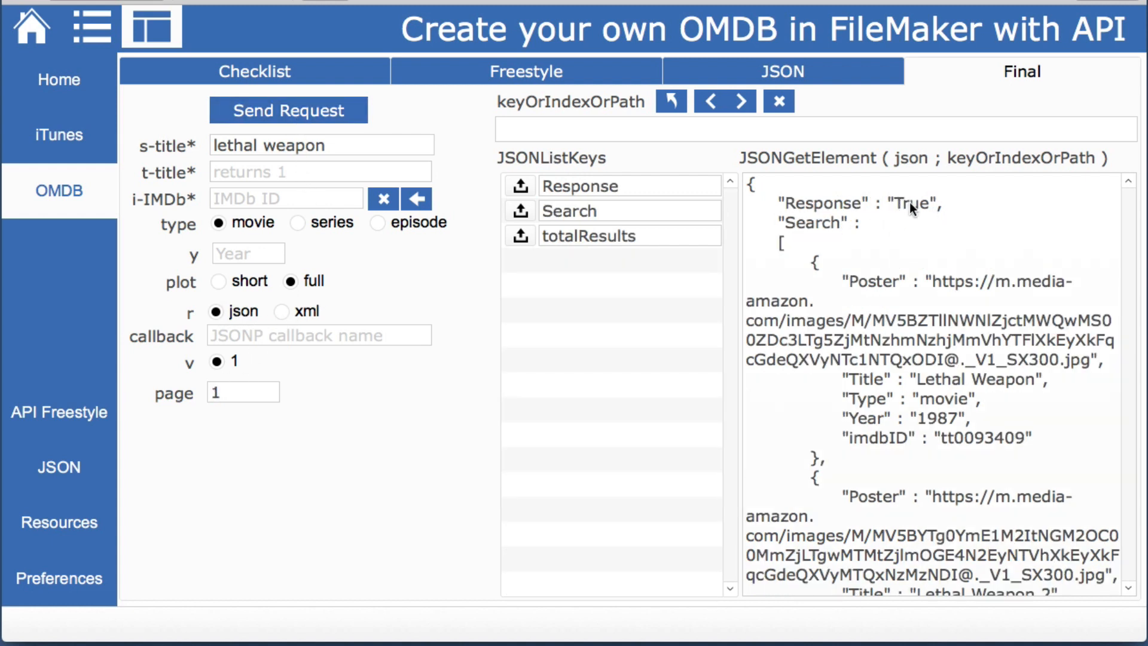
mouse_move(840, 343)
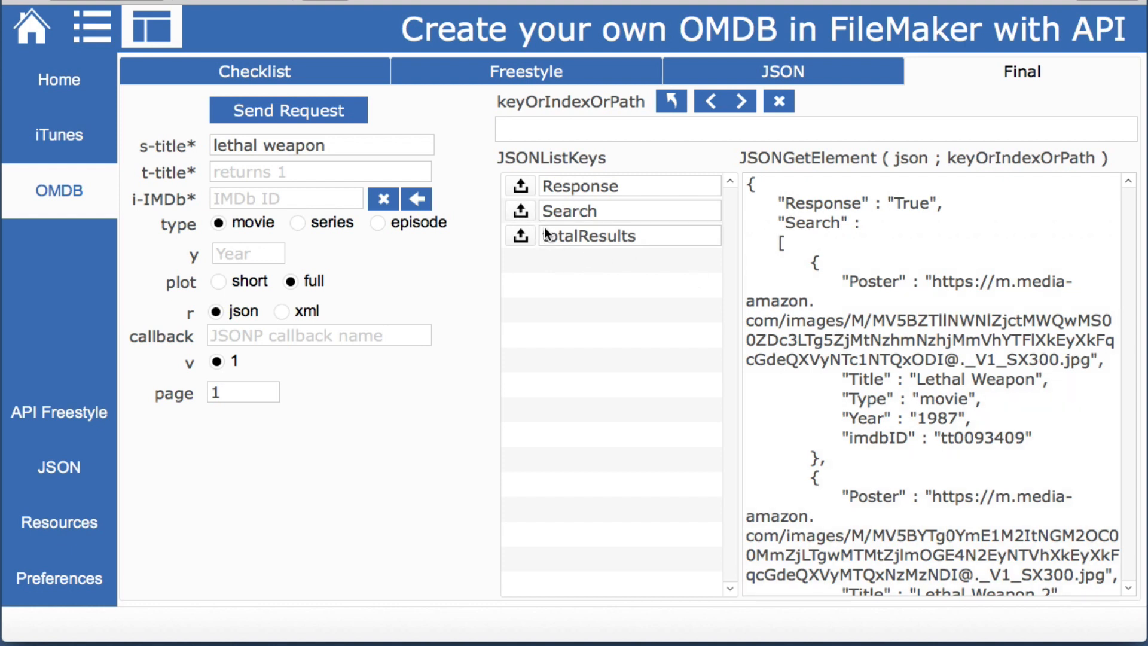
click(570, 211)
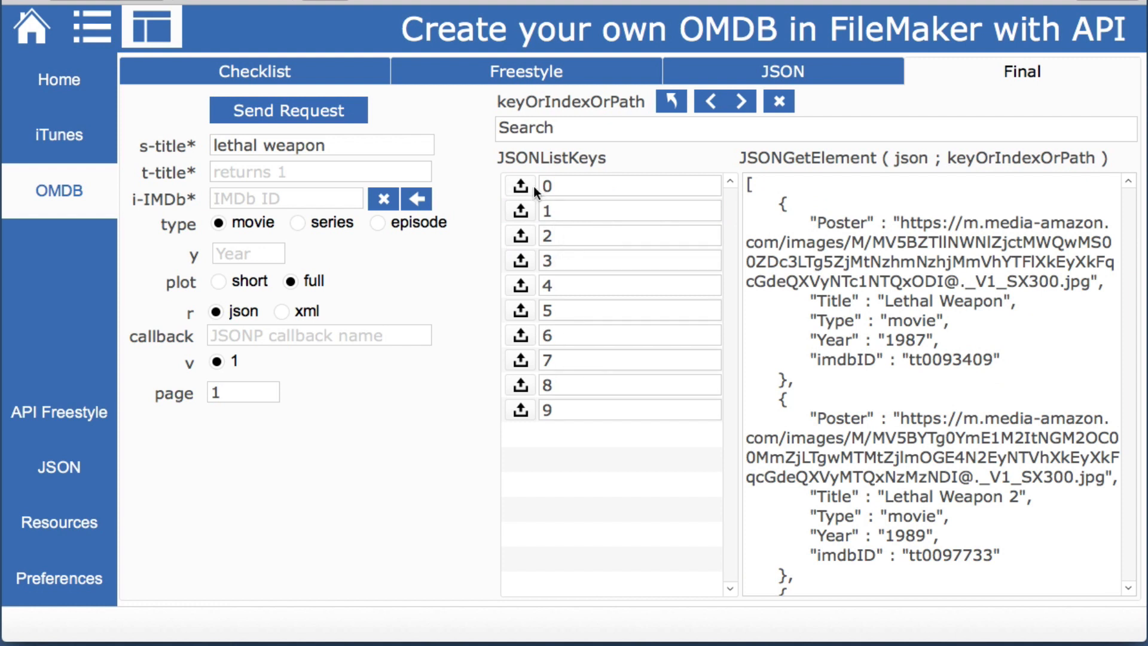
click(547, 185)
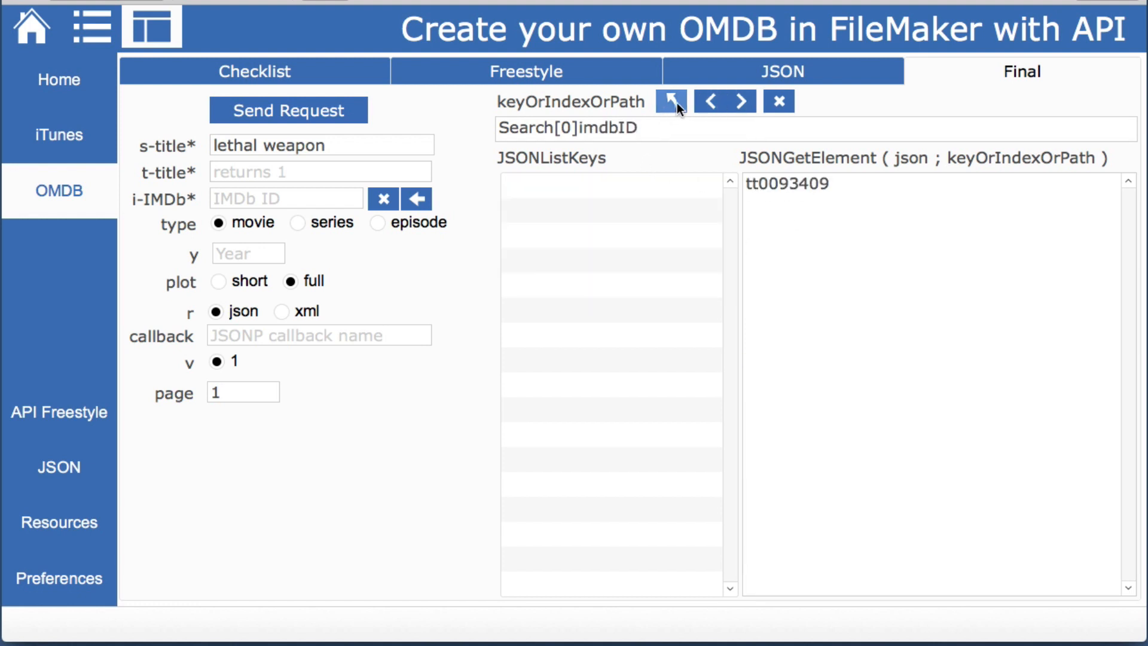
click(670, 101)
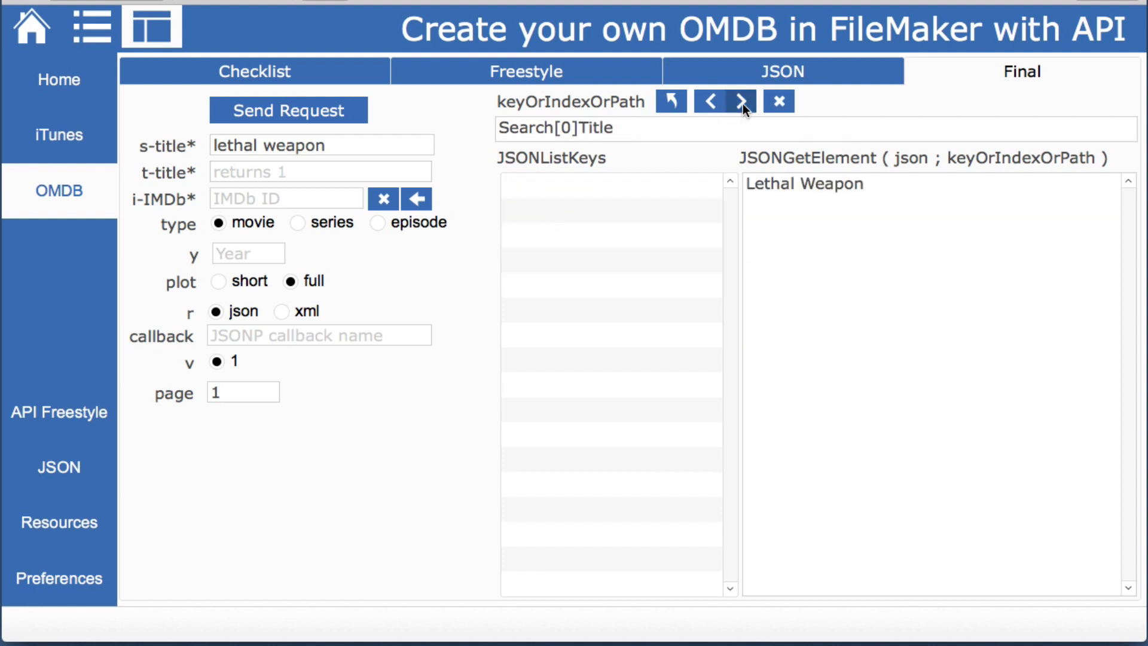
Step through several matching movie titles, clear the path to the full response and return to the checklist.
click(741, 100)
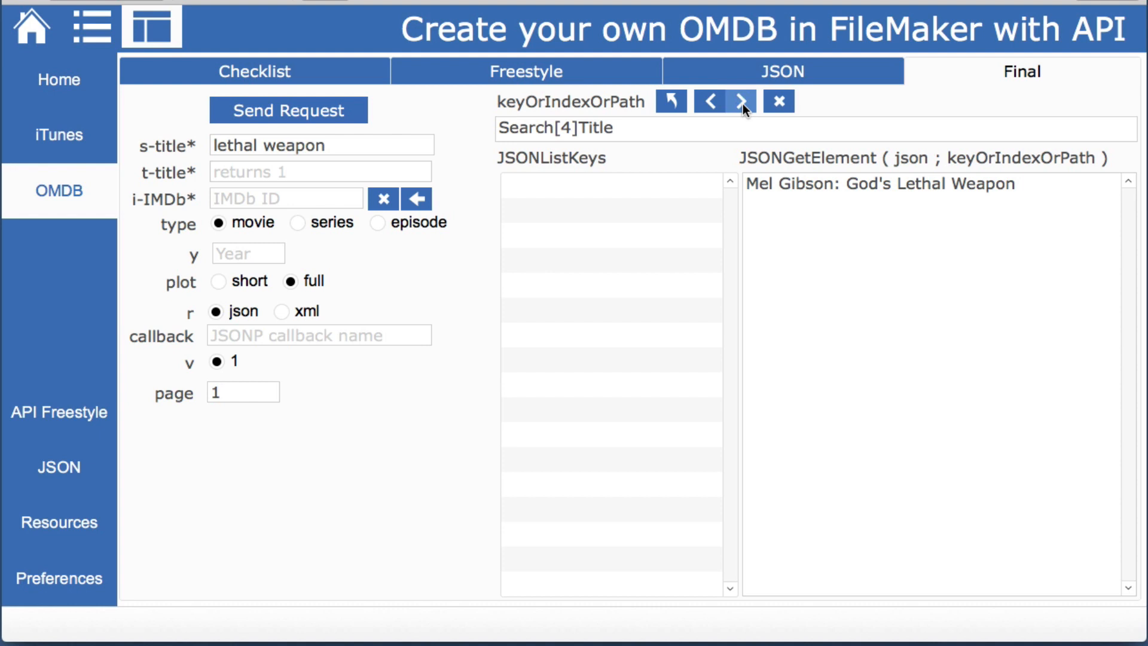
click(741, 101)
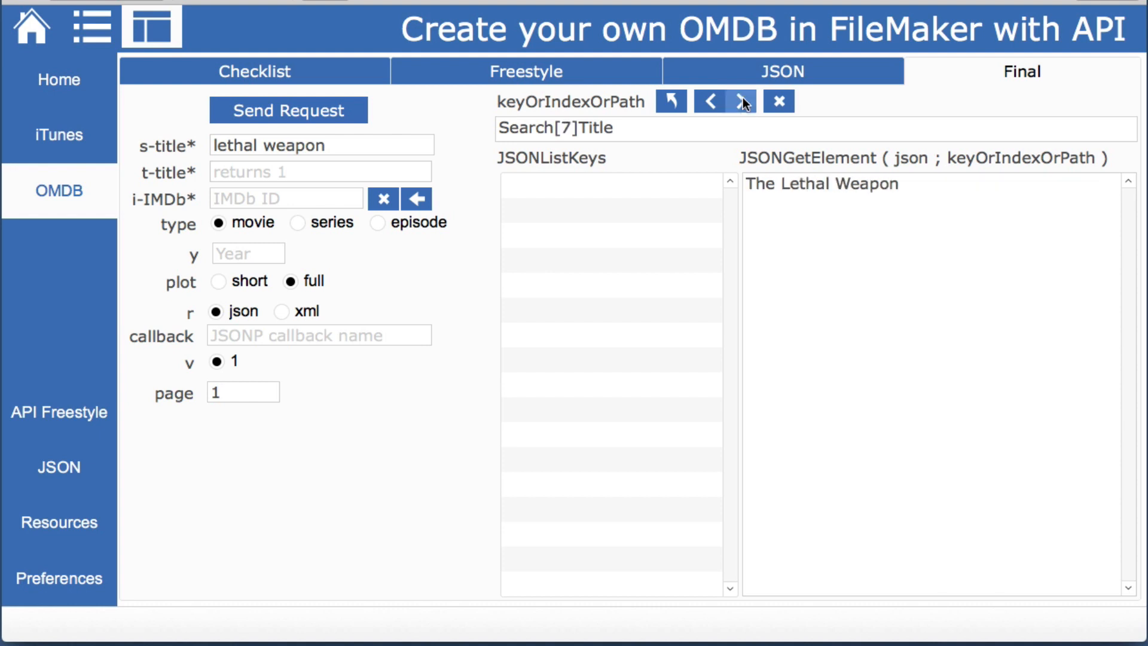
click(741, 101)
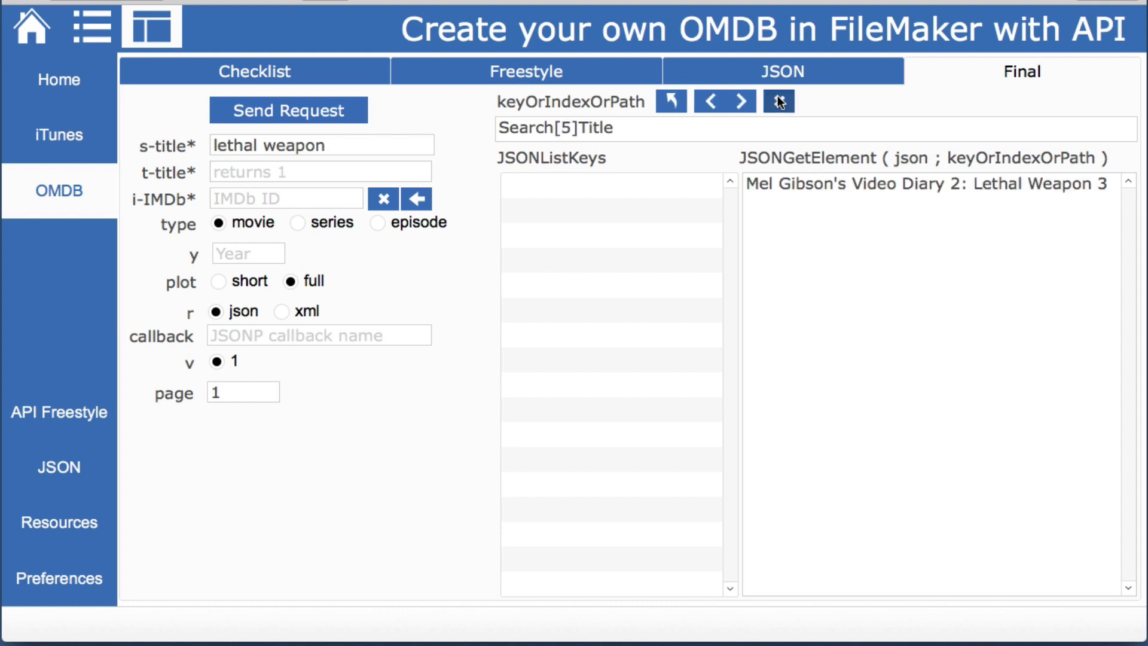
click(777, 100)
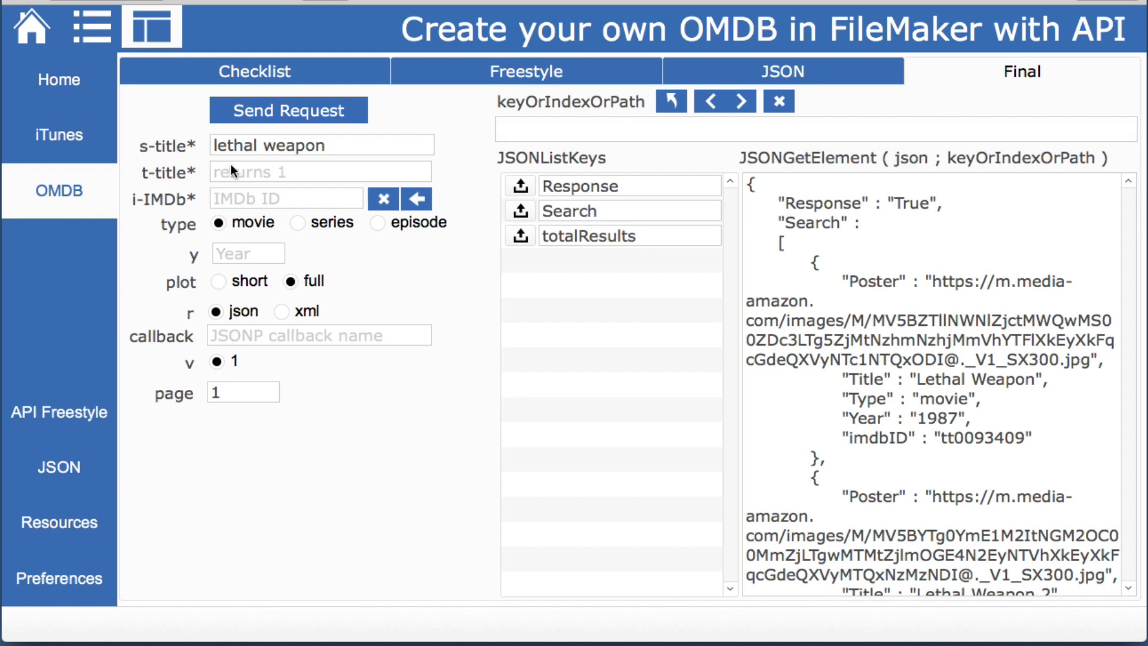
mouse_move(306, 245)
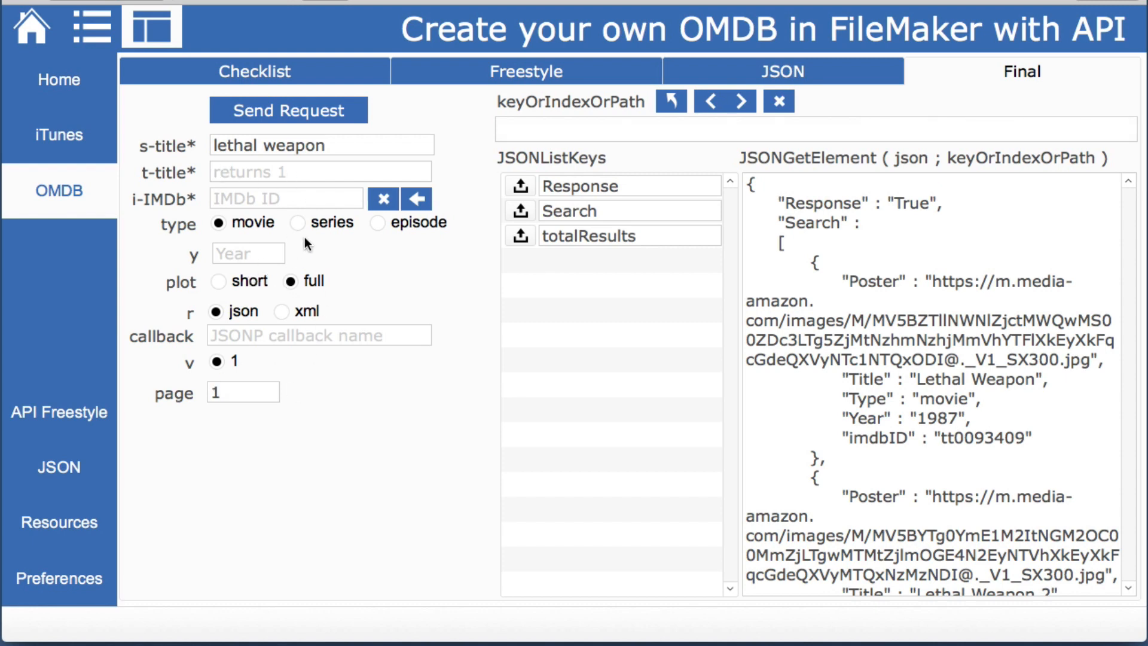
click(253, 71)
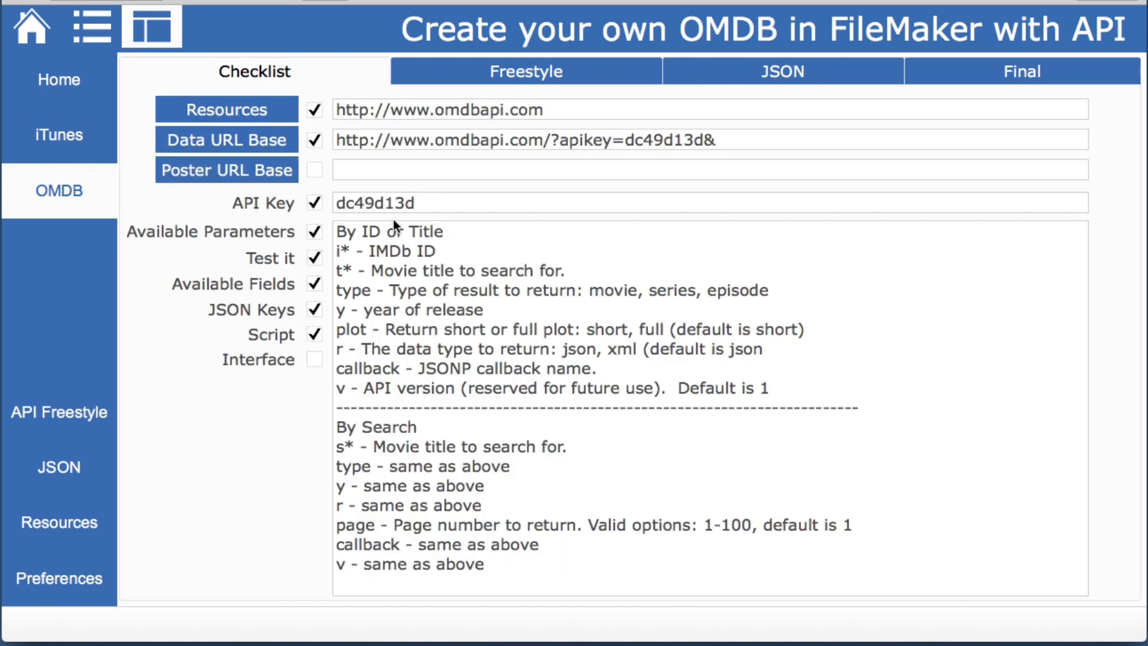
Extract Search[2]'s Poster URL and display the Lethal Weapon 3 poster image.
click(314, 360)
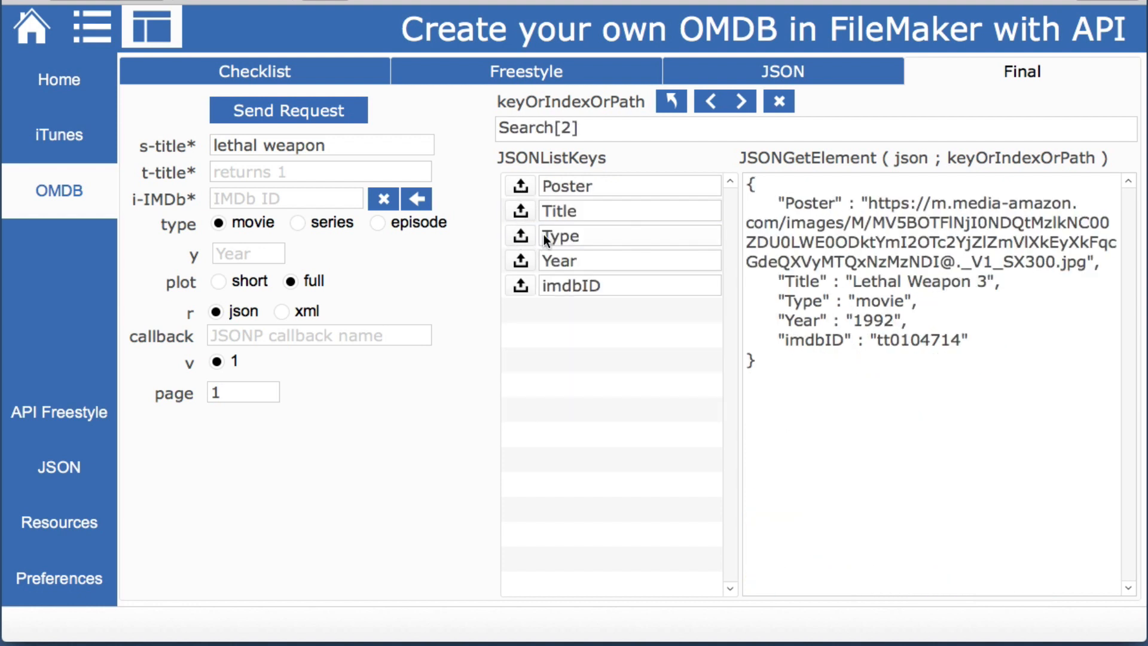
click(520, 184)
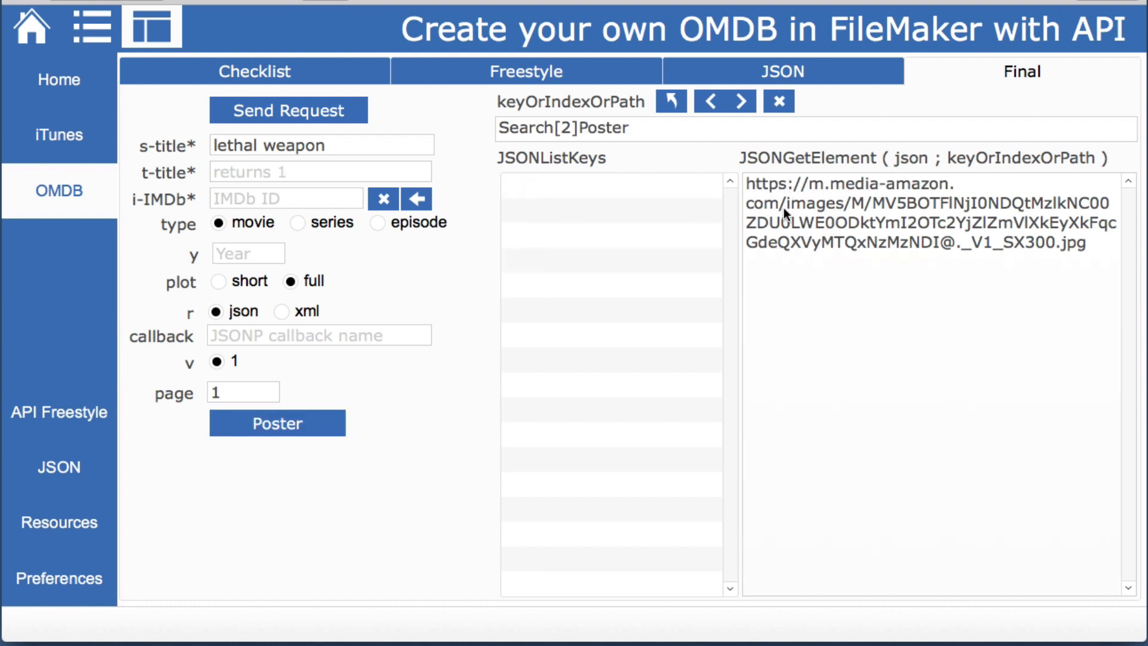
click(277, 424)
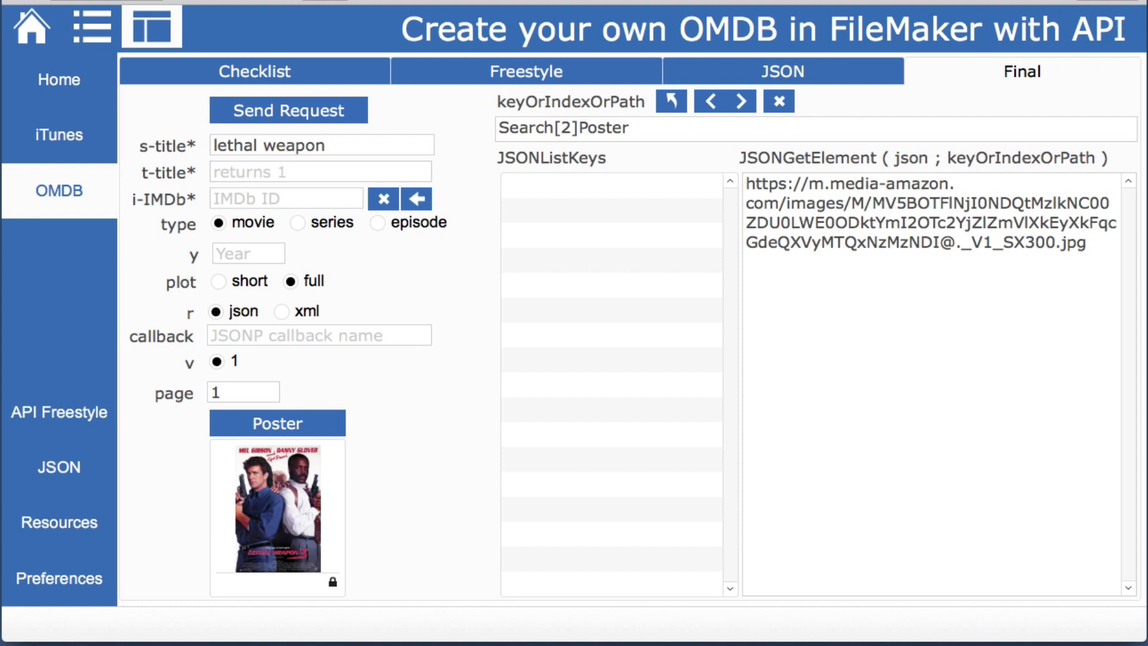